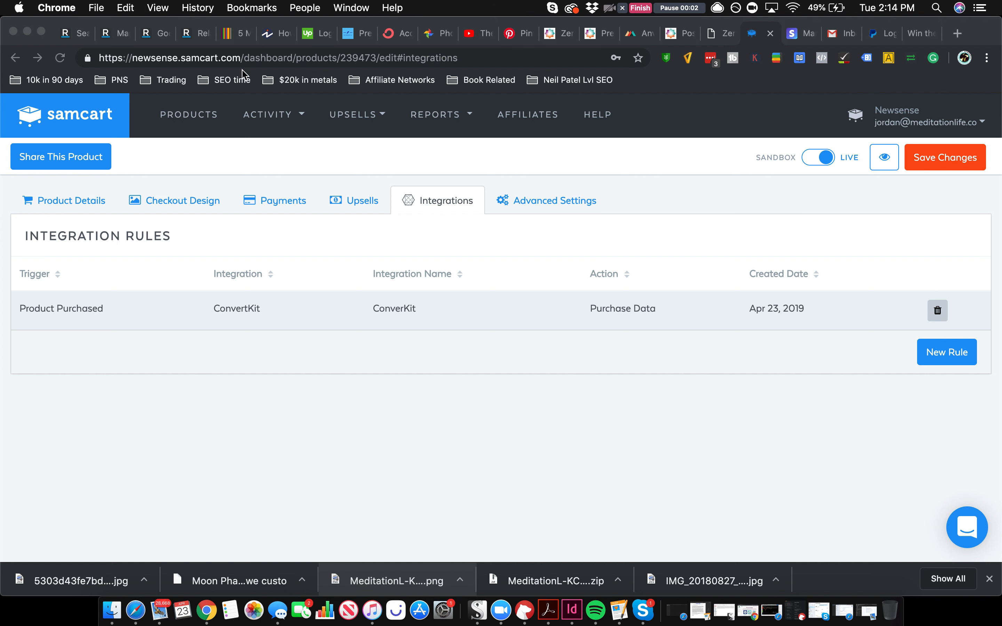
mouse_move(82, 210)
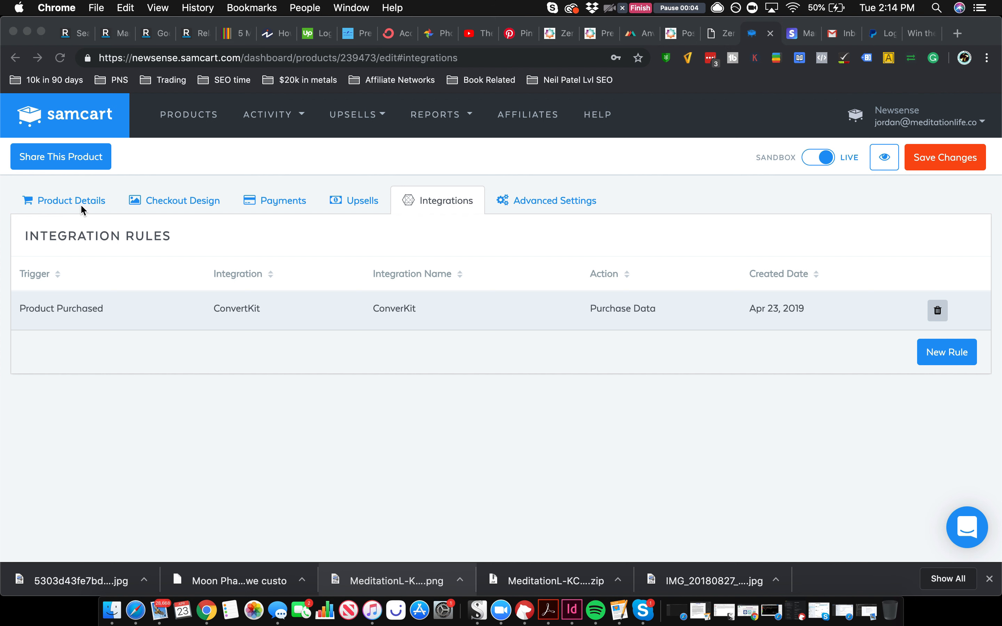
mouse_move(72, 200)
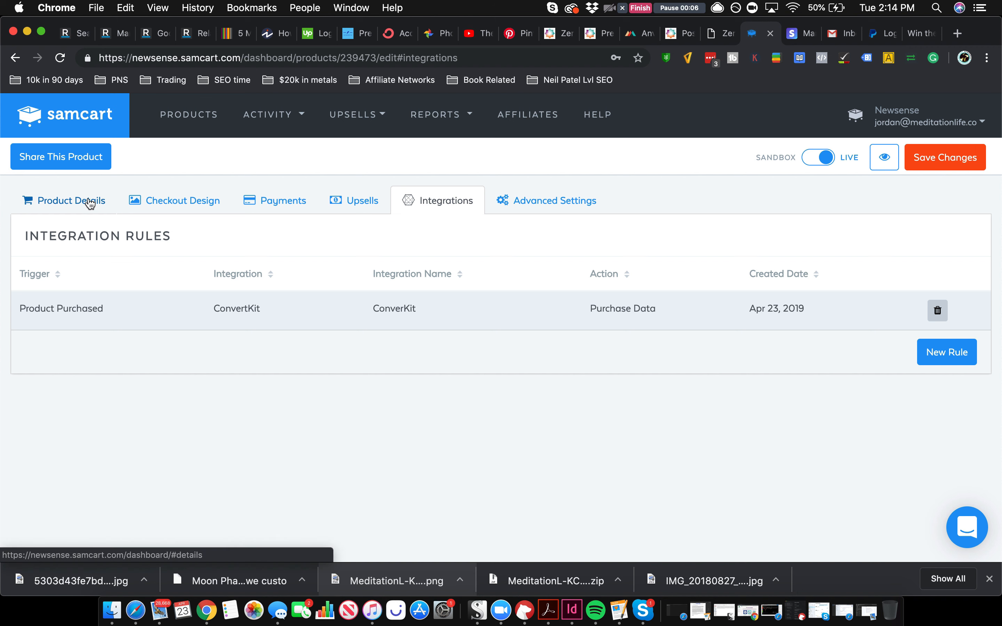
Return from the HTKY: Prekill 1 product details to the full products list.
click(71, 200)
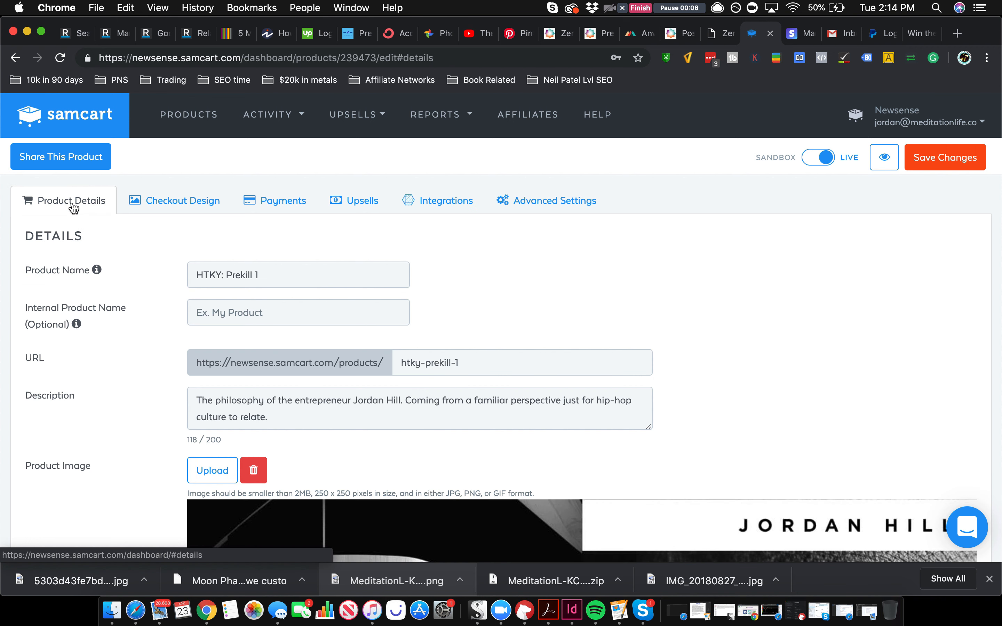
click(188, 114)
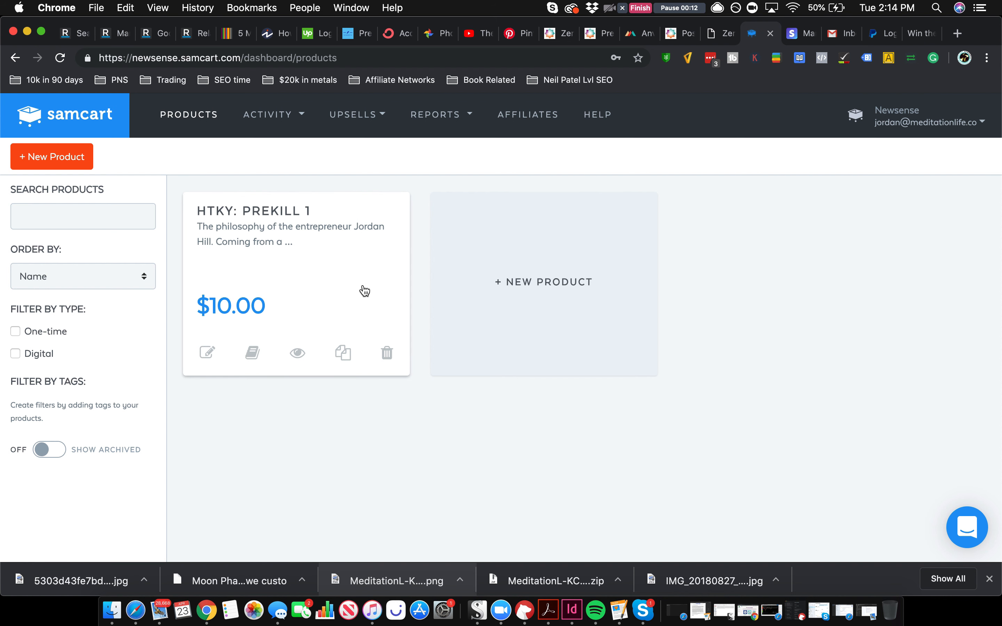
mouse_move(227, 174)
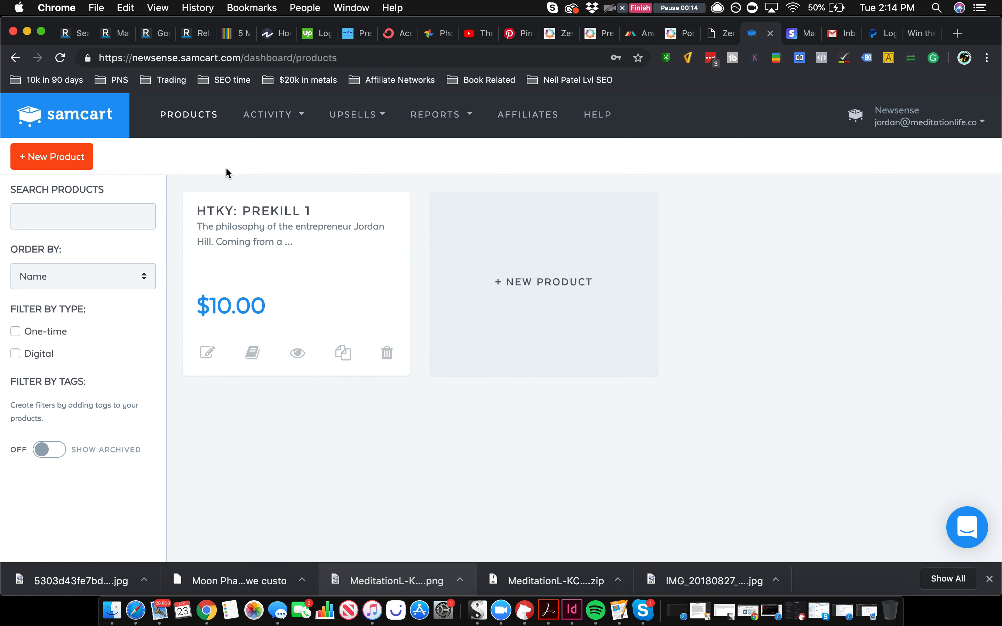
mouse_move(597, 114)
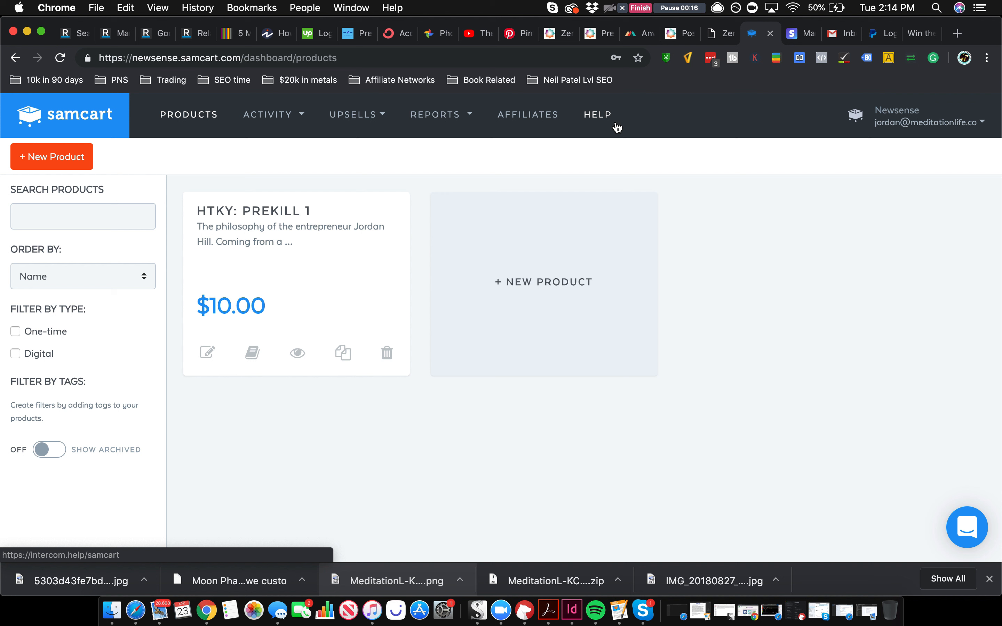
mouse_move(152, 142)
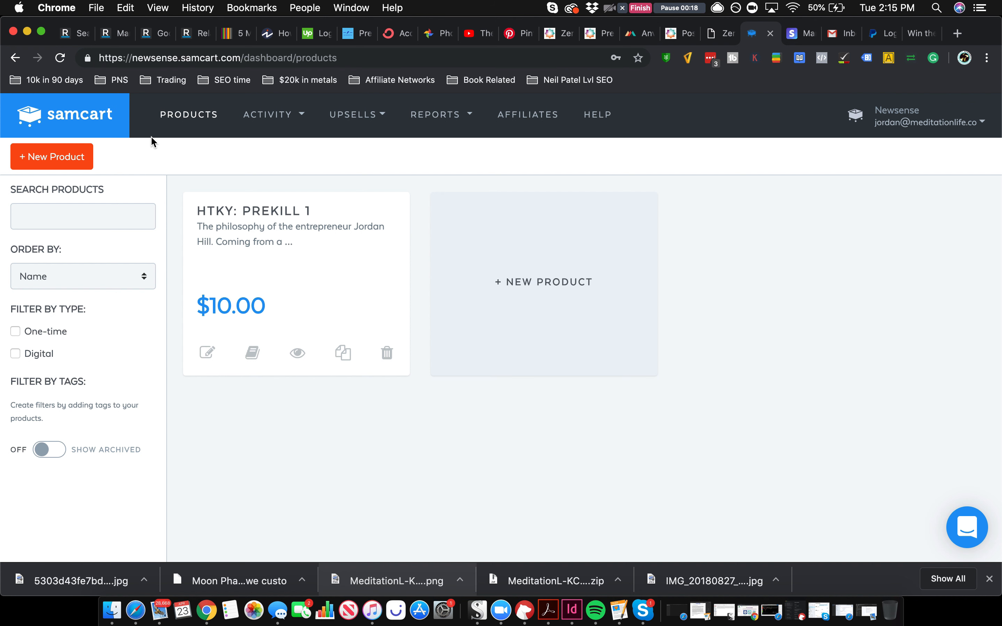
mouse_move(237, 251)
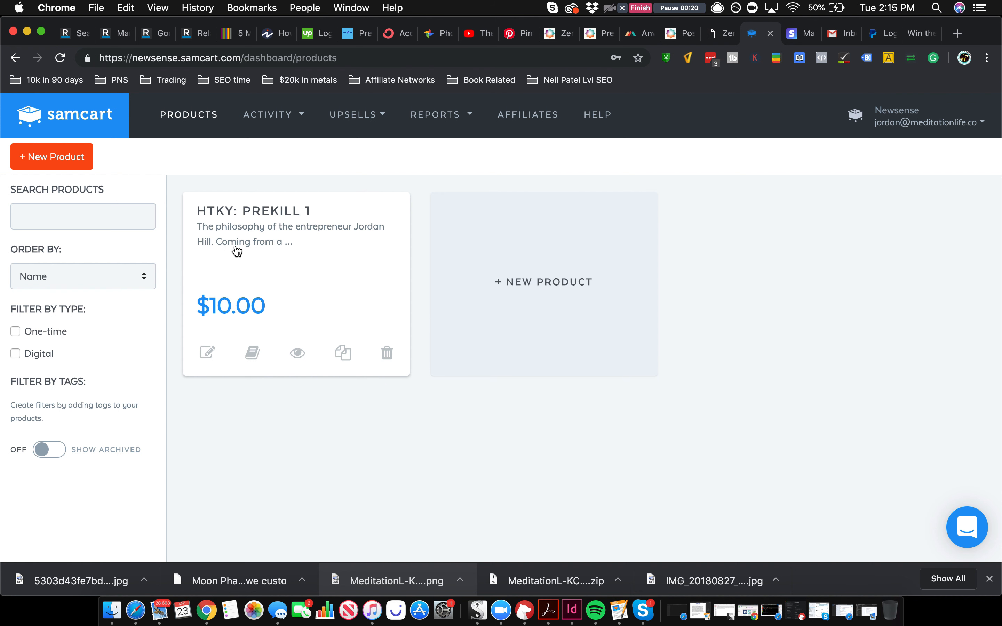
mouse_move(265, 125)
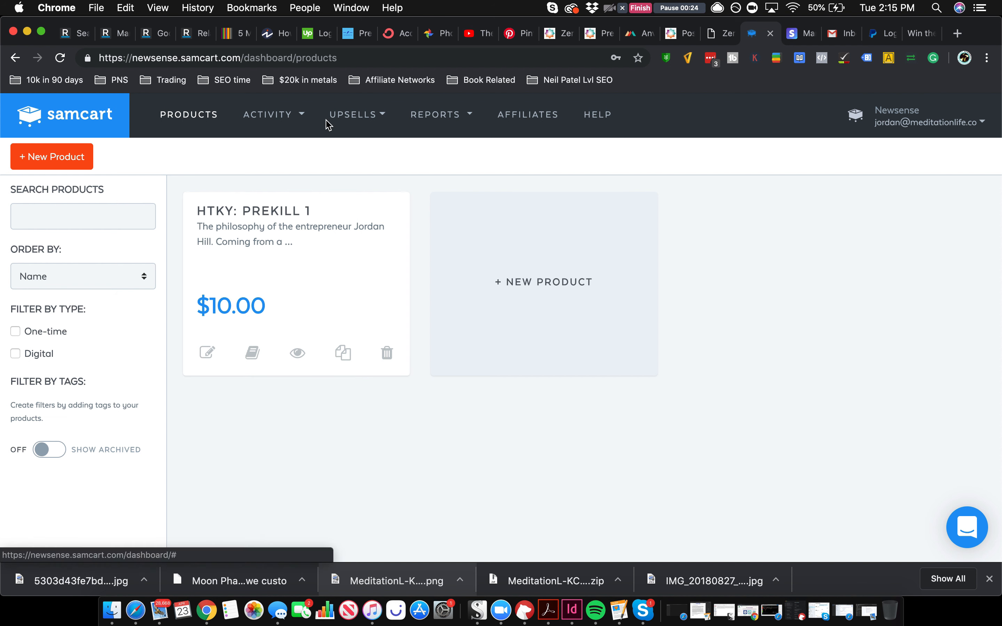
mouse_move(502, 267)
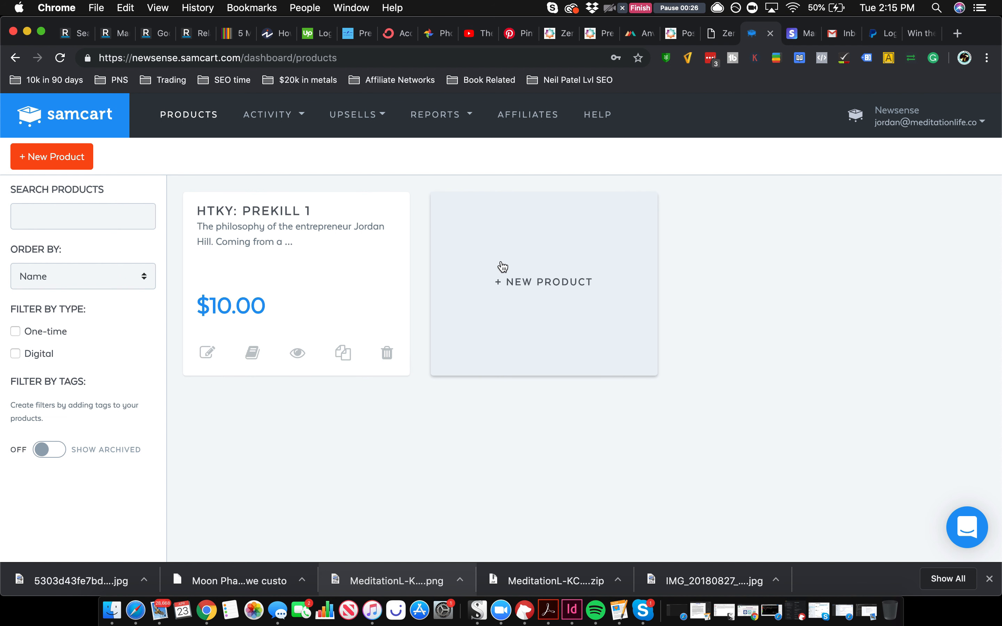
mouse_move(352, 114)
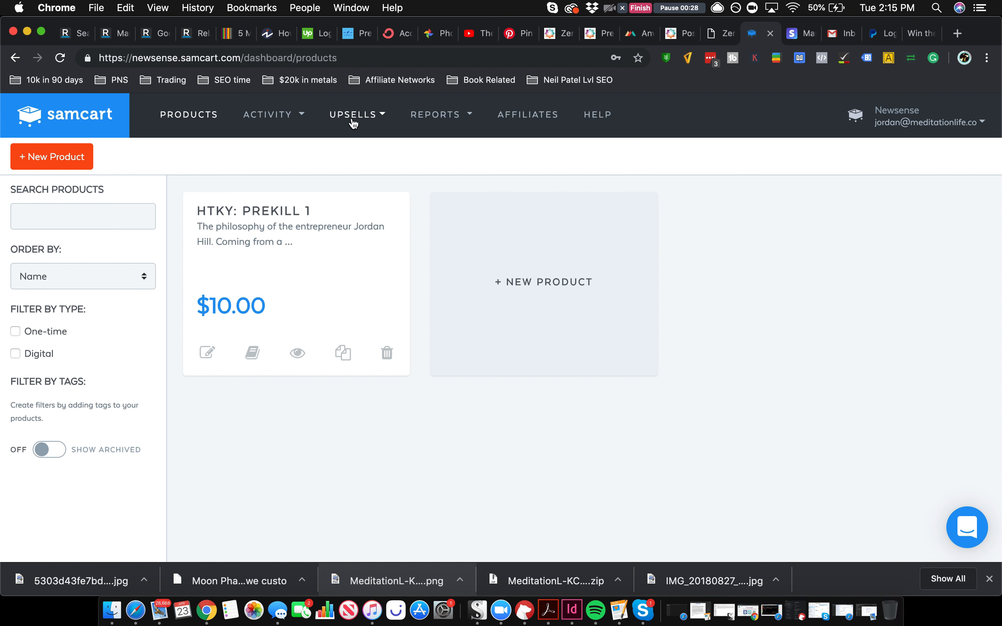
mouse_move(573, 170)
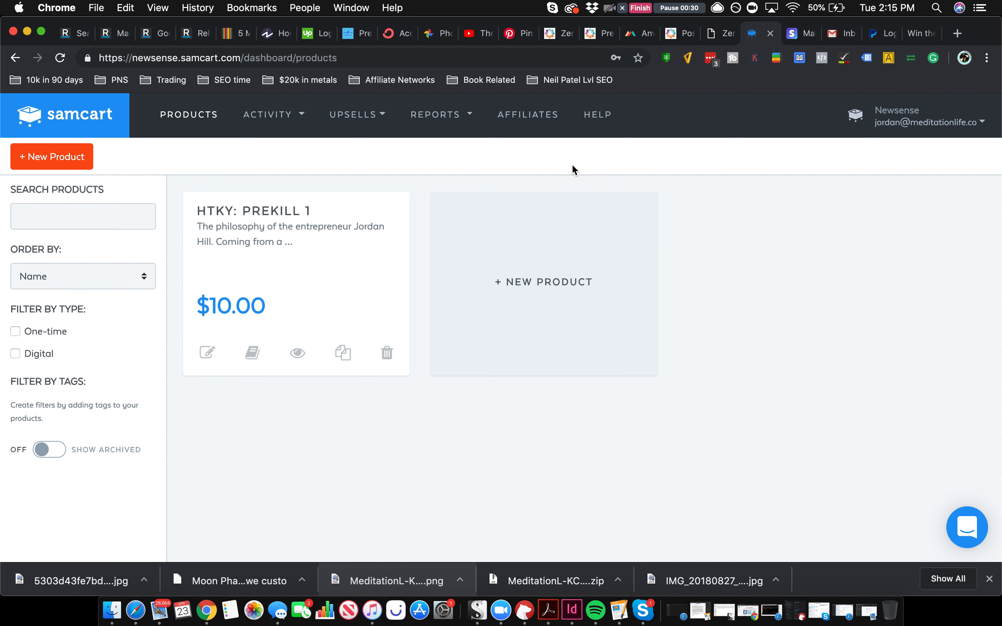
mouse_move(570, 262)
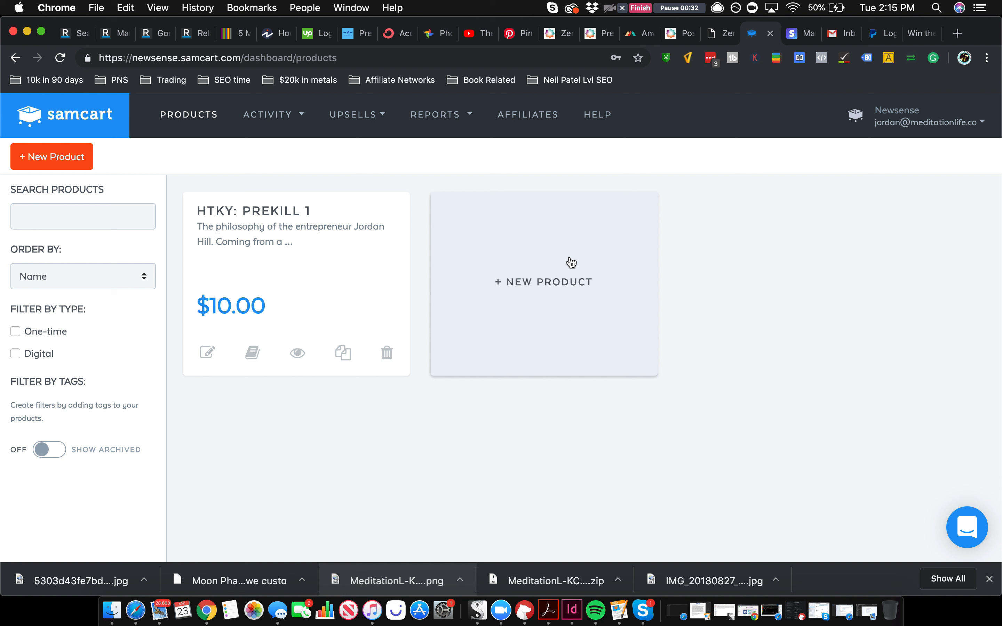
mouse_move(566, 277)
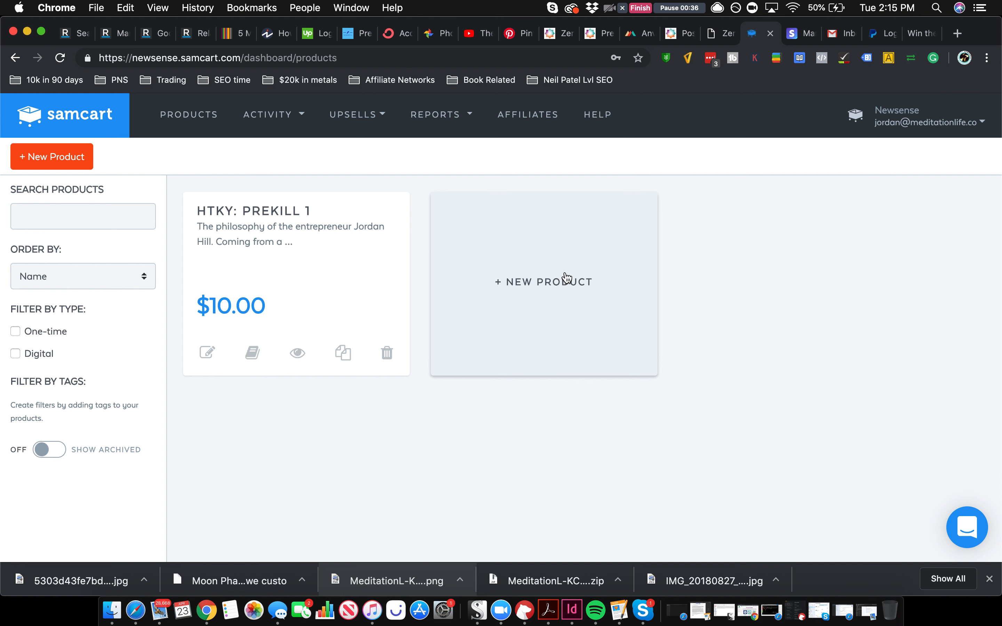
Create a new product named Newsense T-shirt priced at $30.
click(543, 281)
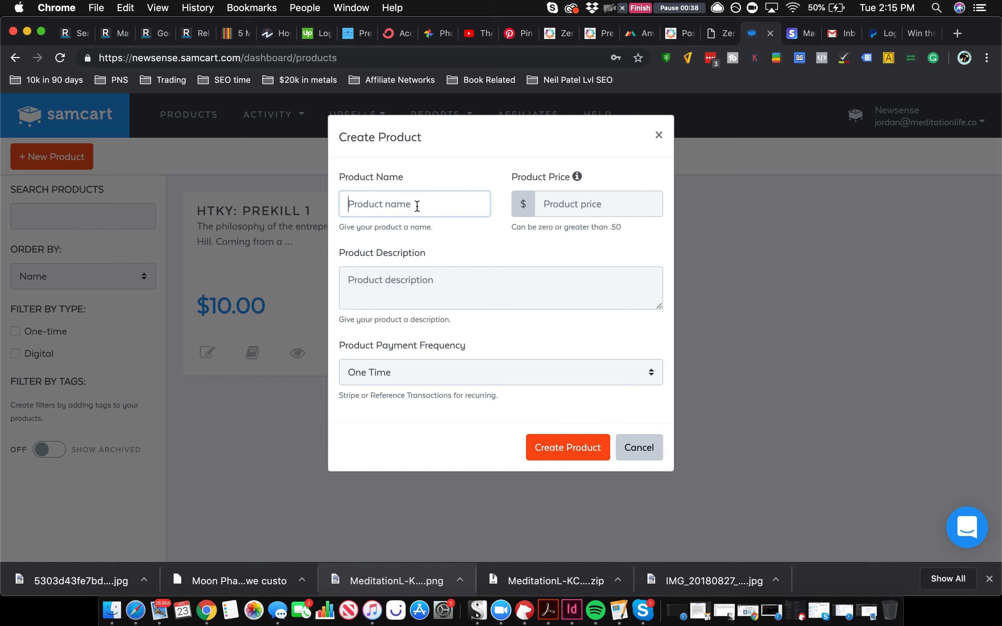
text(Newsense T-)
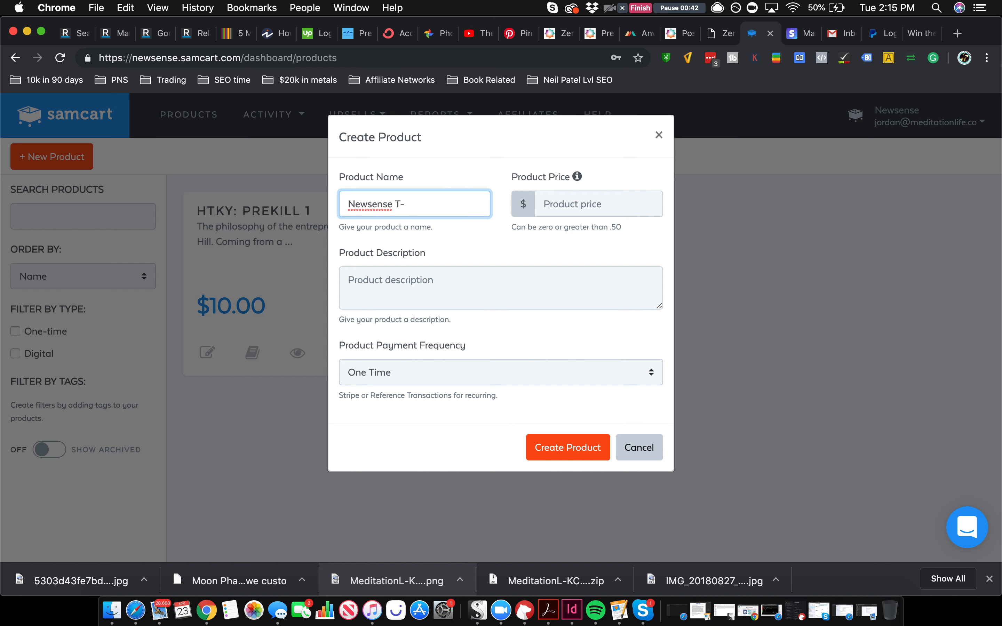
click(599, 204)
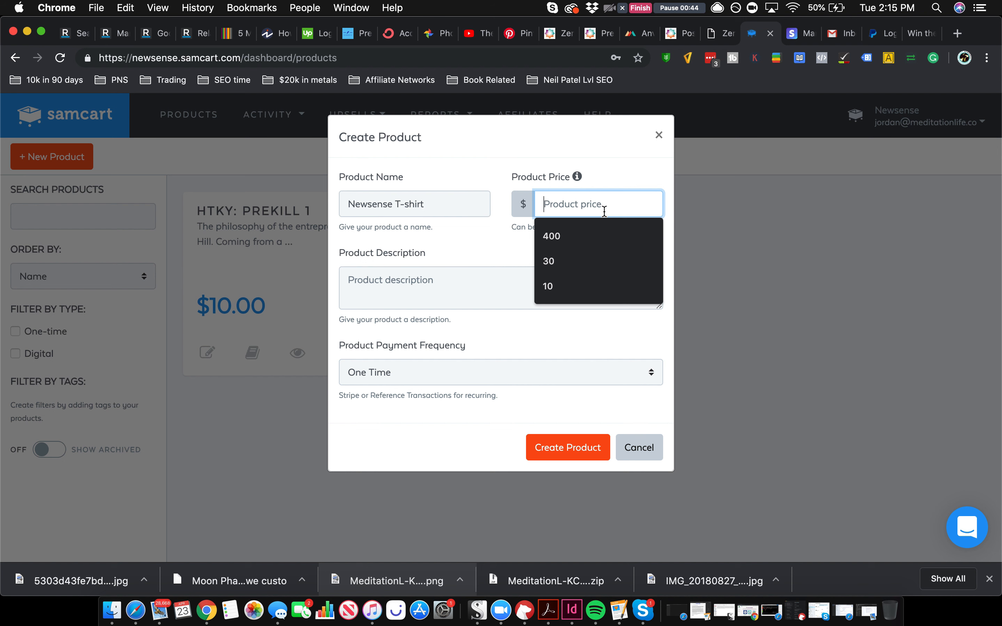
click(547, 261)
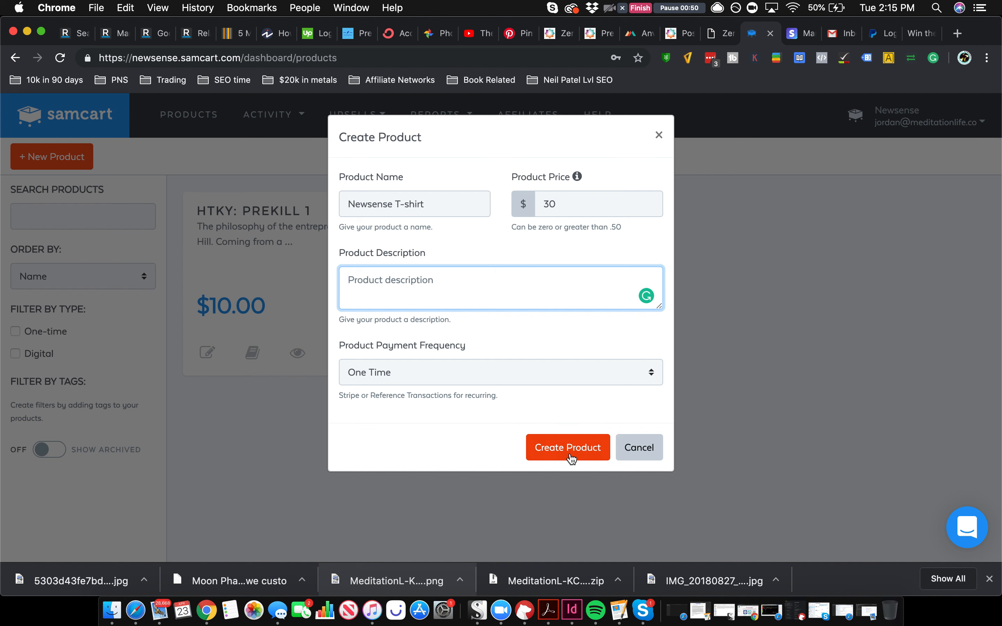
click(568, 447)
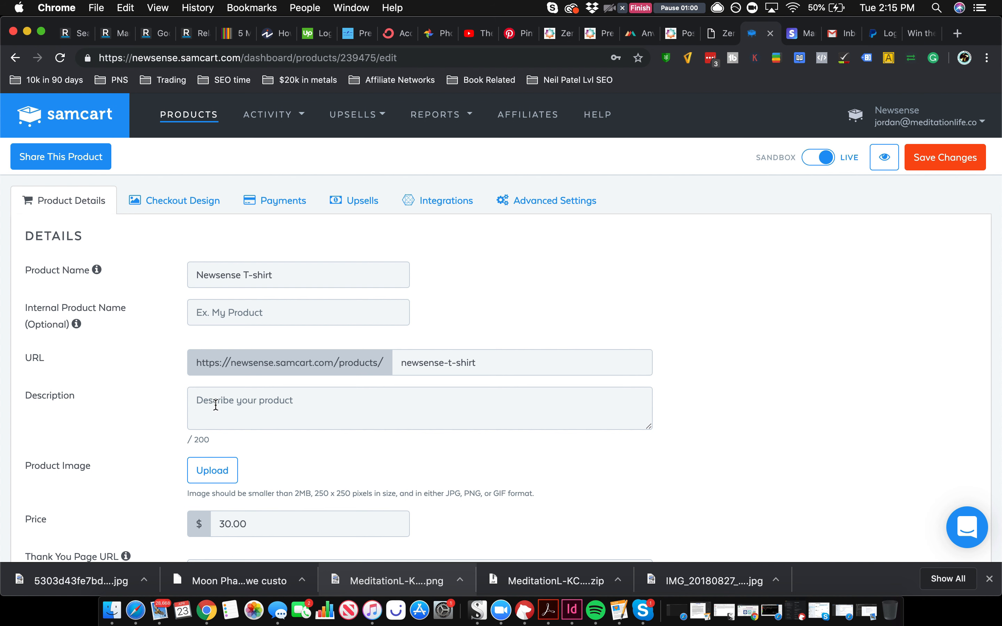
Describe the product as 'T-Shirt' and begin adding a product image.
text(T)
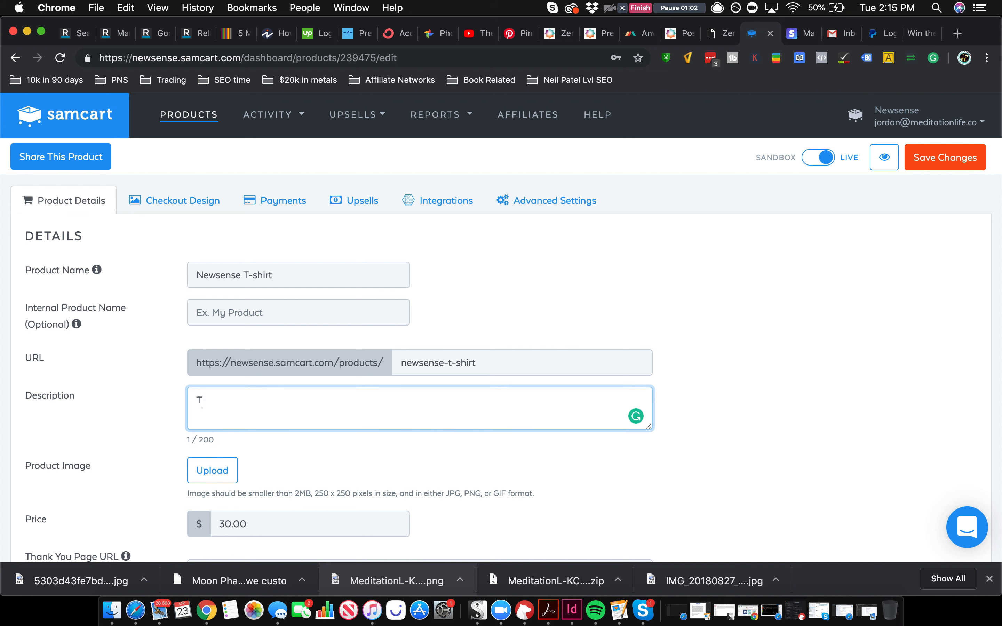
text(-Shirt)
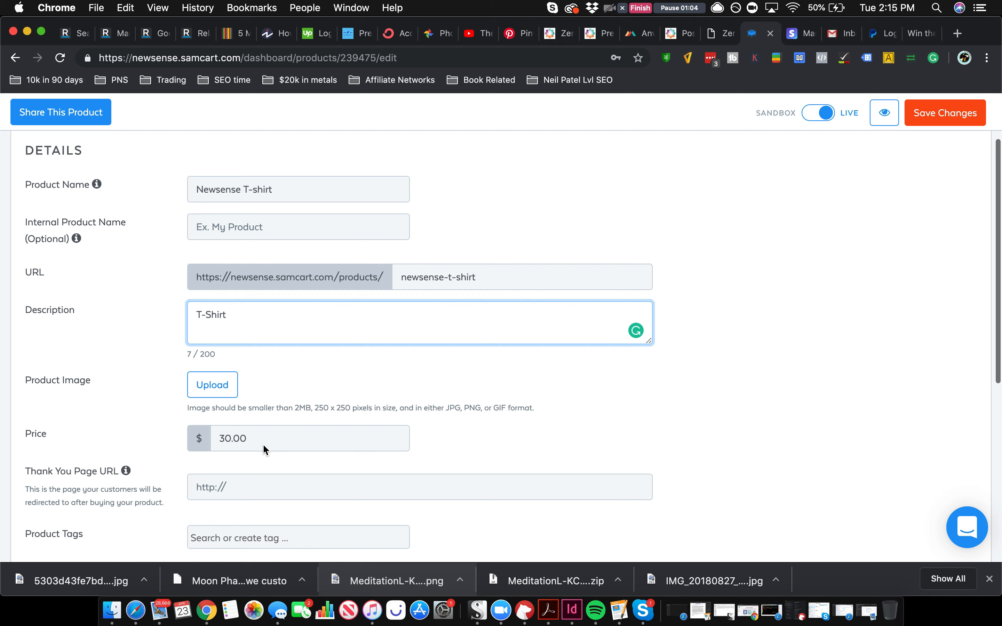
click(211, 385)
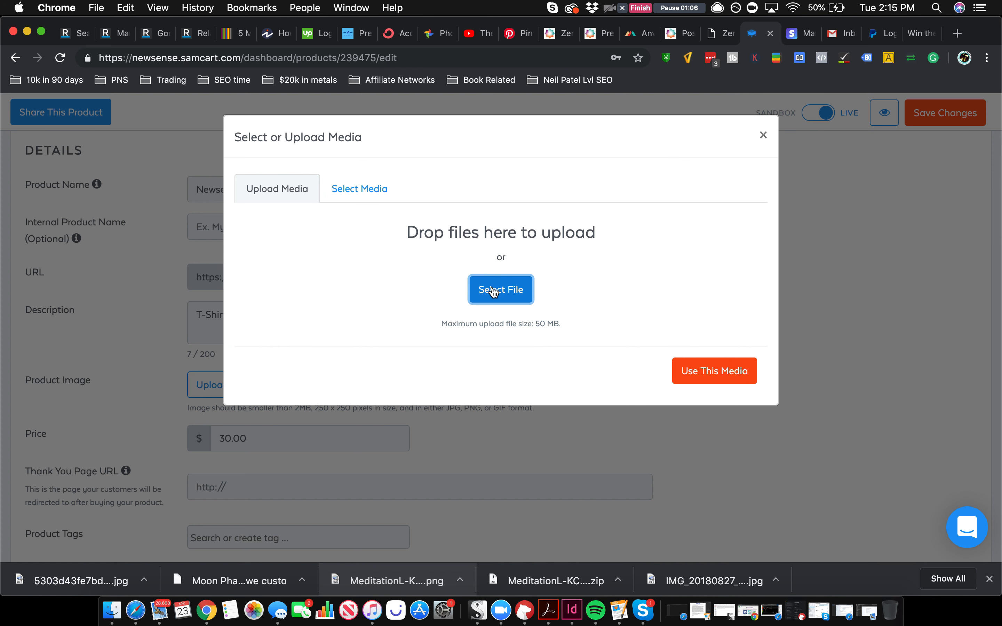
Upload the black Newsense T-shirt photo from Downloads and use it as the product image.
click(501, 290)
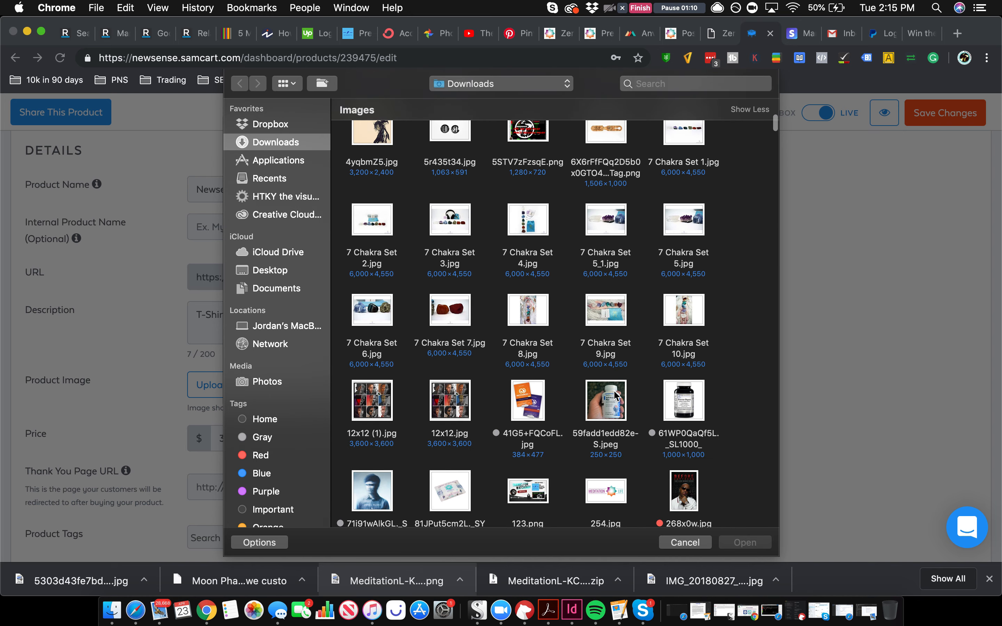
scroll(down, 3)
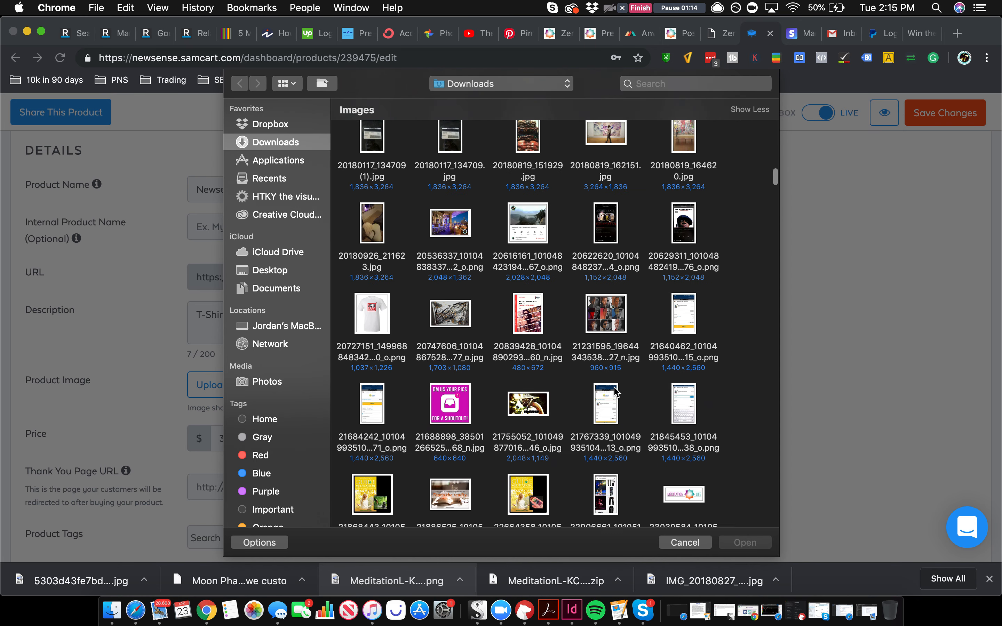
scroll(down, 3)
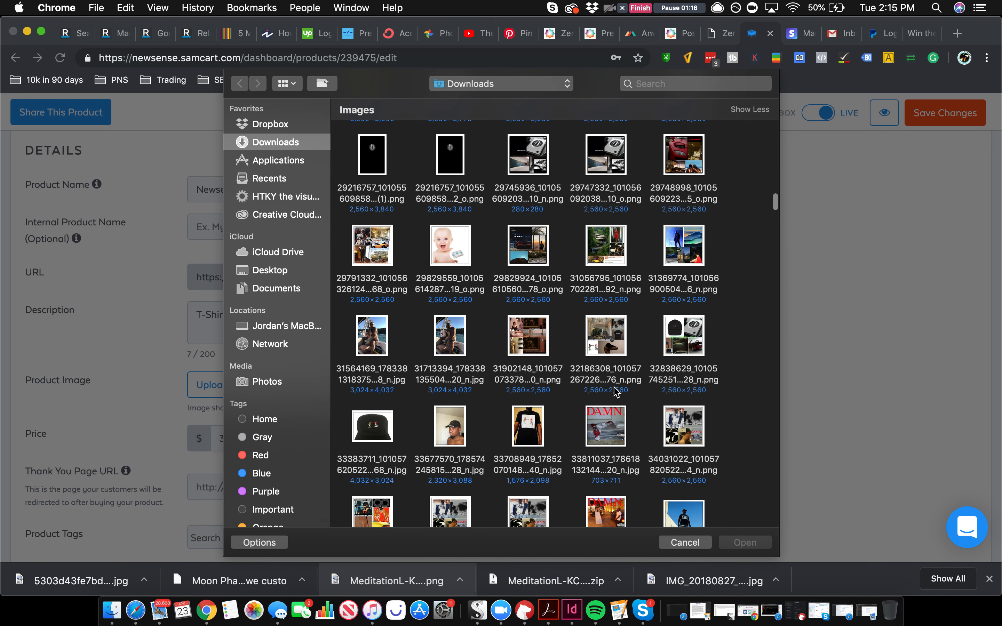
scroll(down, 3)
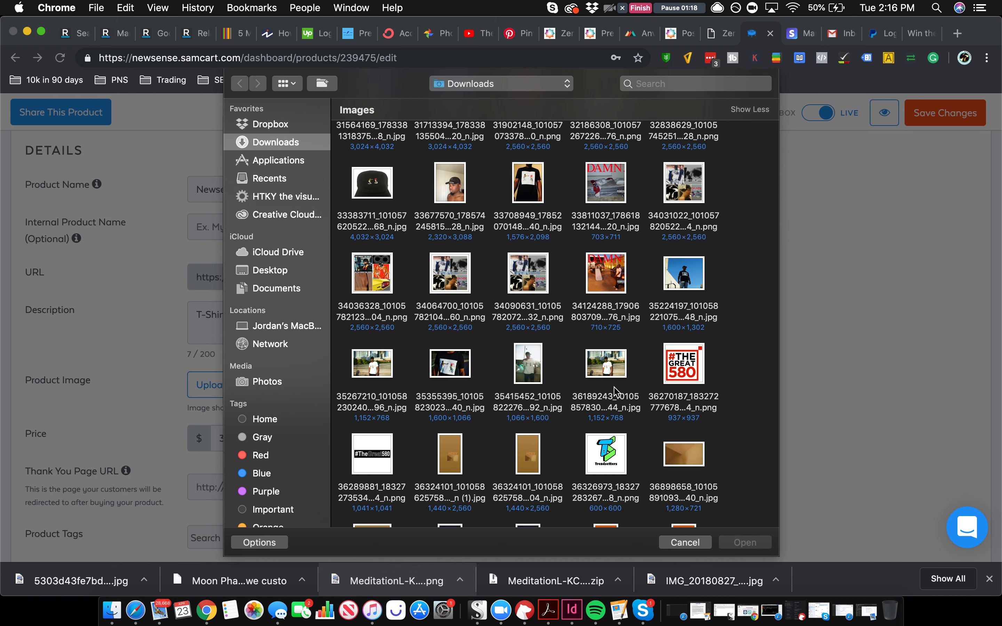
scroll(down, 3)
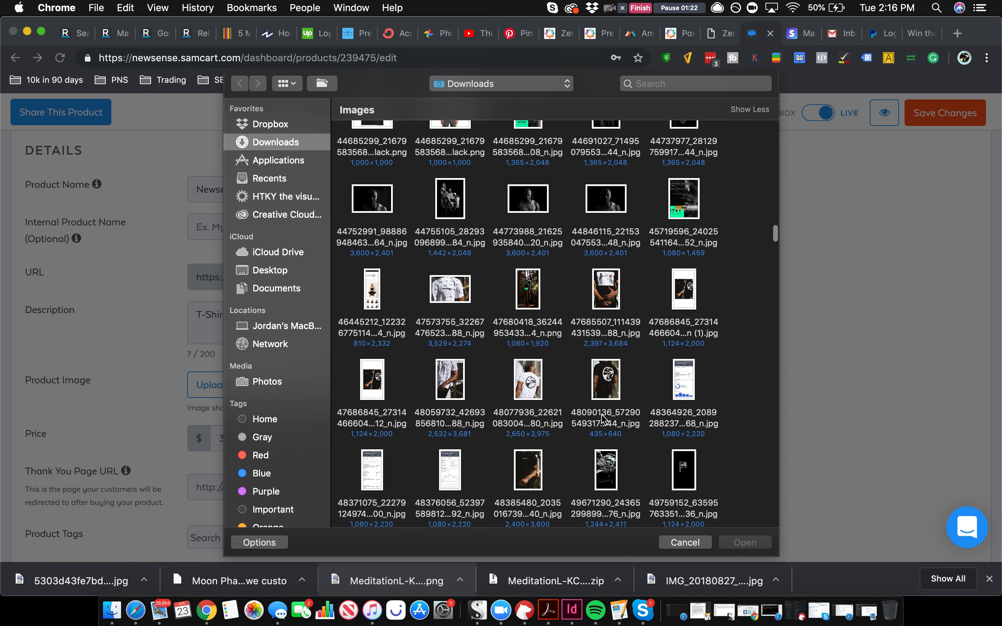
scroll(down, 3)
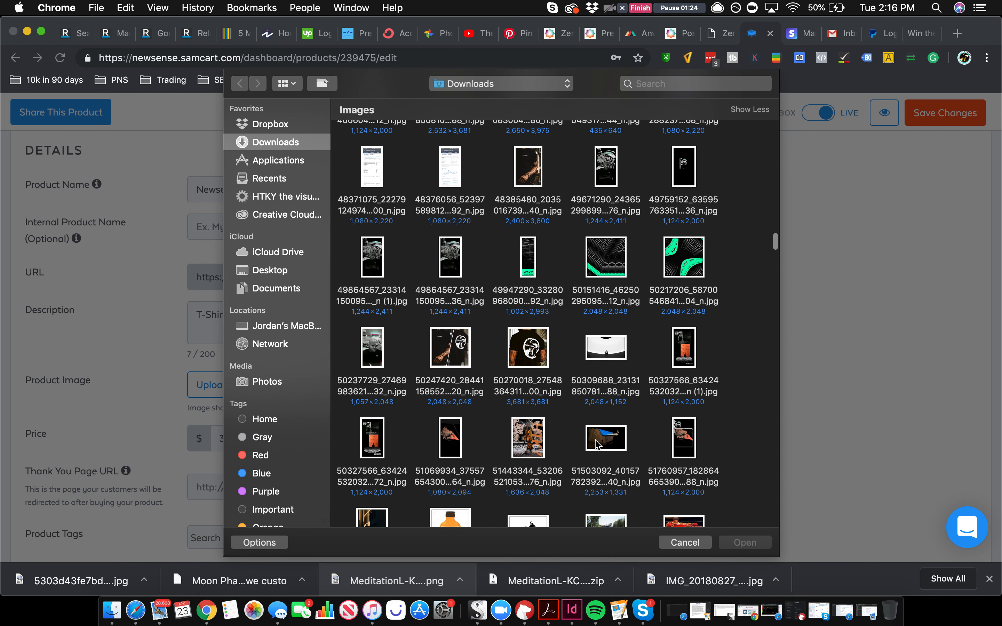
scroll(down, 3)
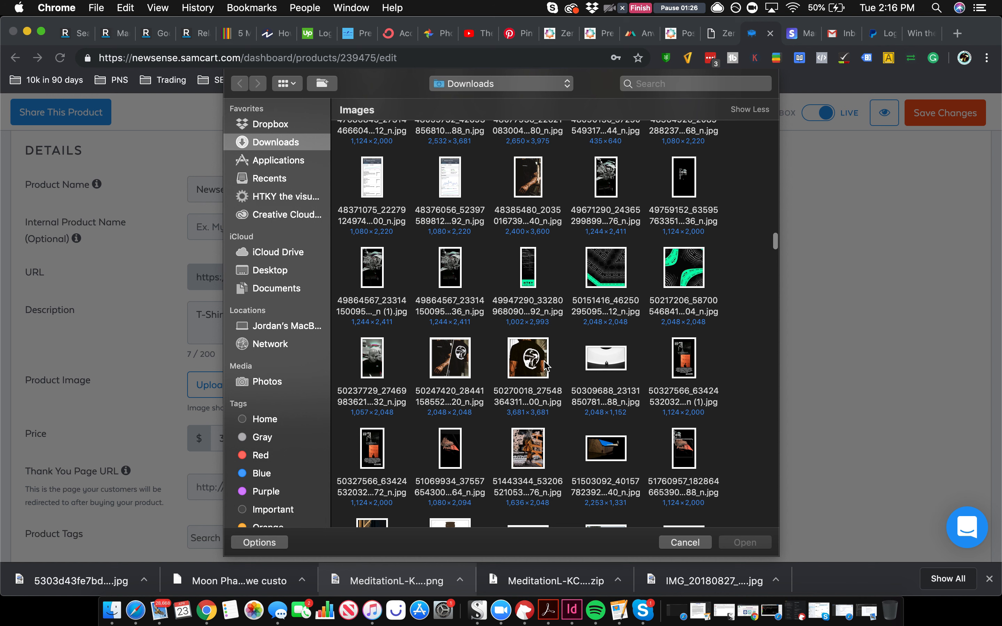
click(528, 357)
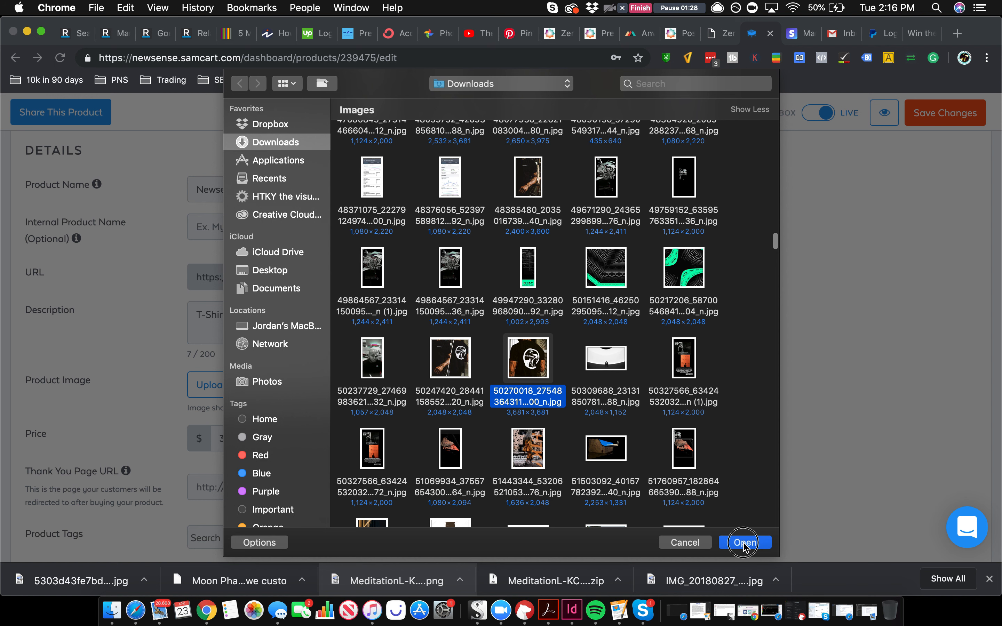
click(743, 542)
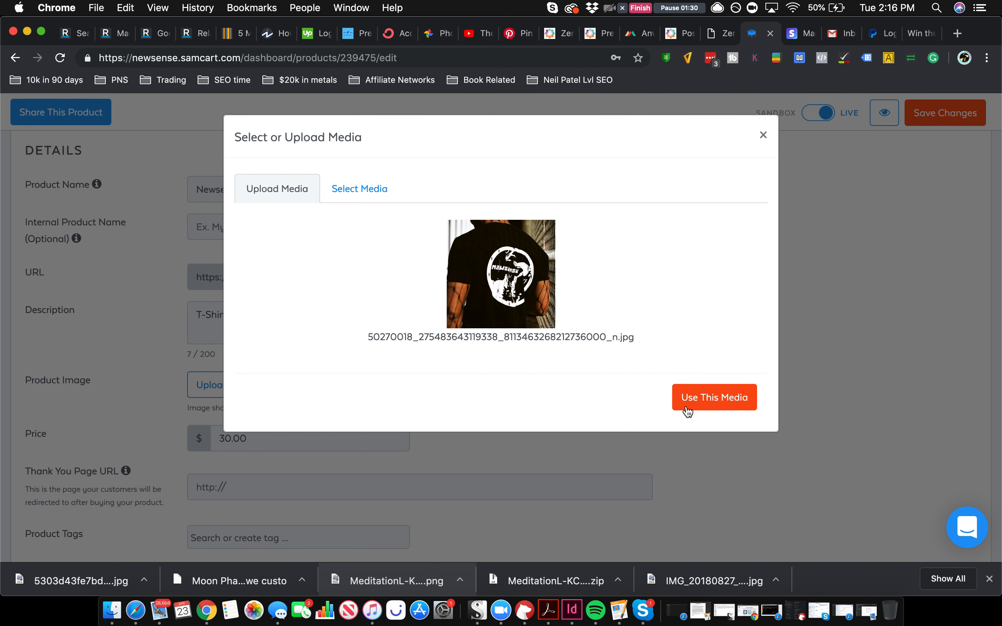
click(714, 396)
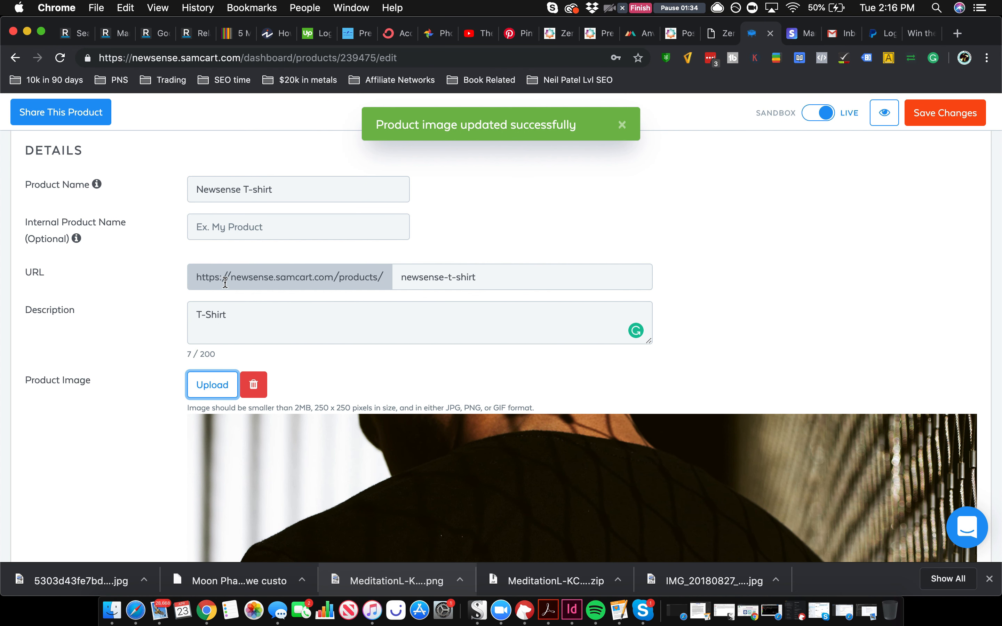
Begin the internal product name with 'X-' and review the price and Digital / Service type settings.
click(298, 227)
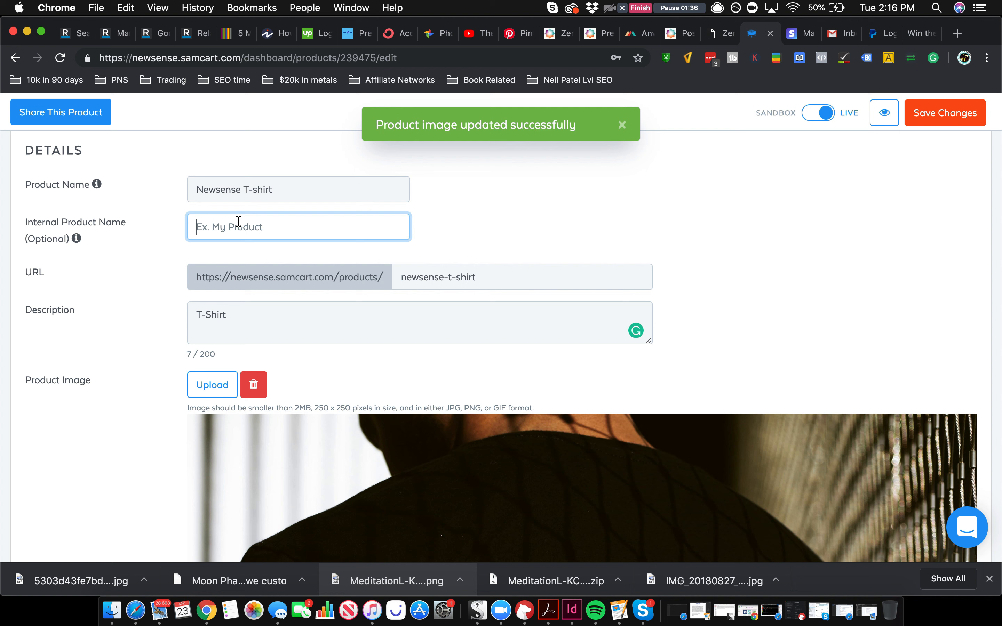
text(X-)
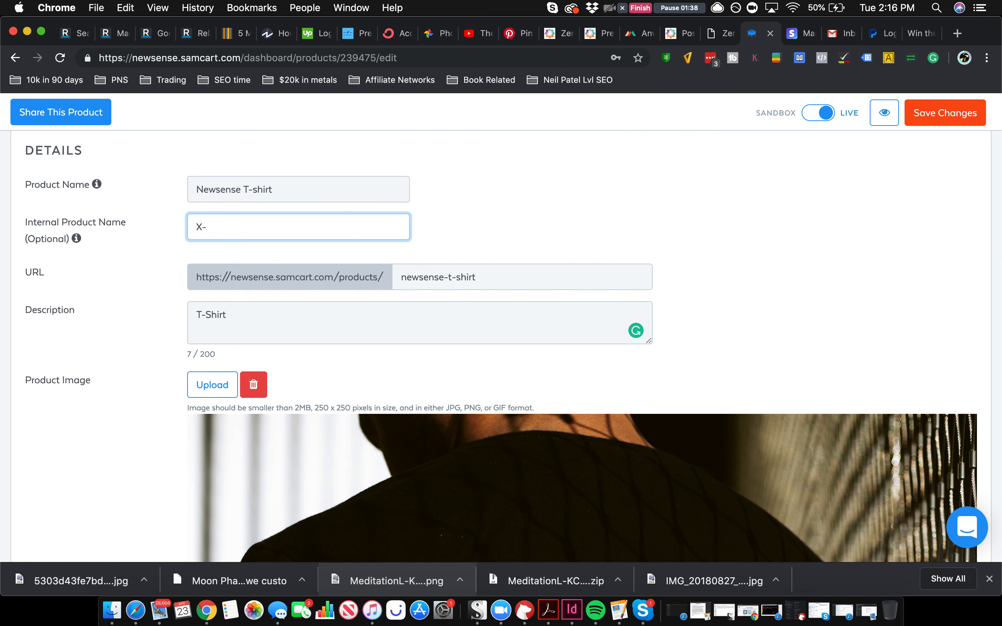
scroll(down, 3)
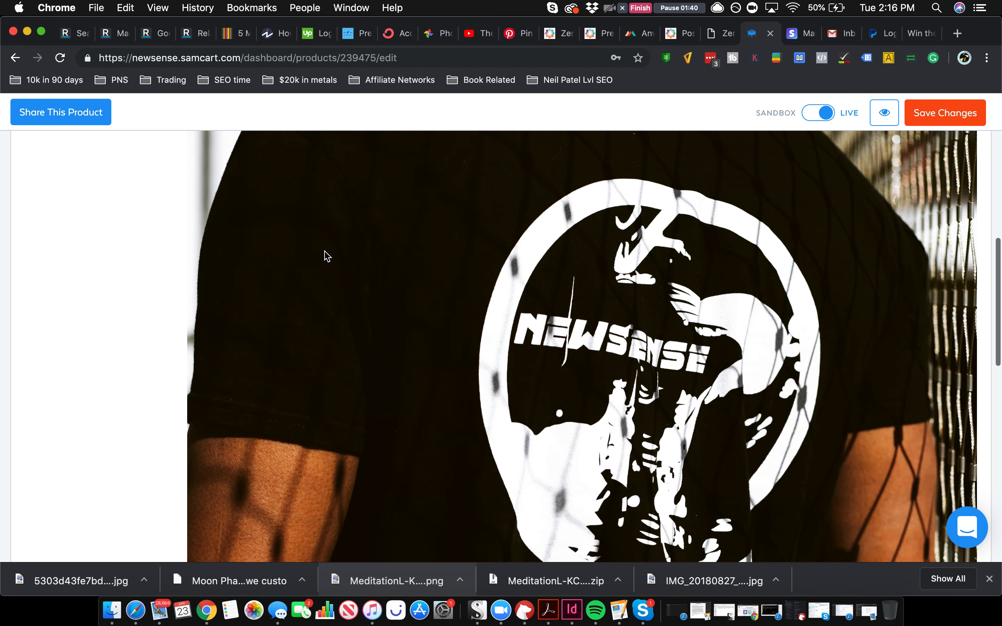
scroll(down, 3)
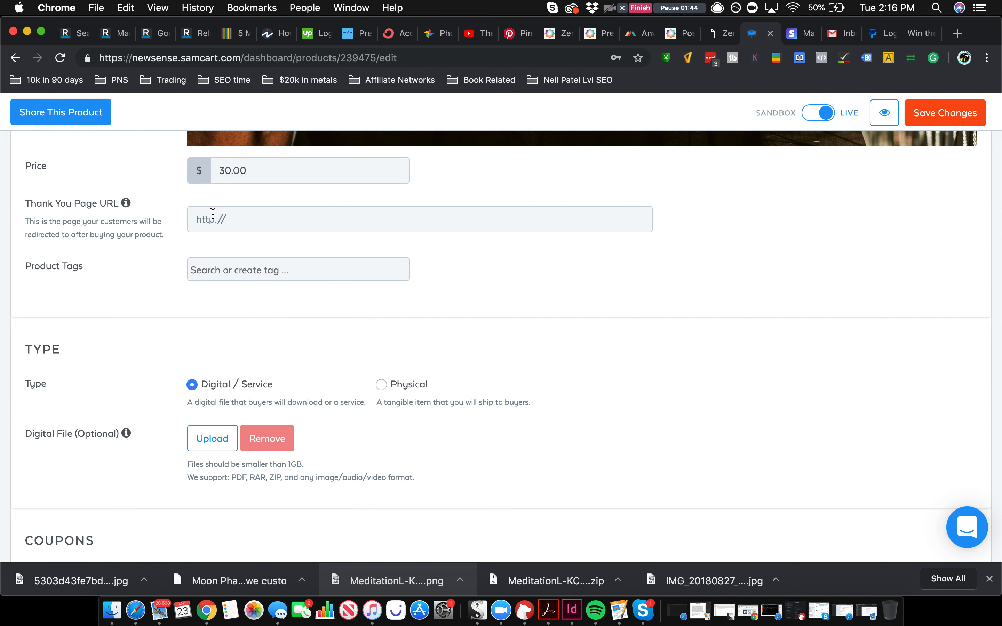
mouse_move(229, 219)
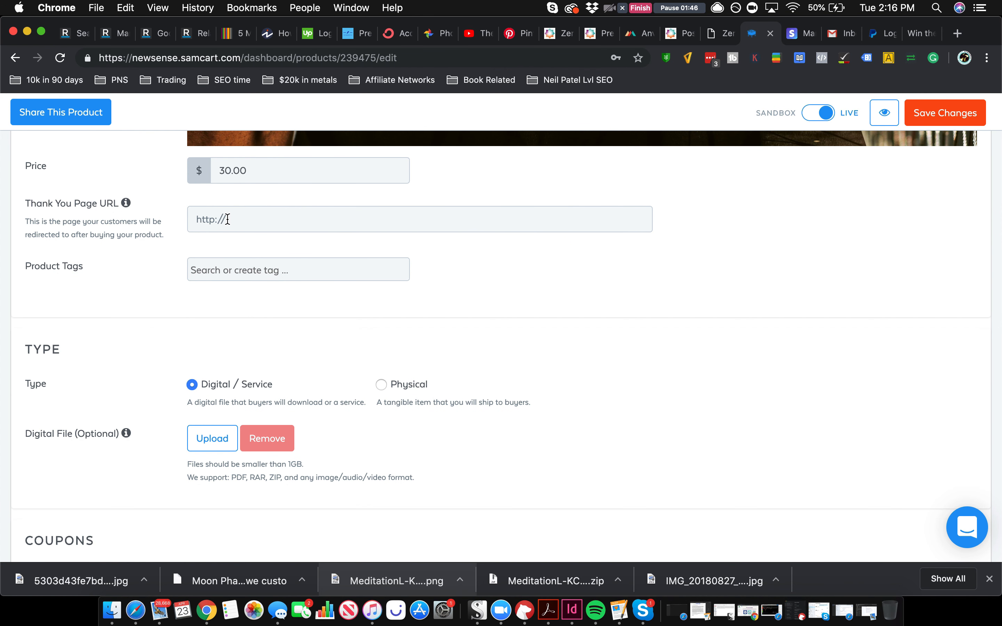
mouse_move(222, 255)
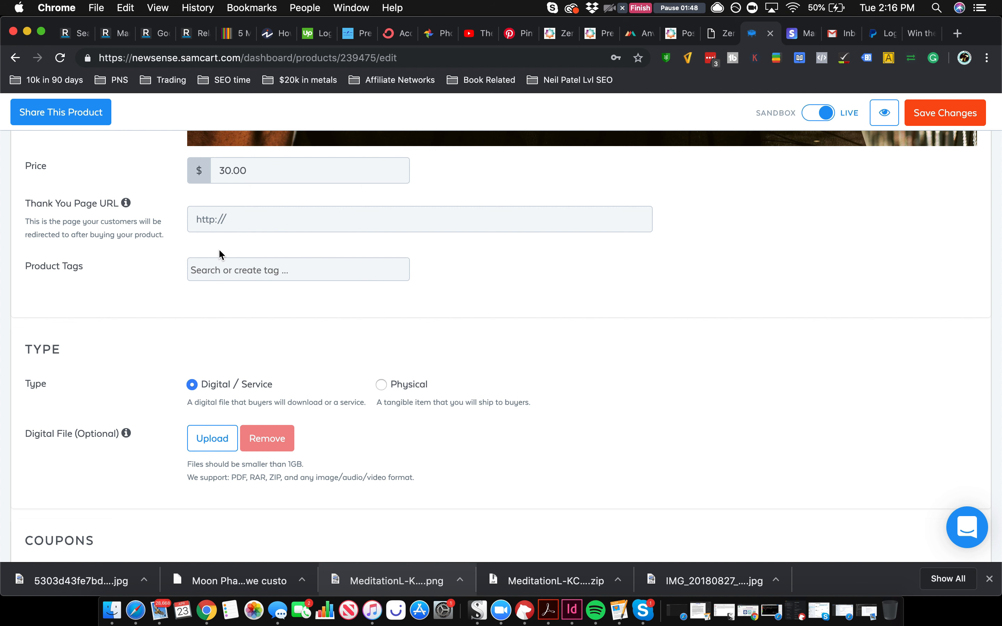
Set Physical type with shipping US $5/$2, elsewhere $10/$8, internal name X-Ray, and save.
text(X-)
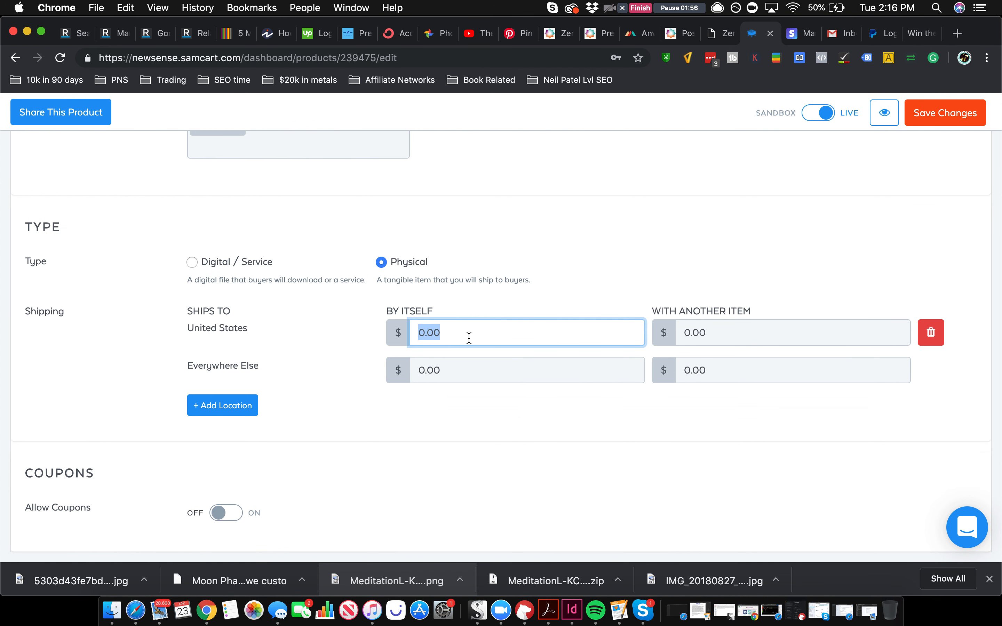
text(5)
click(793, 332)
text(2)
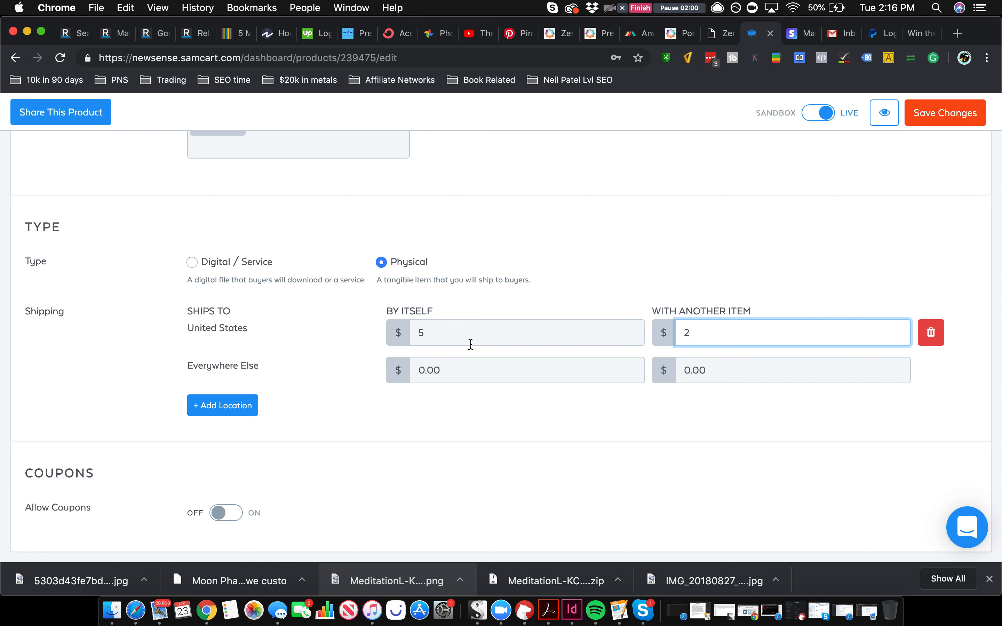
text(10)
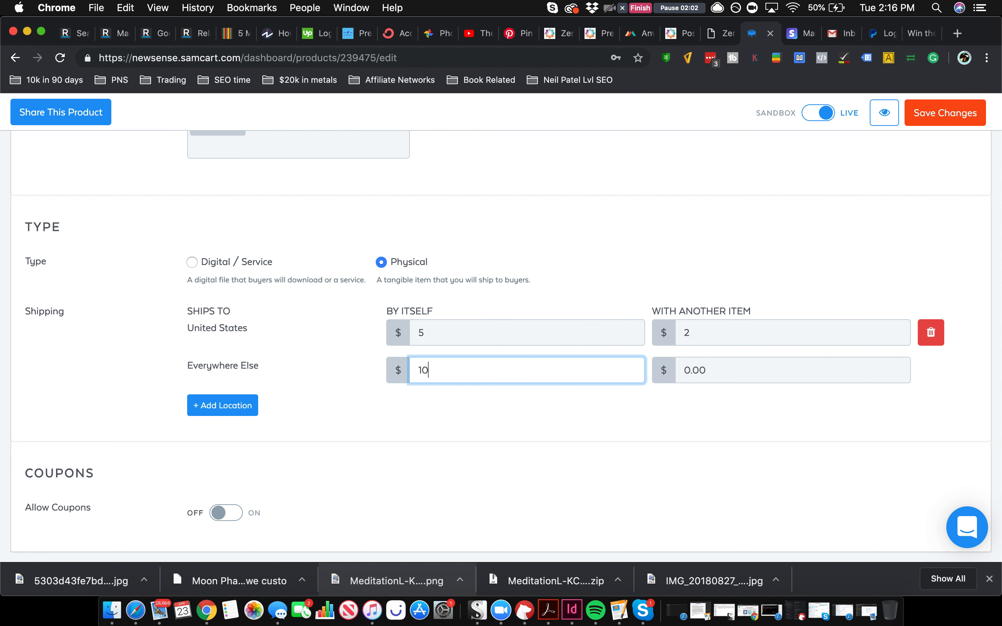
click(792, 370)
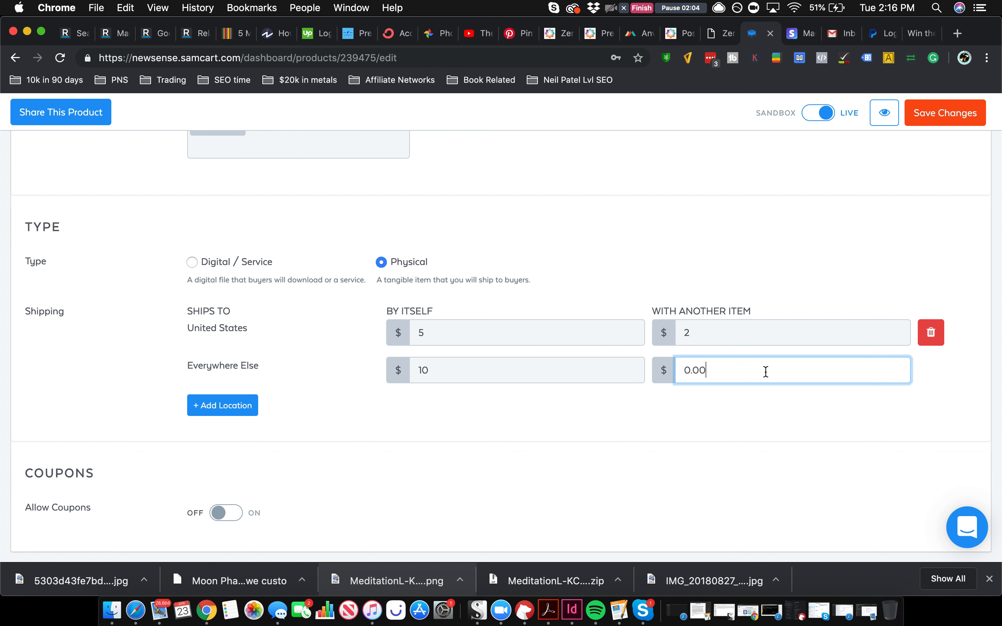
text(8)
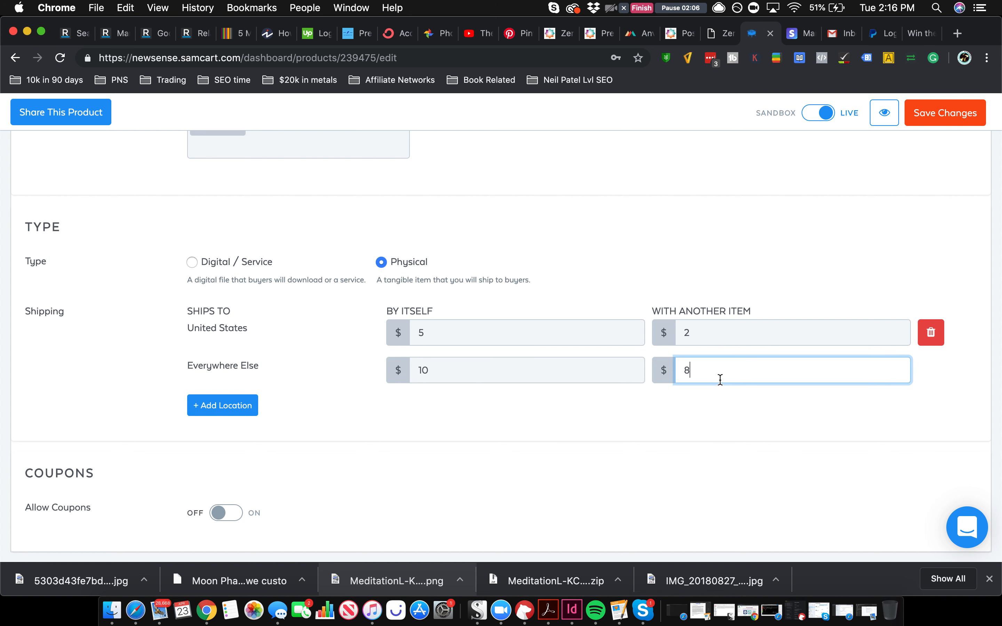
mouse_move(183, 463)
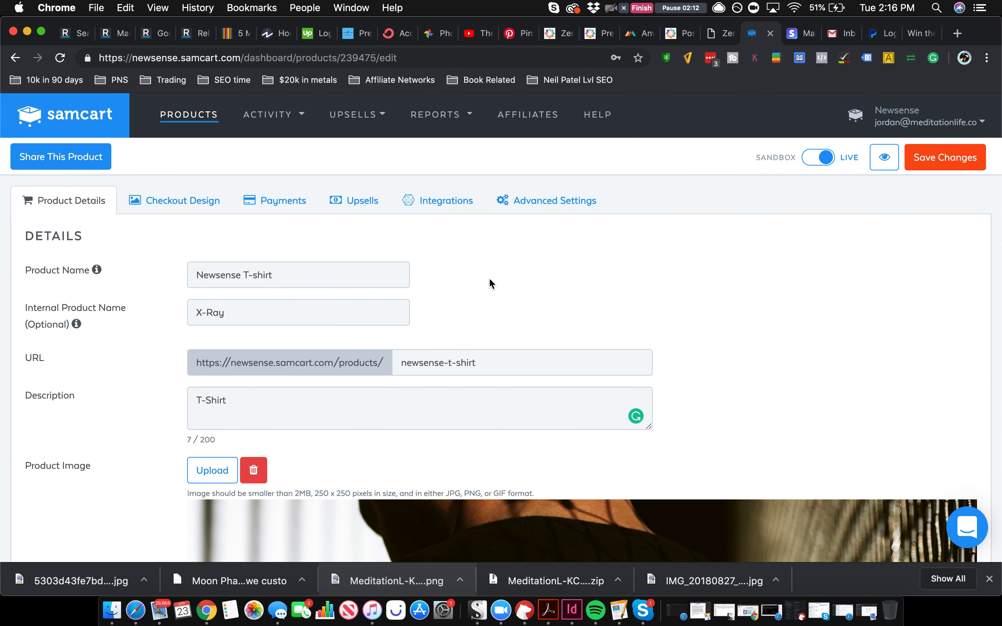
click(944, 157)
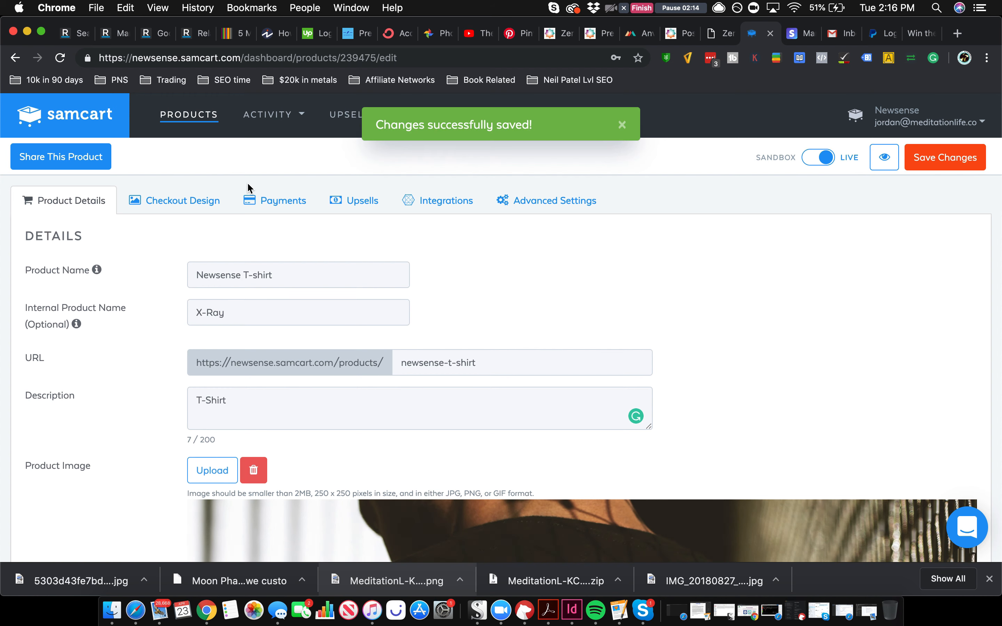
Choose the Showcase checkout template for the Newsense T-shirt and scroll its customization options.
click(182, 200)
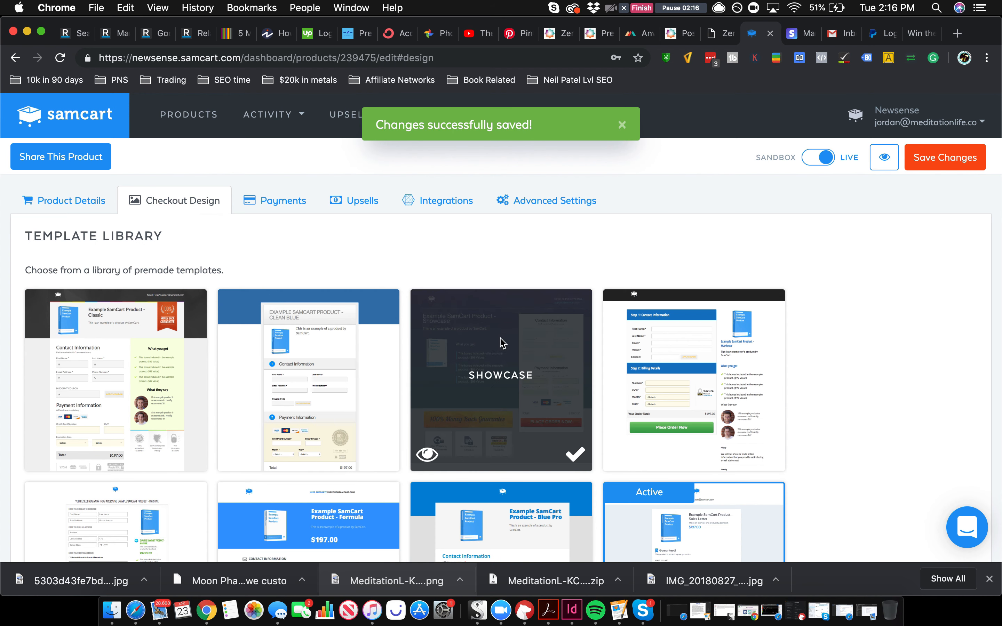
scroll(down, 3)
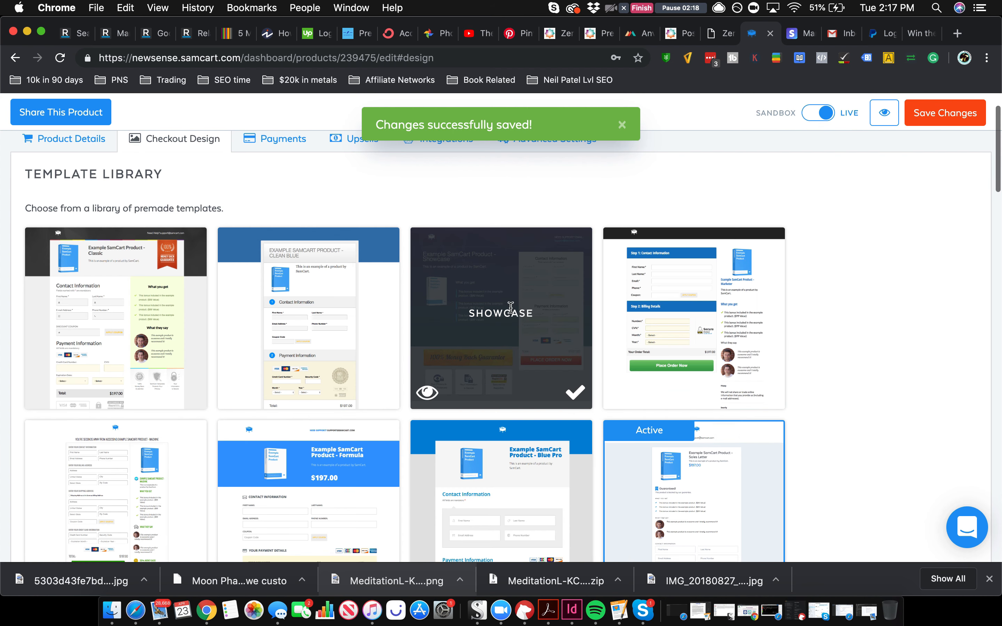
scroll(down, 3)
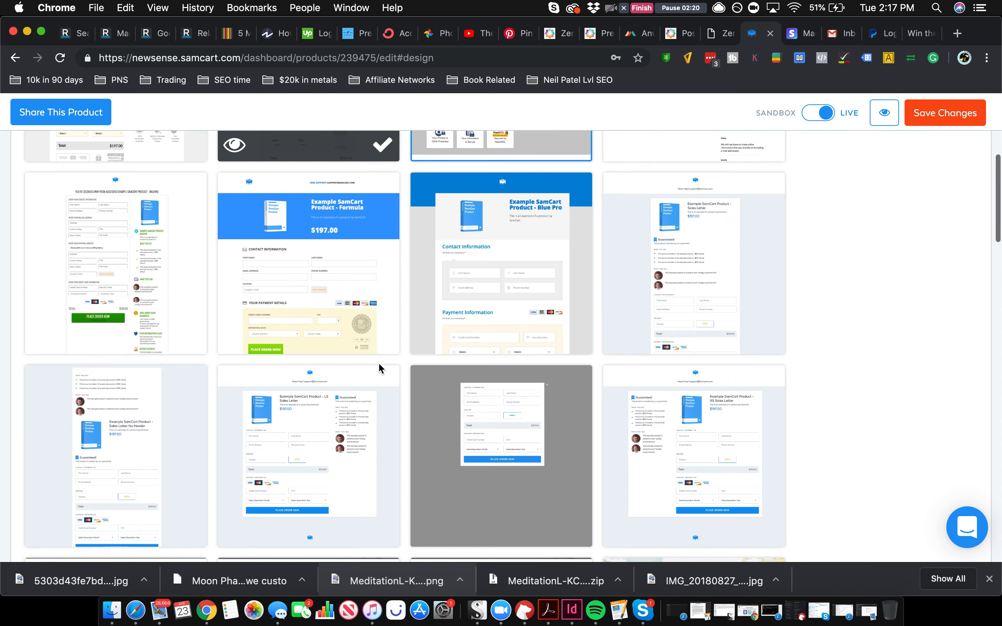
scroll(down, 3)
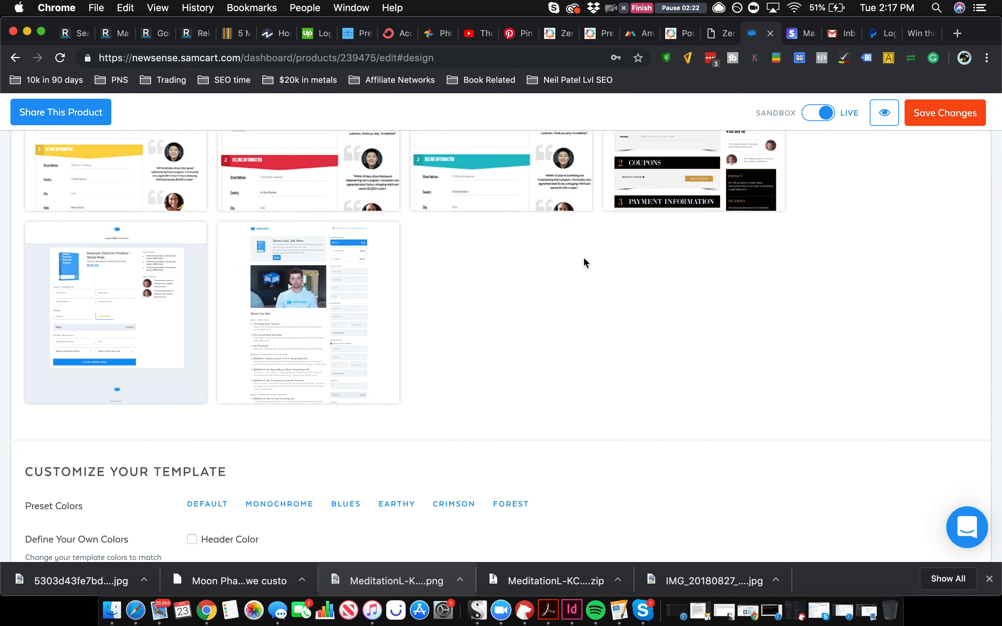
scroll(down, 3)
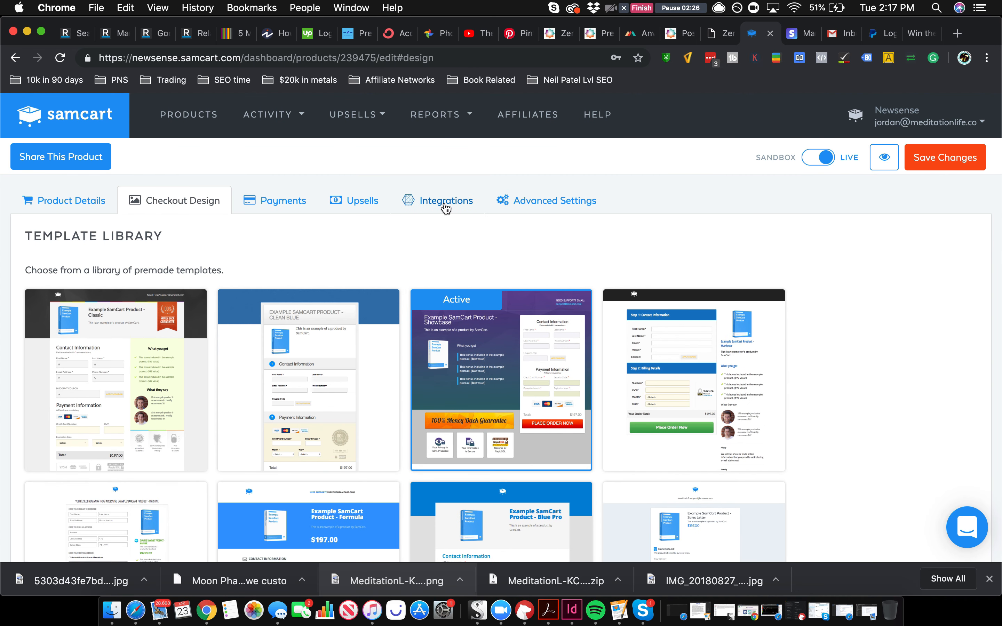
scroll(down, 3)
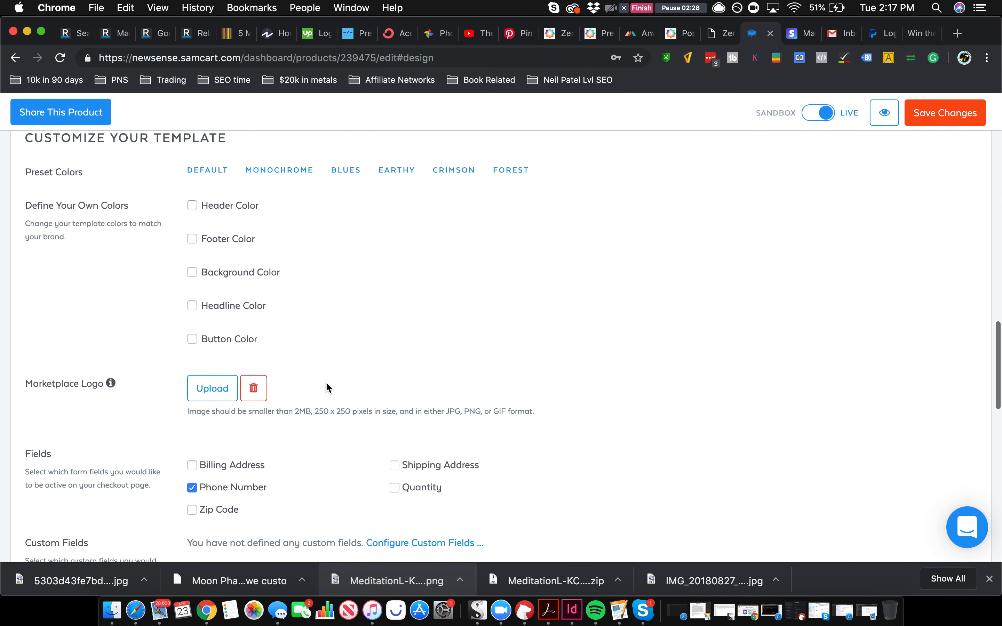
scroll(down, 3)
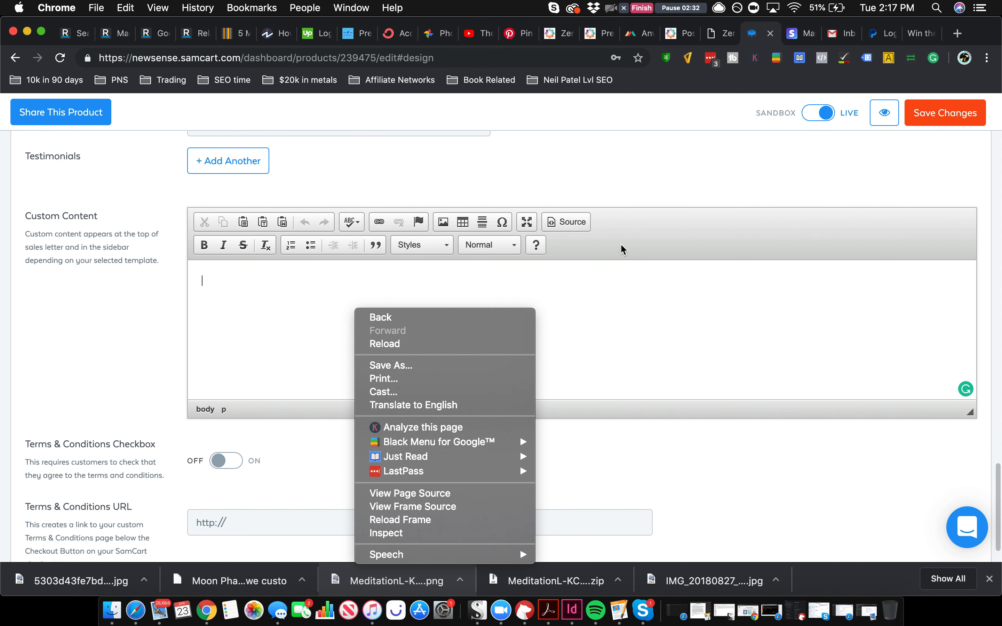
click(565, 222)
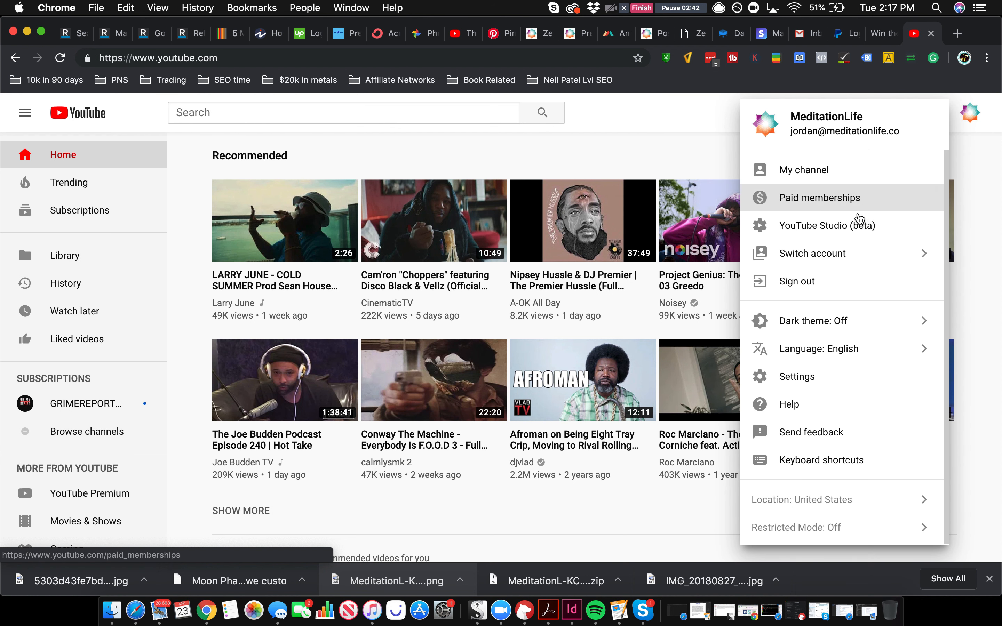
Switch to the Project Newsense channel account and enter its YouTube Studio dashboard.
click(812, 253)
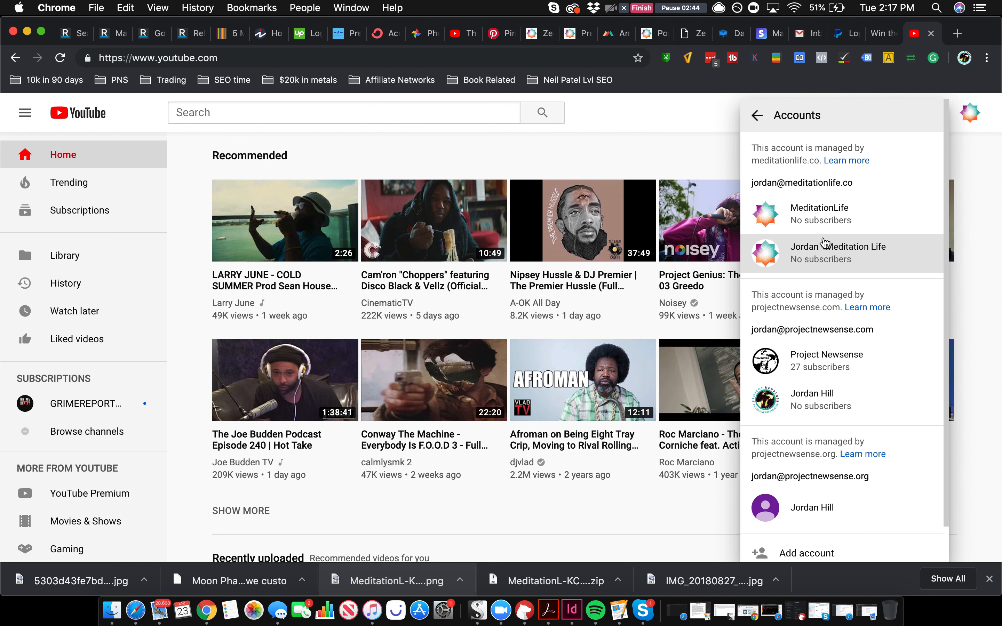
click(826, 354)
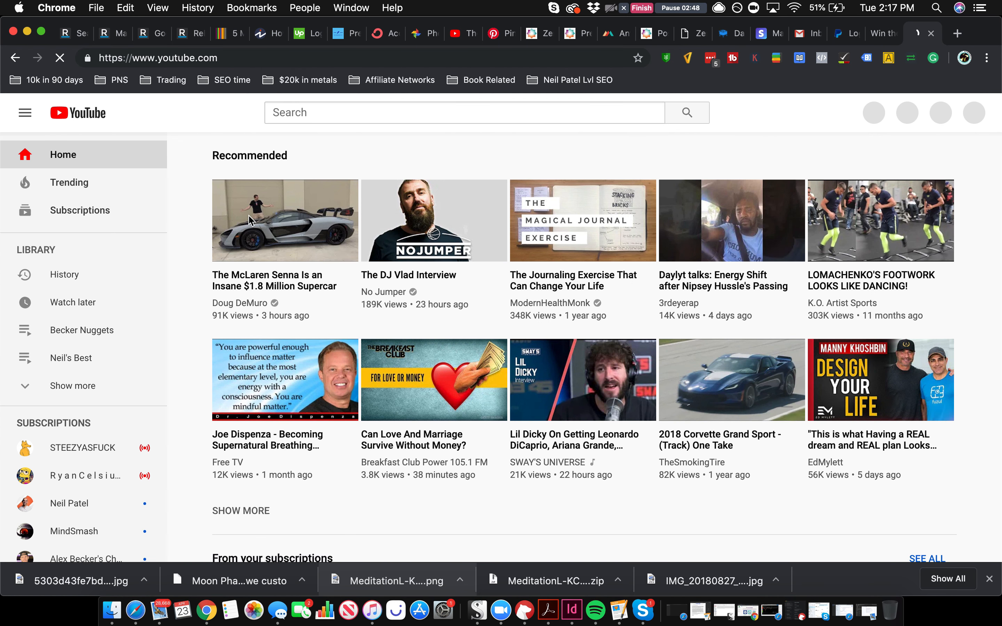
click(970, 112)
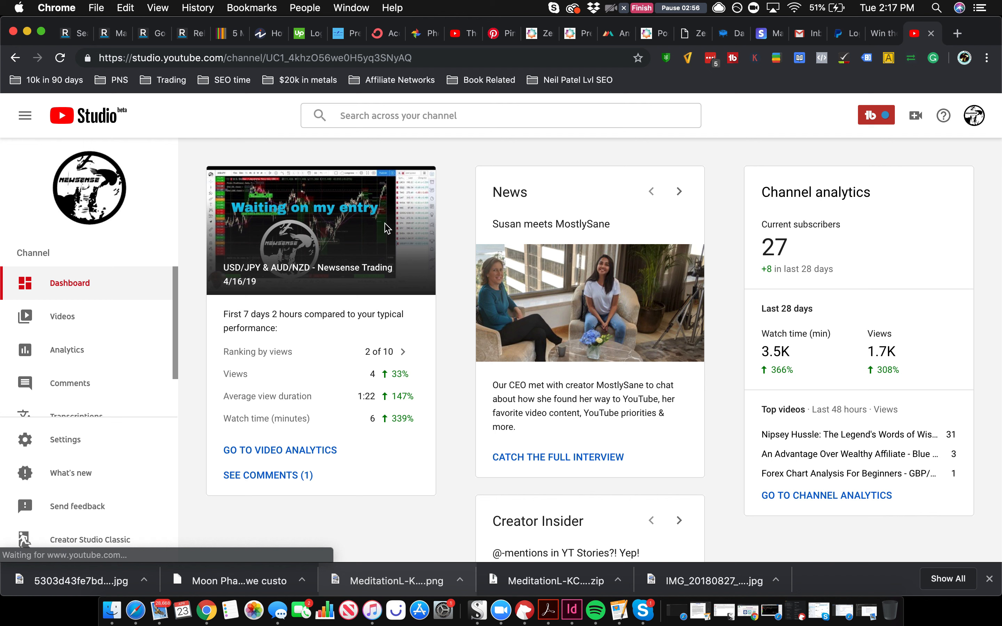
Look through the uploaded videos list, then review the channel dashboard.
click(62, 317)
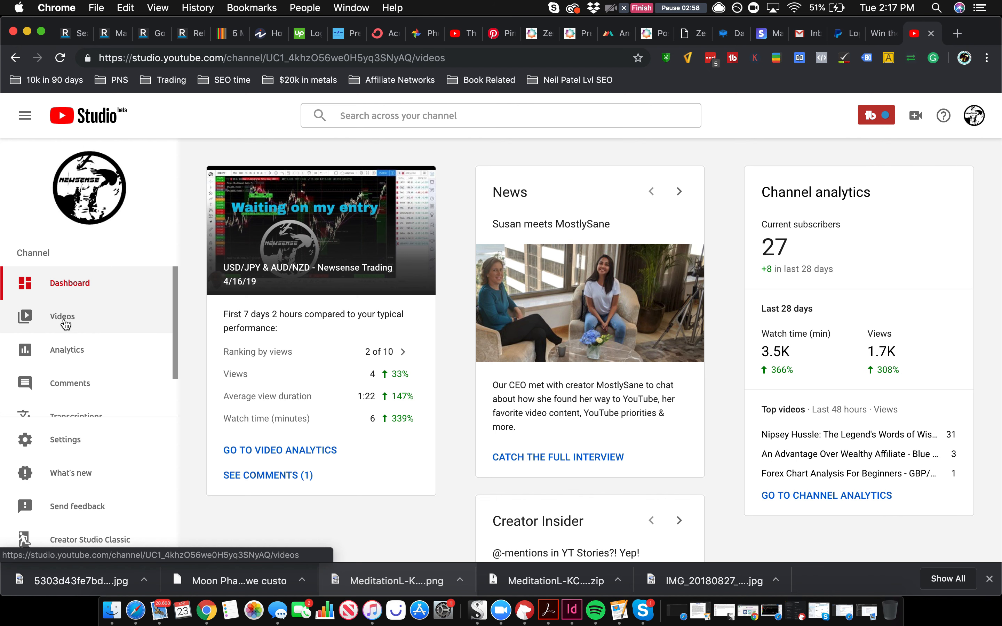
click(62, 316)
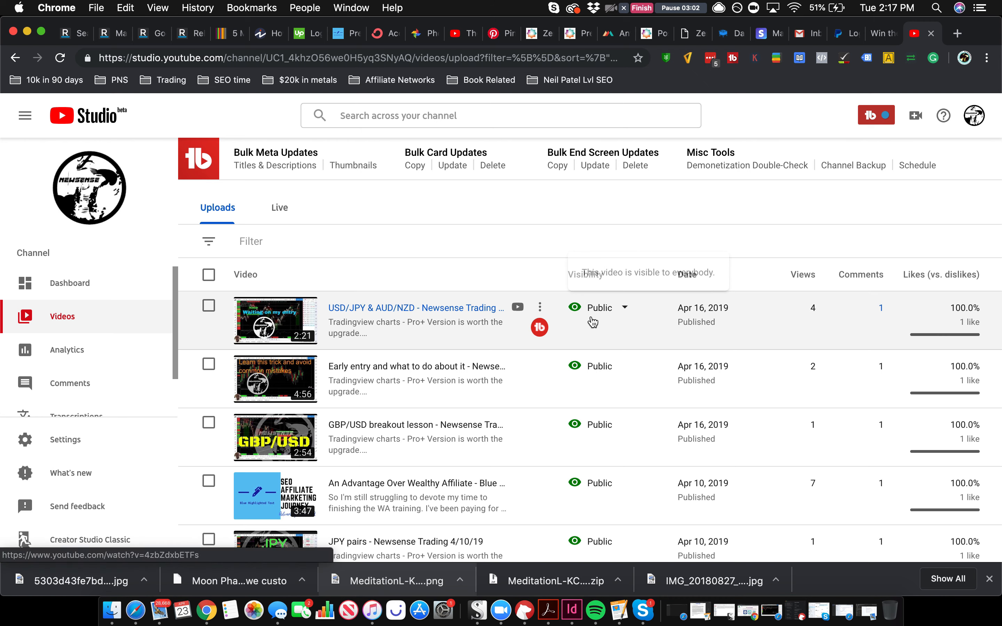
scroll(down, 3)
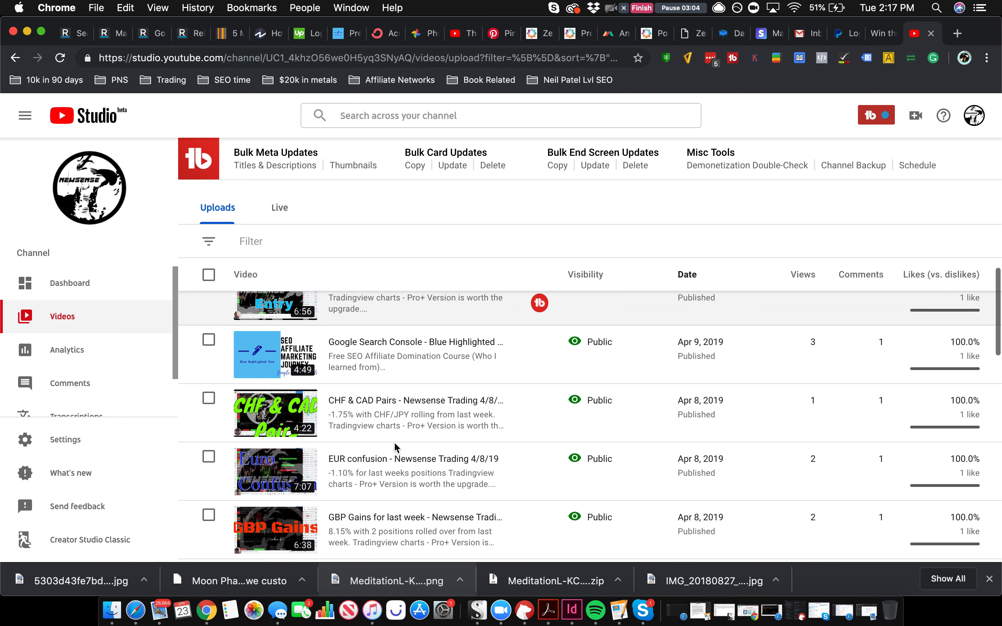
scroll(down, 3)
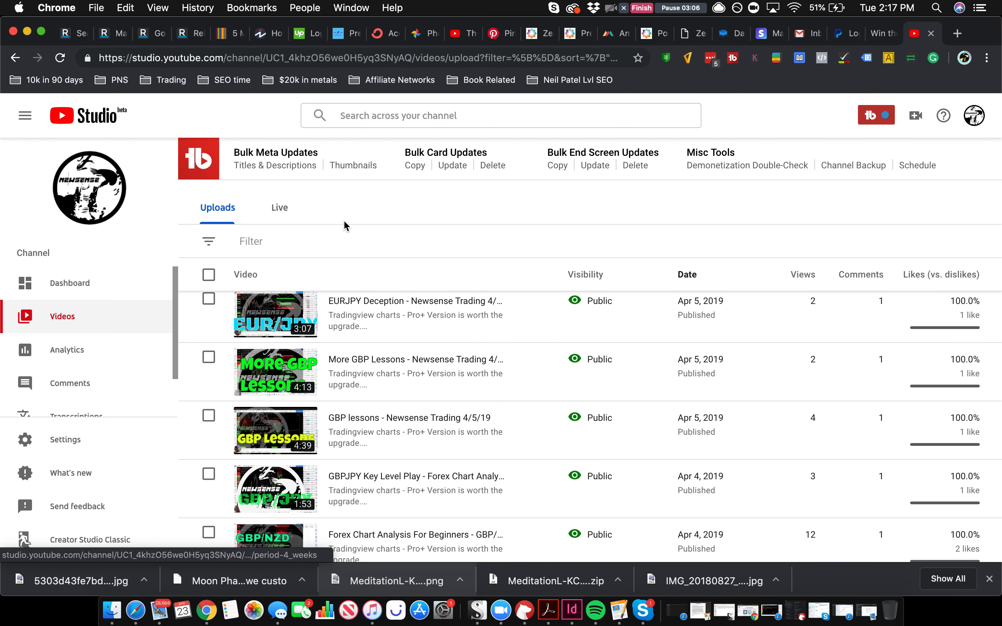
scroll(down, 3)
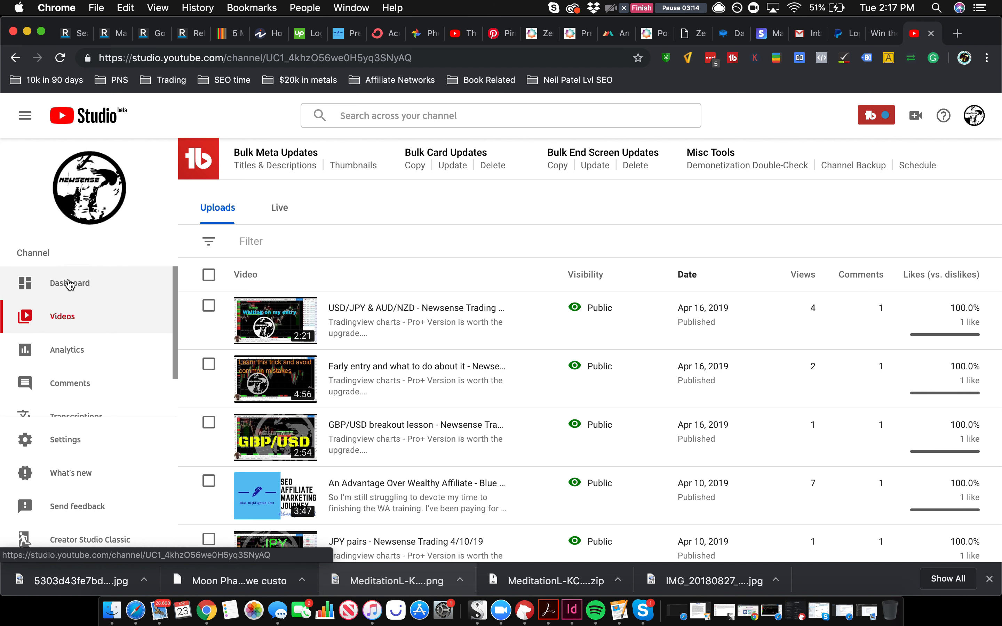
click(69, 283)
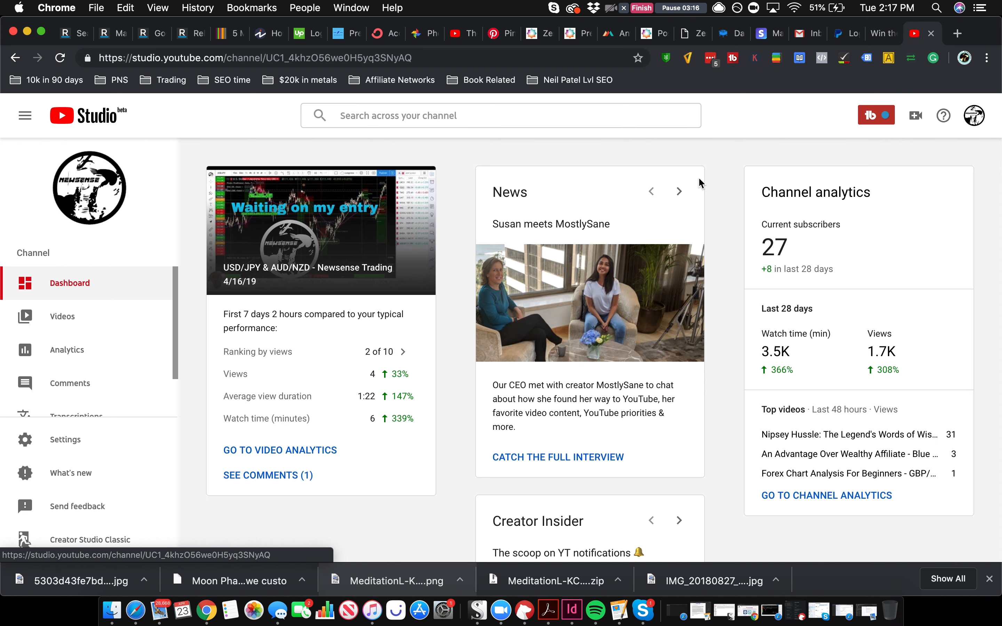
scroll(down, 3)
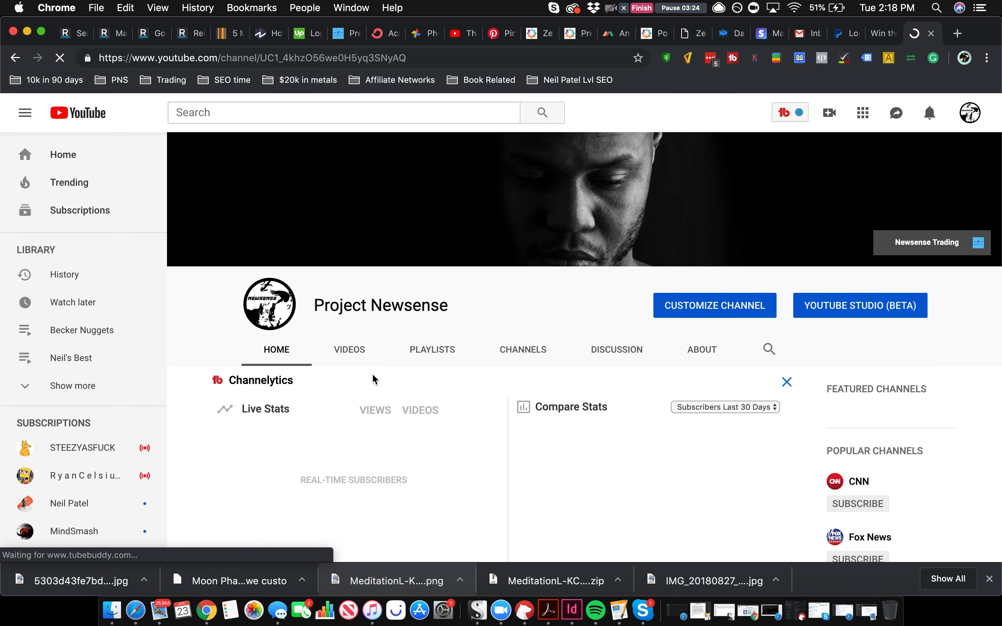
List all of Project Newsense's videos on the channel's Videos tab and browse them.
click(348, 350)
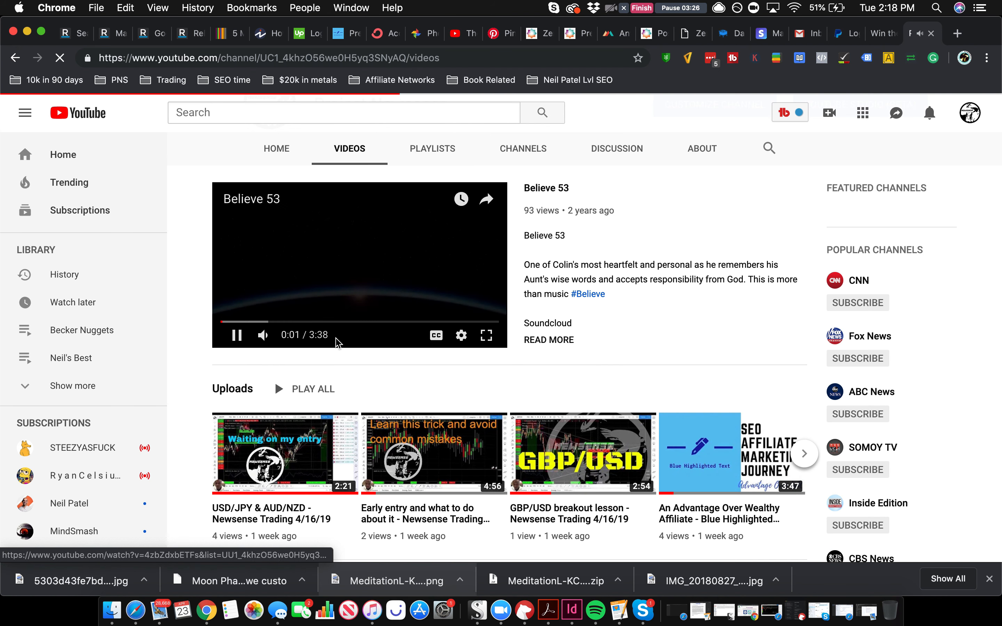
scroll(down, 3)
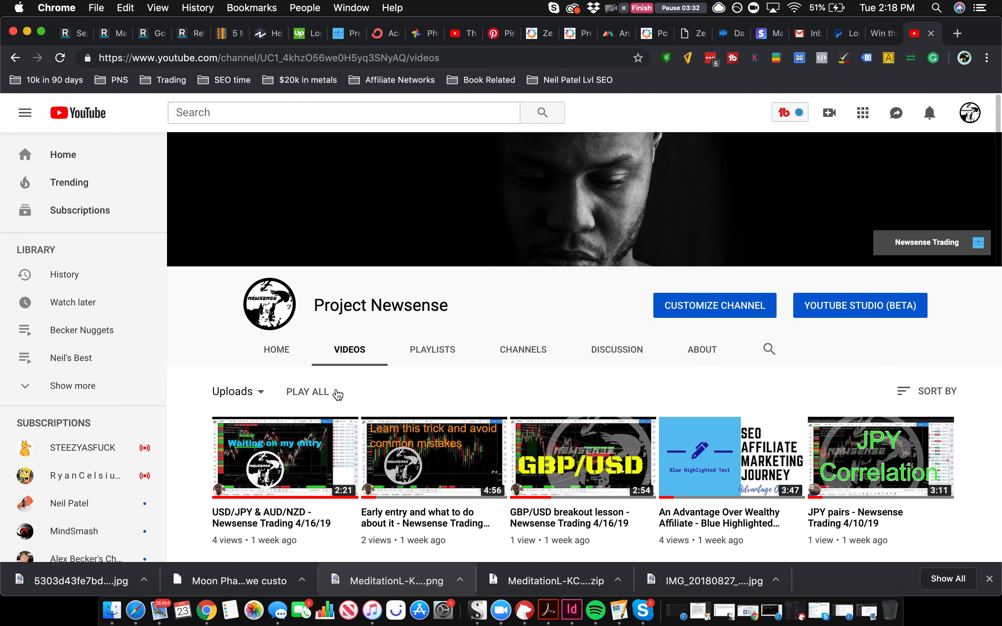
mouse_move(218, 400)
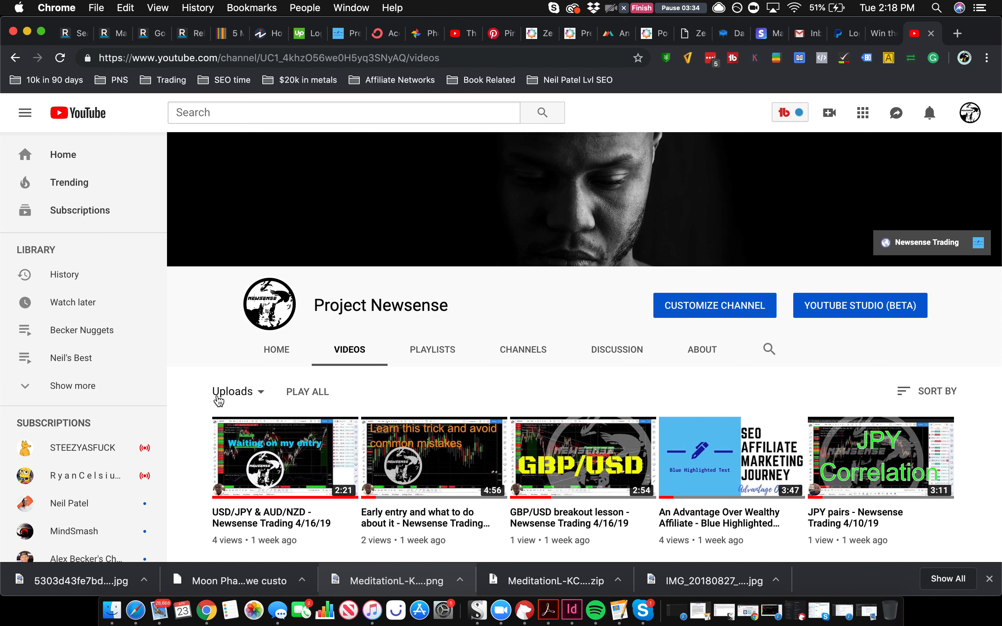
click(237, 392)
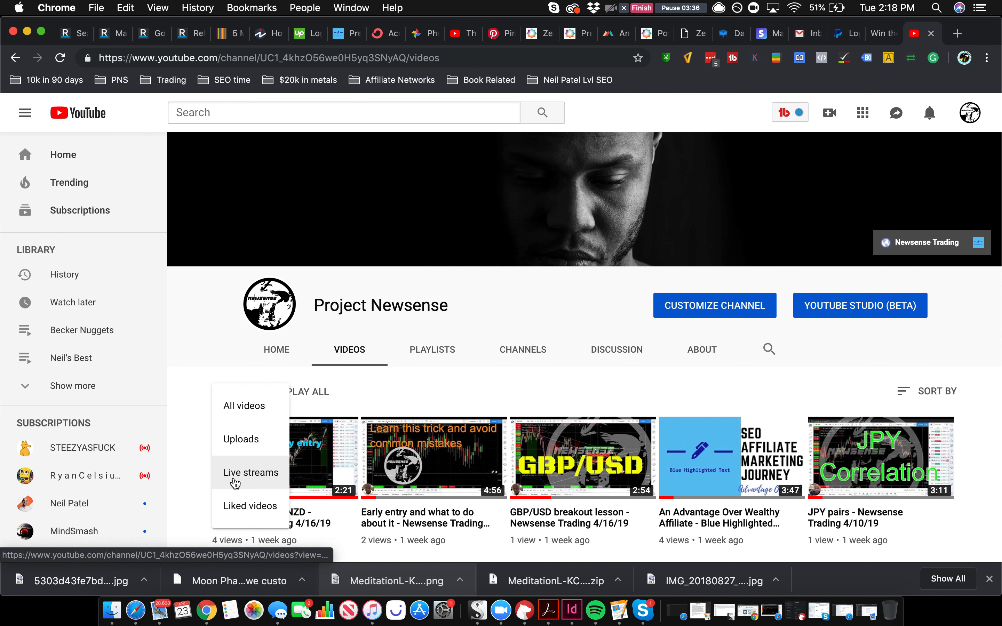
mouse_move(291, 402)
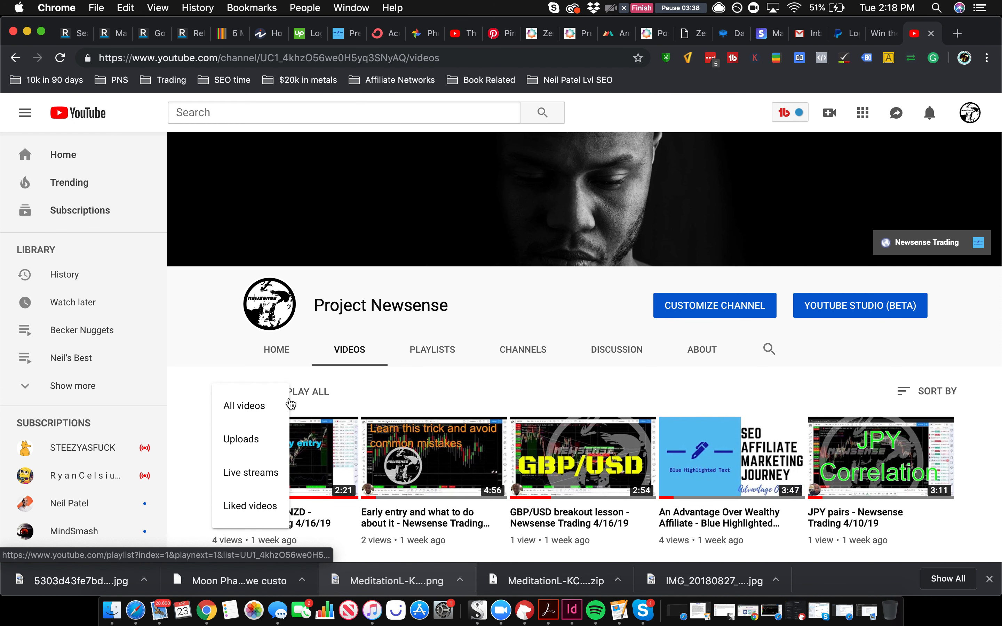
click(243, 406)
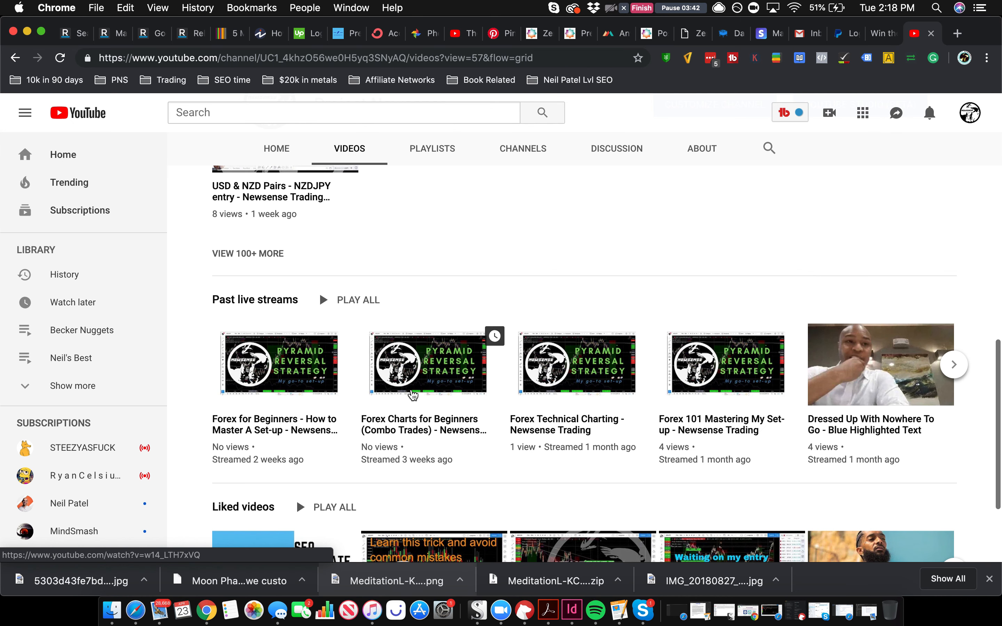
scroll(down, 3)
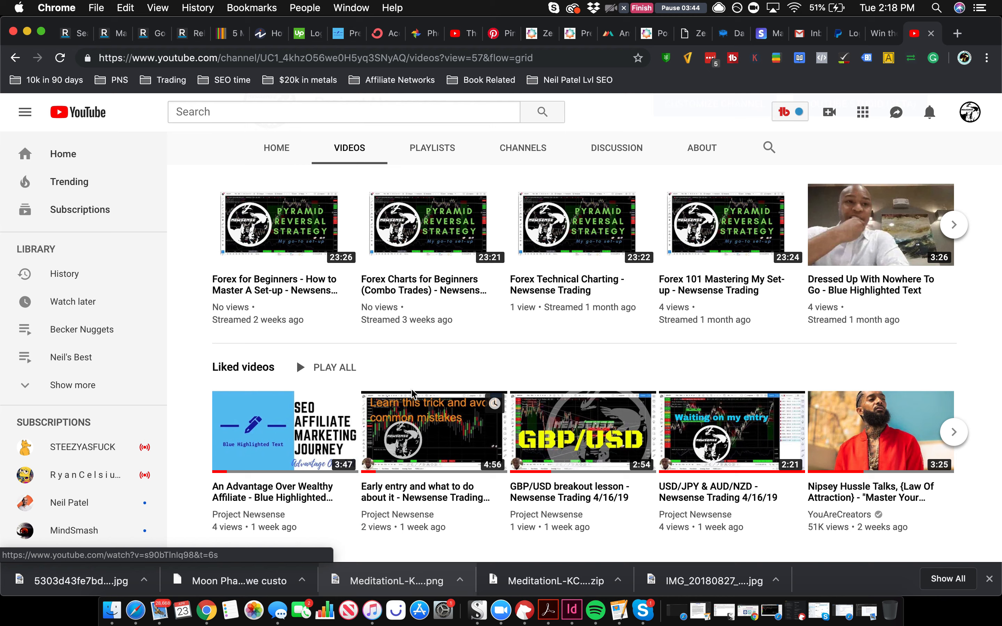
scroll(down, 3)
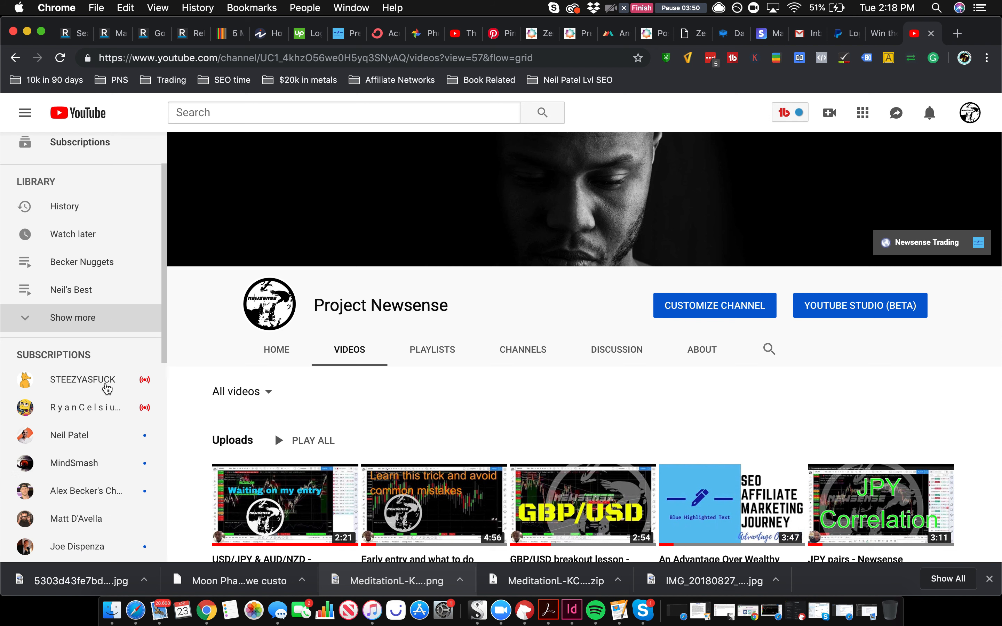
Reveal the remaining saved playlists and head back to YouTube Studio.
click(72, 317)
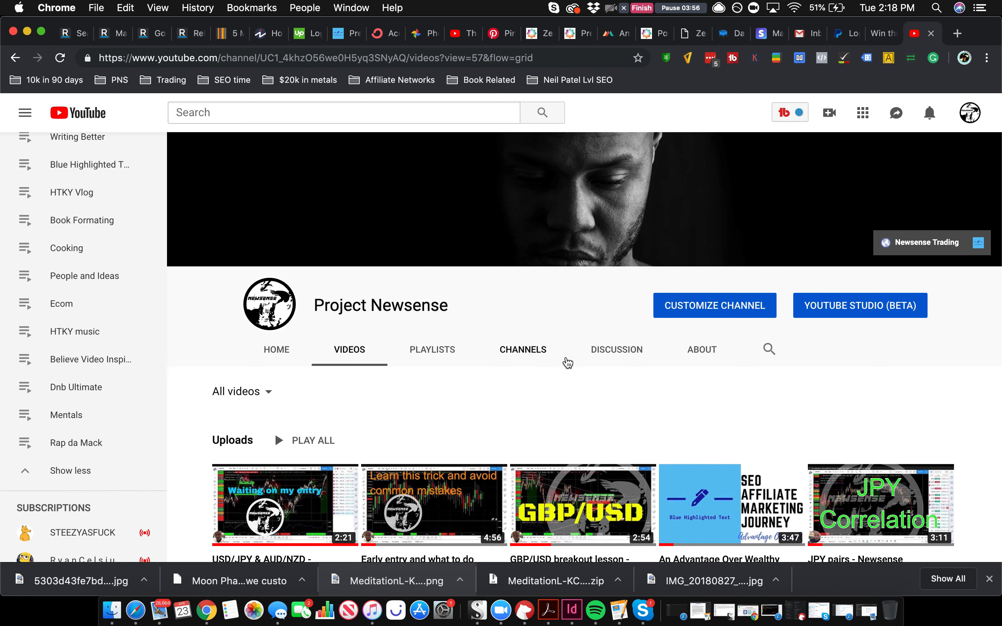
click(859, 306)
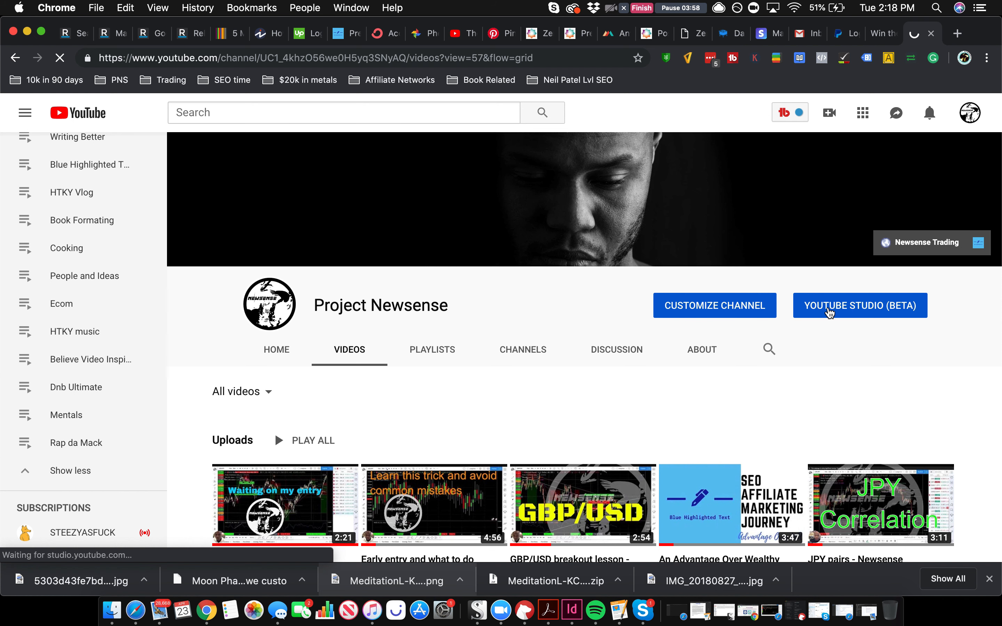
click(859, 305)
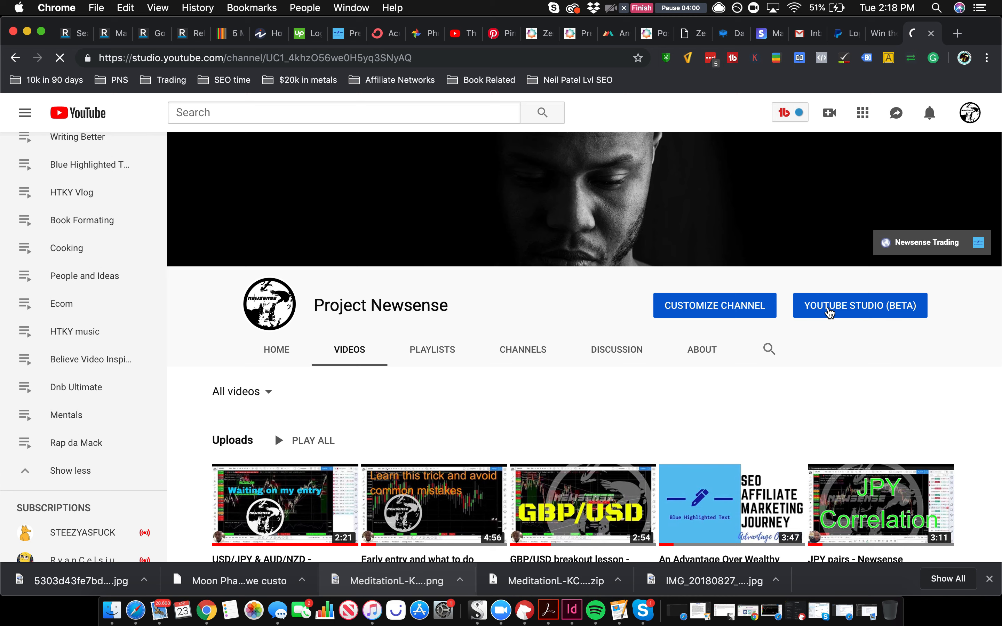
Filter the Studio uploads list to videos with views >= 1000 and apply it.
click(859, 305)
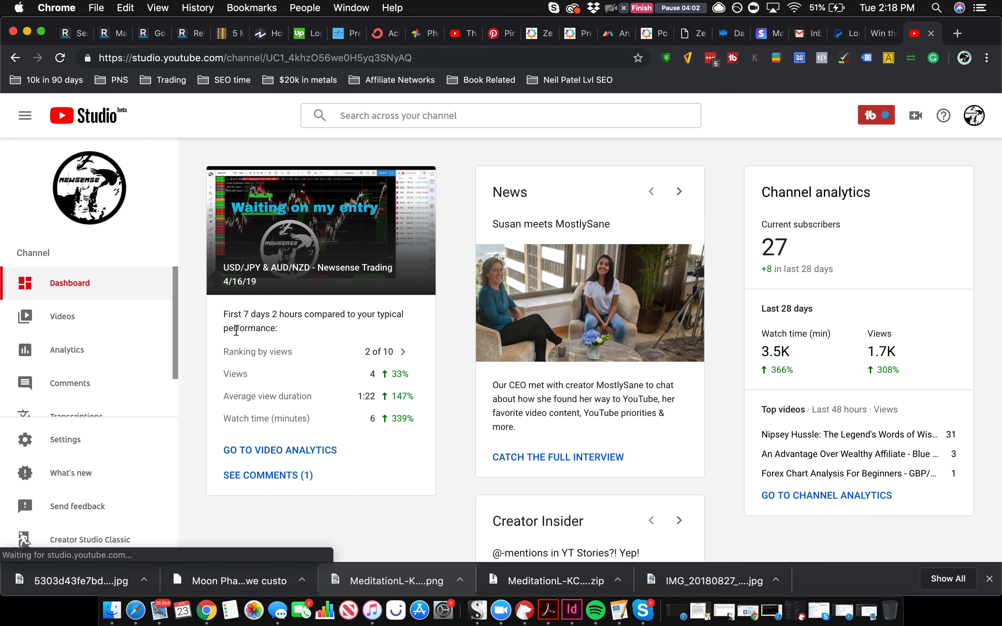
click(61, 317)
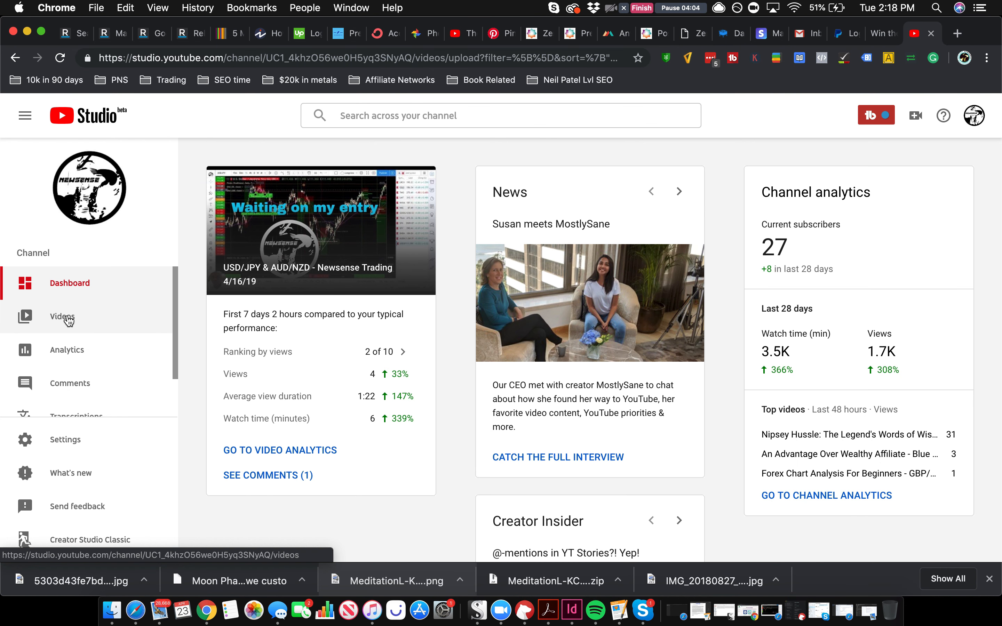
click(62, 316)
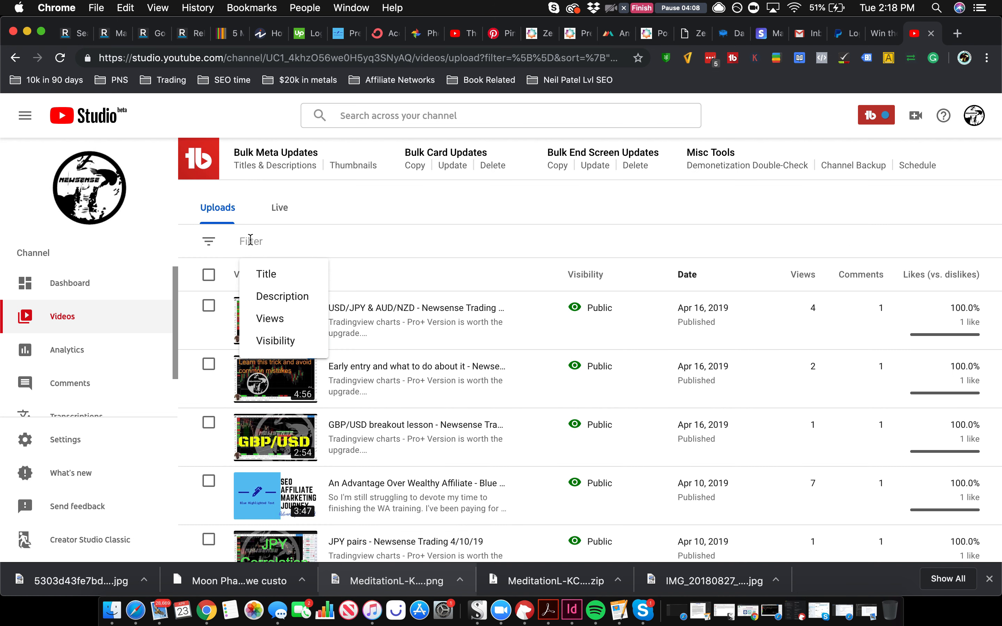
click(270, 318)
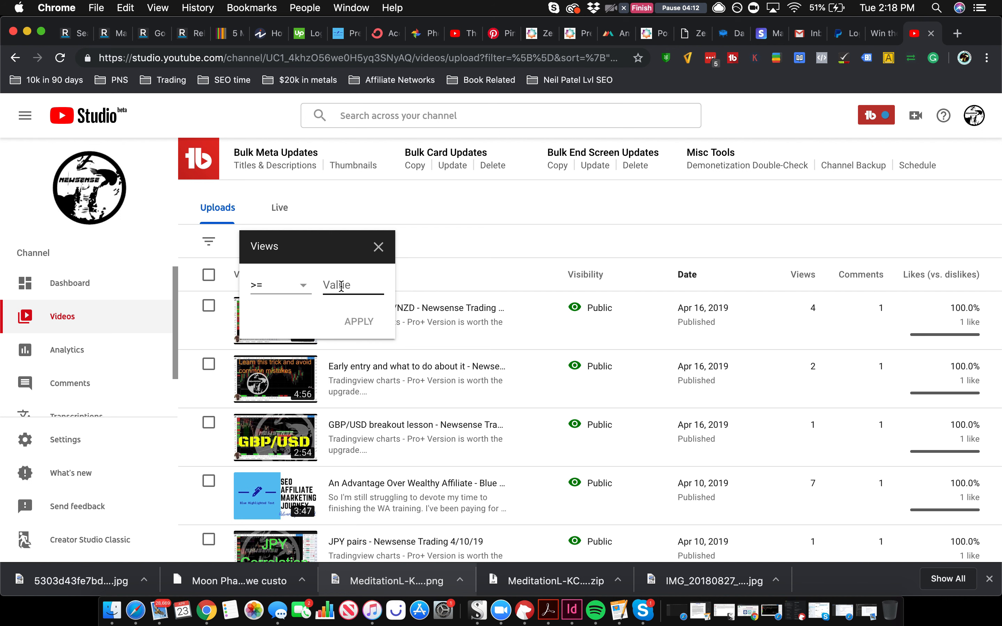
text(10)
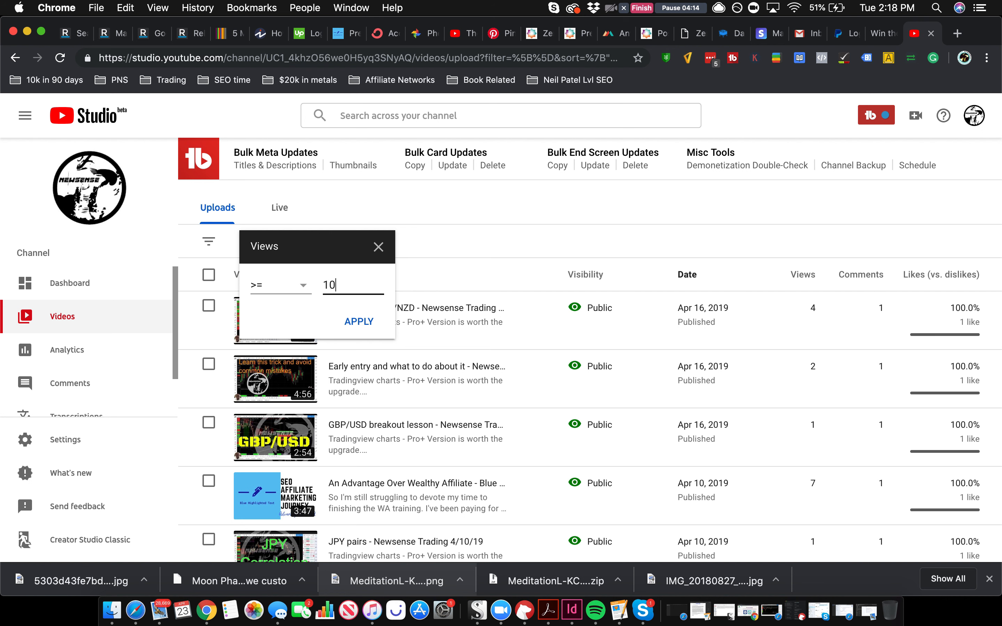
click(358, 321)
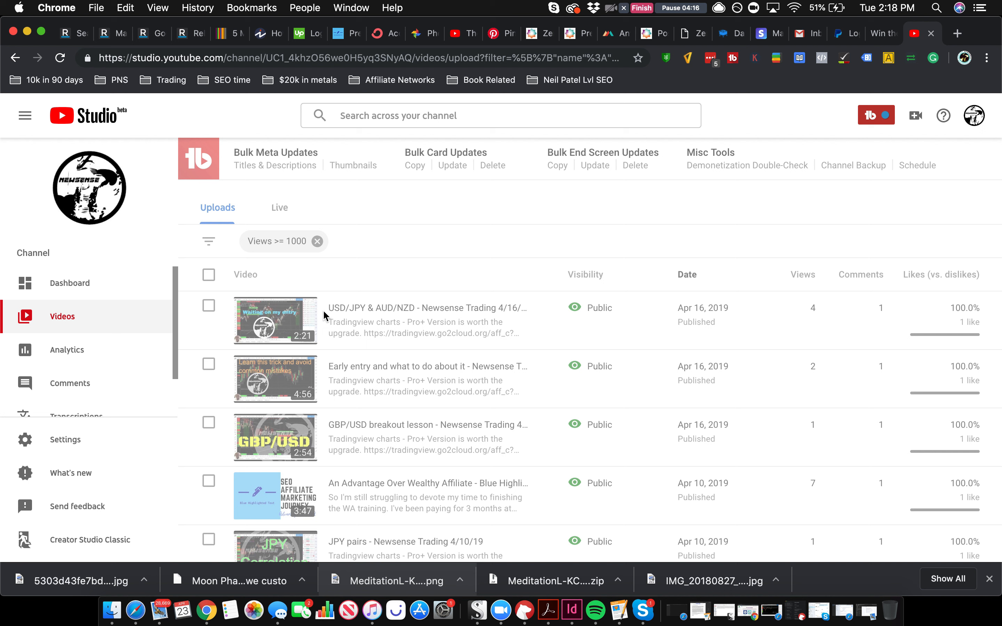
click(275, 321)
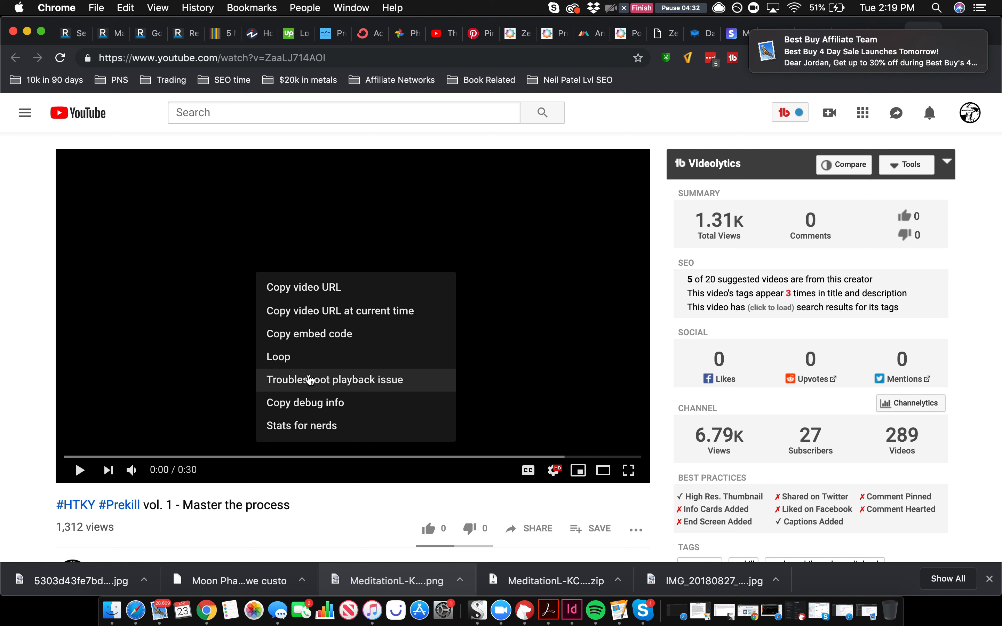
mouse_move(319, 333)
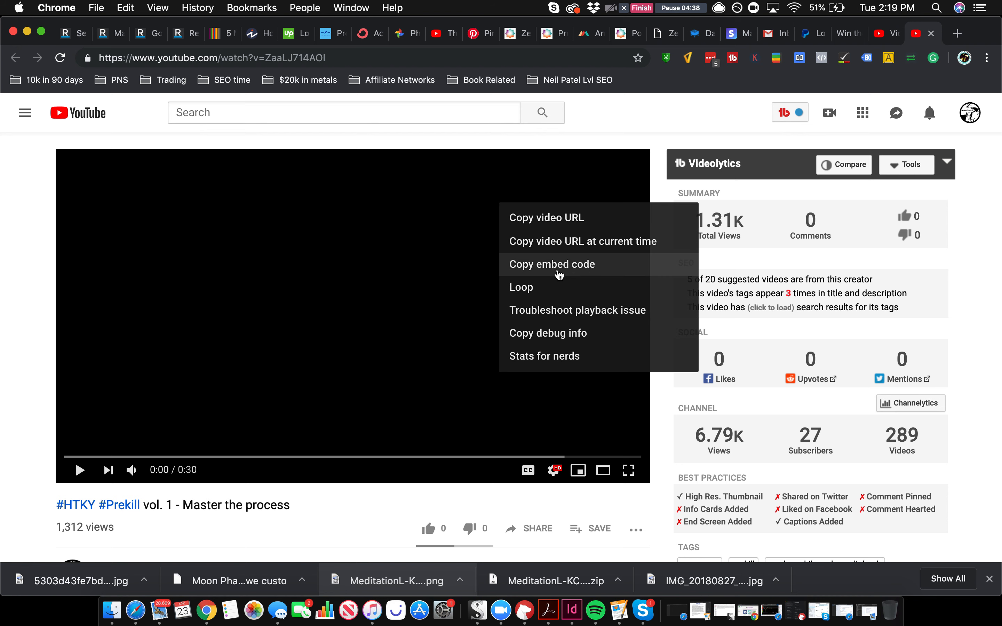
Paste the HTKY Prekill YouTube iframe embed code into Custom Content and render it as a video player.
click(695, 33)
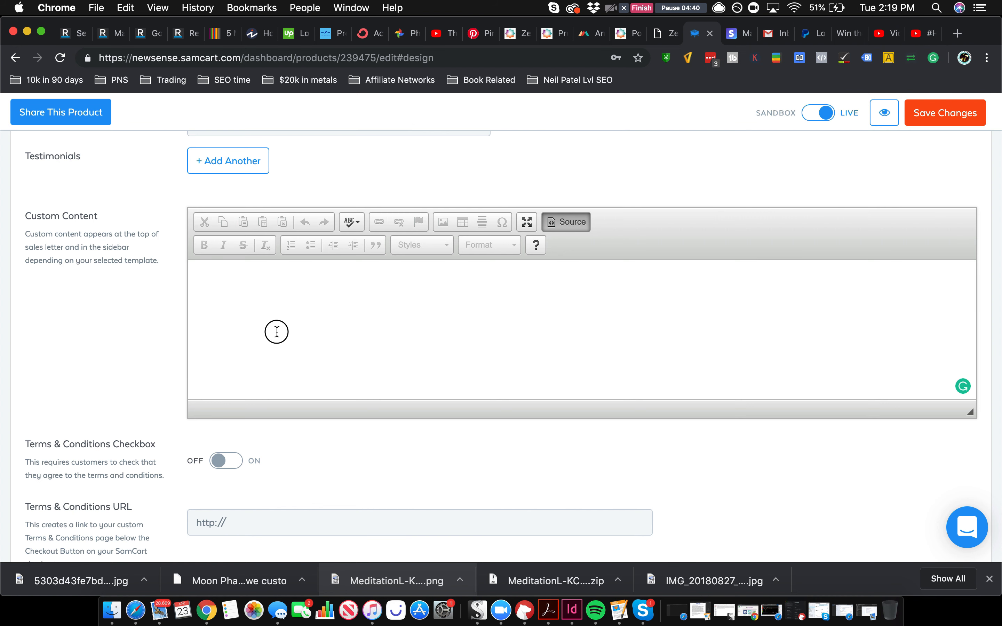
text(<iframe width="853" height="480" src="https://www.youtube.com/embed/ZaaLJ714AOI" frameborder="0" allow="accelerometer; autoplay; encrypted-media; gyroscope; picture-in-picture" allowfullscreen></iframe>)
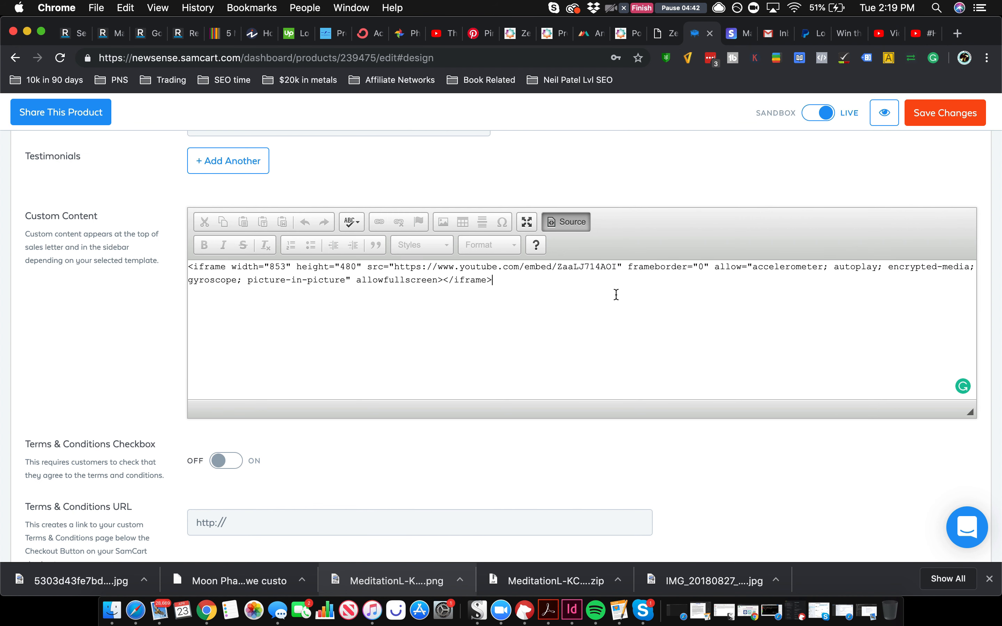
click(565, 222)
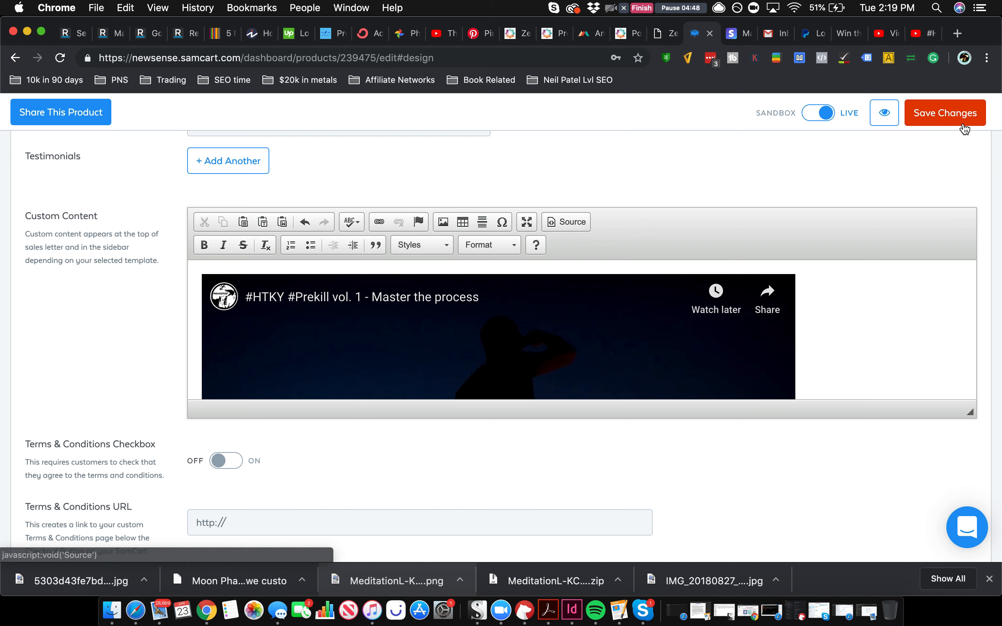
Save the product changes and preview the T-shirt checkout page.
click(944, 113)
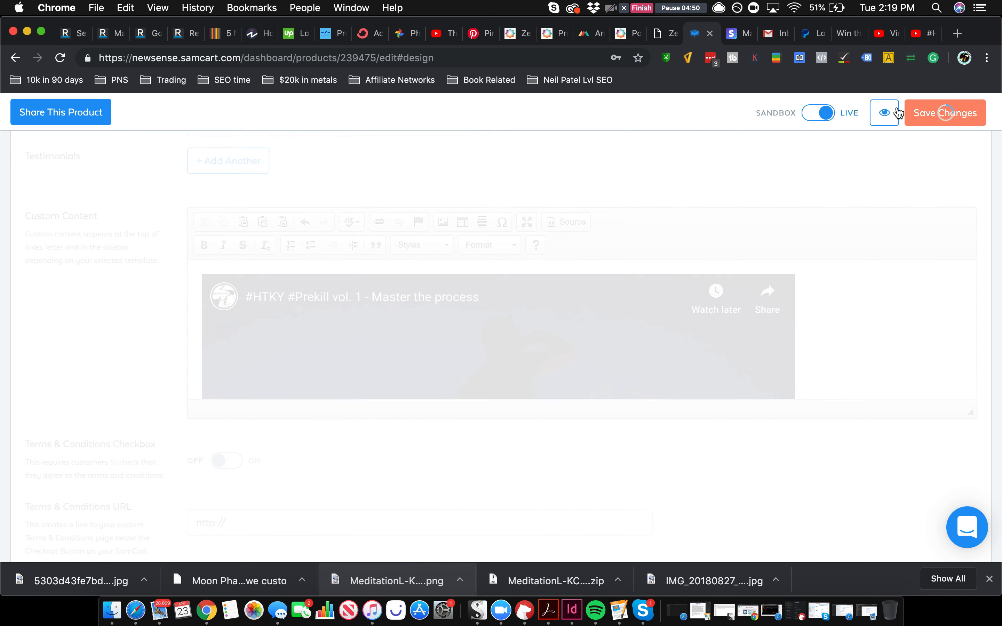
click(883, 112)
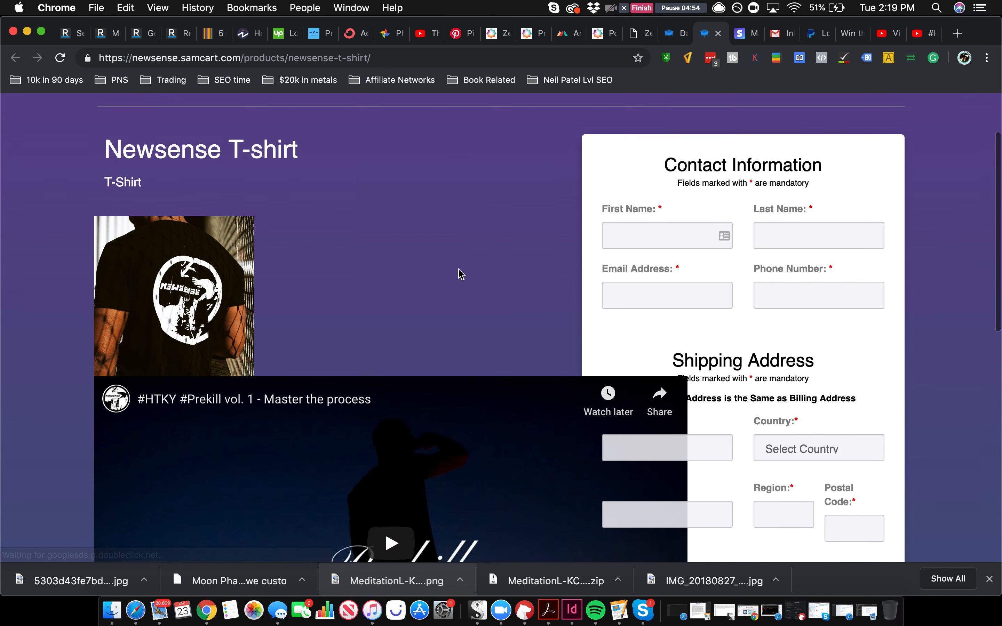
scroll(down, 3)
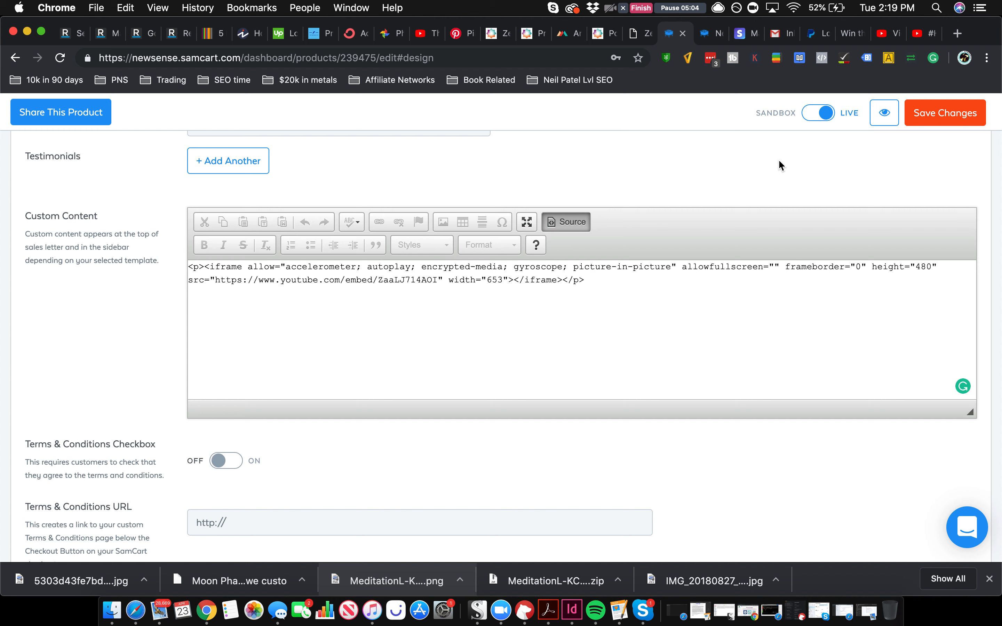
Save the custom content with the embedded Prekill video, preview it on the checkout, then return to Source view.
click(944, 113)
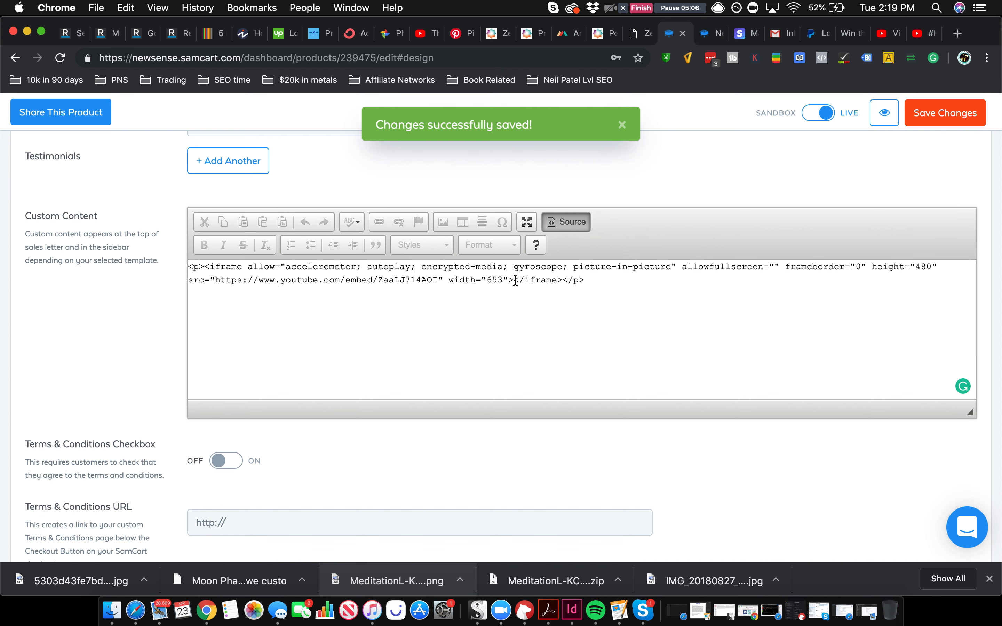
click(565, 221)
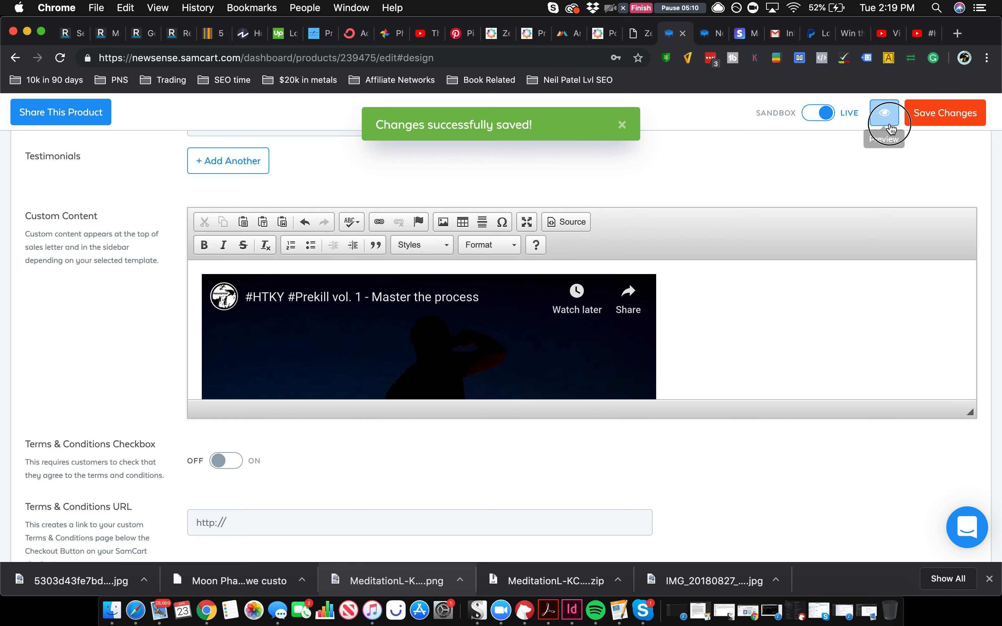
click(884, 113)
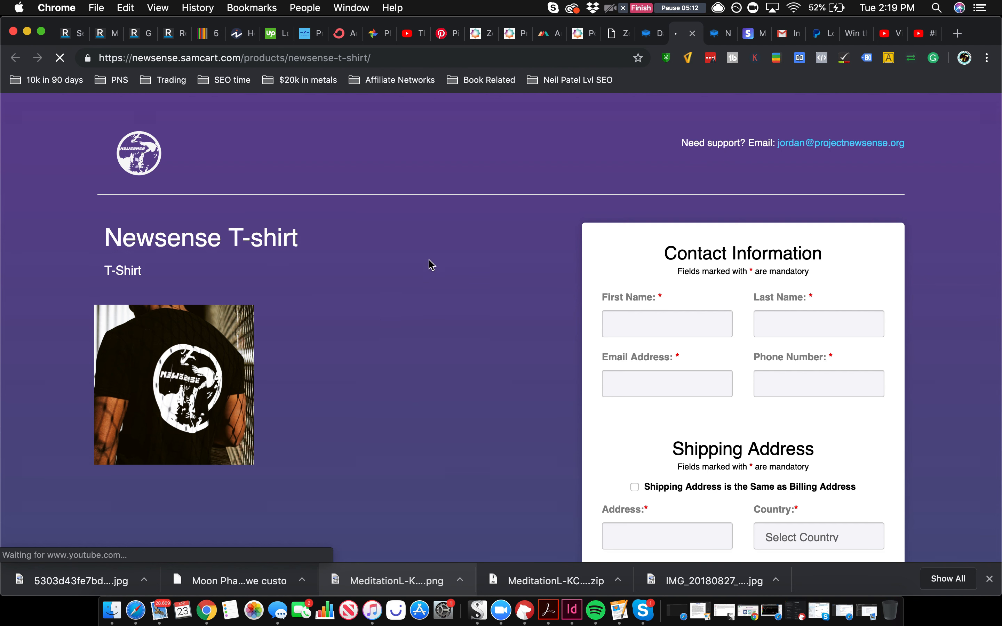
scroll(down, 3)
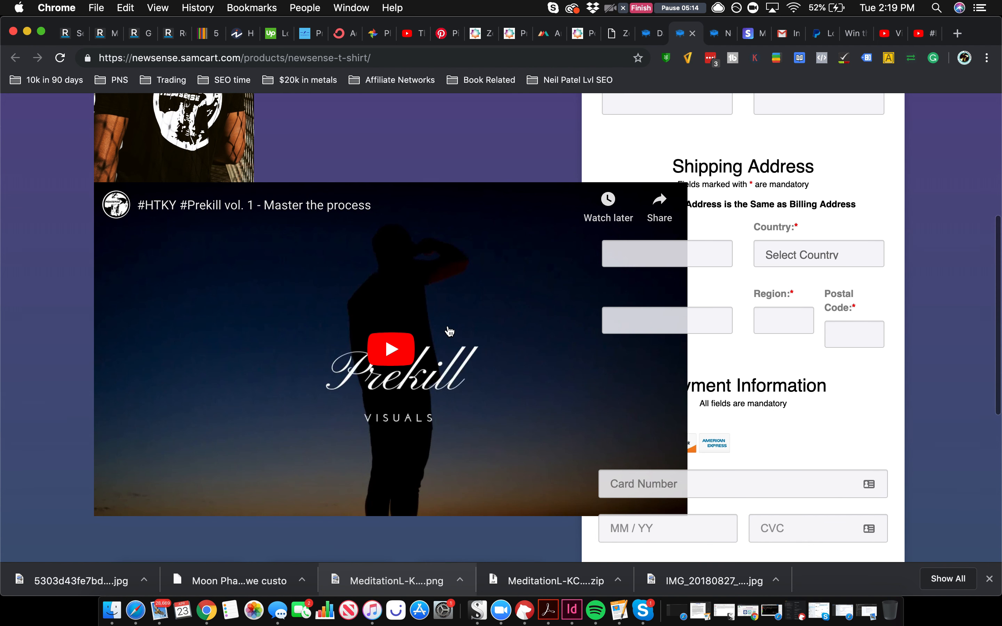
click(650, 34)
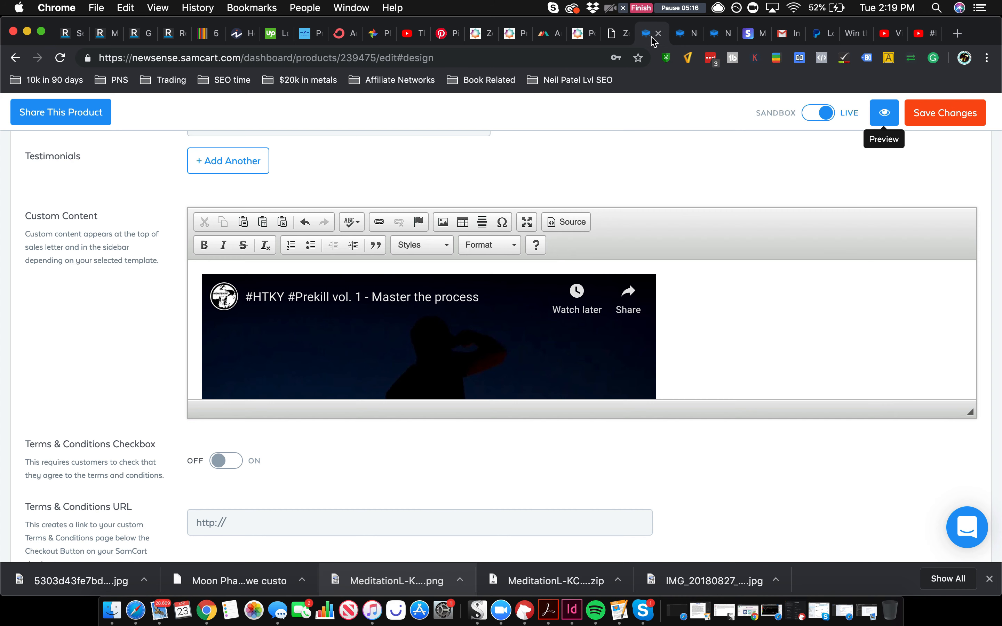
click(565, 222)
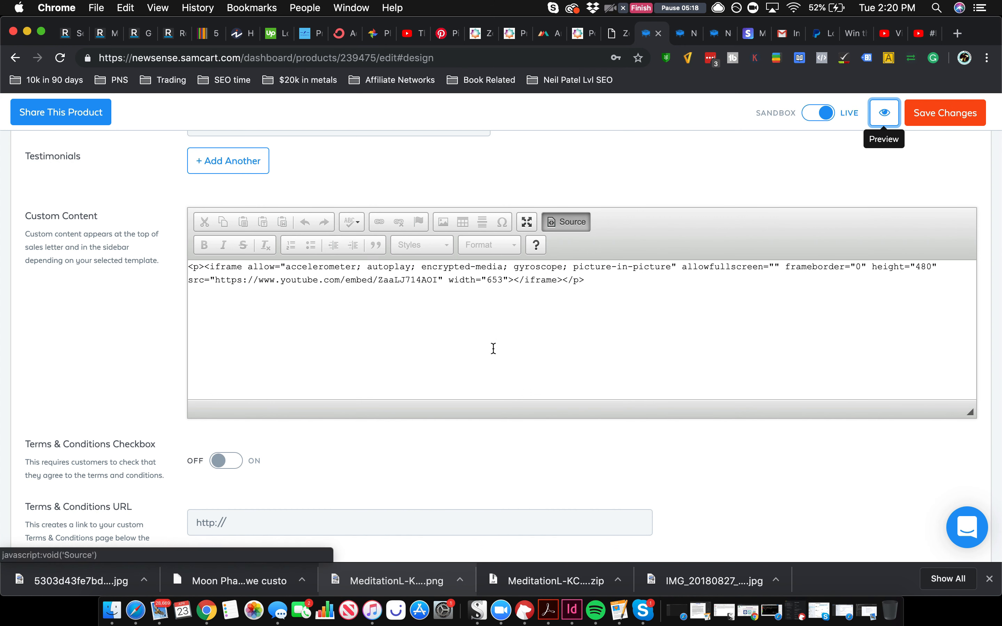
Set the embedded Prekill video width to 500, save, and check it on the checkout preview.
double_click(493, 280)
text(00)
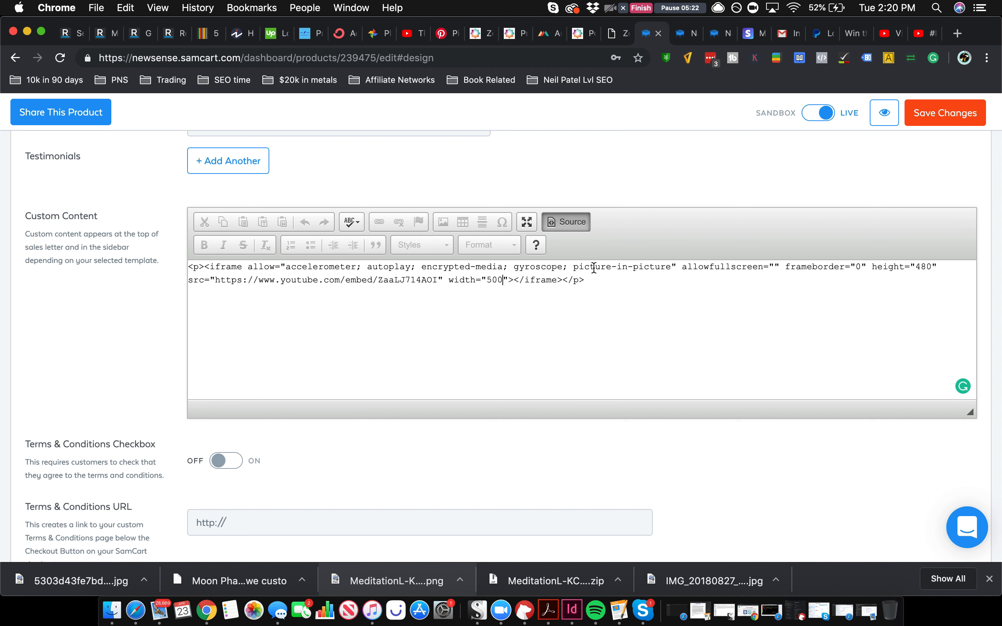
click(944, 113)
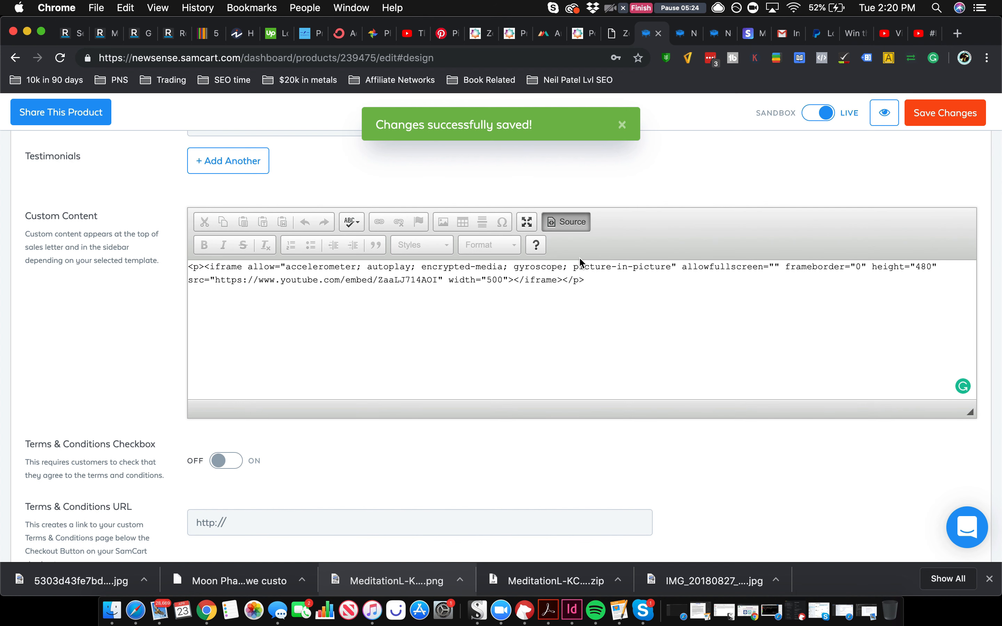
click(565, 222)
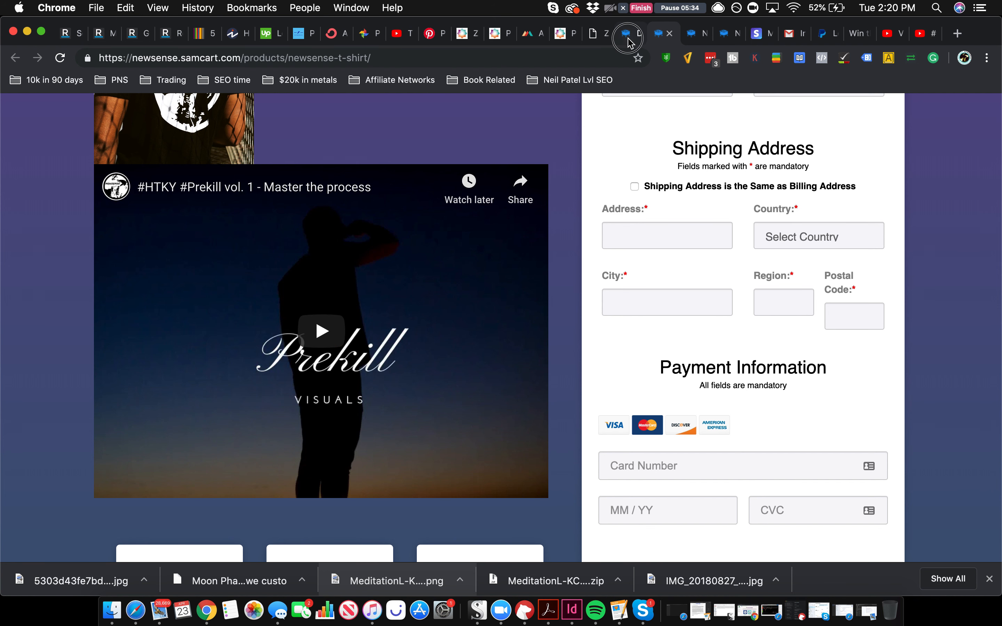
click(631, 33)
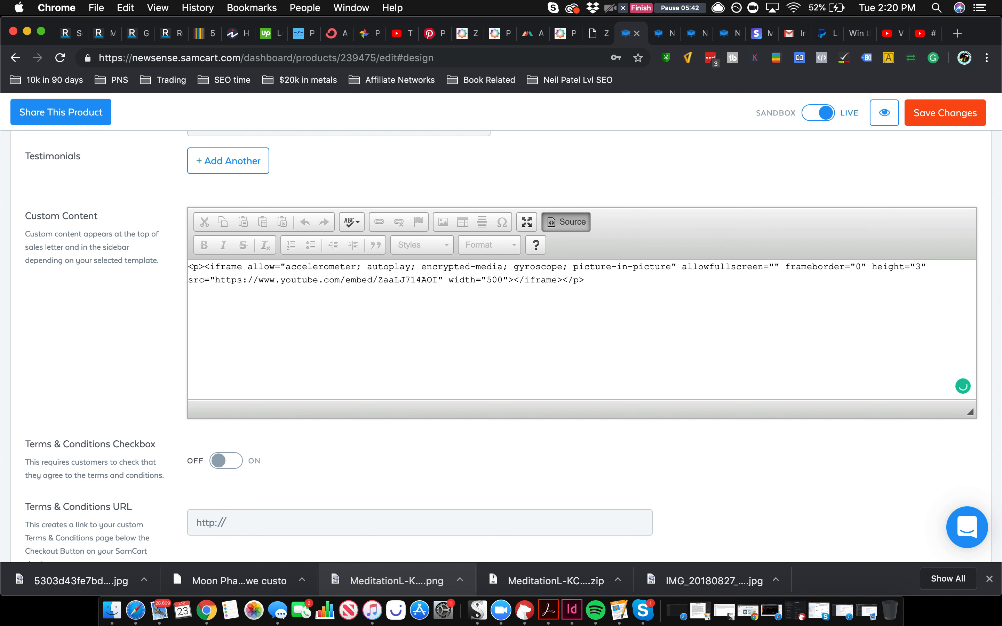
Set the video height to 350, save, and preview the smaller player on the checkout.
text(50)
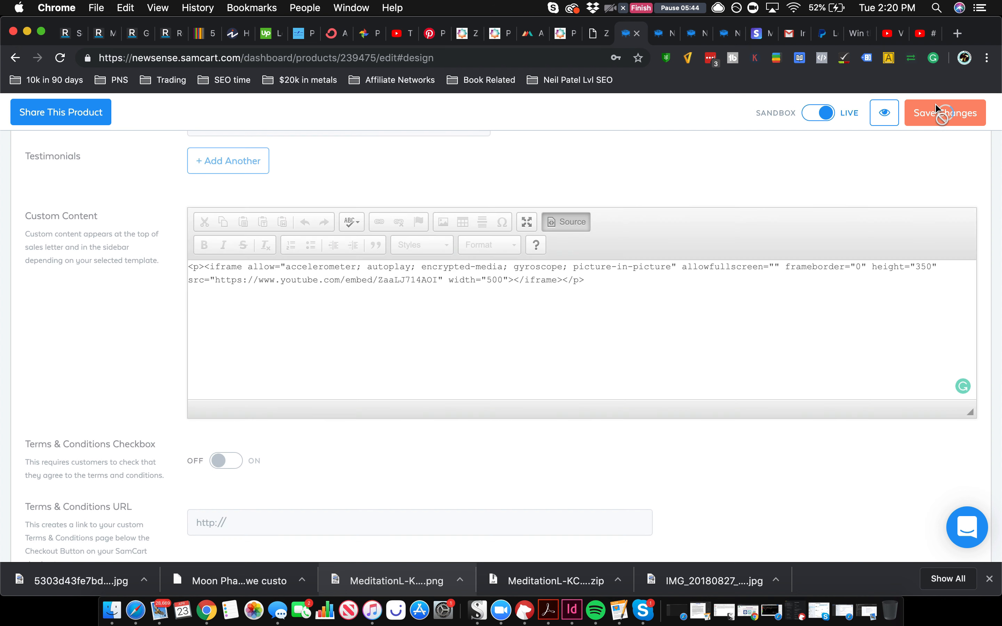
click(944, 113)
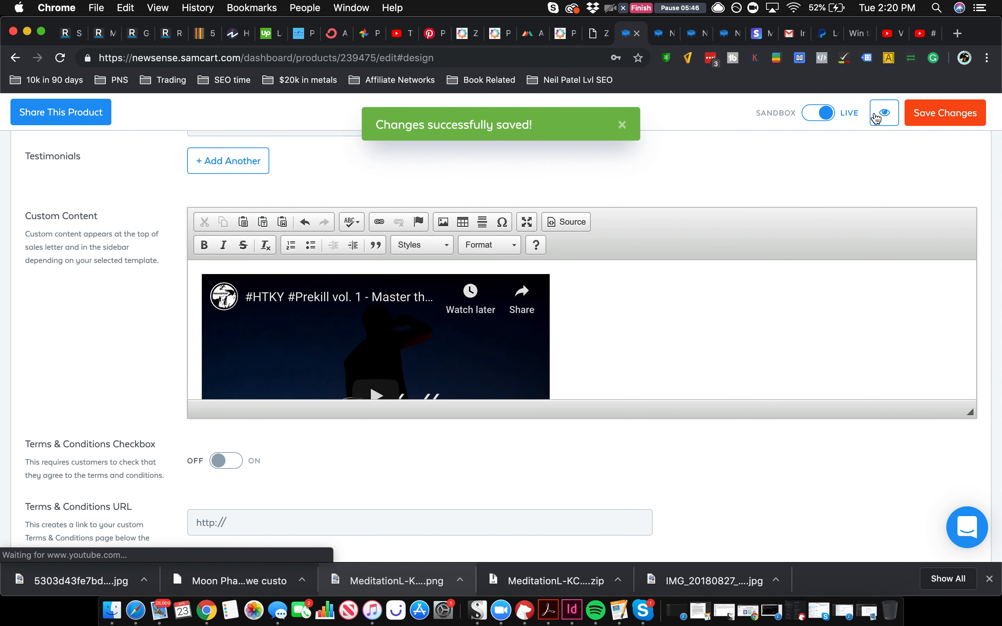
click(884, 112)
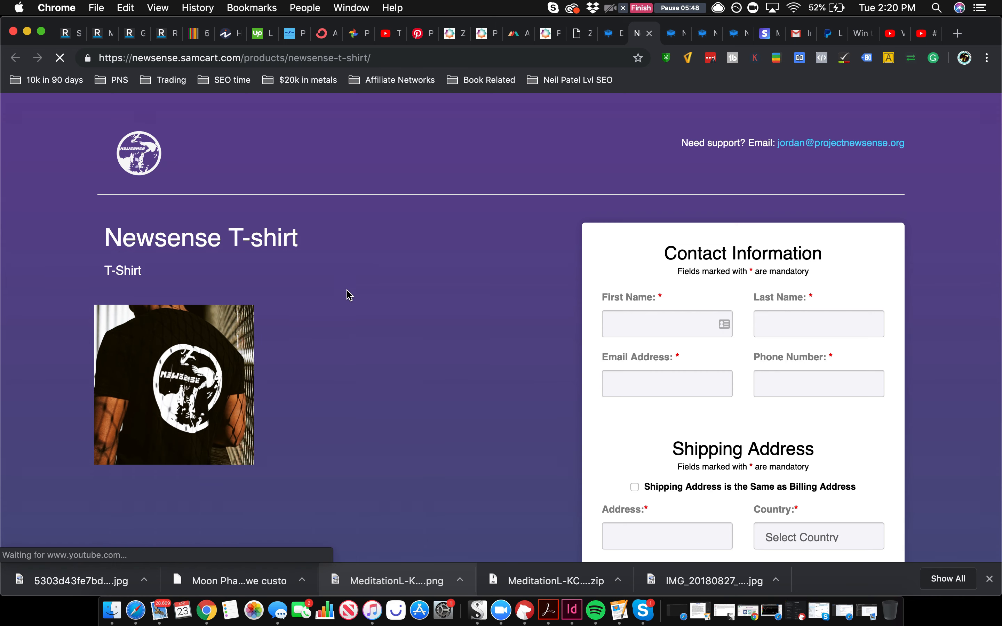
scroll(down, 3)
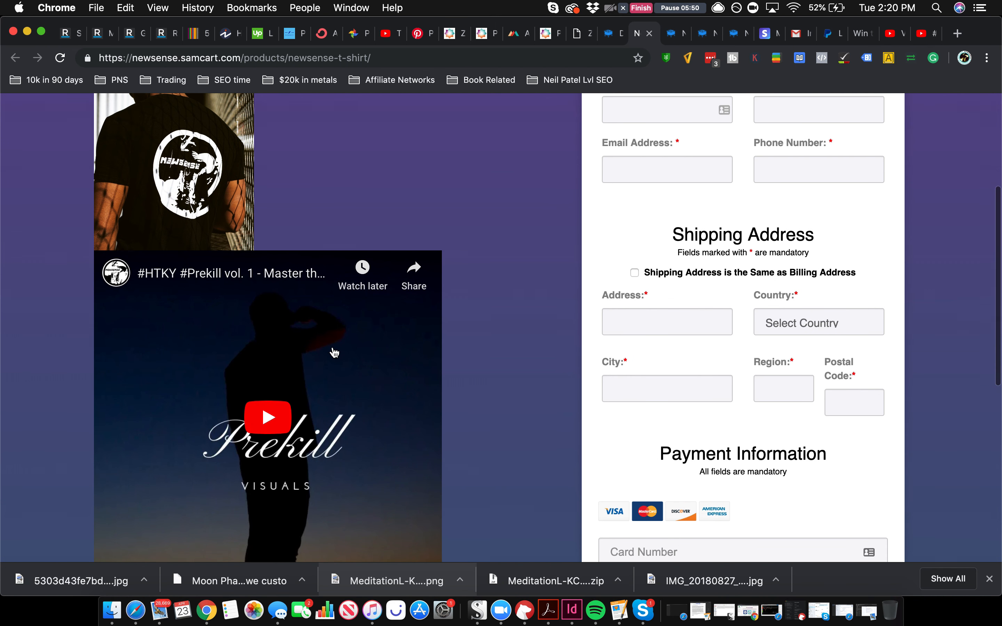
scroll(down, 3)
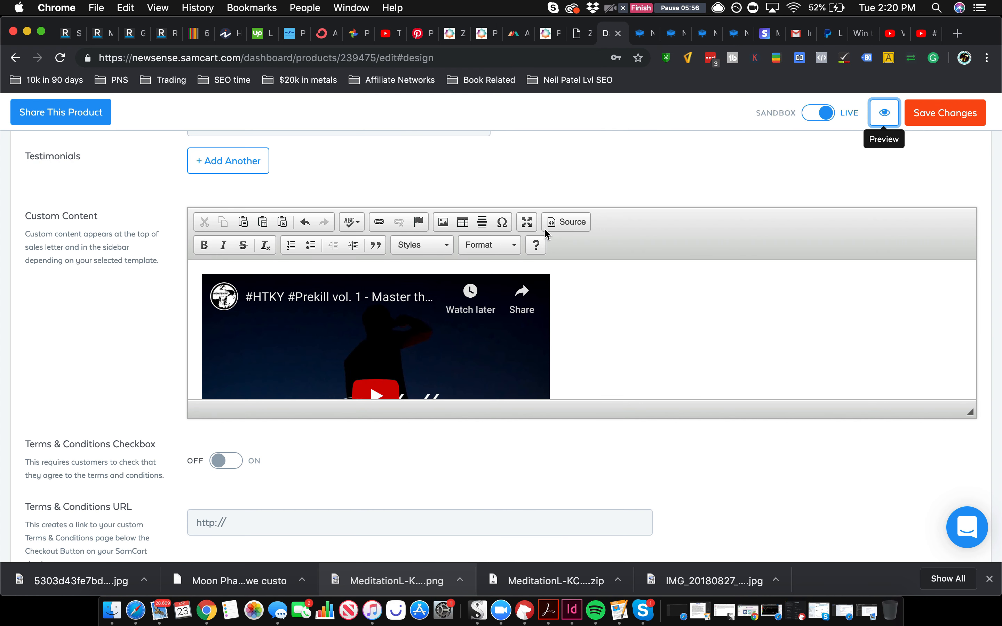
Adjust the width digit in Source view and play the resized Prekill video on the checkout preview.
click(565, 222)
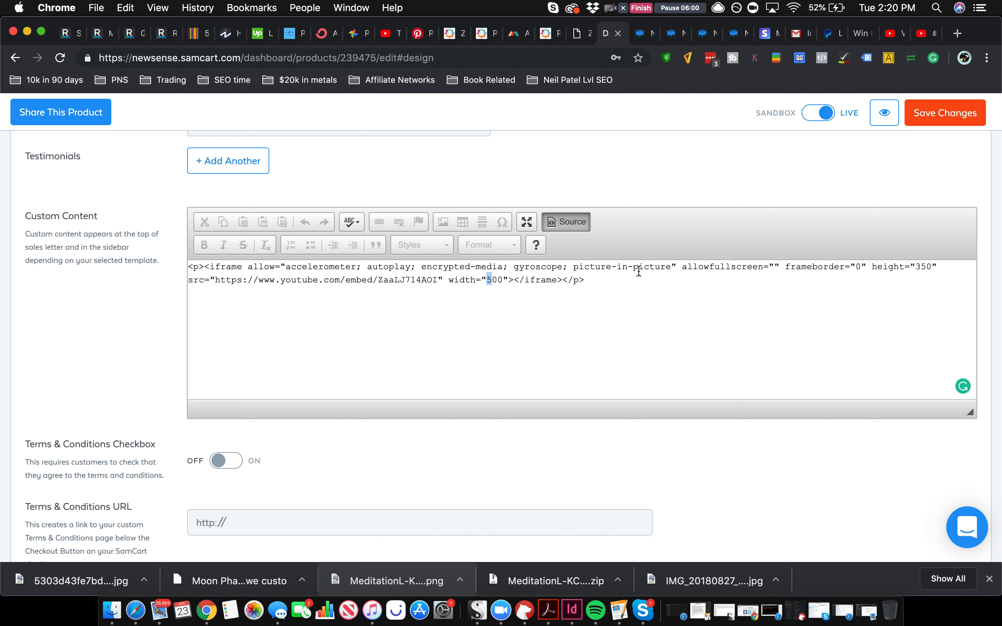
text(0)
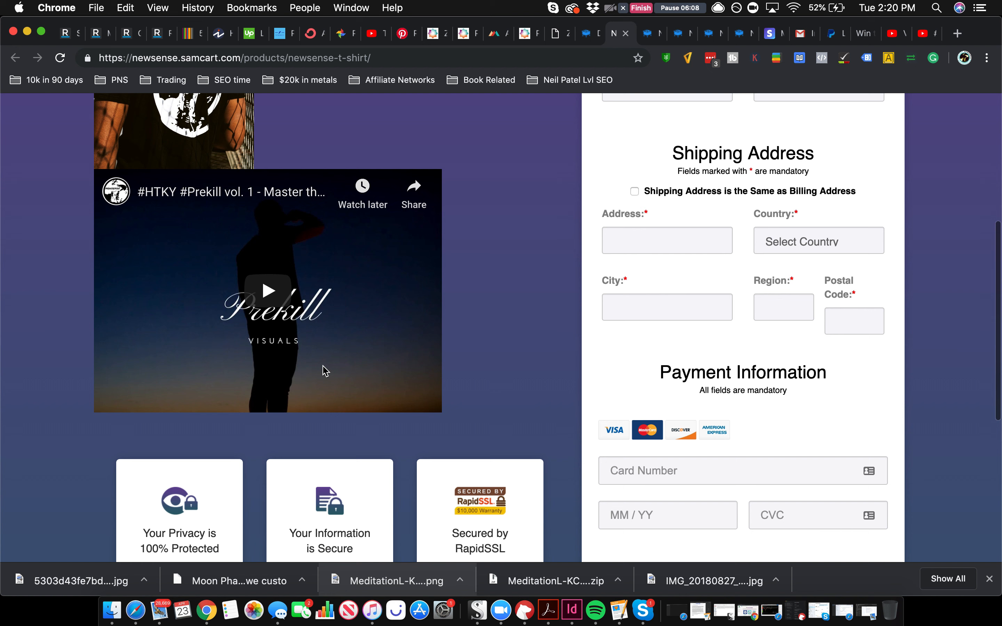
mouse_move(268, 290)
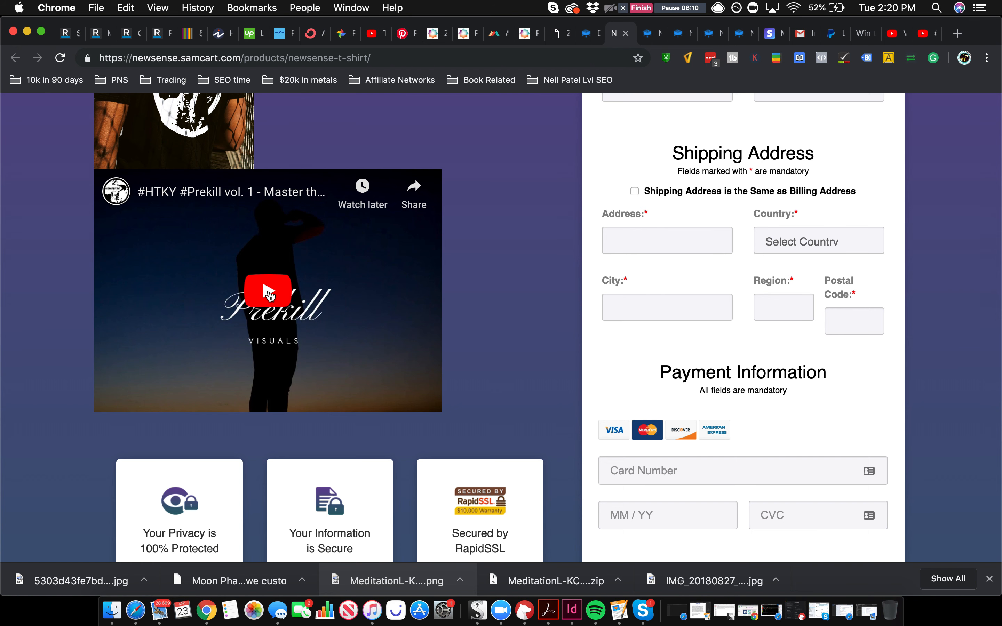
click(268, 289)
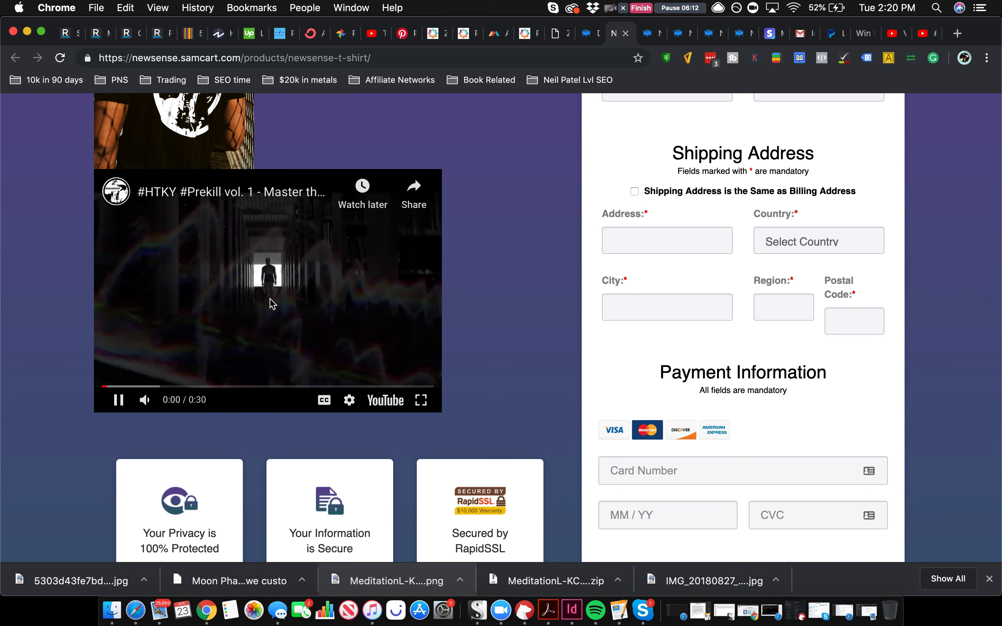
scroll(up, 3)
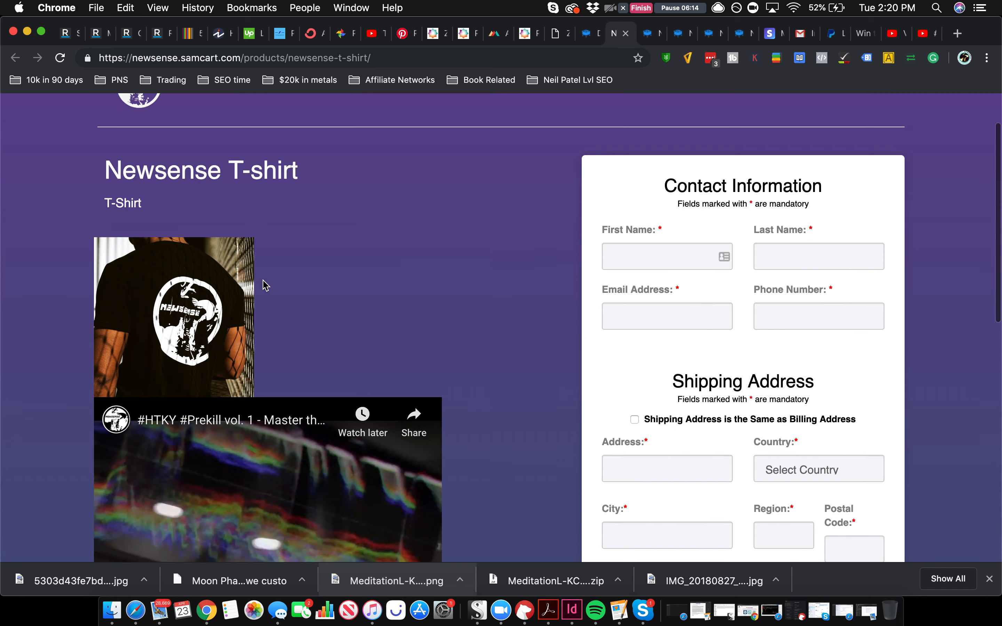
scroll(down, 3)
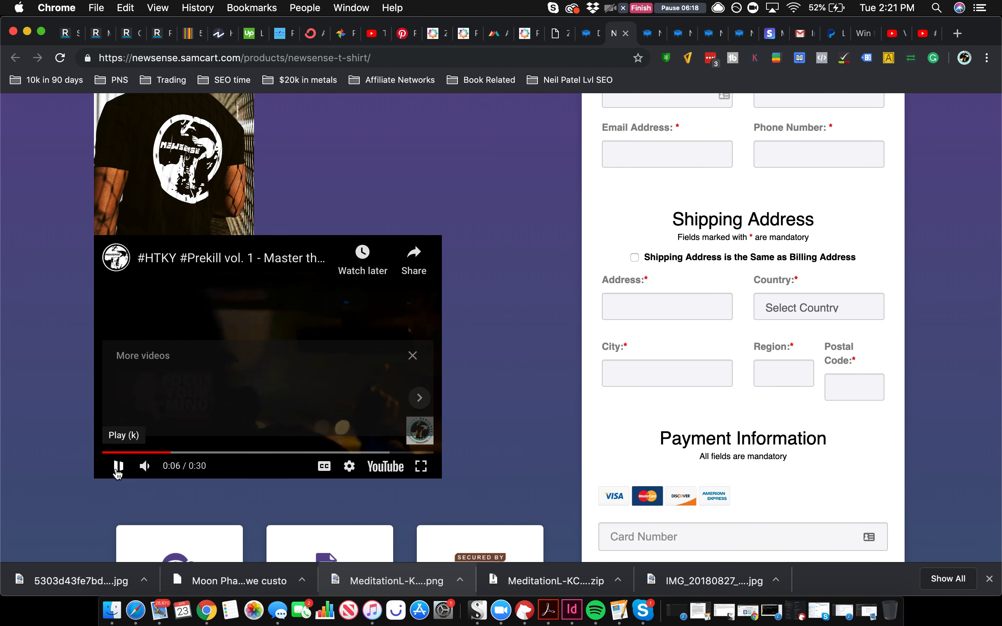
scroll(down, 3)
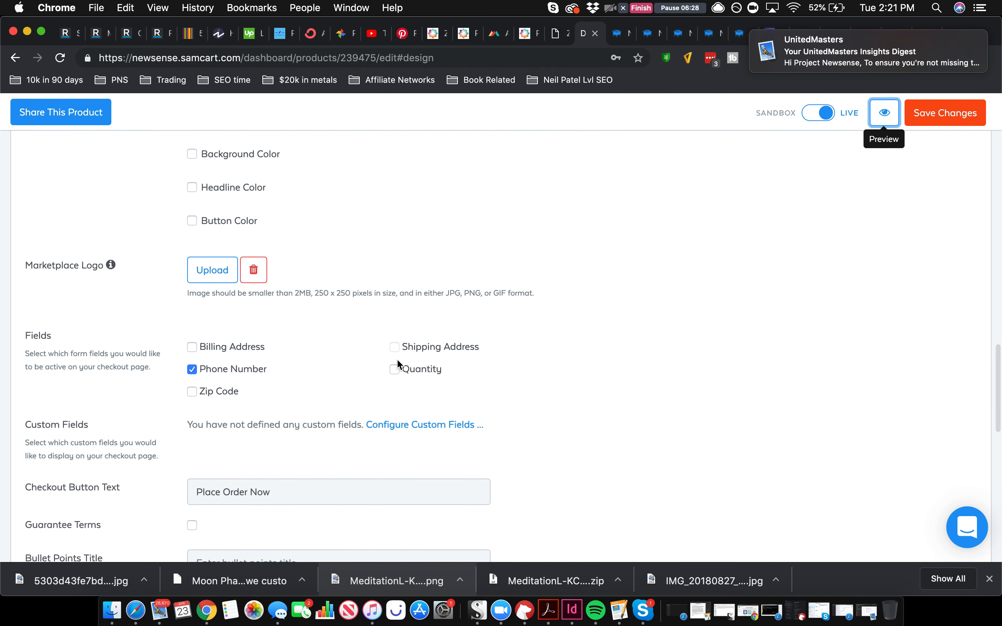
mouse_move(913, 83)
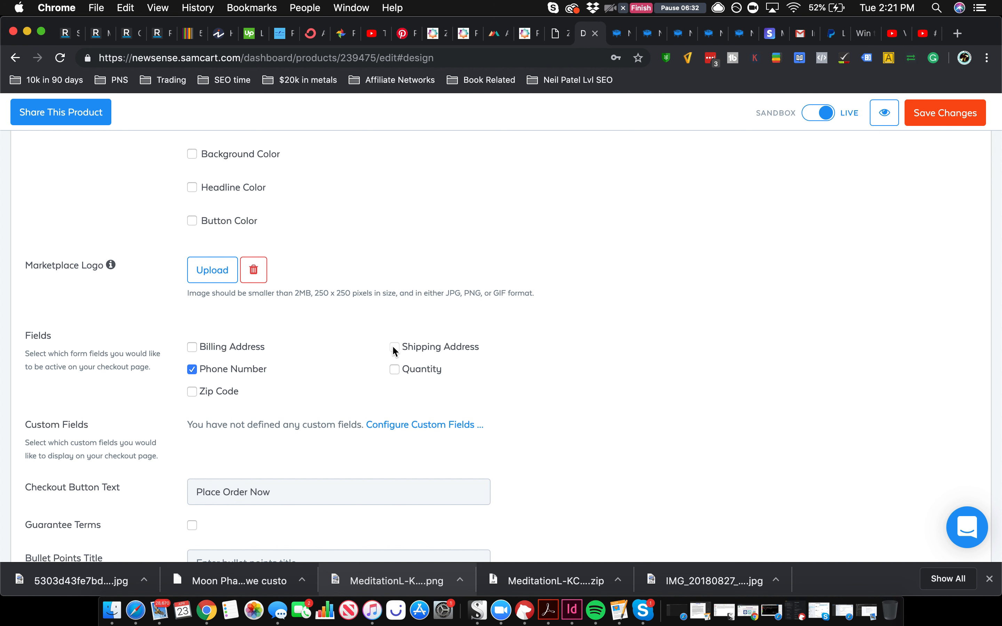
Add quantity and billing address fields, remove the phone number field, and save the checkout design.
click(394, 369)
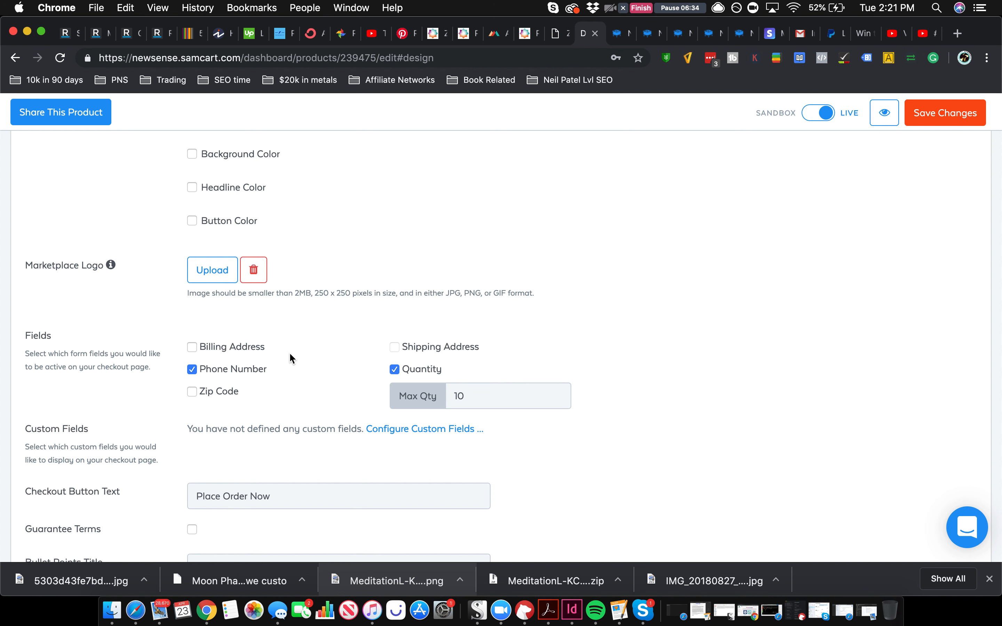
click(191, 348)
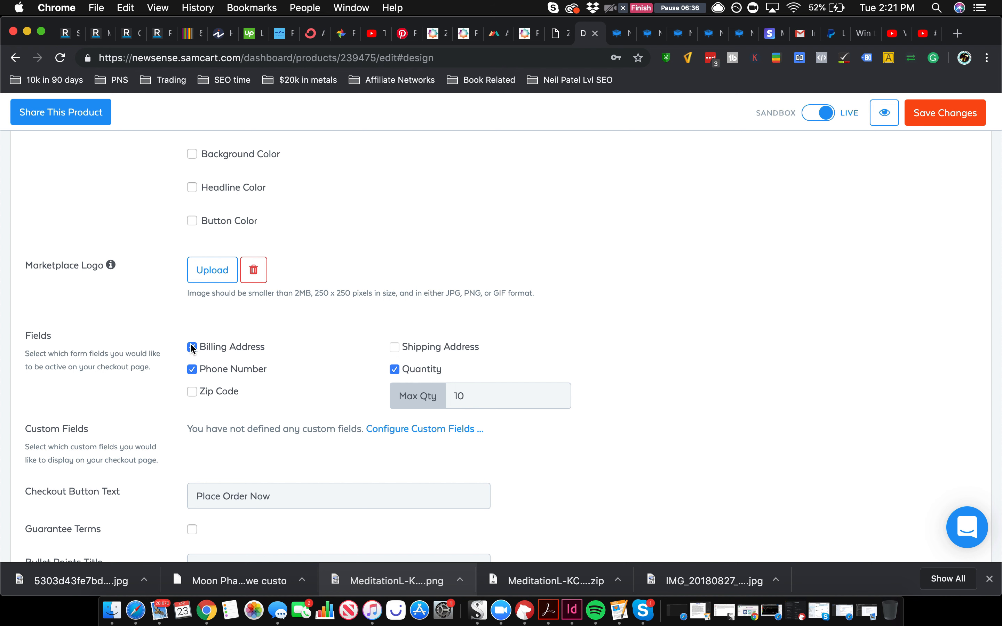
click(192, 347)
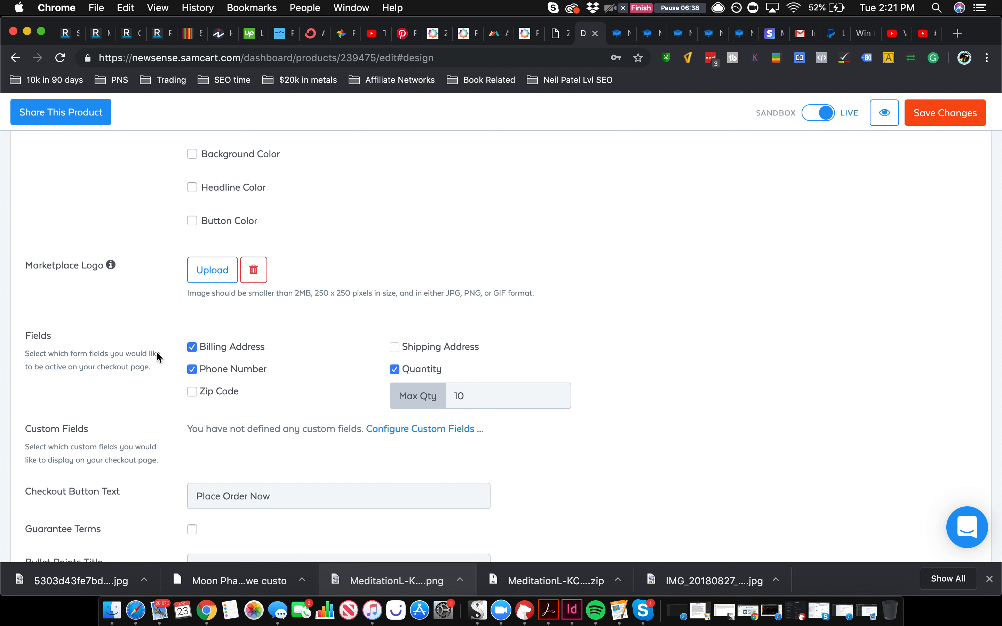
click(192, 369)
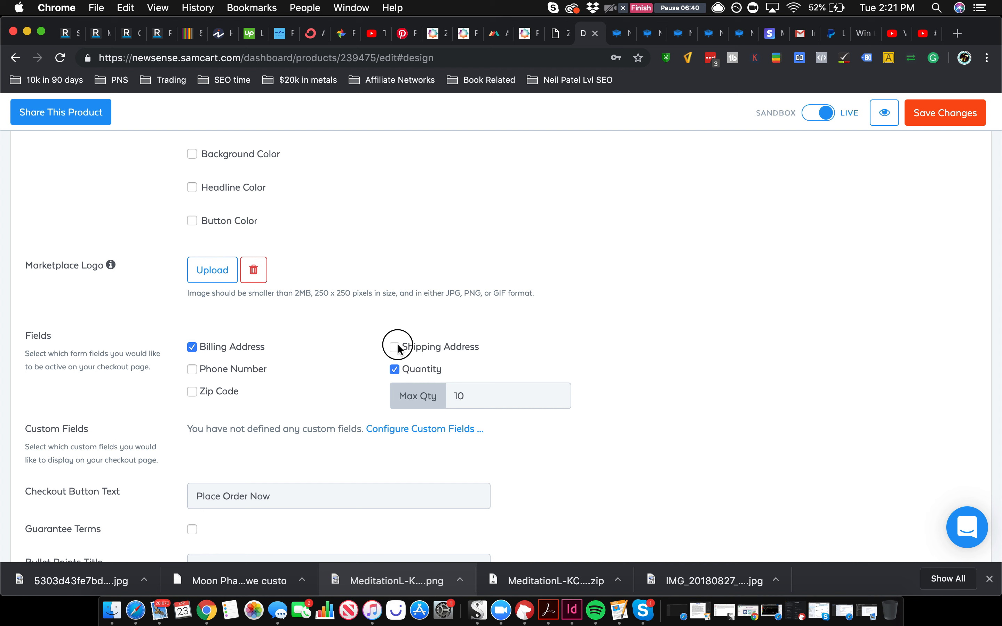
scroll(down, 3)
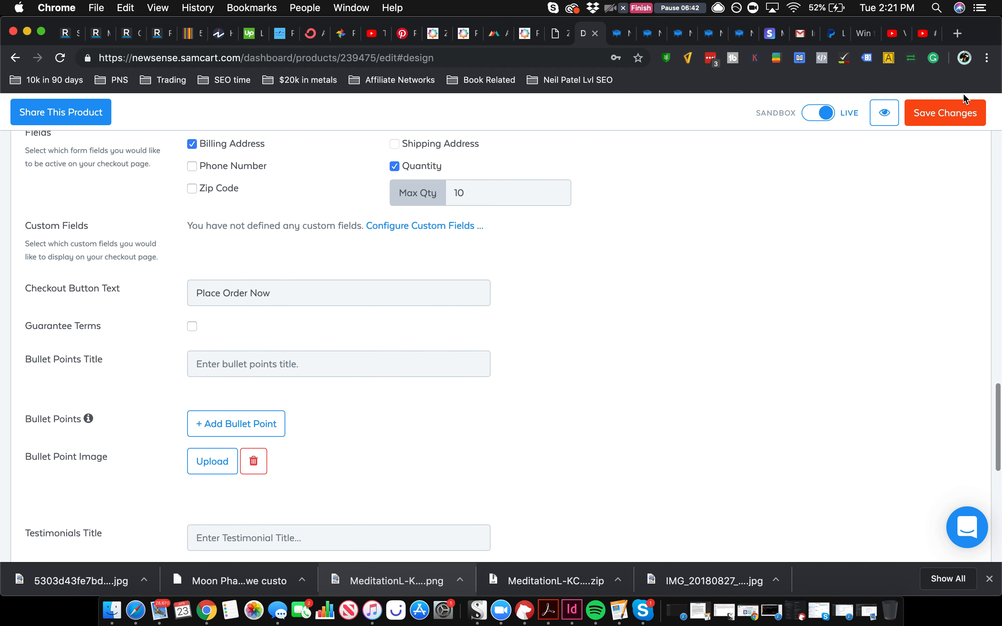
click(944, 112)
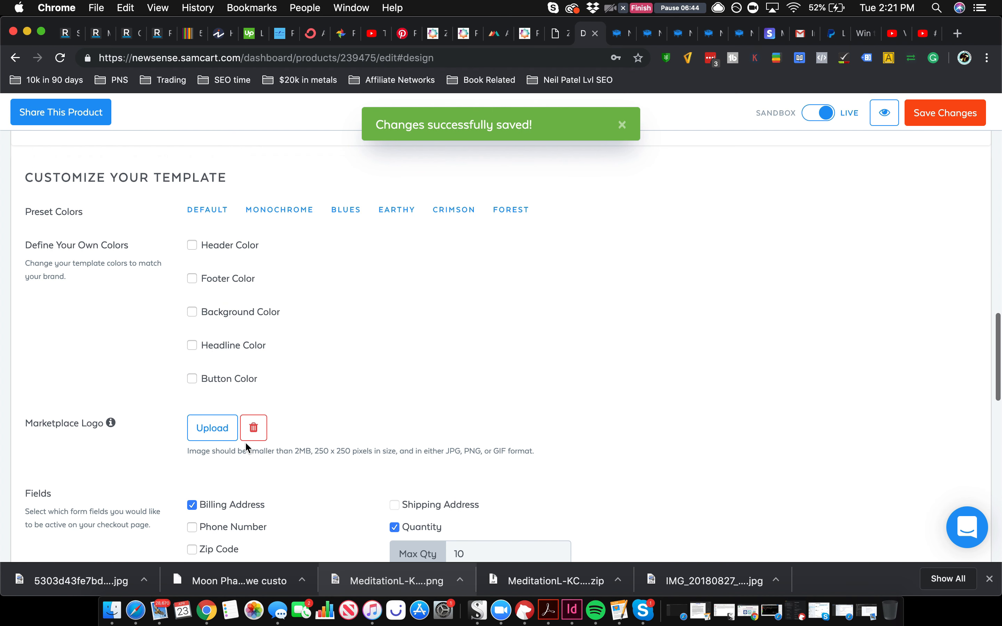
Set the black-and-white Newsense circle image from the media library as the marketplace logo.
click(212, 427)
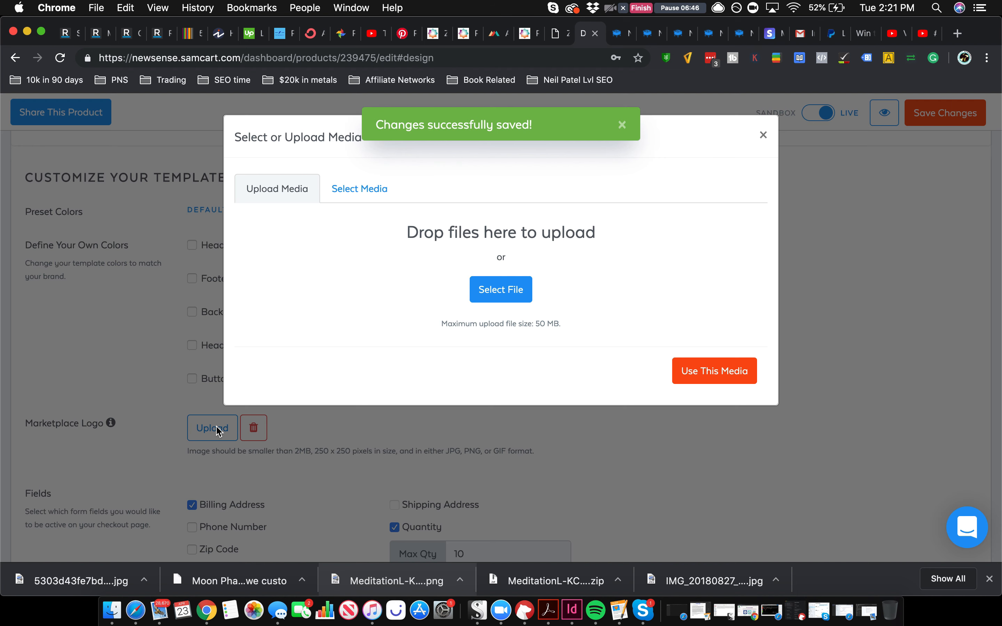
click(359, 189)
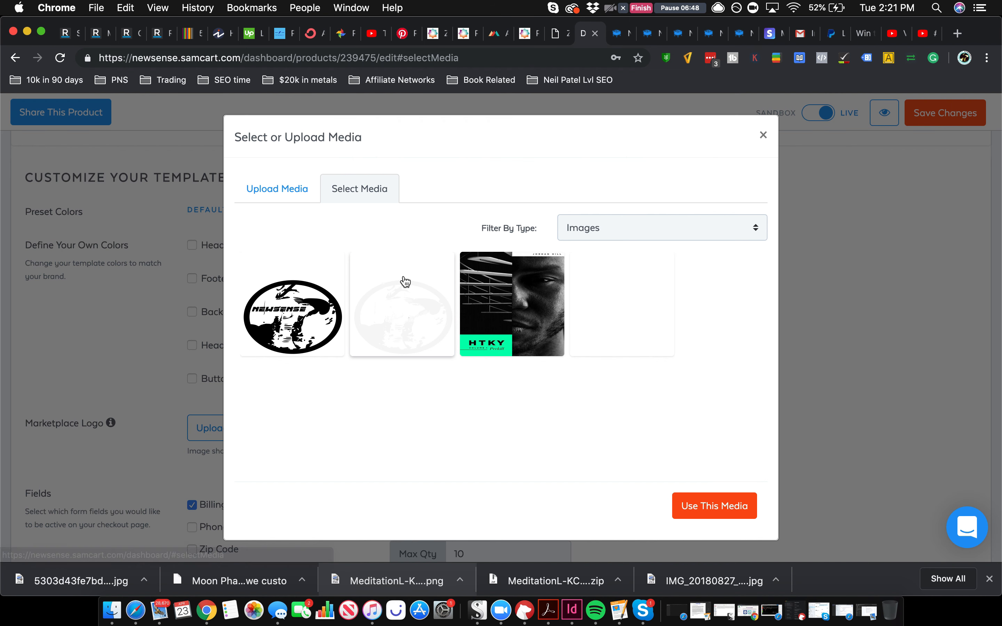
click(292, 304)
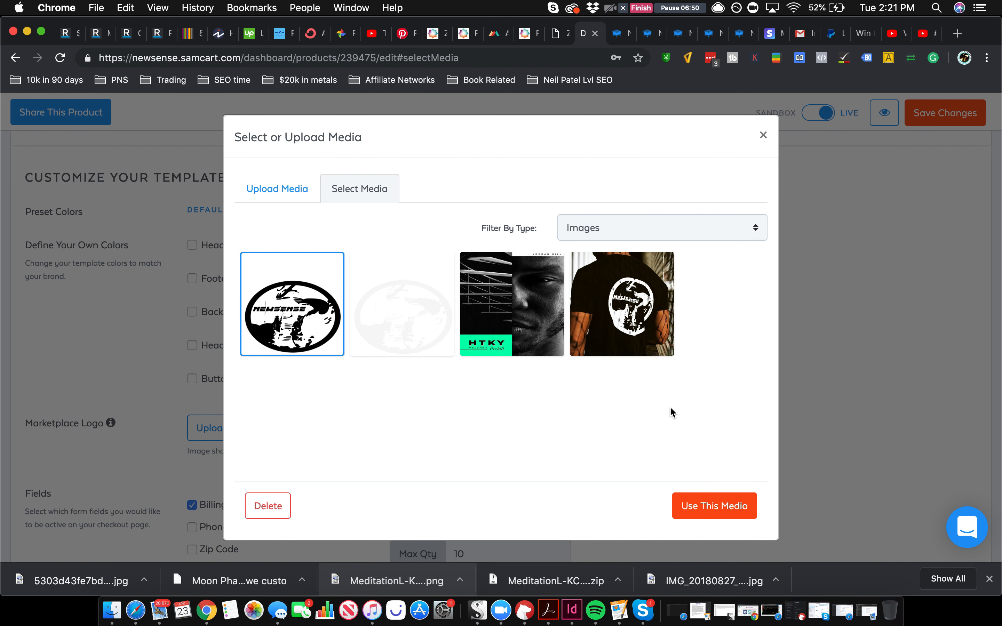
click(713, 505)
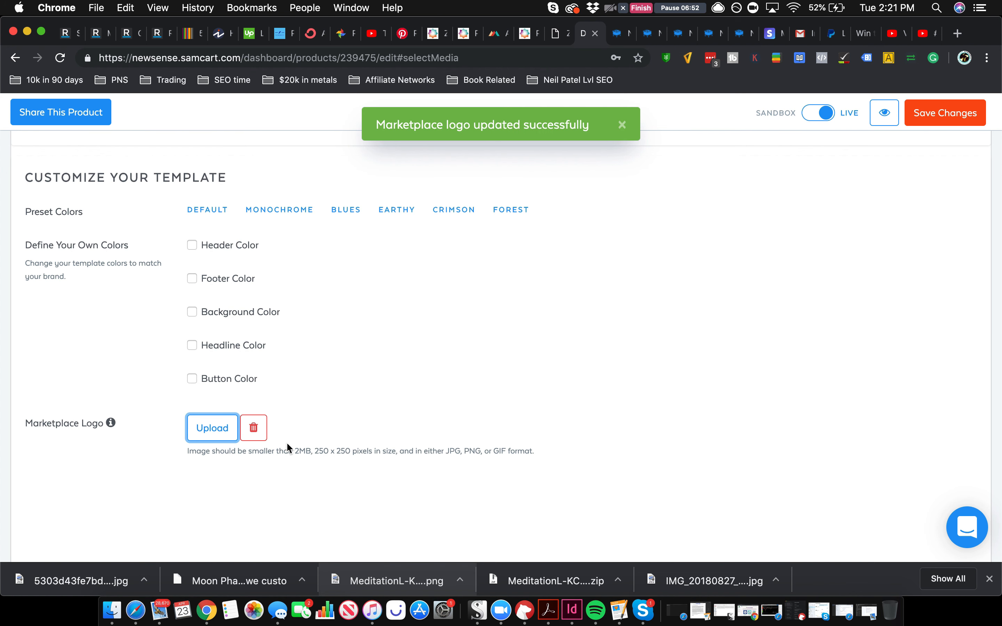
mouse_move(242, 279)
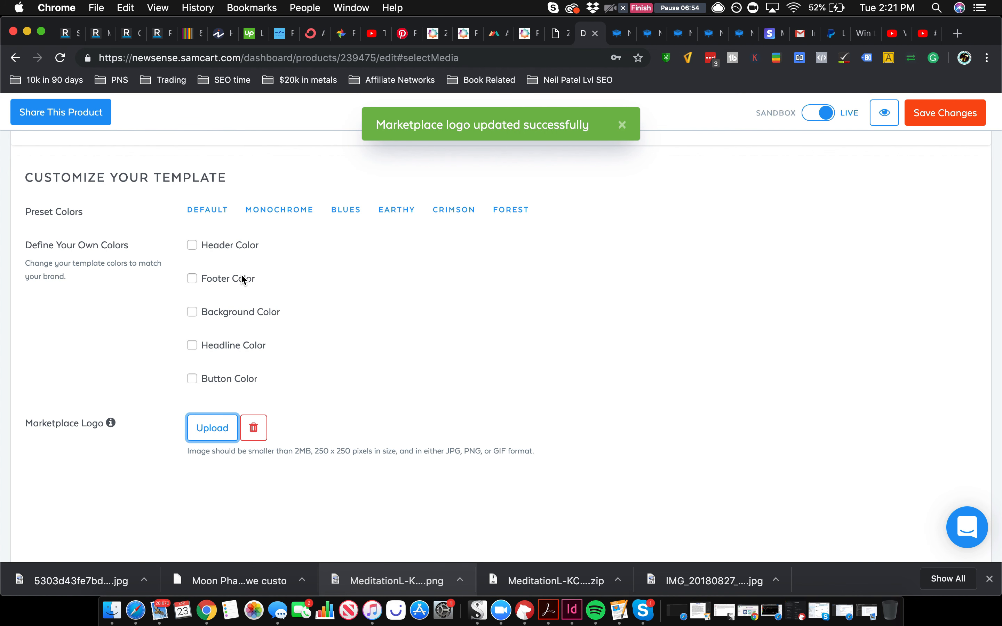
scroll(down, 3)
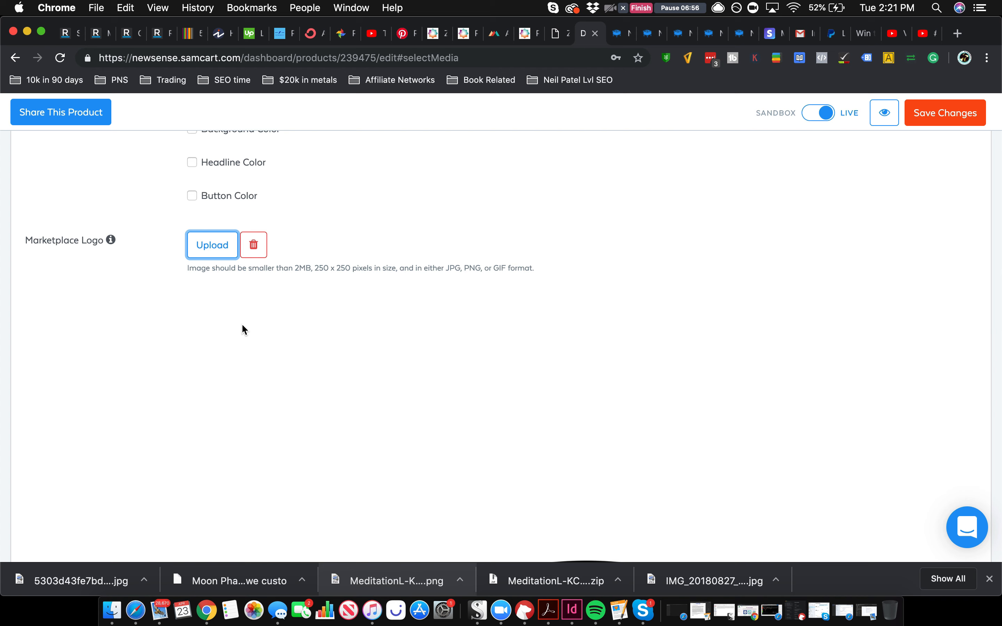
scroll(down, 3)
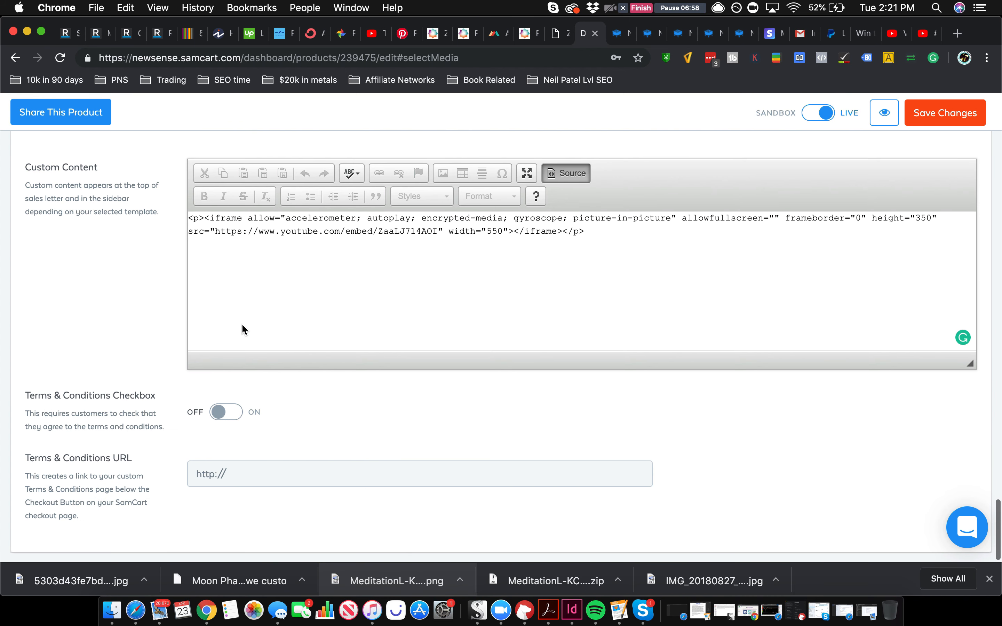
Save the checkout settings and go to the Configure Custom Fields page.
click(944, 113)
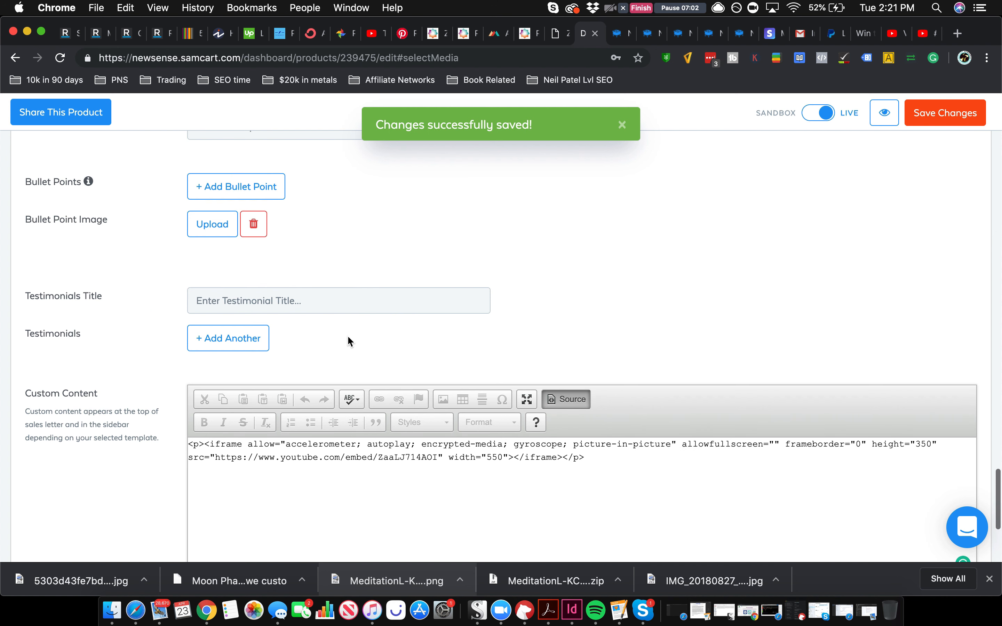
scroll(up, 3)
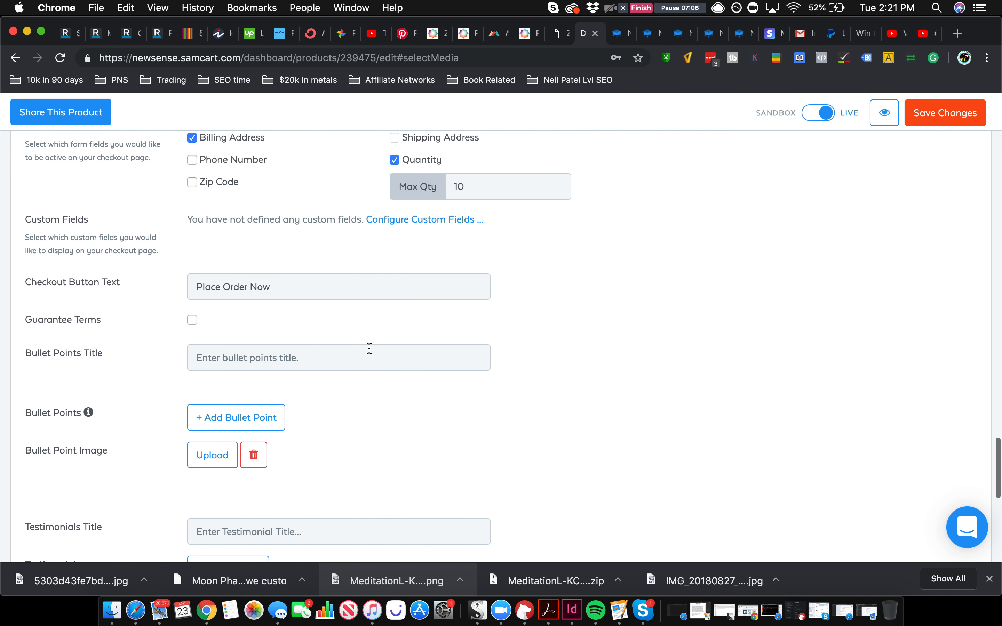
mouse_move(236, 417)
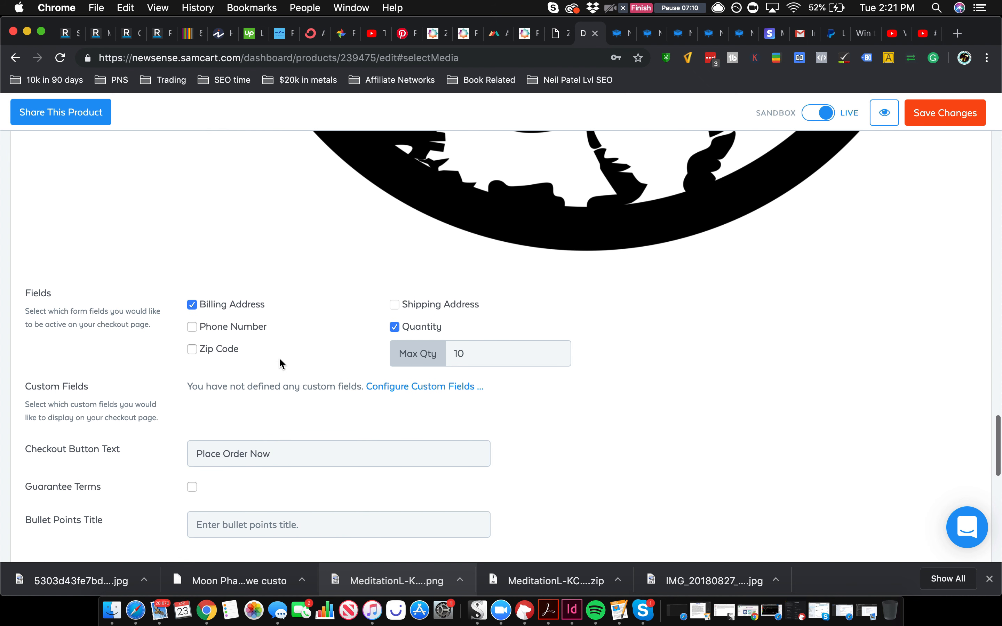
mouse_move(424, 386)
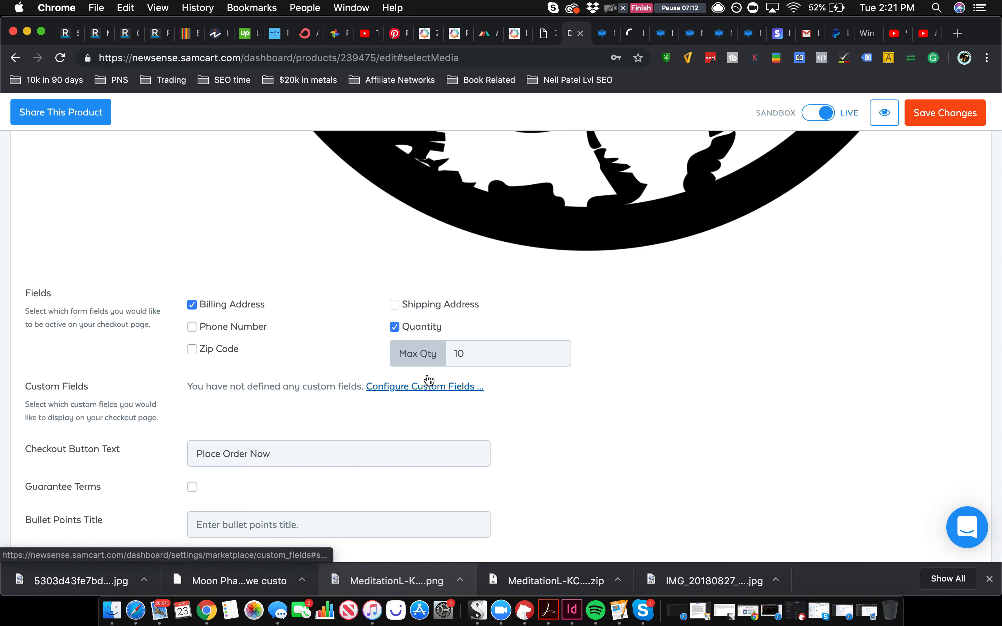
click(425, 386)
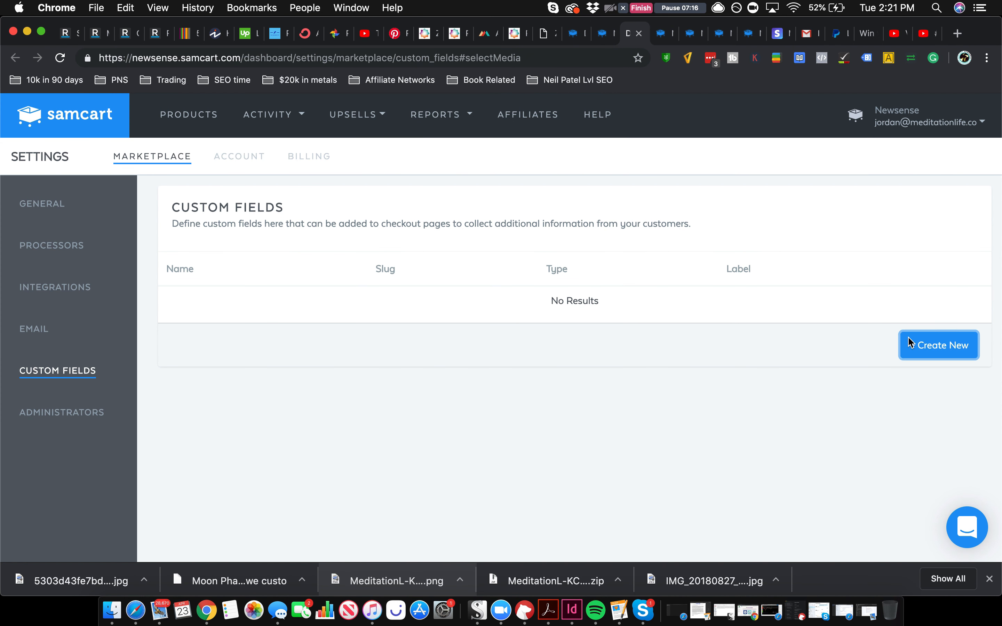
Create a Size custom field as a drop-down list with sizes XS to XXL and save it.
text(Size)
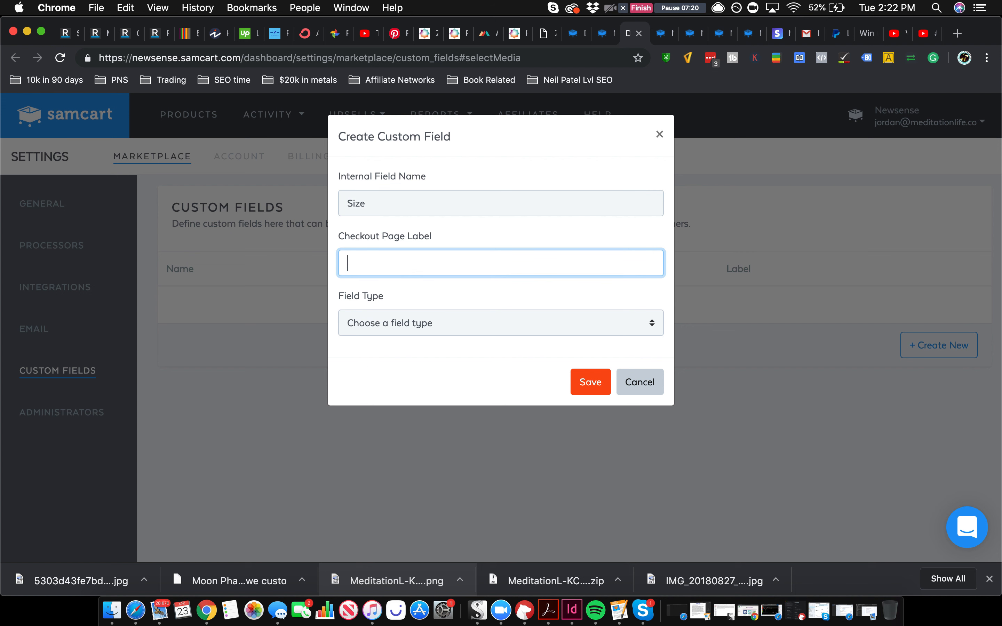
text(Size)
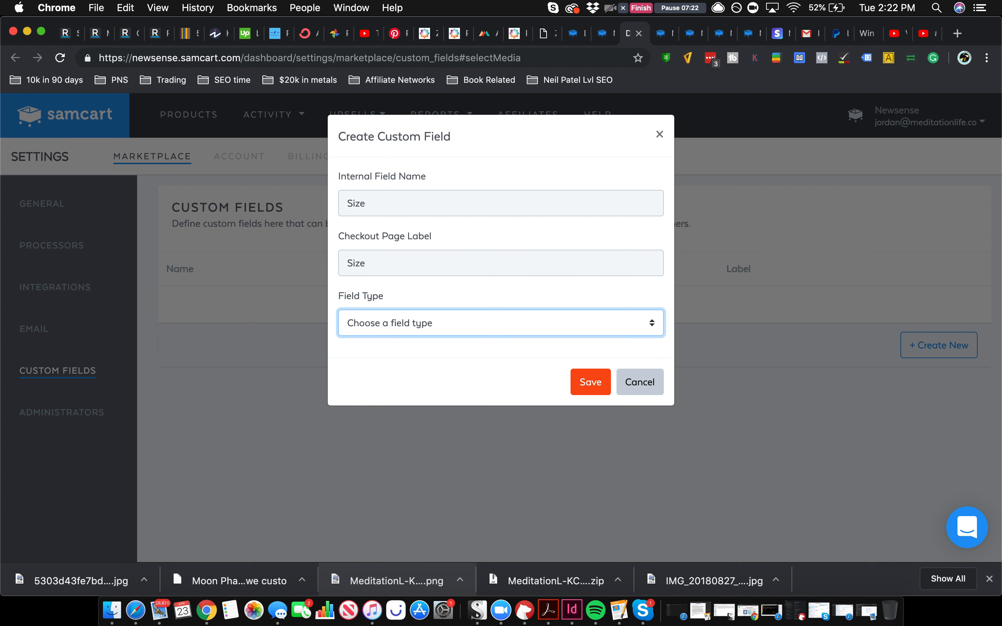
click(500, 322)
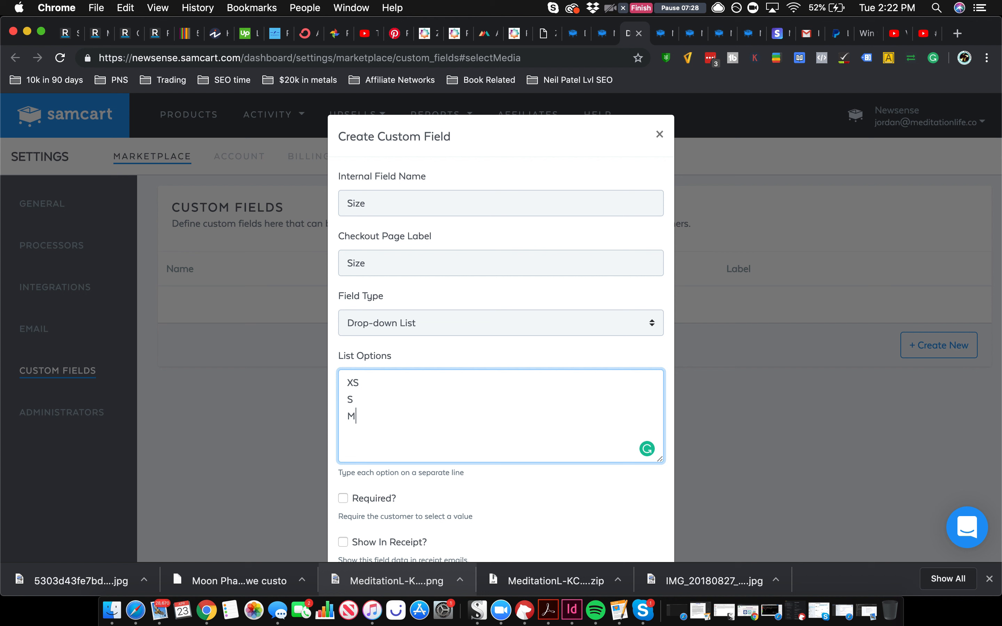
text(L)
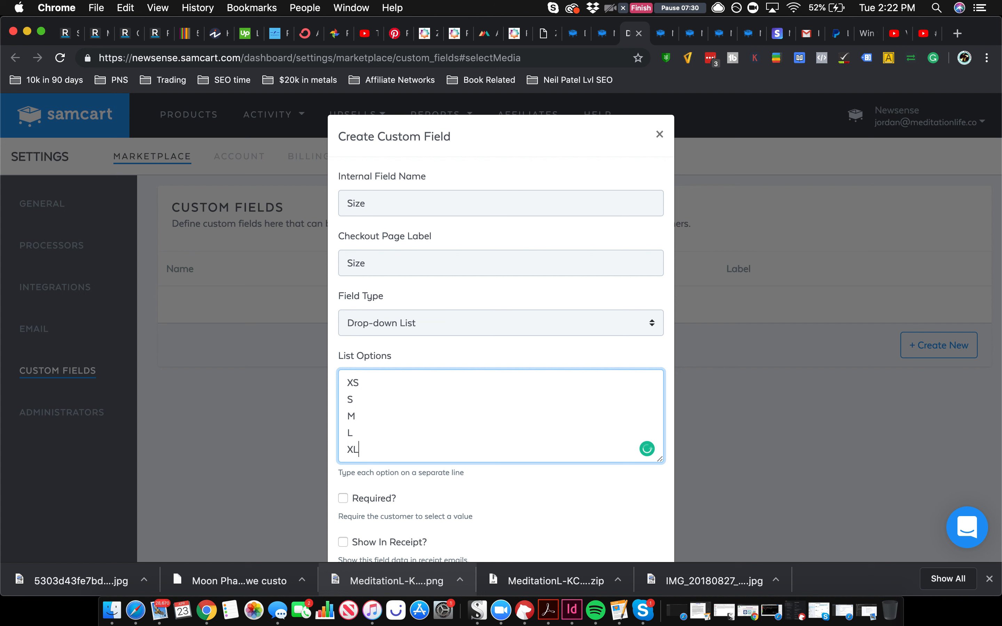
text(XXL)
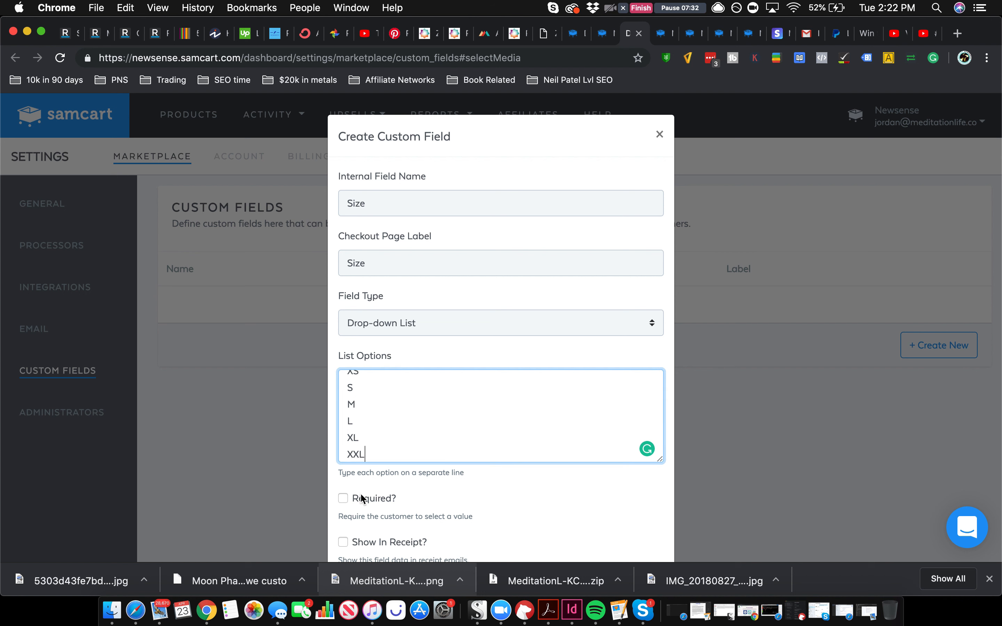
click(343, 542)
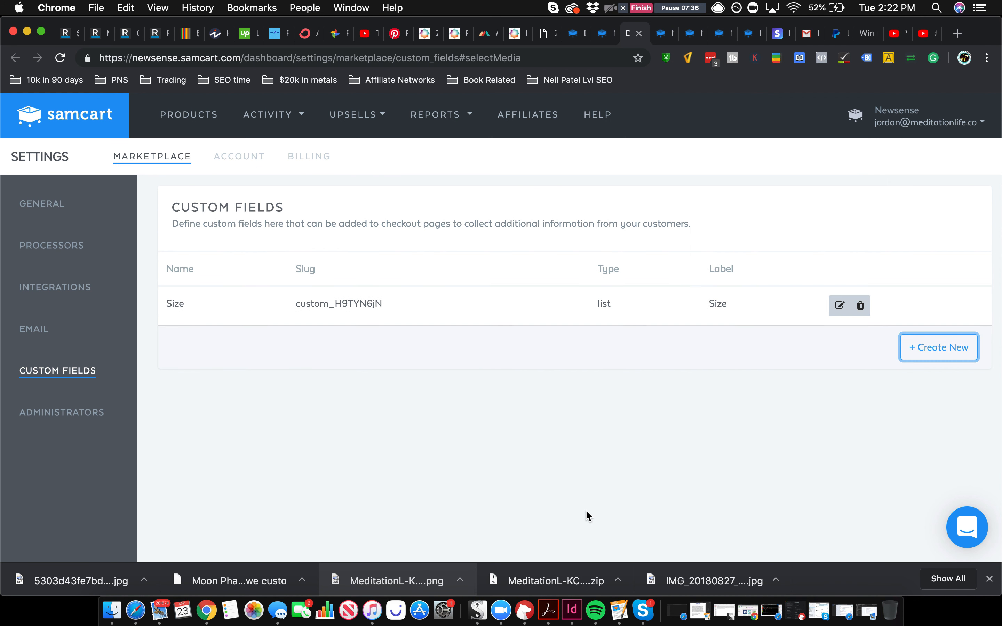
mouse_move(826, 215)
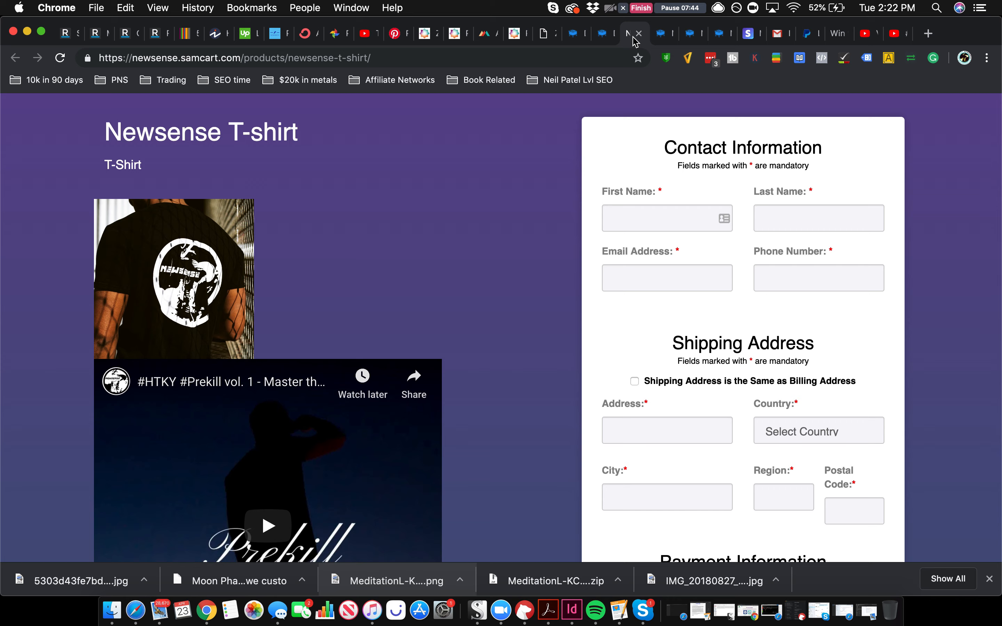
Close the old preview and scroll through the live Newsense T-shirt checkout with logo, video and $30.00 total.
scroll(down, 3)
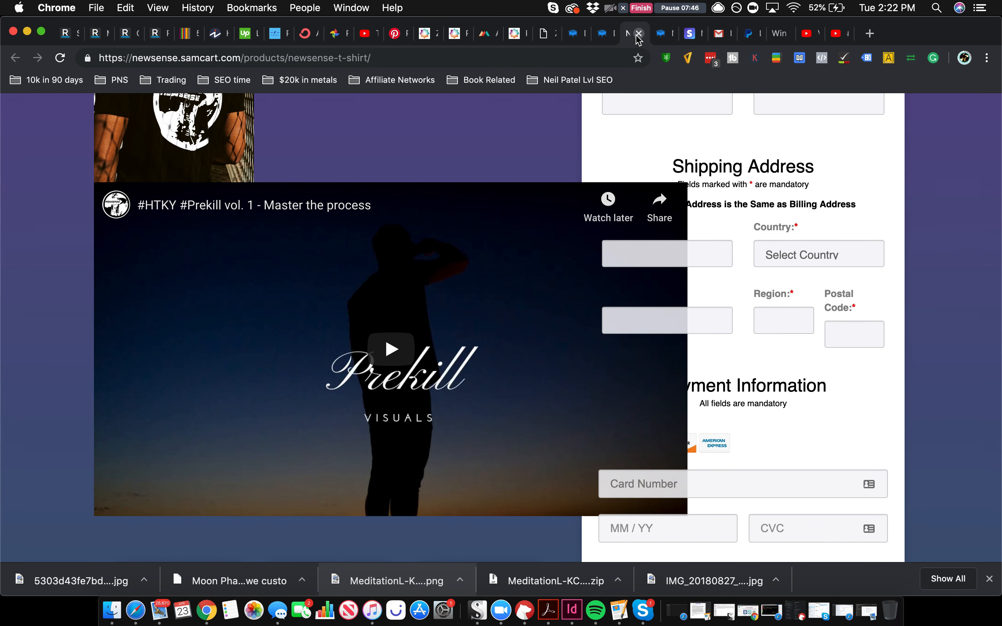
click(575, 33)
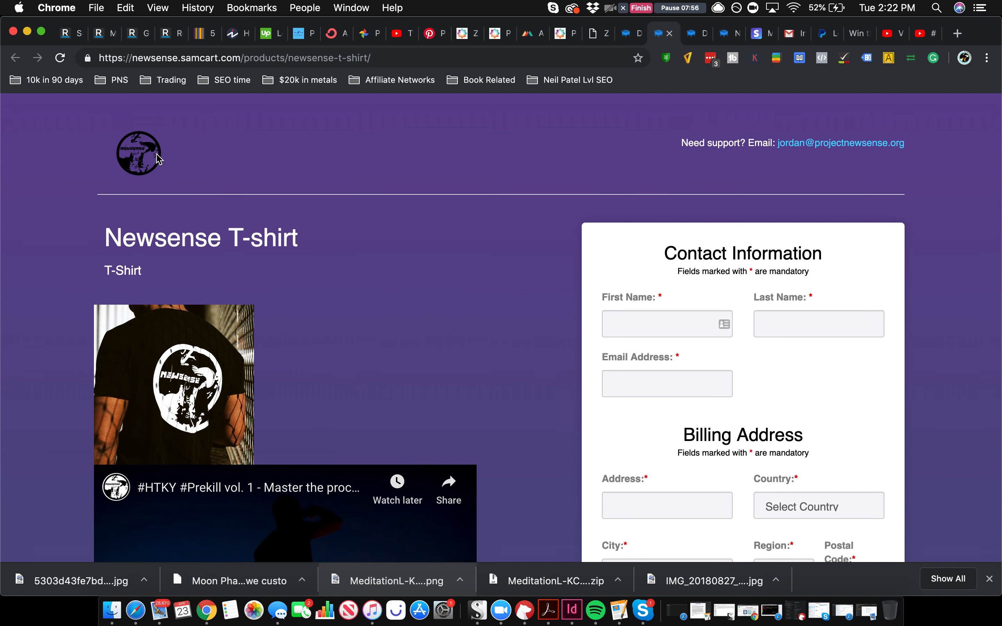
scroll(down, 3)
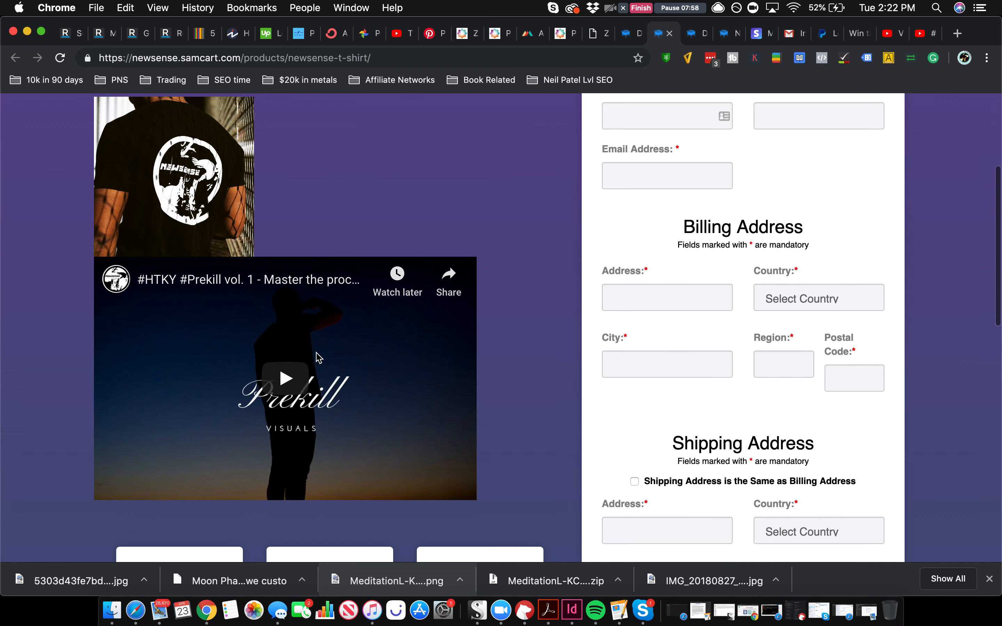
scroll(down, 3)
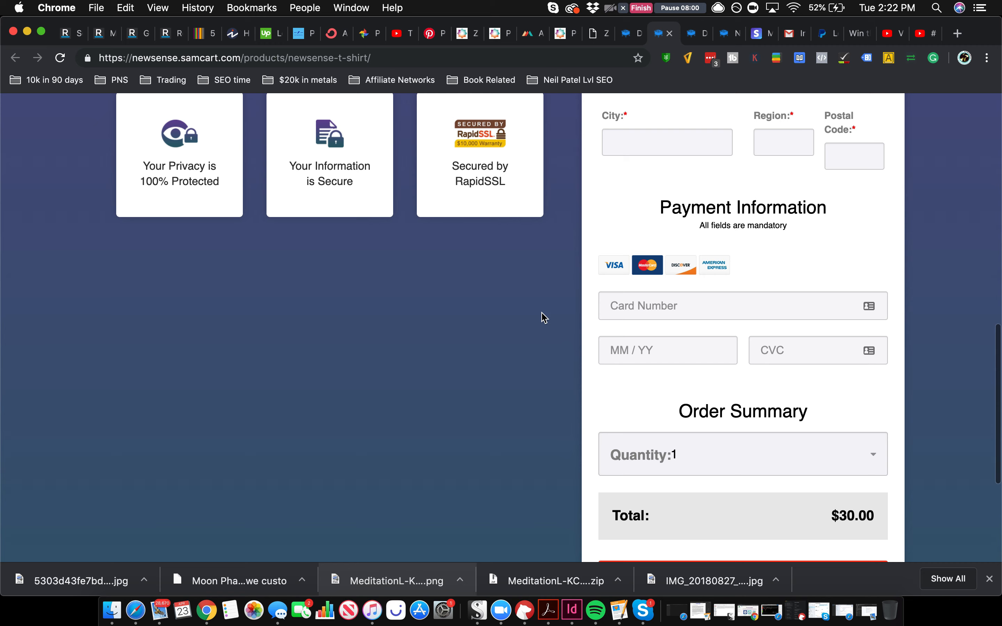
scroll(down, 3)
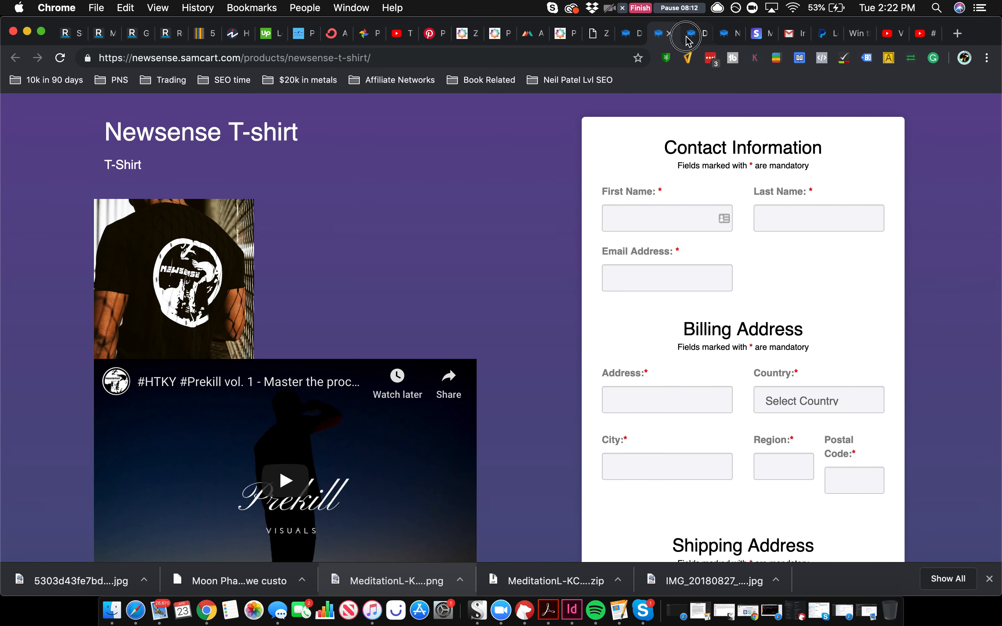
scroll(down, 3)
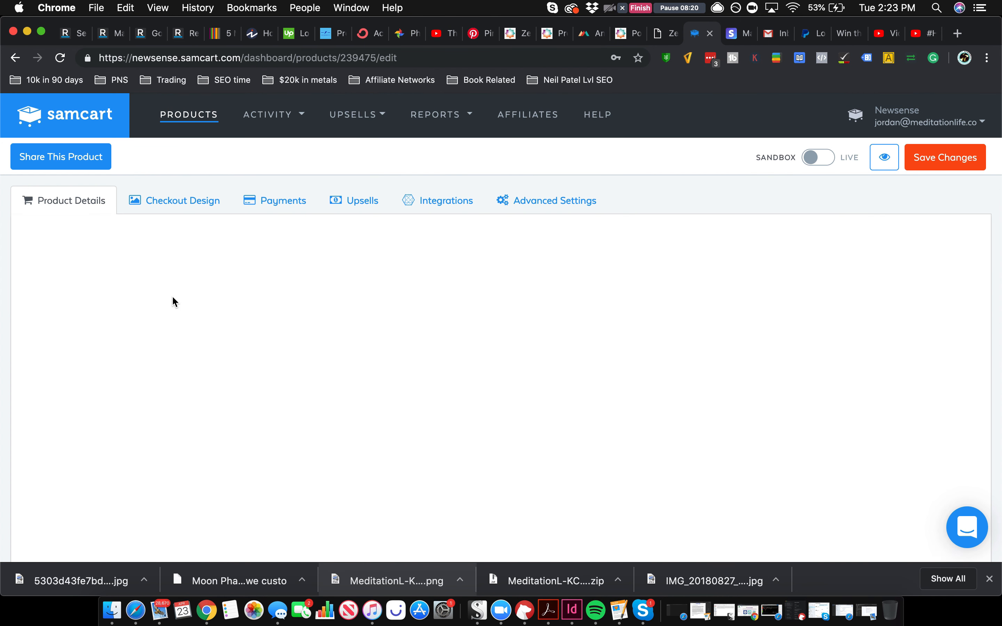
Enter the bullet points title "Support the creative non-profit!!" in Checkout Design.
click(182, 200)
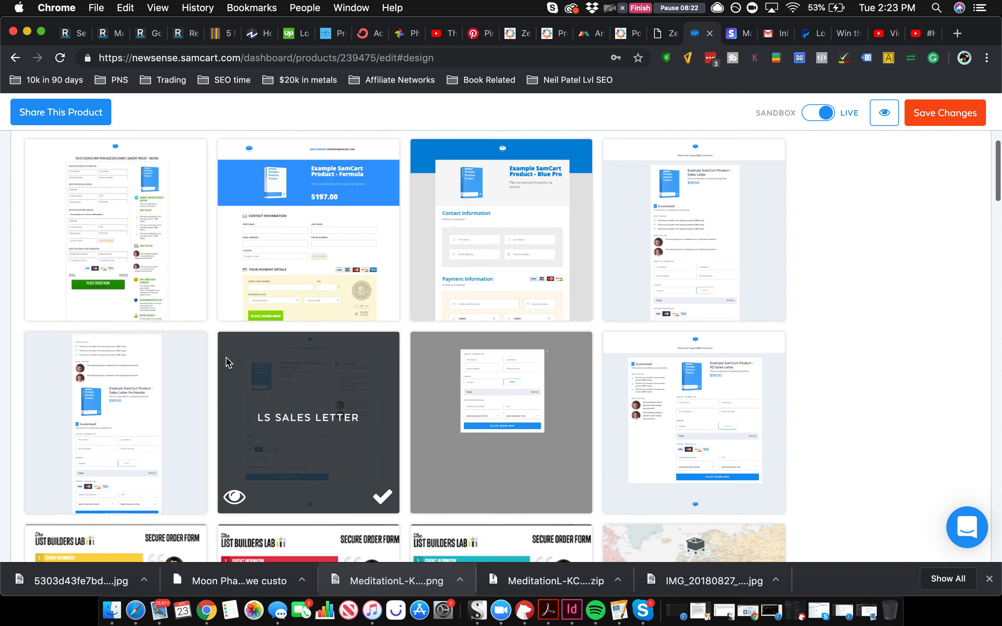
scroll(down, 3)
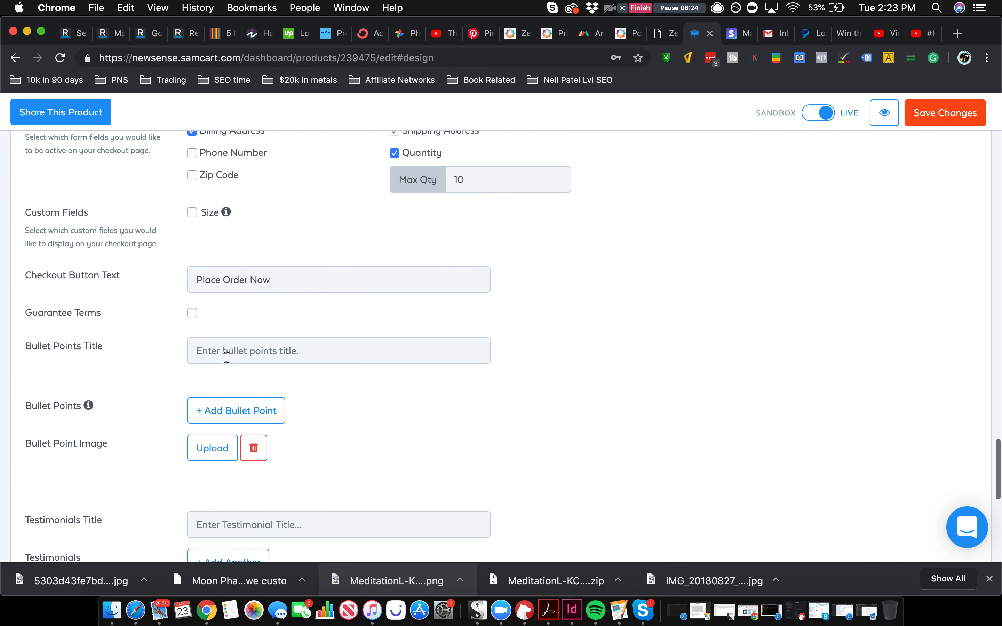
mouse_move(213, 373)
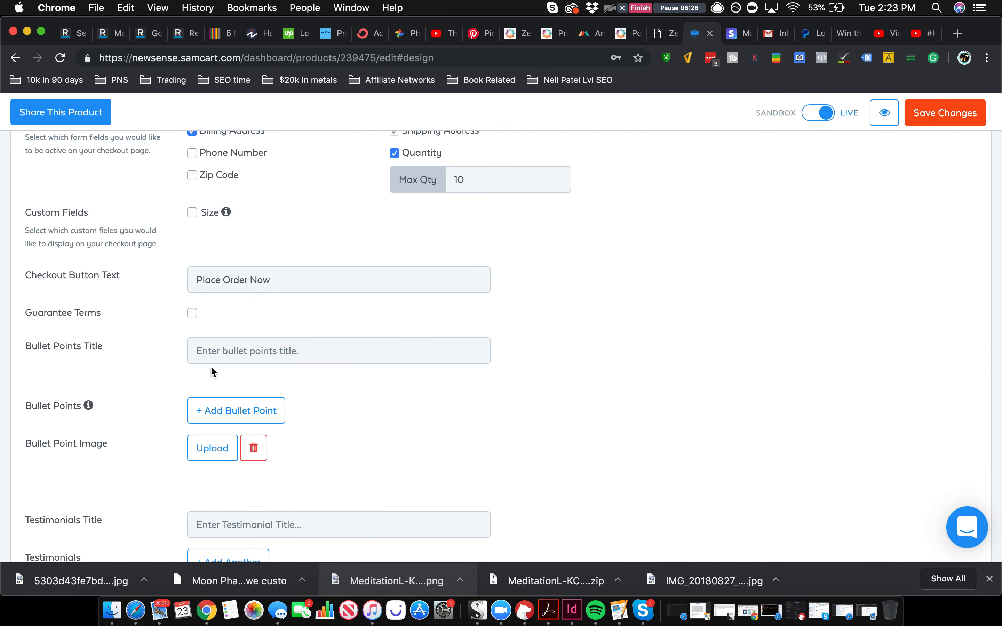
click(339, 350)
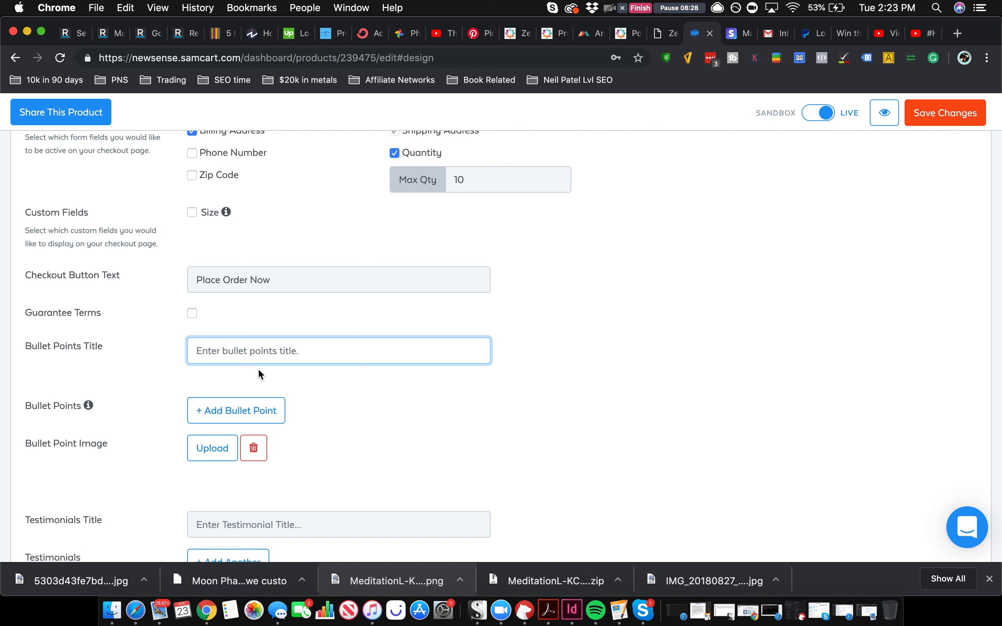
text(Support the)
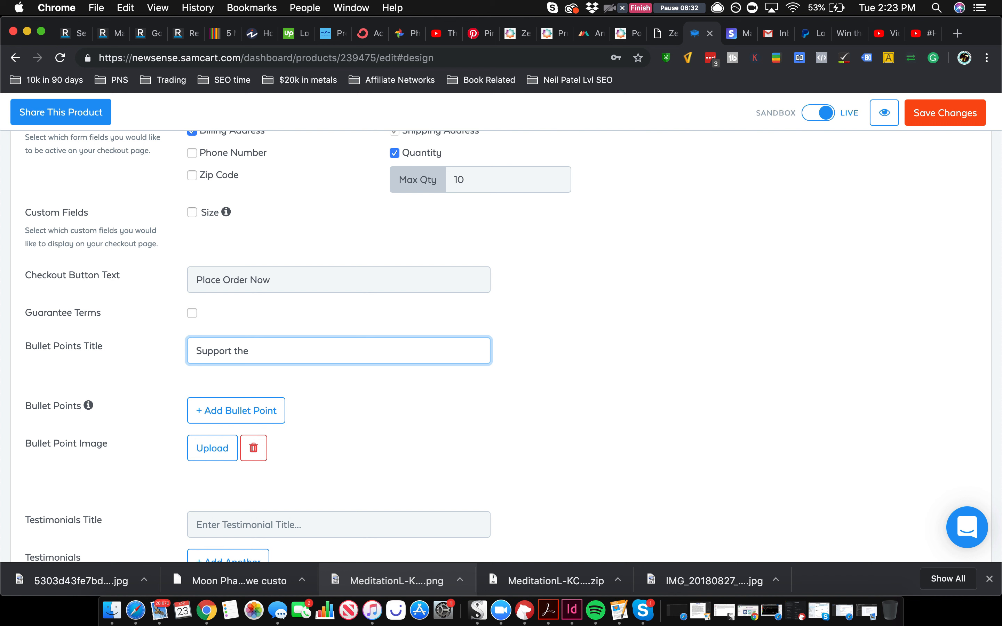
text(creative non-pr)
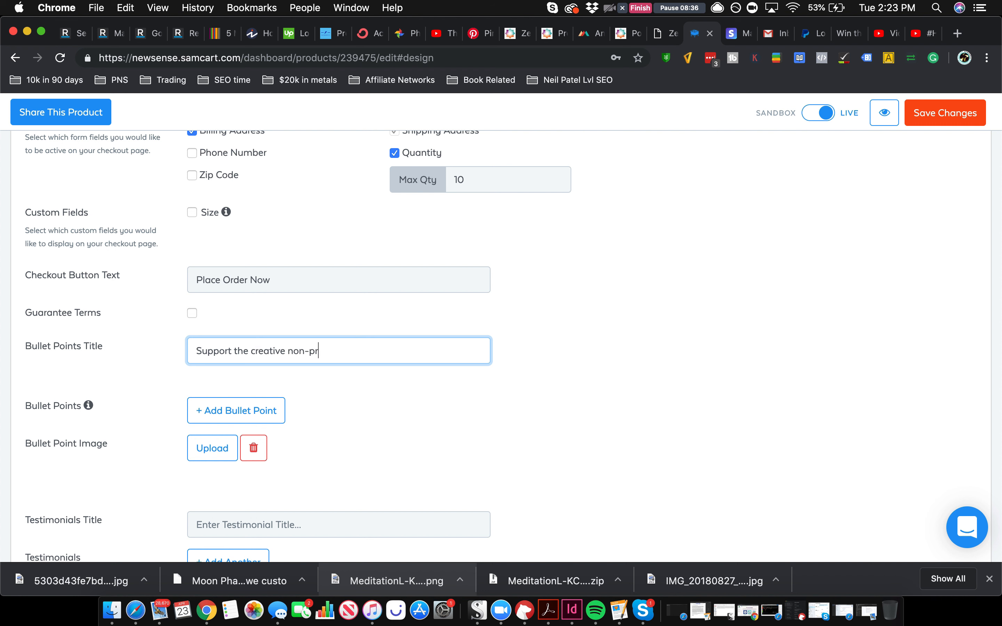
text(ofit!!)
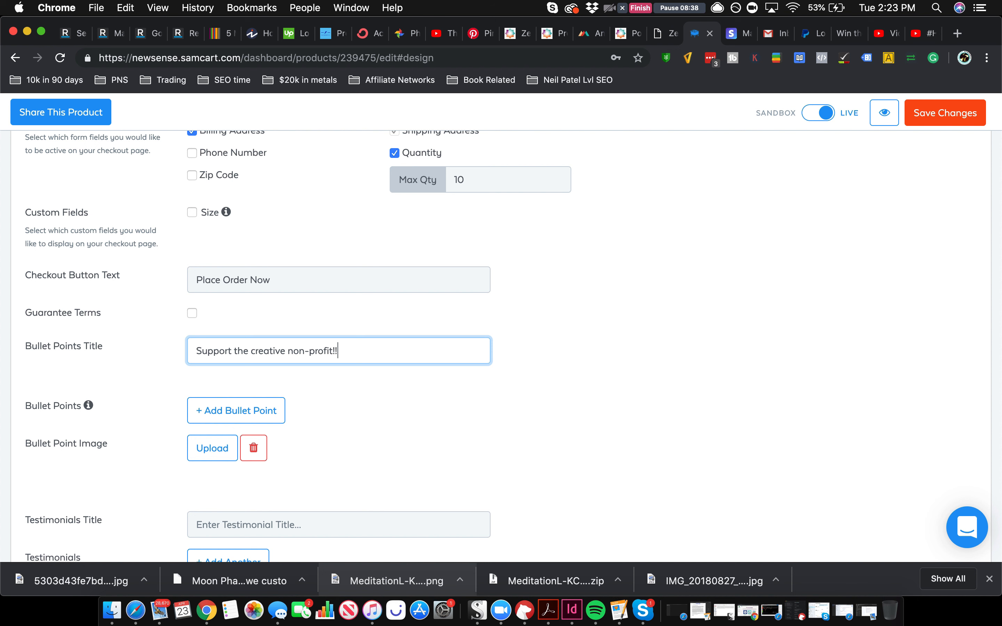
Add the bullet point "High Quality Merch Shipped to you!".
click(236, 410)
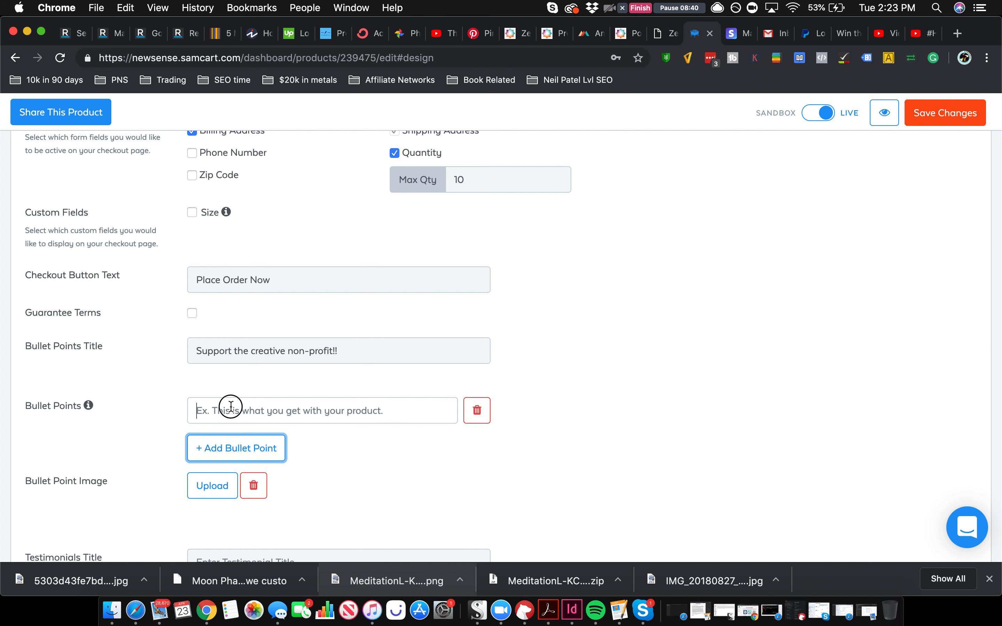
text(Hih)
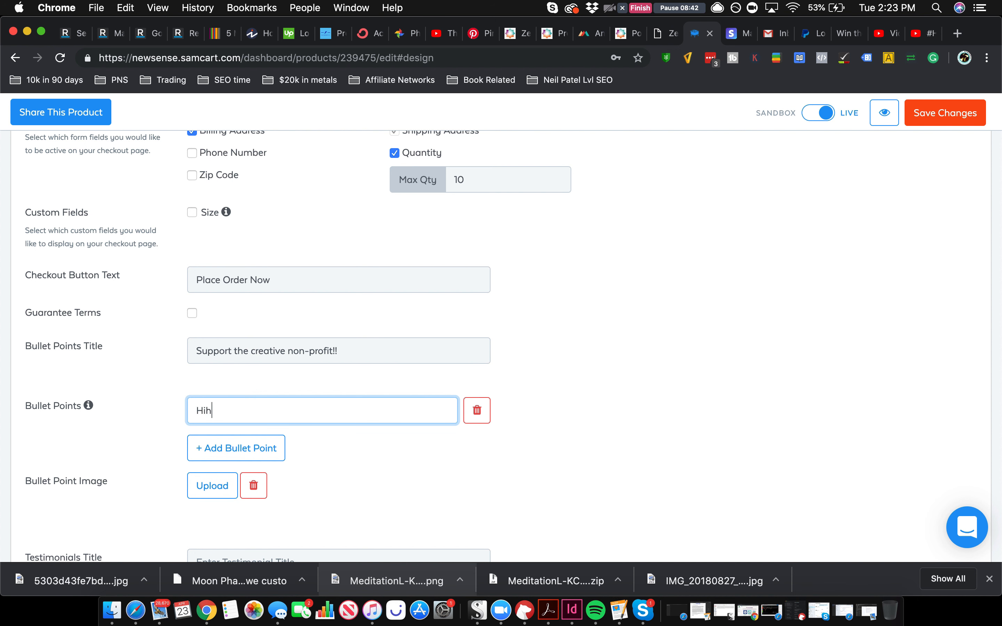
text(High)
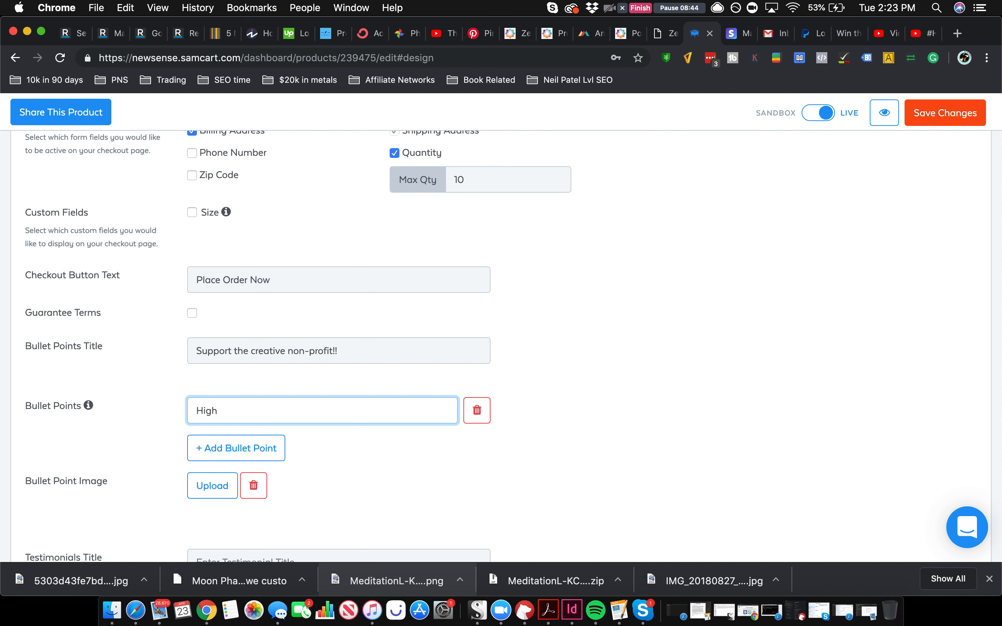
text(Quality Merch Shi)
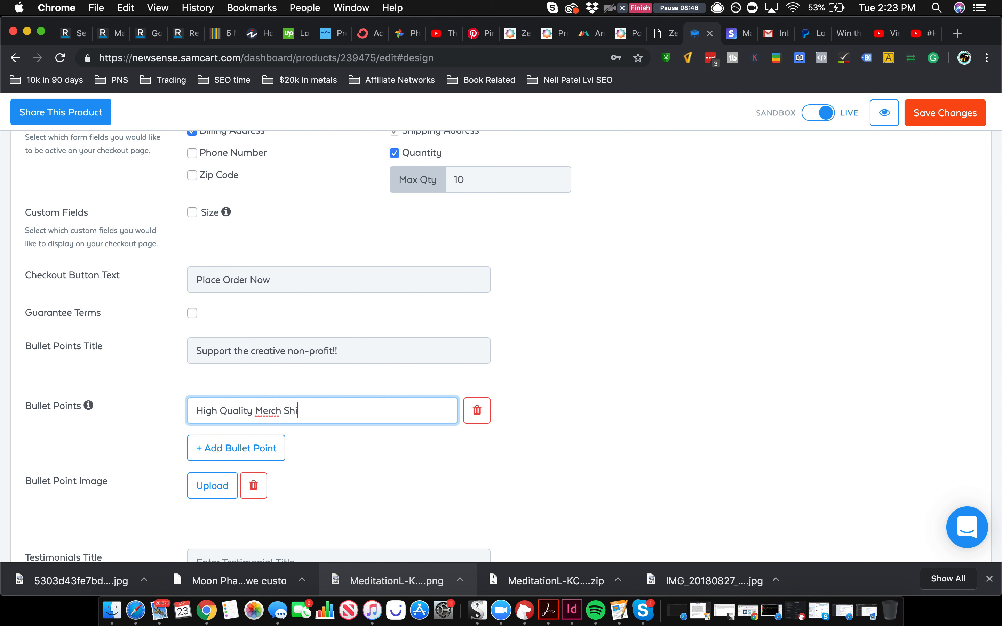
text(pped to you!)
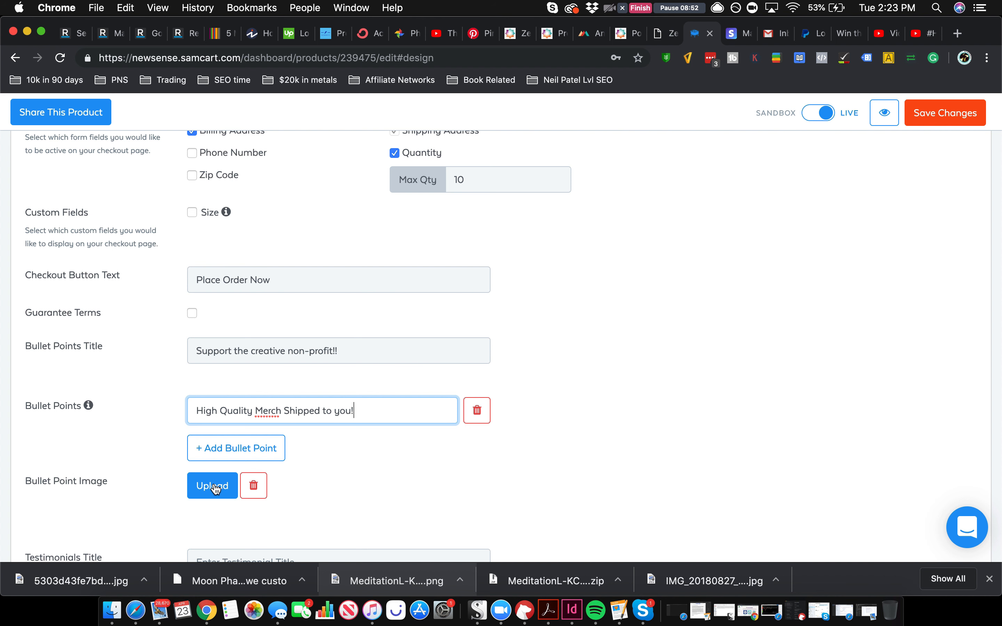
Browse all images in the Downloads folder for the bullet point image.
click(212, 485)
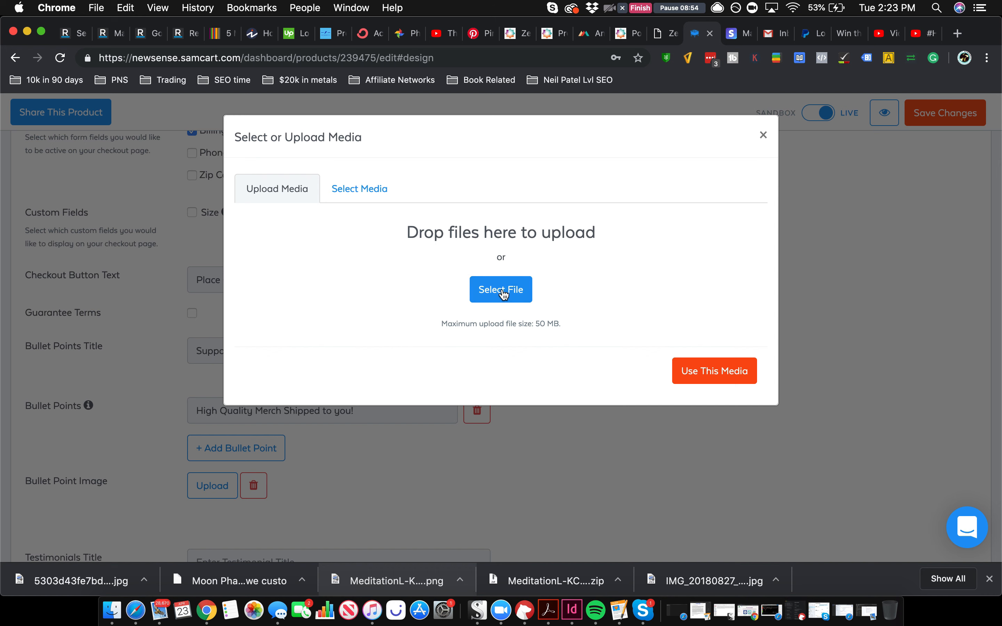
click(500, 289)
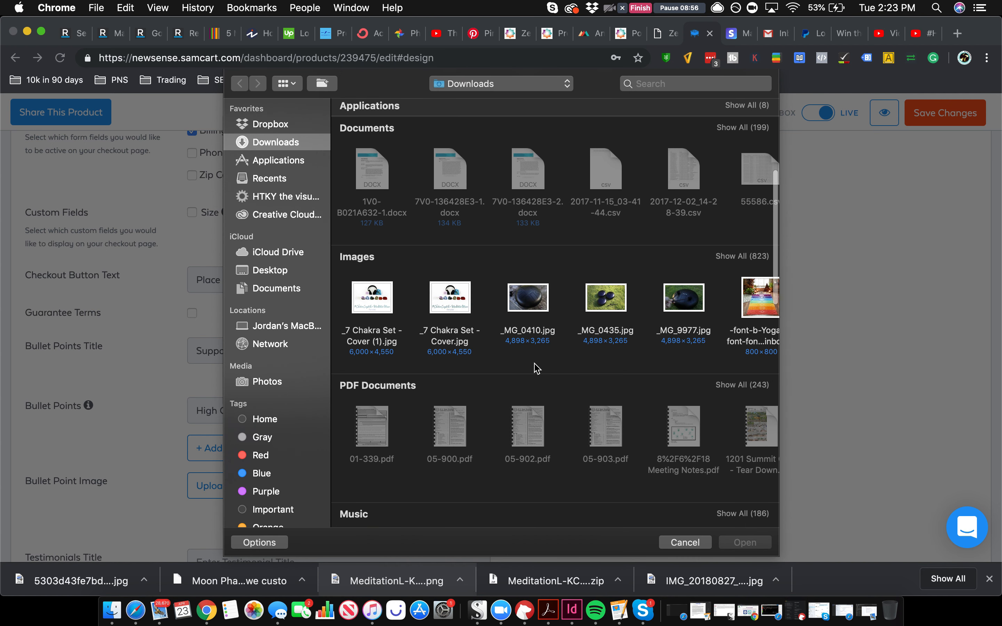
click(731, 256)
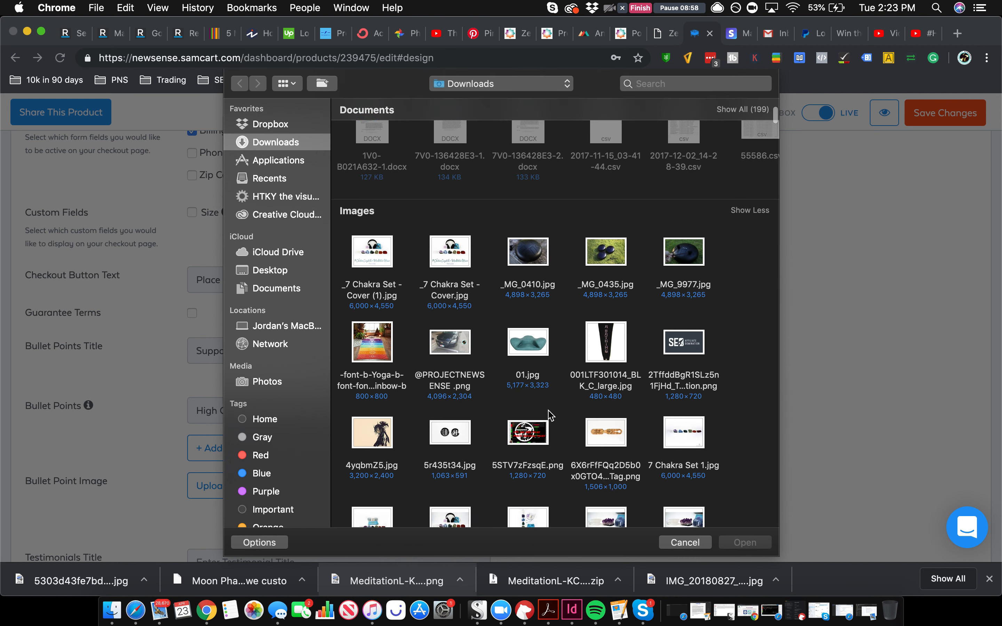
scroll(down, 3)
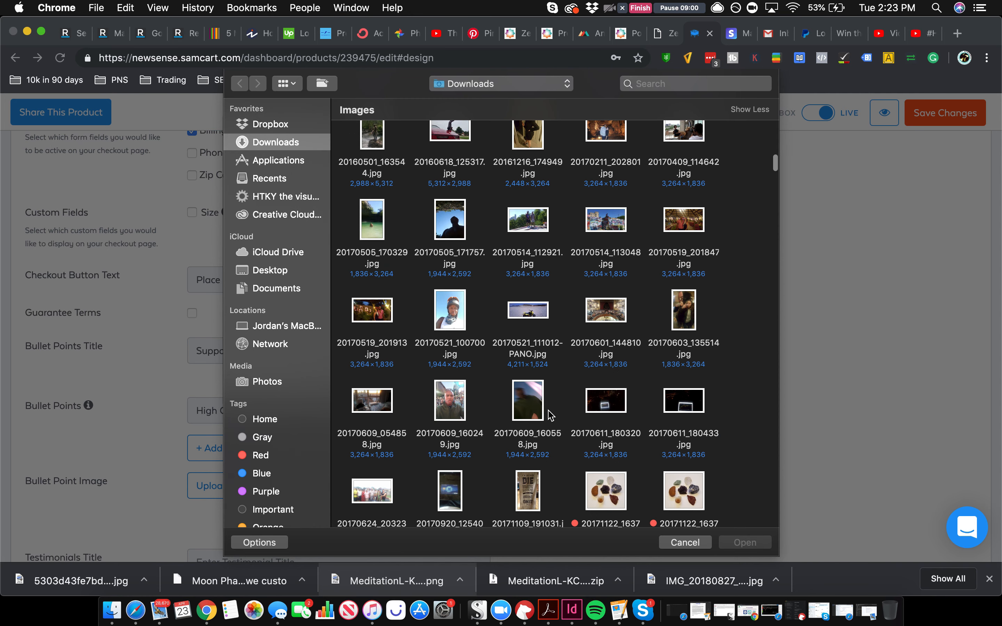
scroll(down, 3)
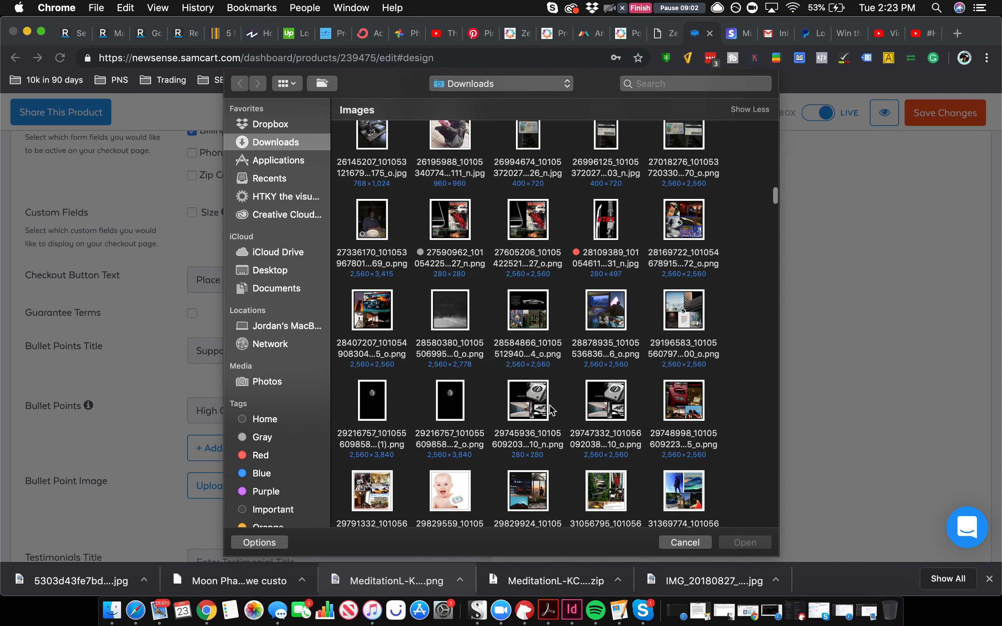
scroll(down, 3)
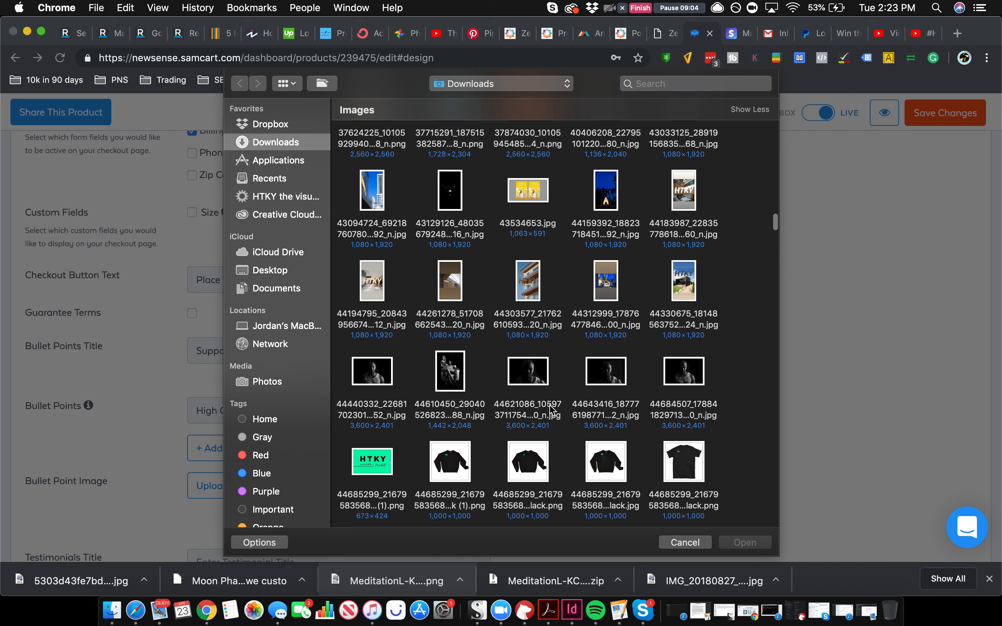
Upload the dark hand photo and use it as the bullet point image.
click(528, 261)
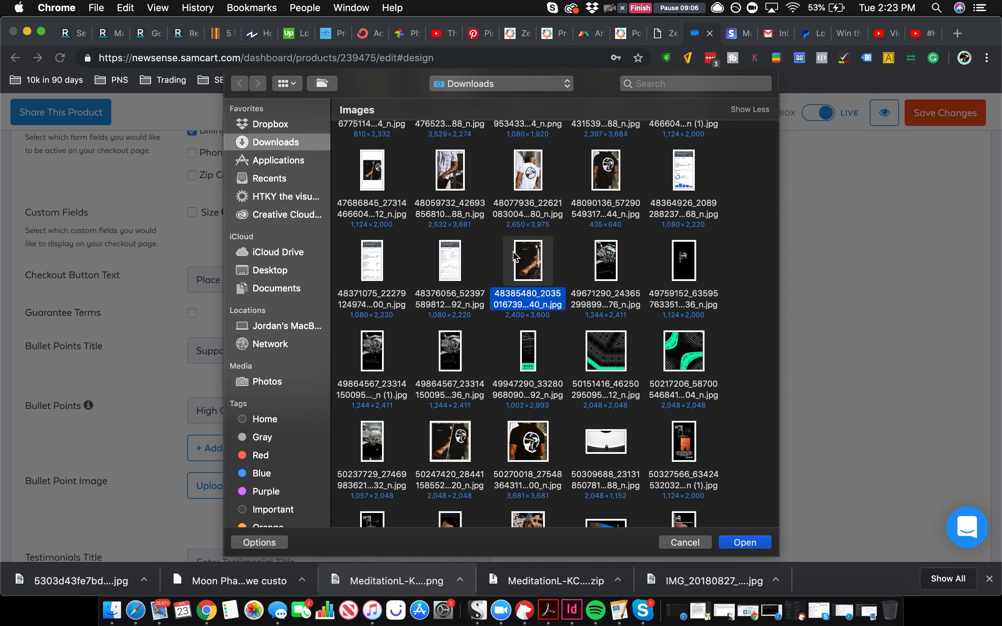
click(744, 543)
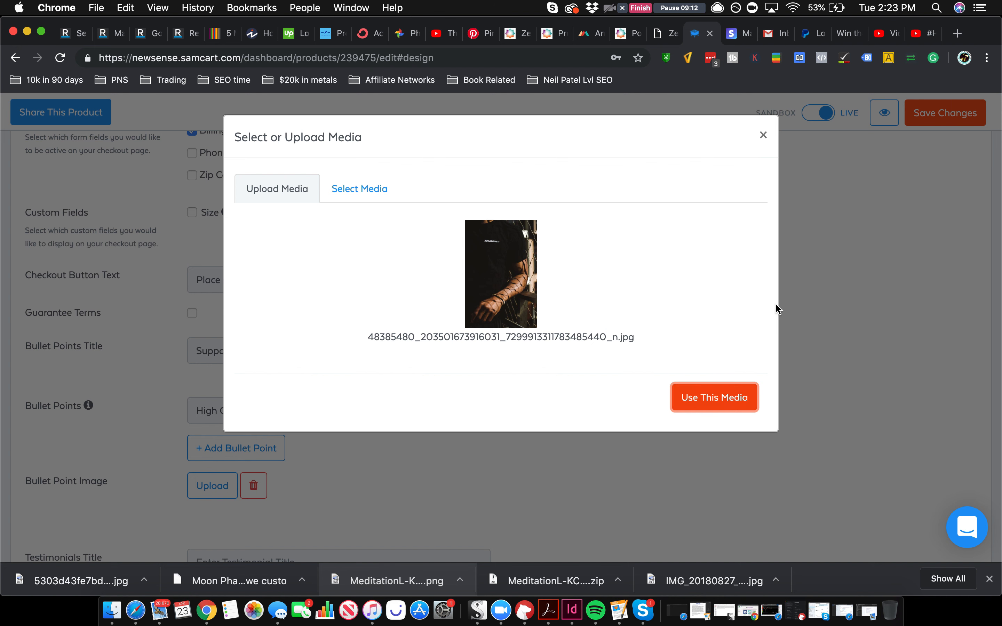
click(713, 397)
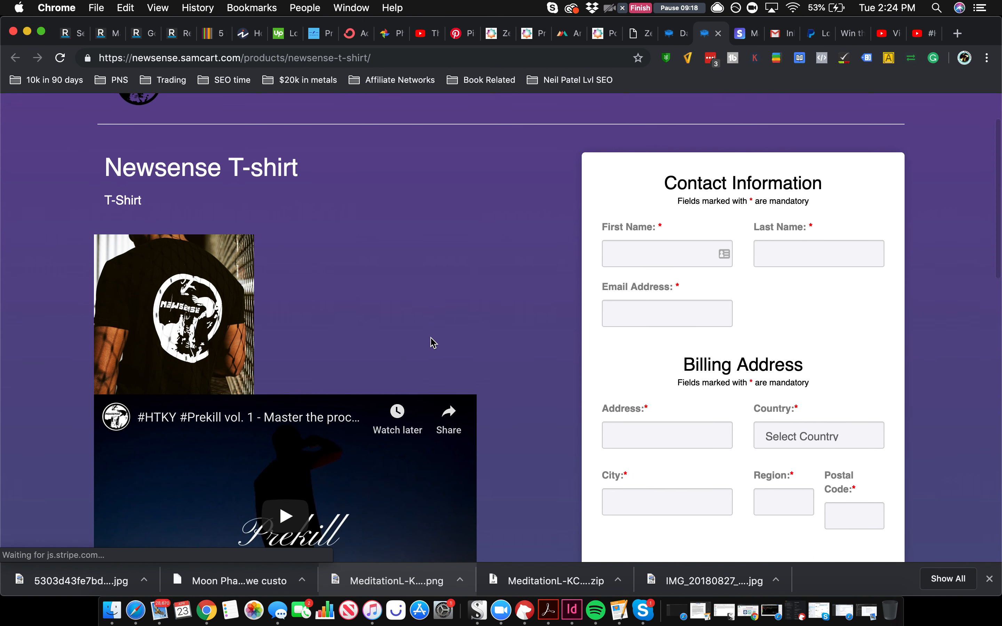
Scroll the live checkout past the 'Support the creative non-profit!!' bullet, then return to the editor.
scroll(down, 3)
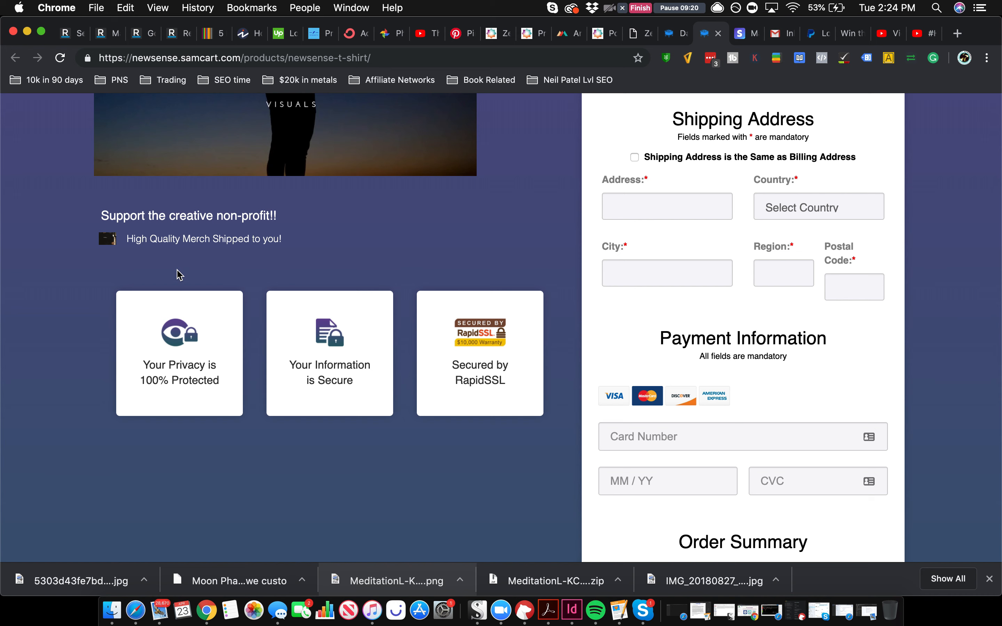
mouse_move(171, 295)
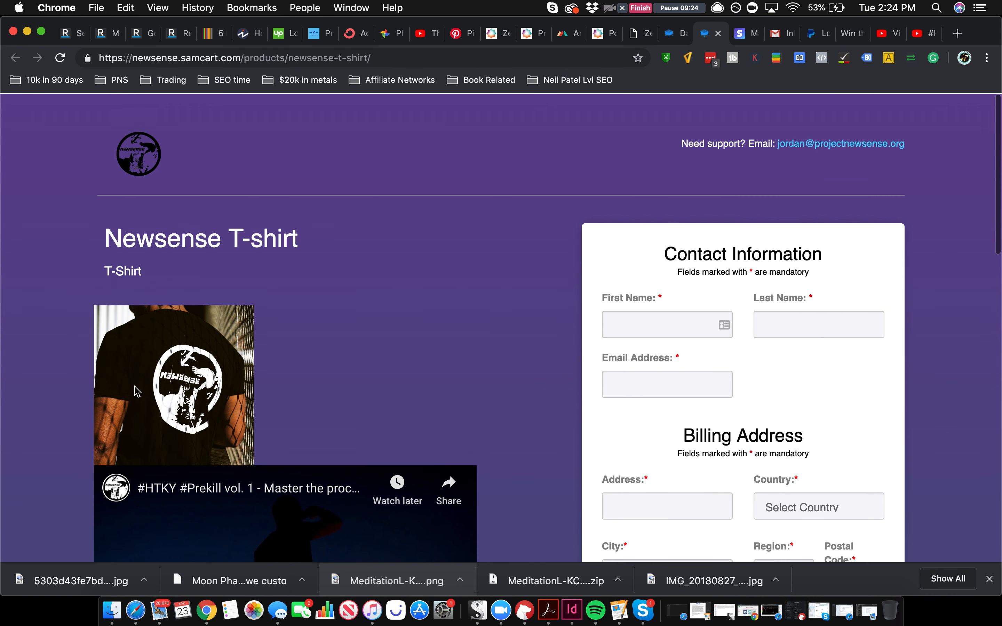
click(664, 33)
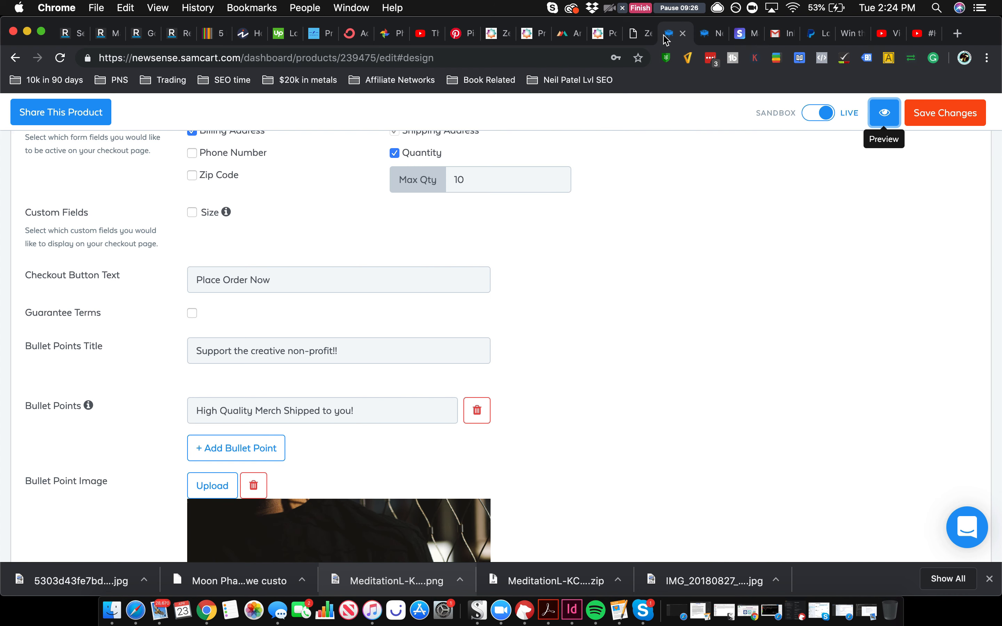
Title the testimonials section 'Wow this company is killing it!'.
scroll(down, 3)
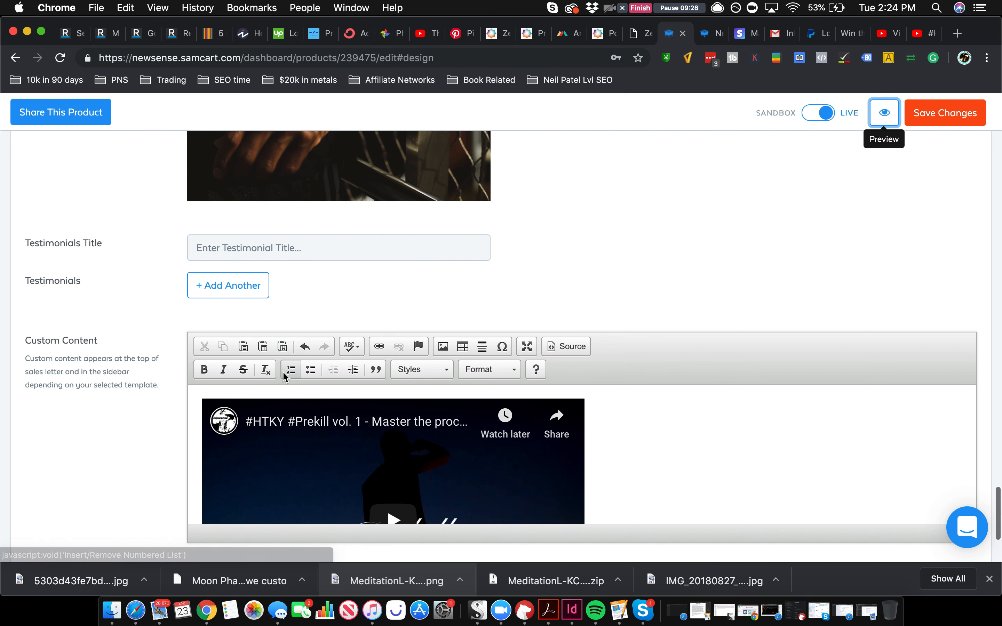
scroll(down, 3)
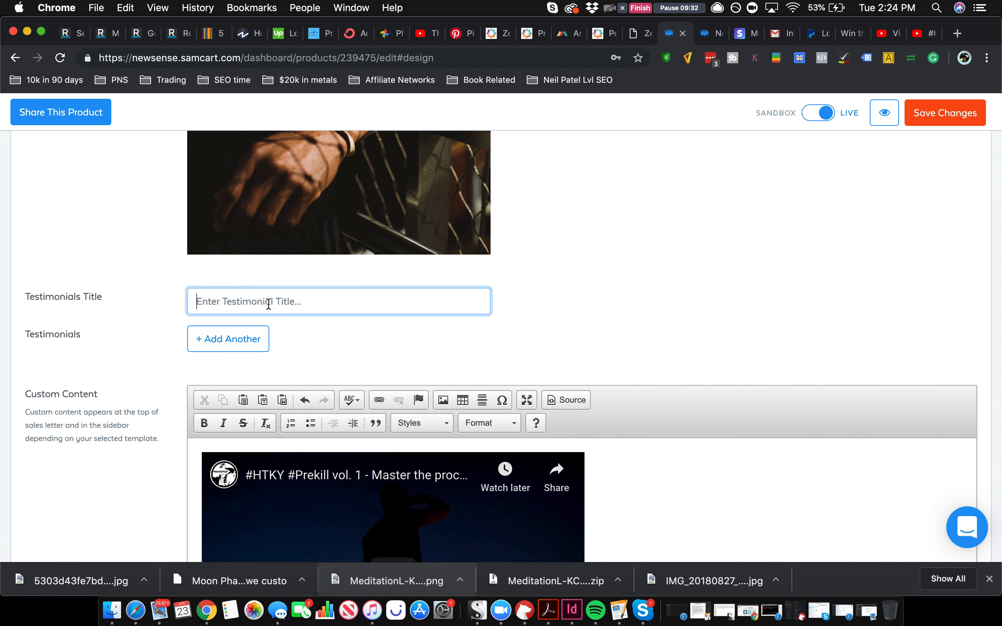
text(Wow this)
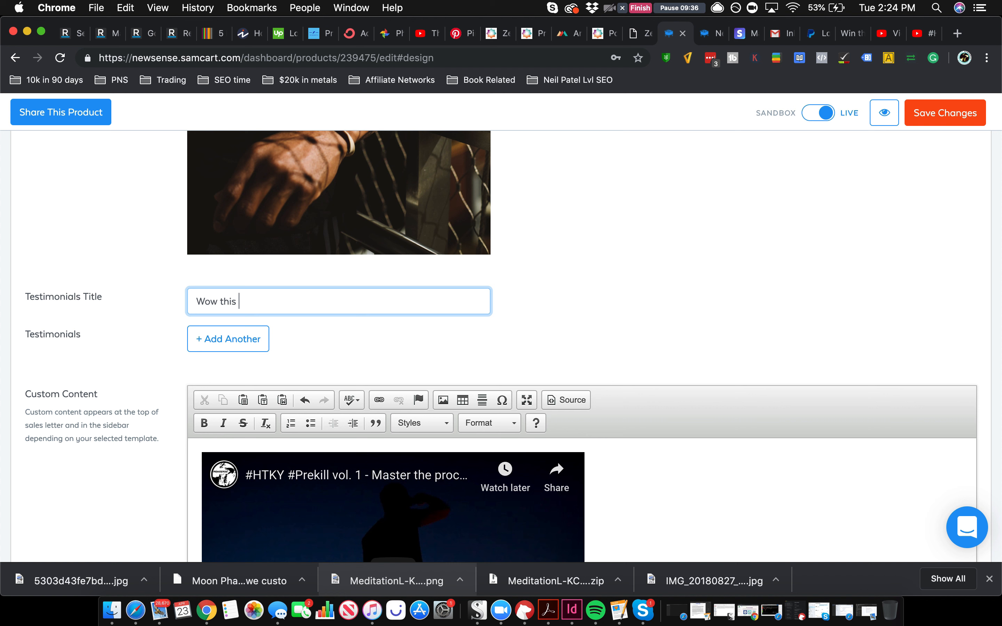
text(compa)
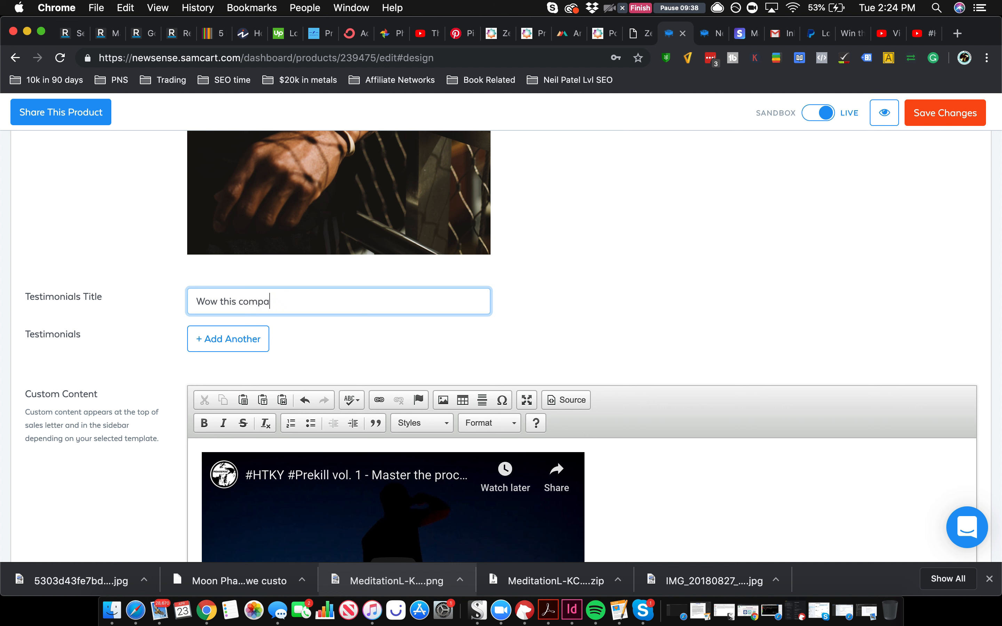
text(ny is k)
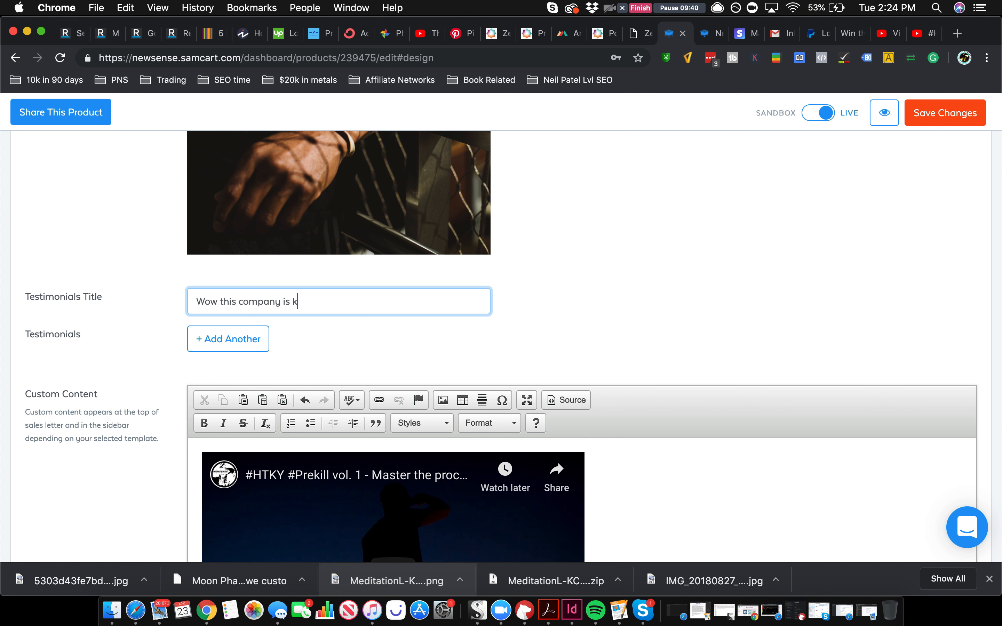
text(illing it!)
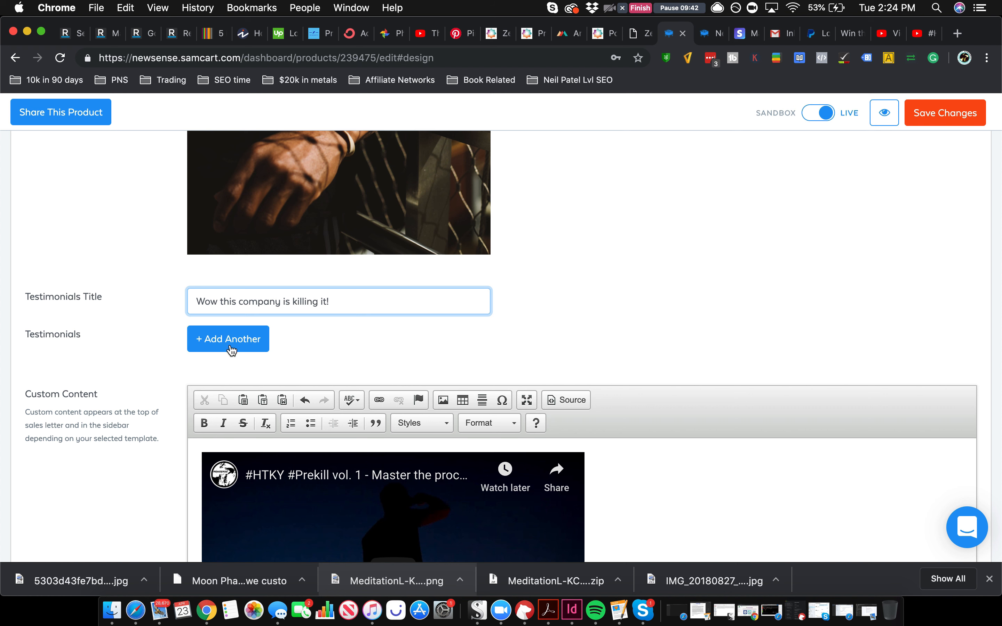
Add a testimonial entry reading 'Super quick delivery'.
click(228, 339)
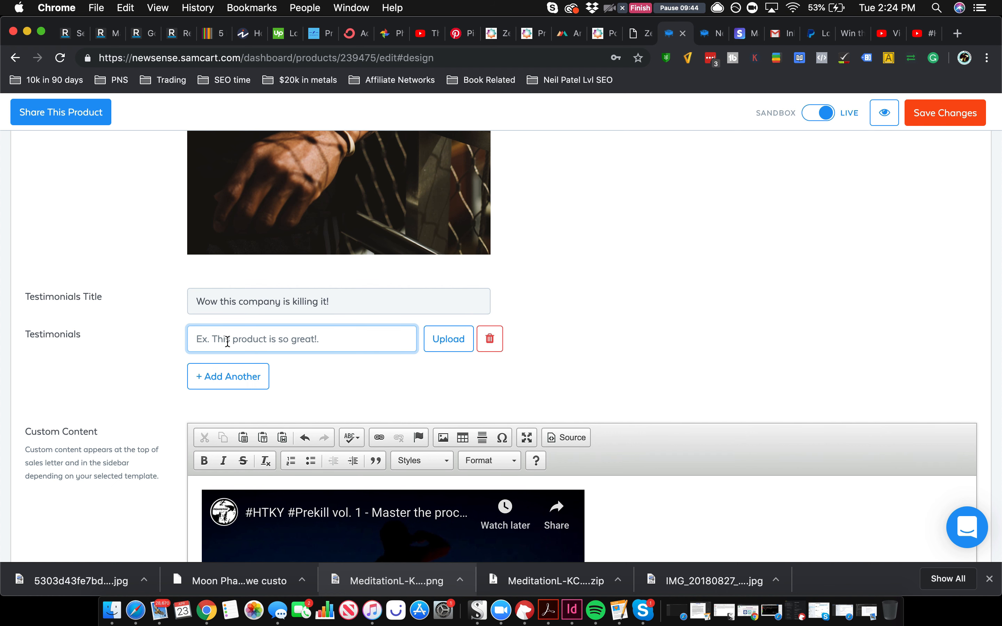
text(Supper qu)
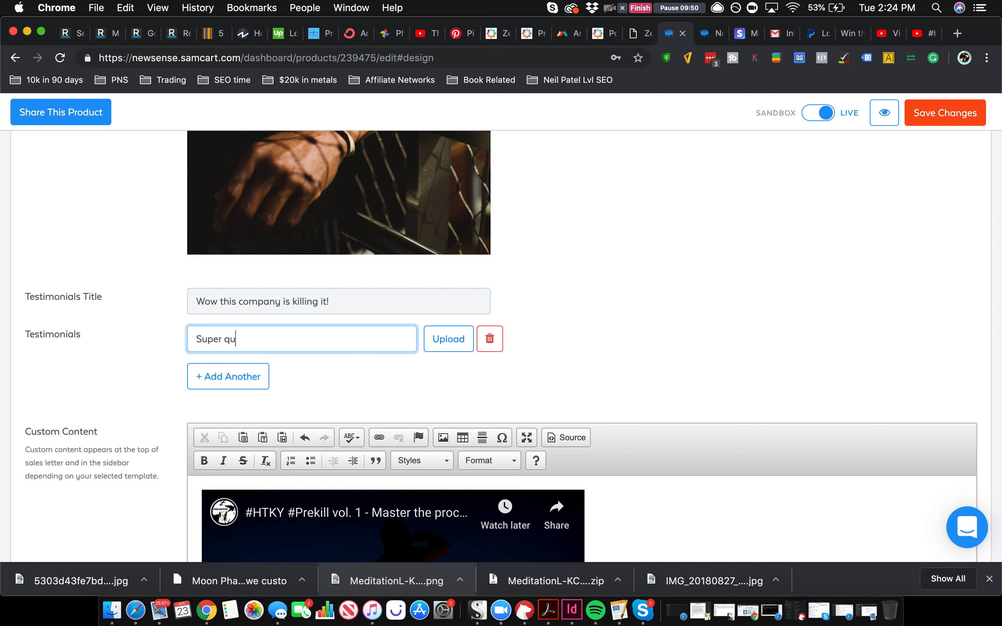
text(i)
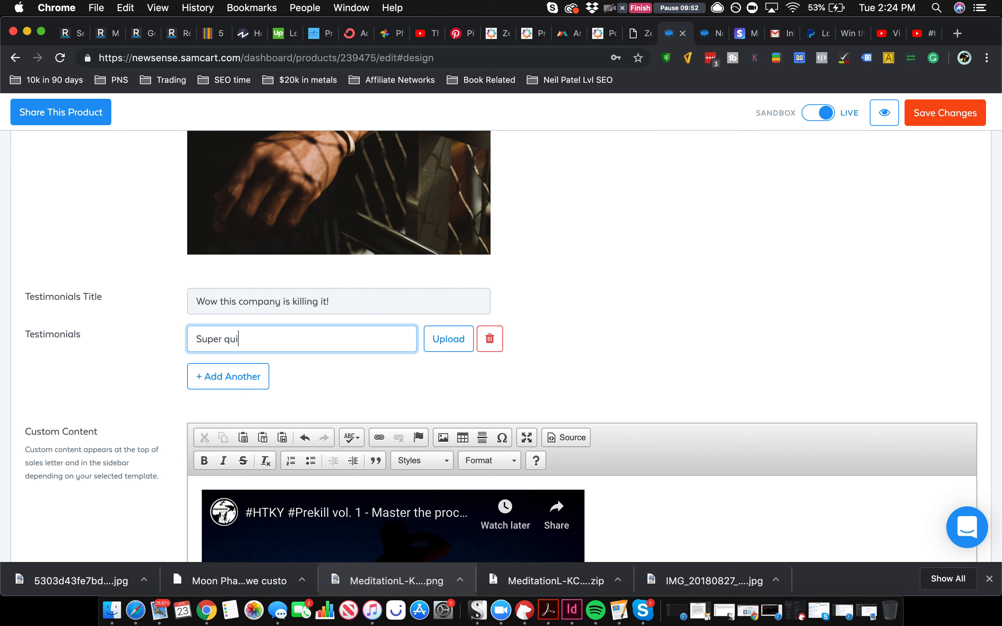
text(ck del)
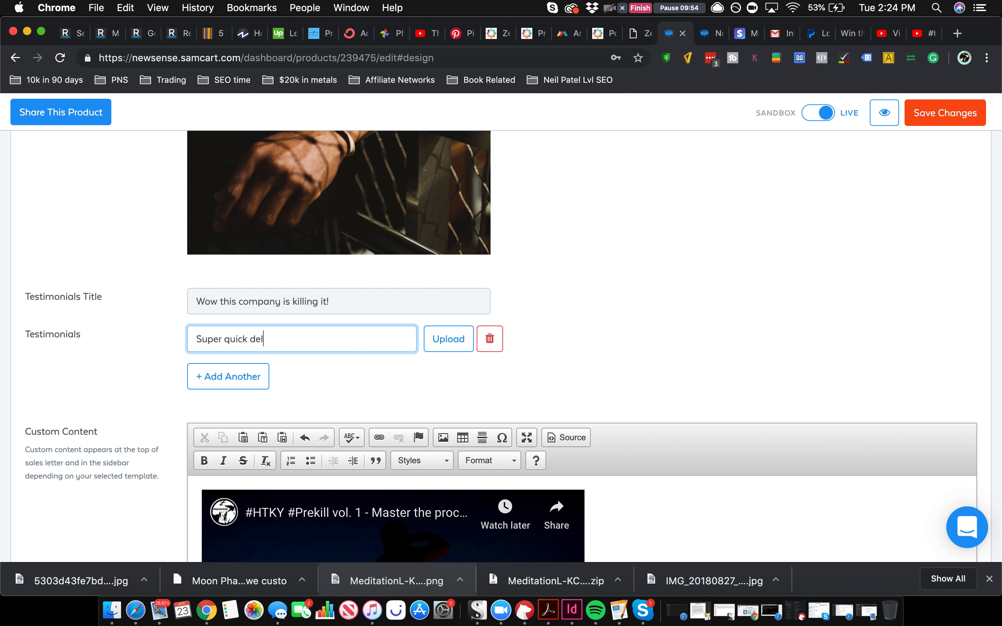
text(ivery)
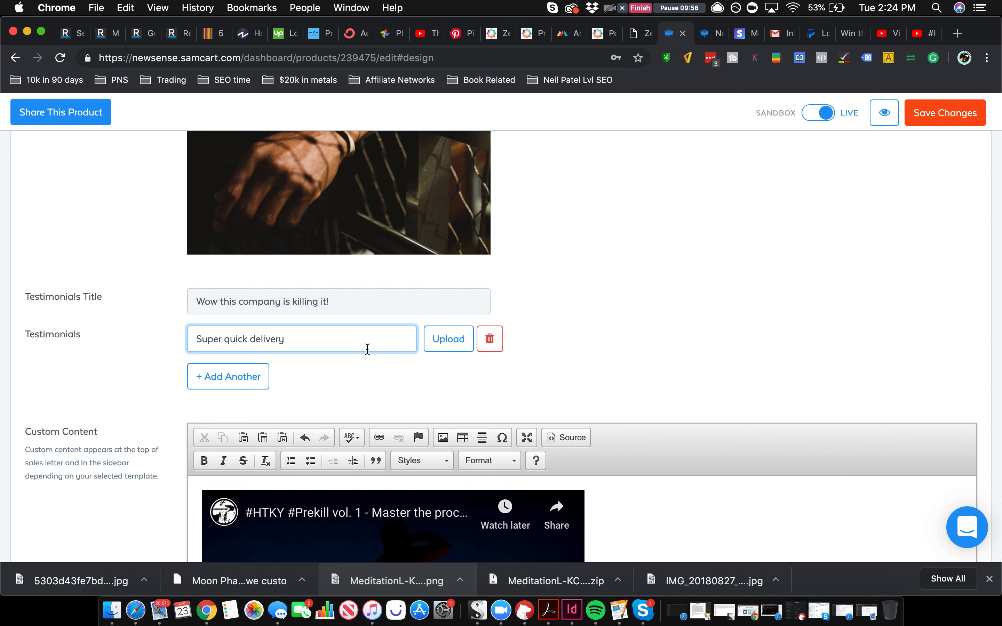
Attach an existing media-library image to the testimonial.
click(448, 339)
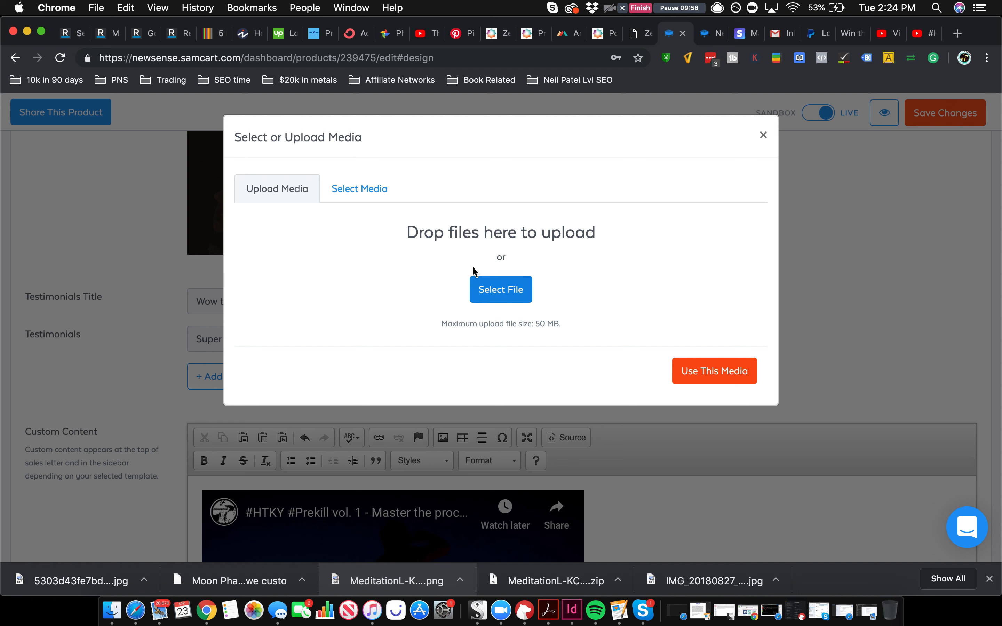
click(359, 189)
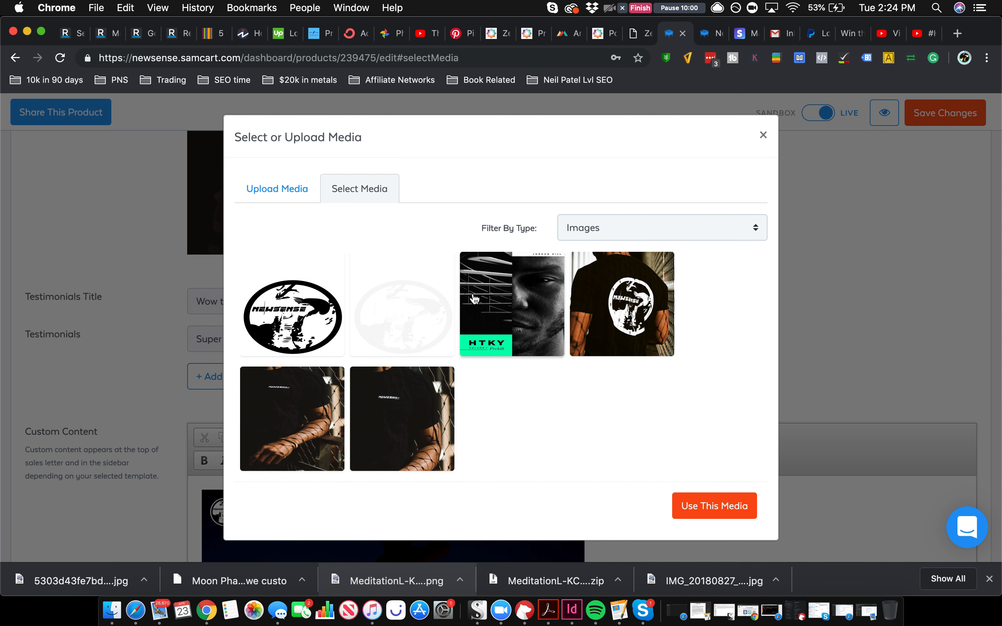
click(277, 189)
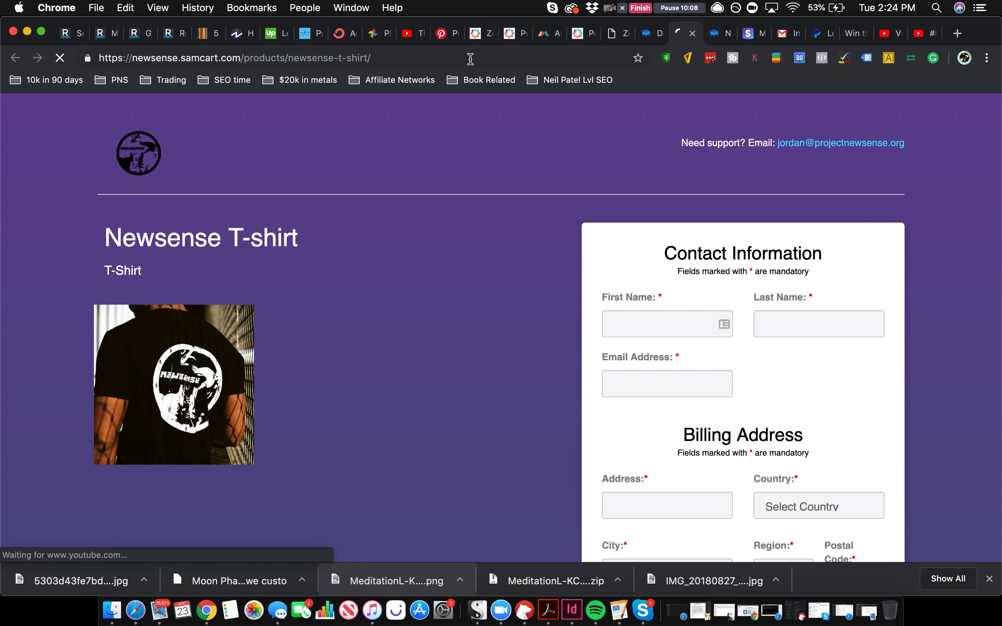
Scroll the live checkout down to the 'Wow this company is killing it!' testimonial.
scroll(down, 3)
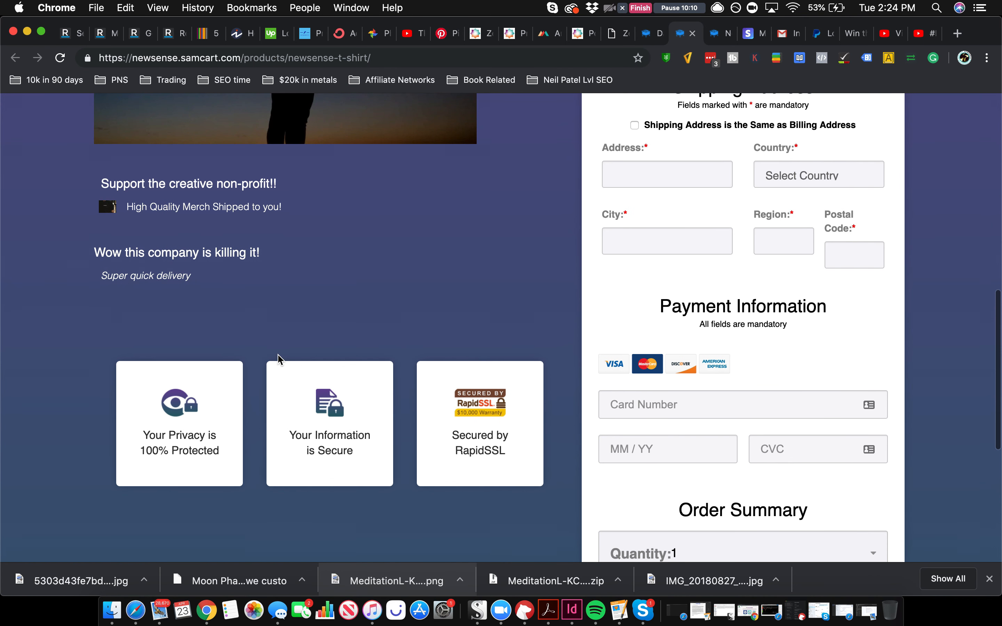
mouse_move(198, 199)
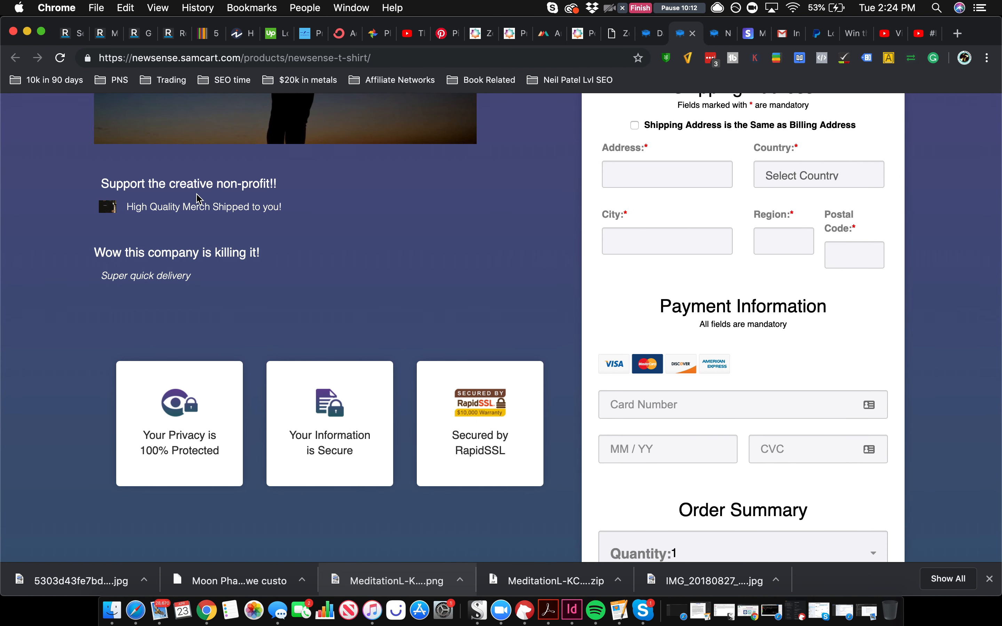
mouse_move(172, 288)
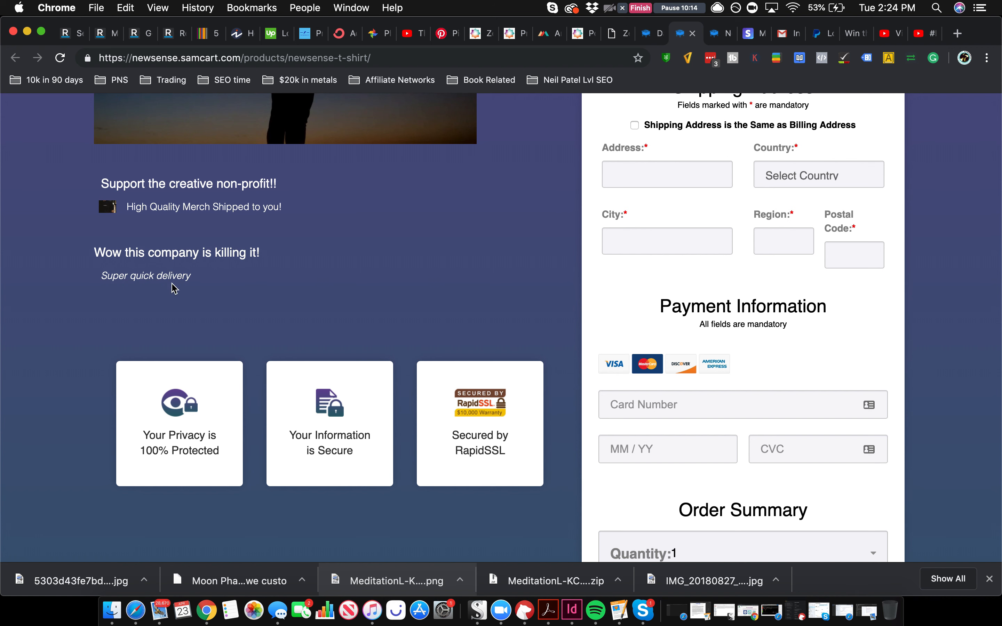
mouse_move(161, 273)
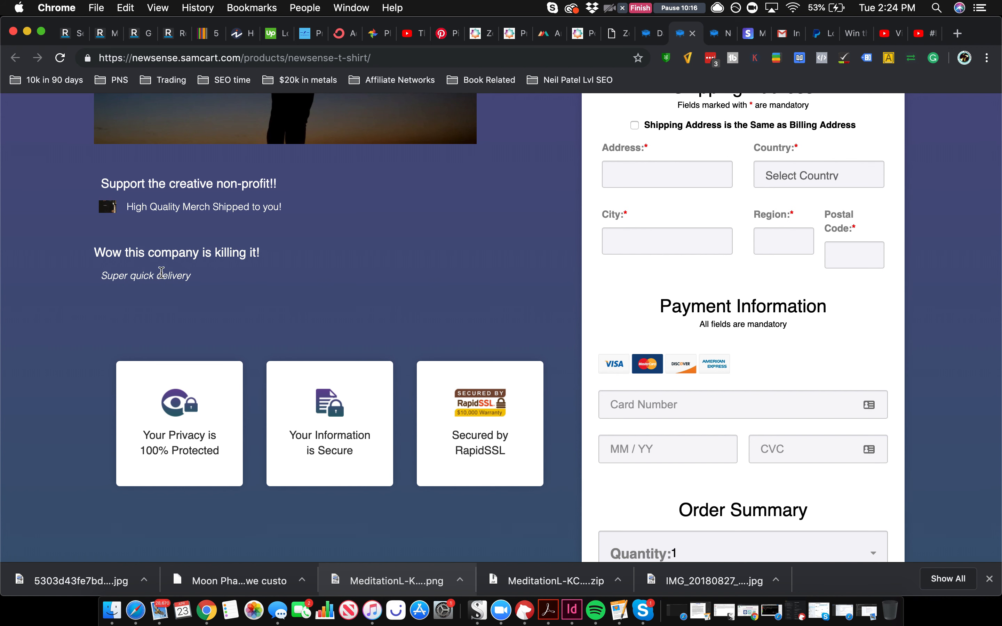
mouse_move(163, 235)
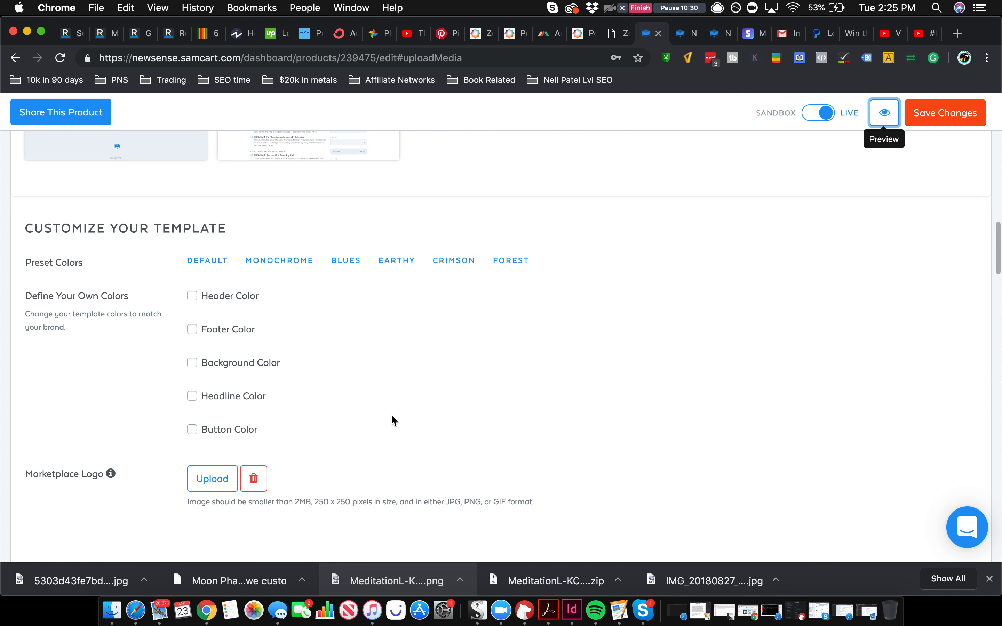
Enable a custom background colour and set it to bright green.
scroll(down, 3)
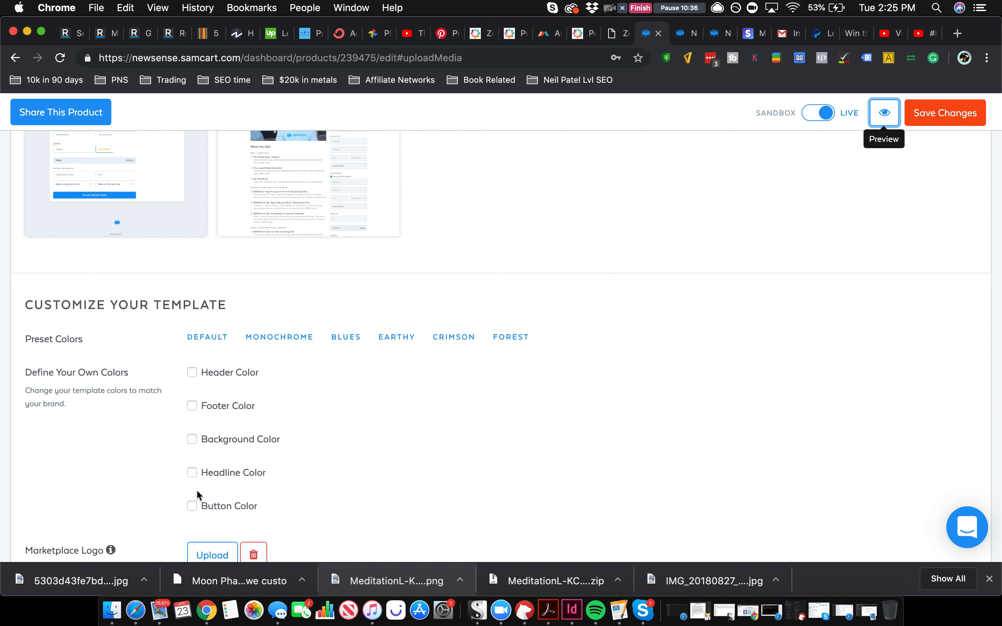
click(192, 506)
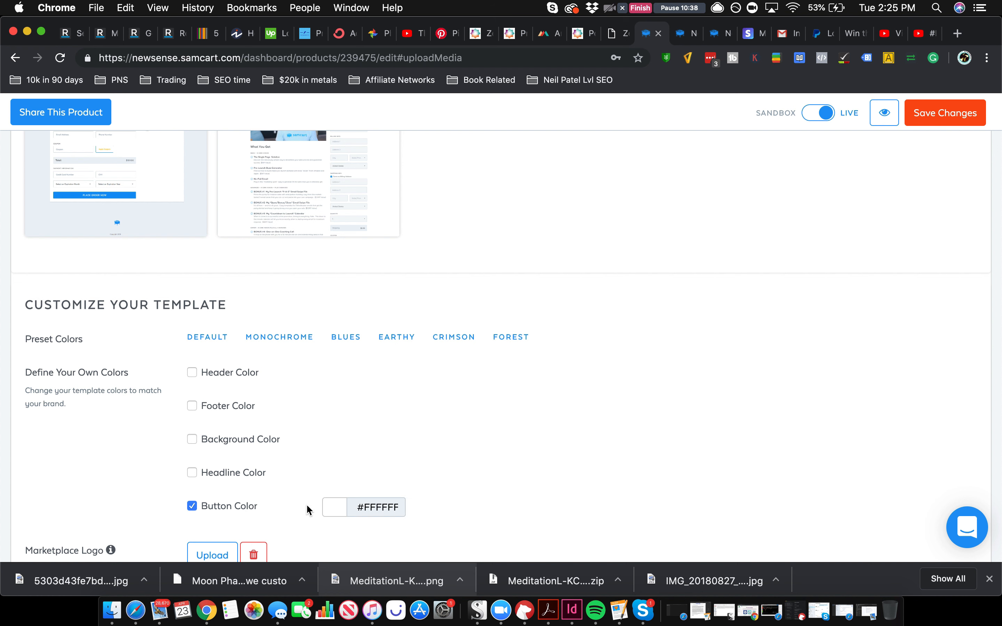
click(192, 440)
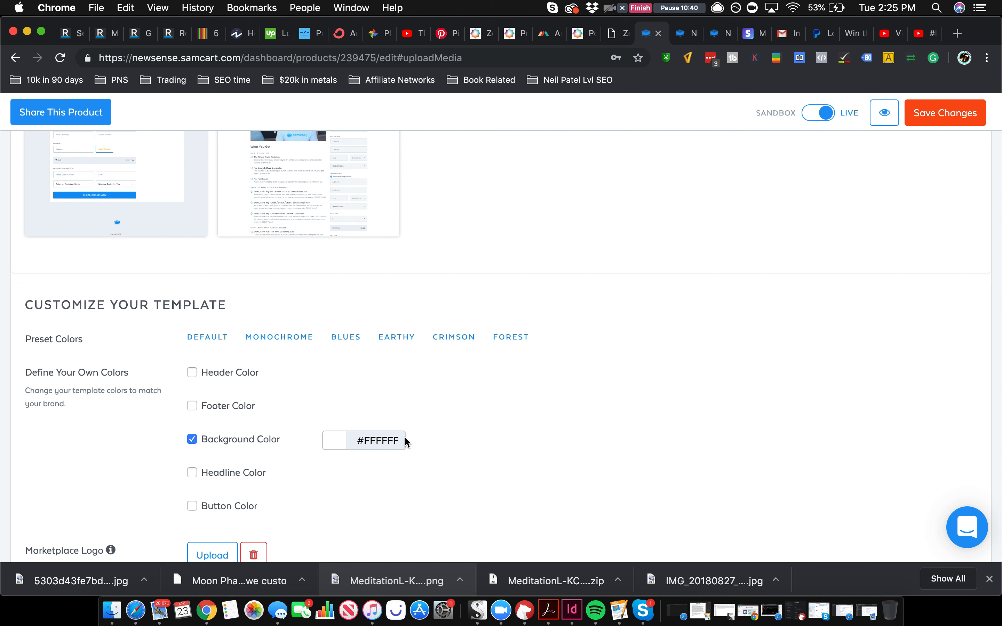
click(333, 441)
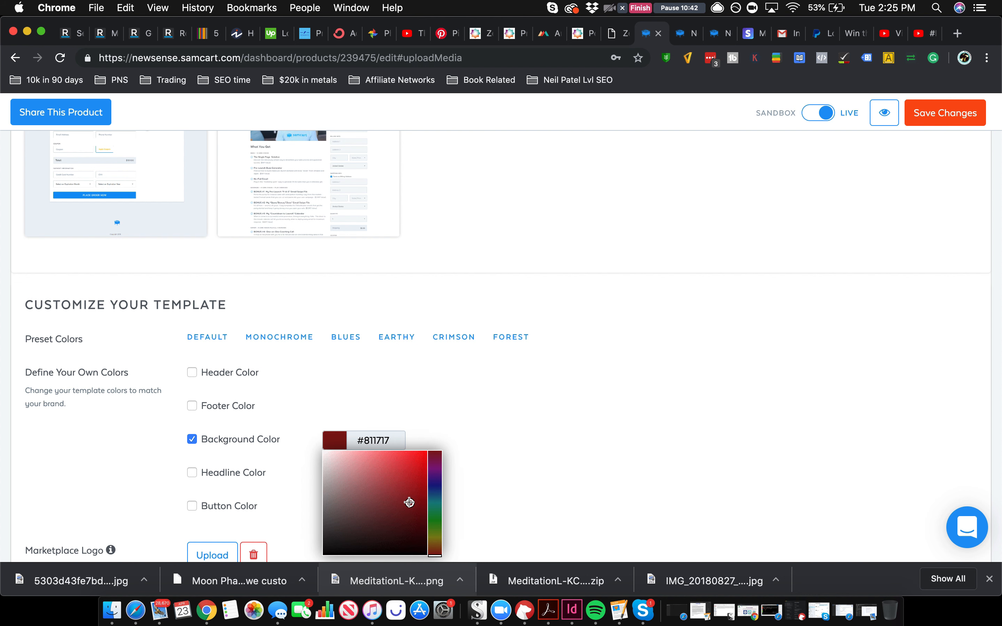
click(438, 454)
text(#00FFA)
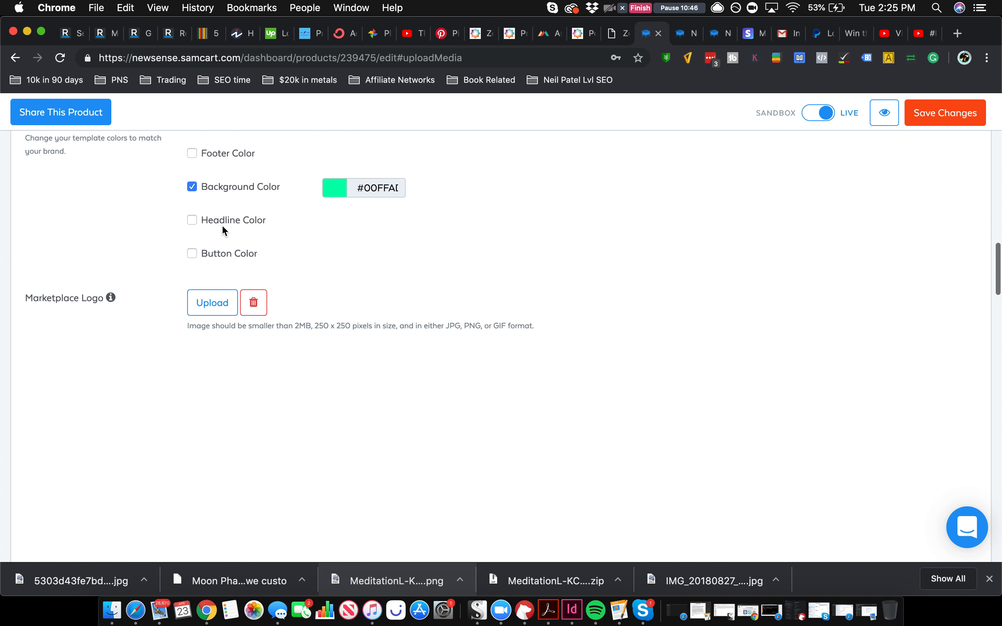
Enable a custom headline colour and pick an orange hue for it.
click(192, 219)
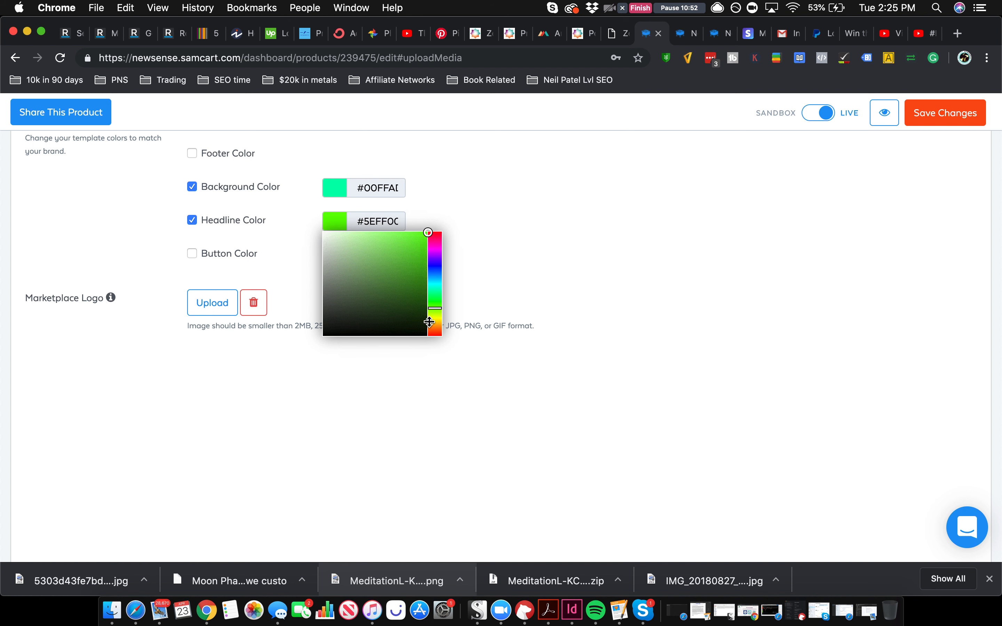
click(434, 325)
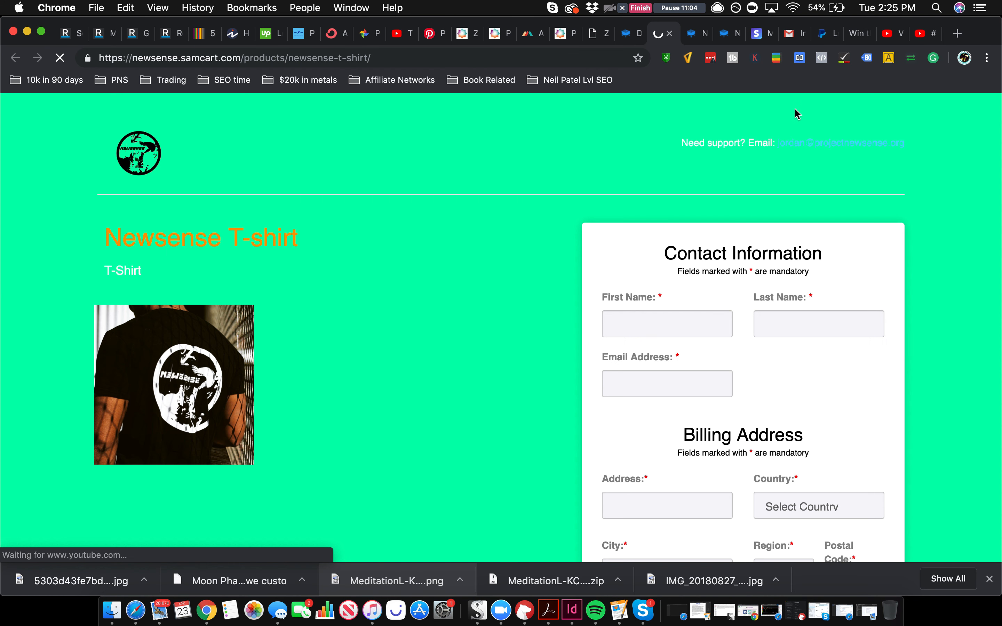
Scroll the preview showing the green background and orange product title.
scroll(down, 3)
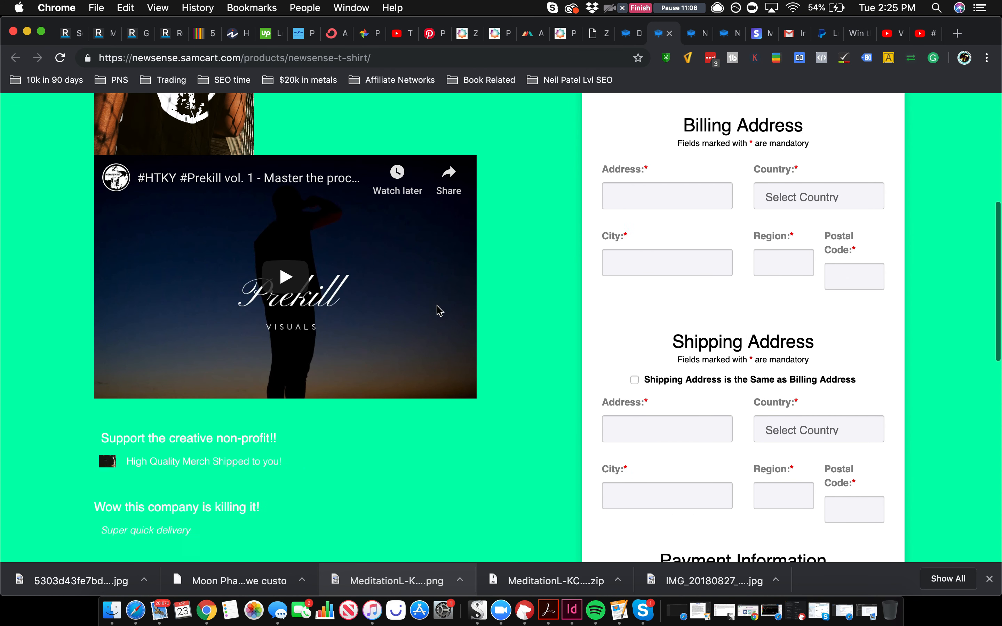
scroll(down, 3)
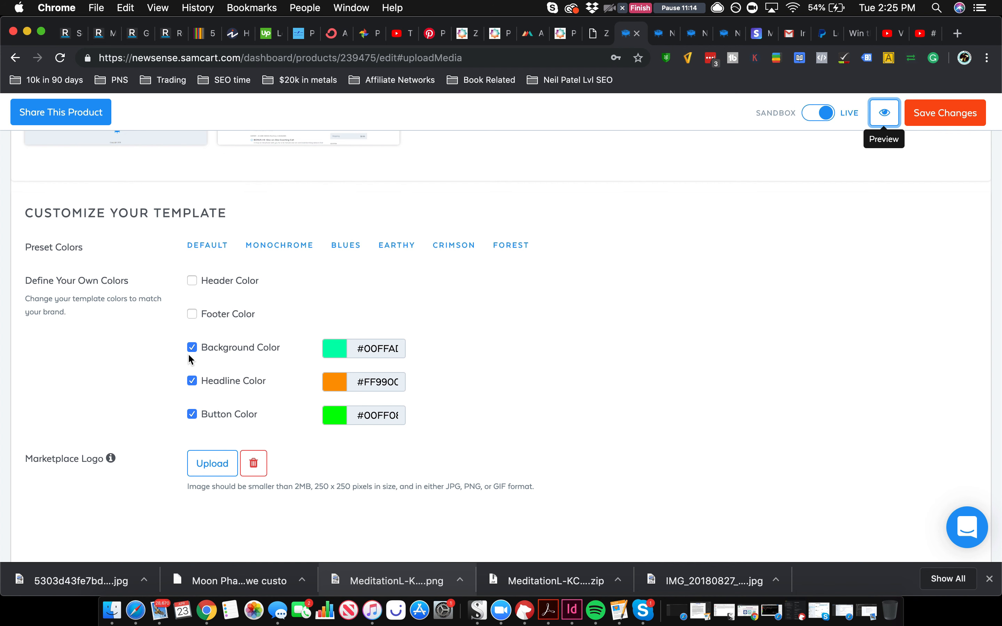
Switch off the custom background and headline colours and preview the default purple checkout.
click(192, 348)
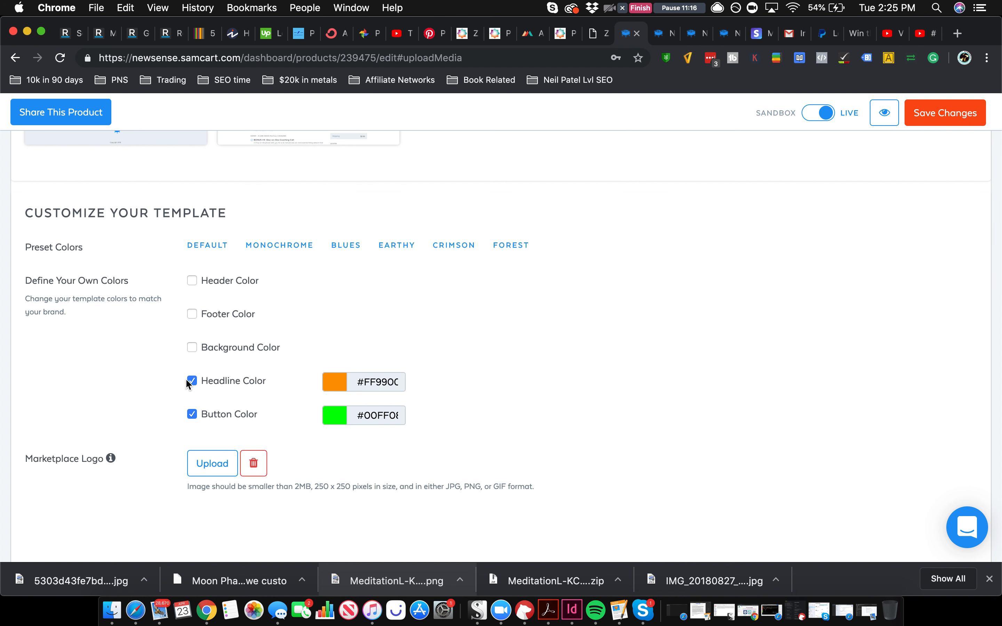
click(192, 381)
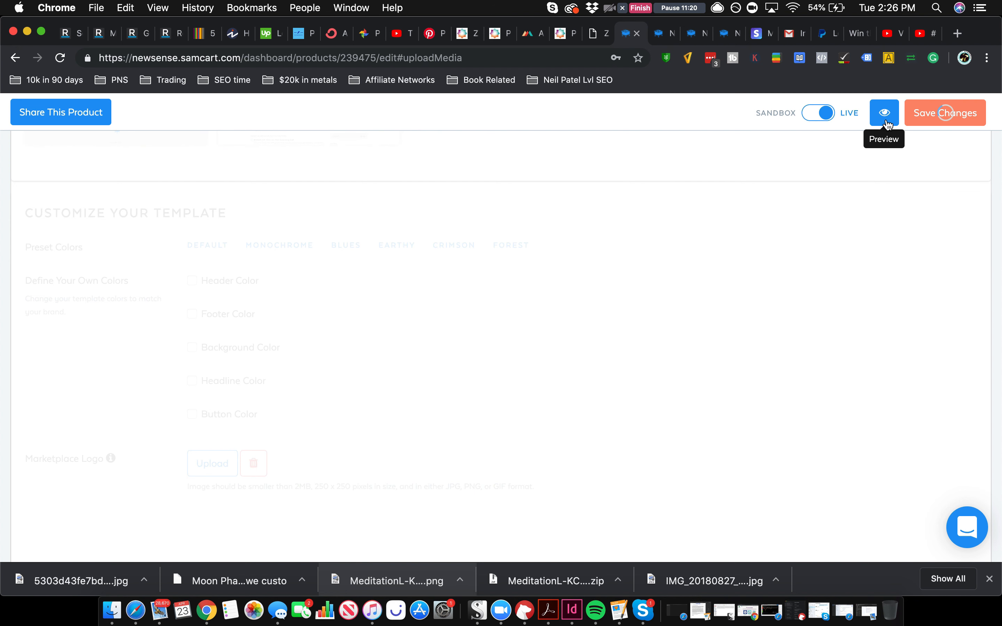
click(883, 113)
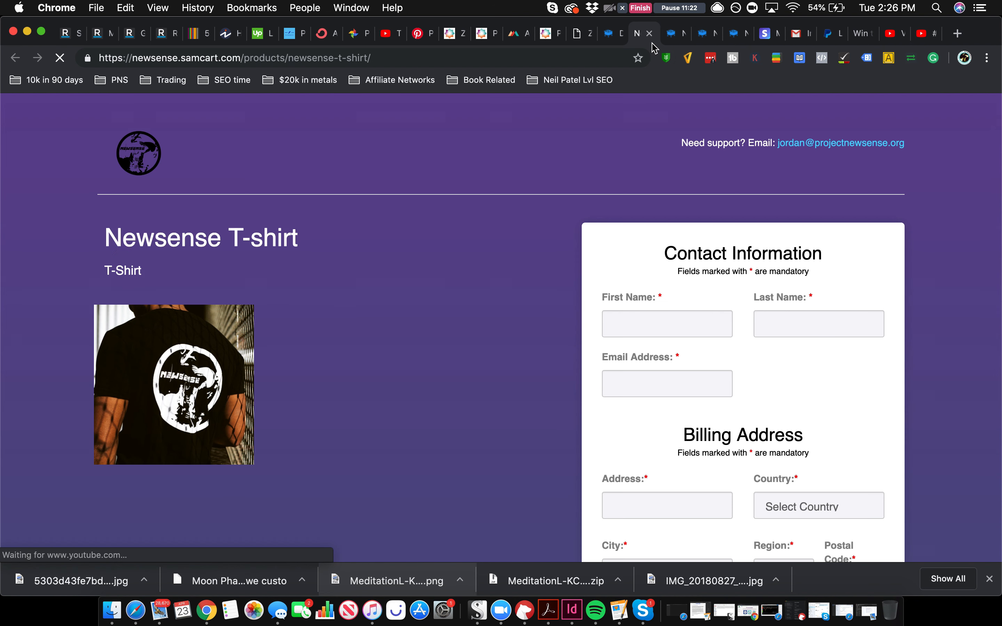
scroll(down, 3)
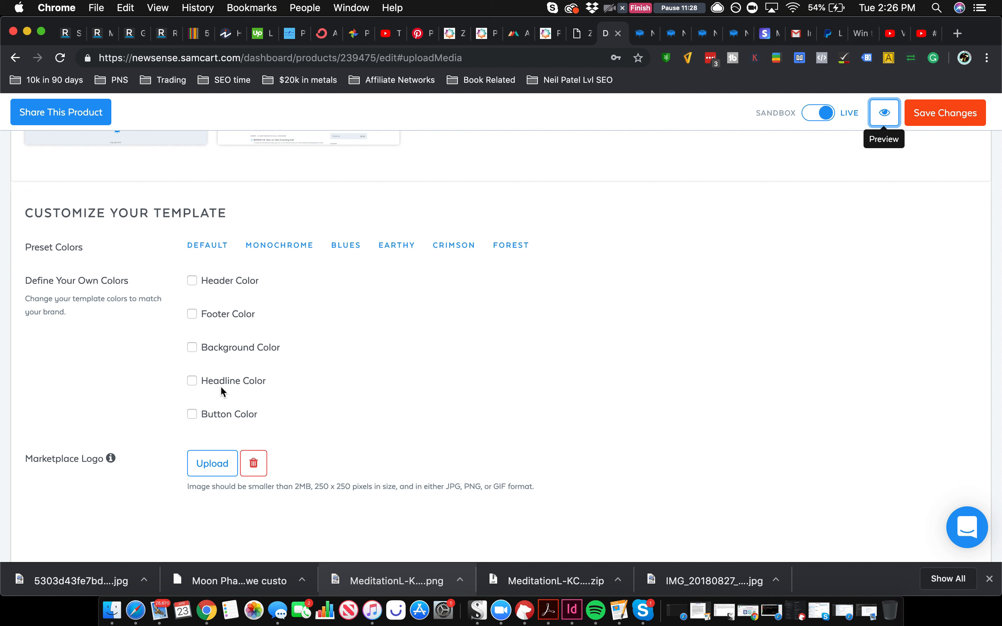
Try a green-and-coral preset scheme, then clear it leaving only the green button colour #00FF33.
click(192, 414)
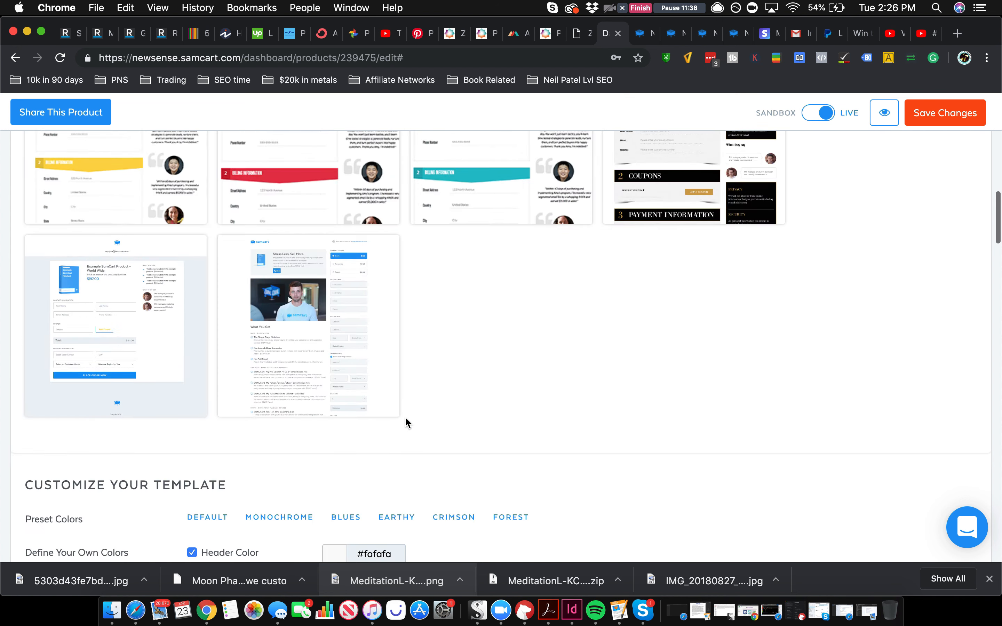
scroll(down, 3)
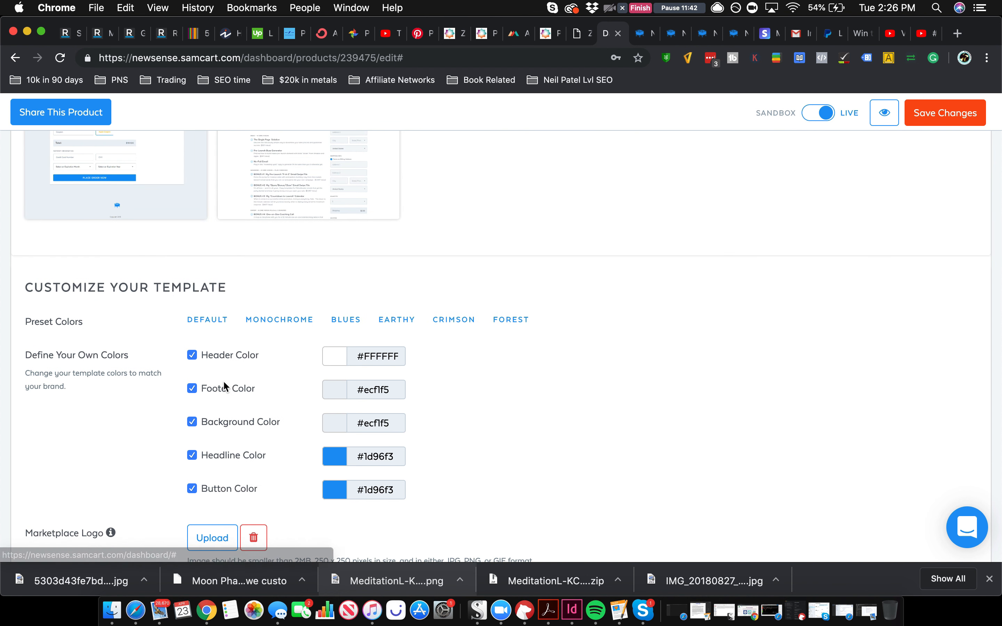
click(192, 355)
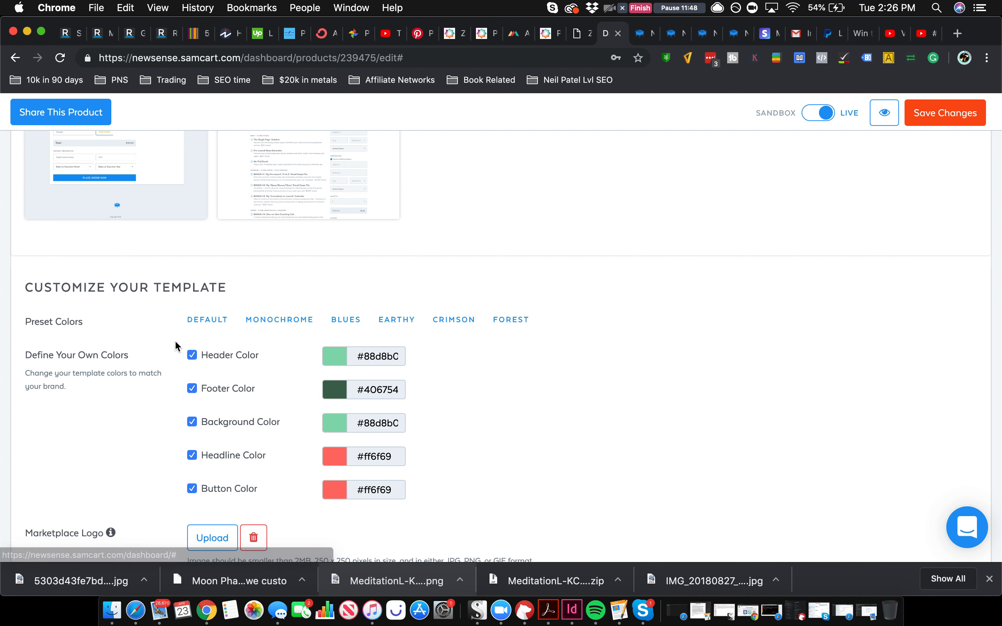
click(192, 456)
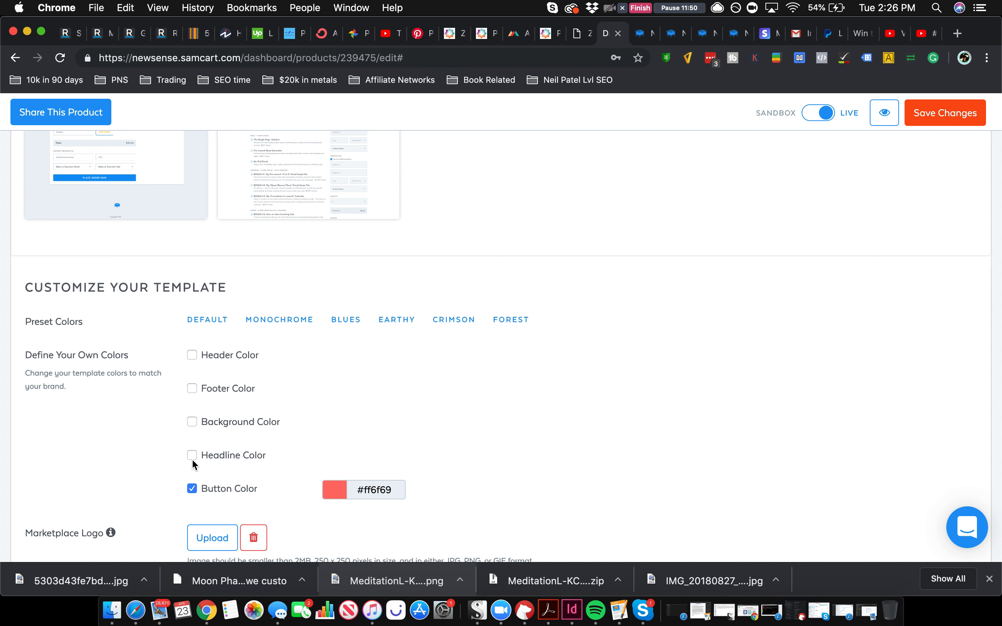
click(334, 489)
text(#00FF3)
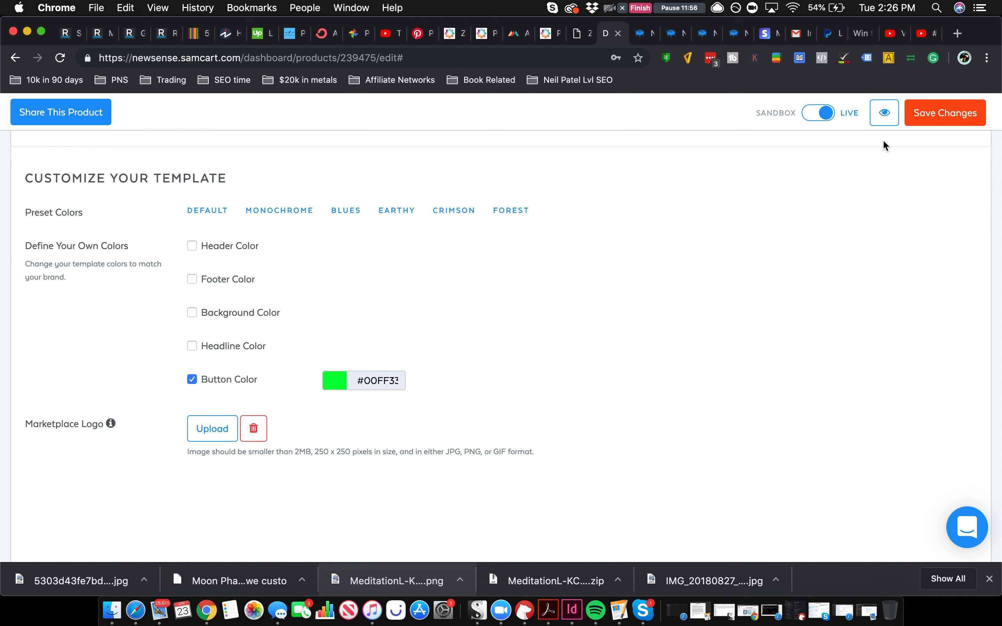
Save the checkout customisation changes.
click(944, 113)
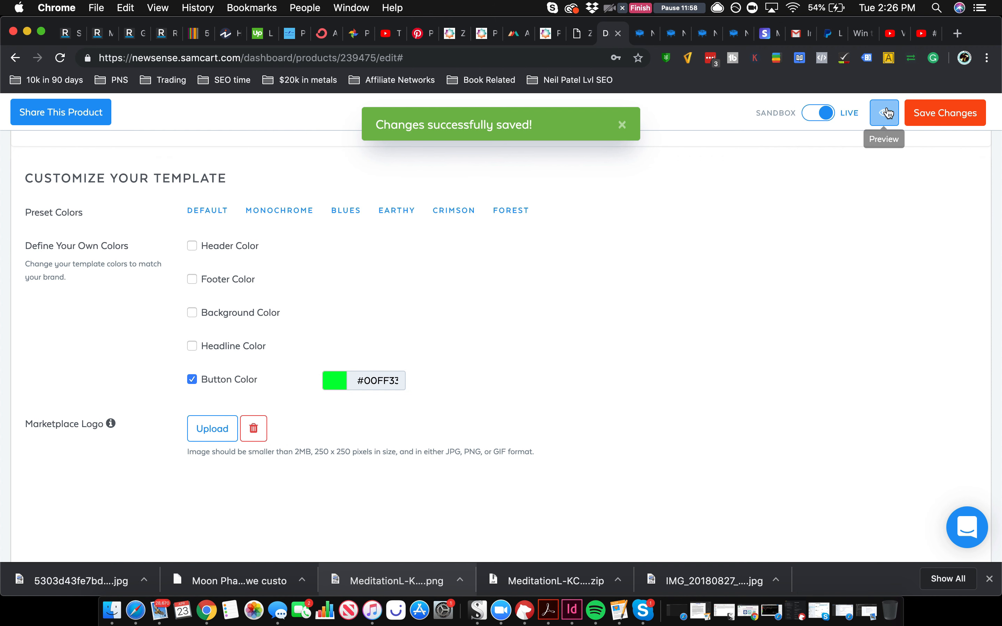
click(884, 113)
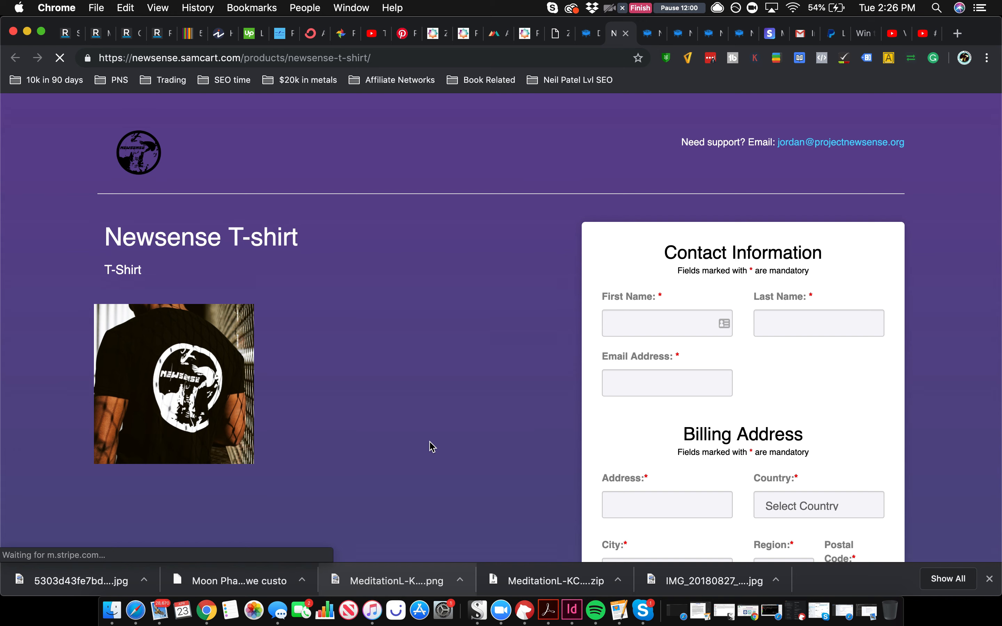
scroll(down, 3)
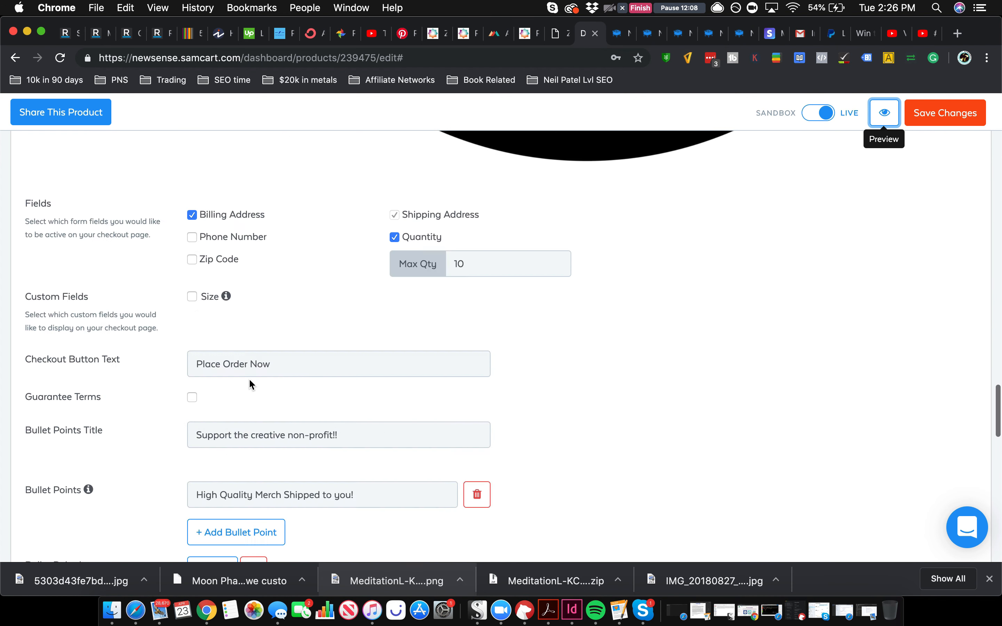
scroll(down, 3)
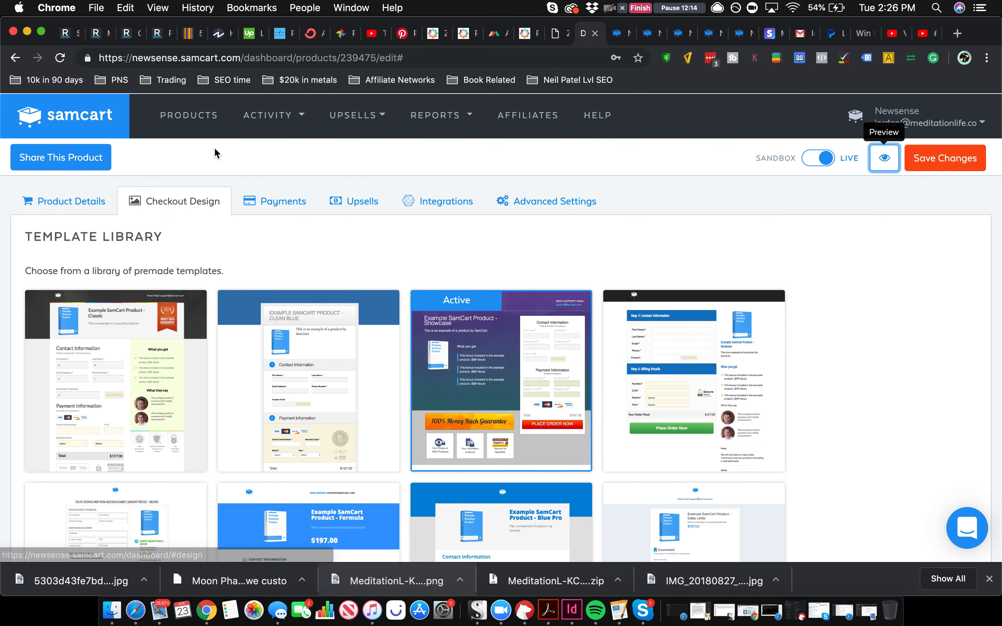
Review Payments, then in Upsells choose HTKY: Prekill 1 as the order bump.
click(284, 200)
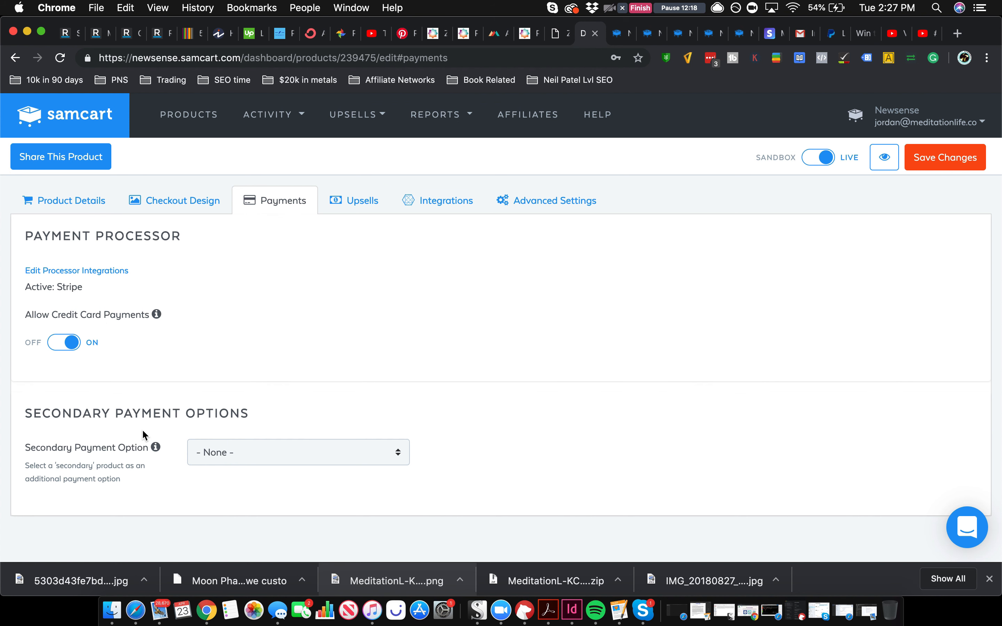
mouse_move(254, 438)
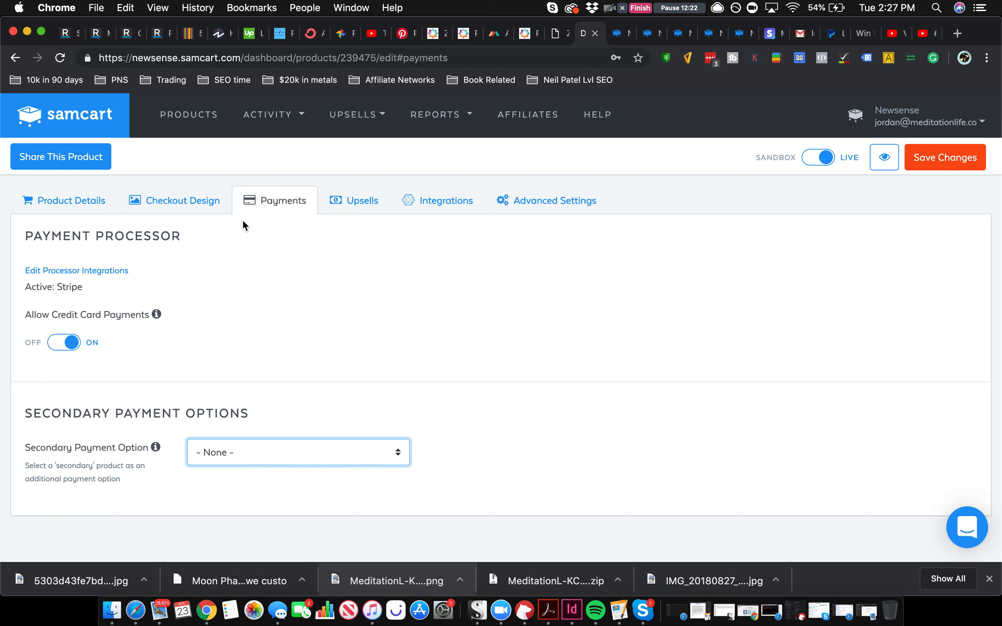
click(361, 200)
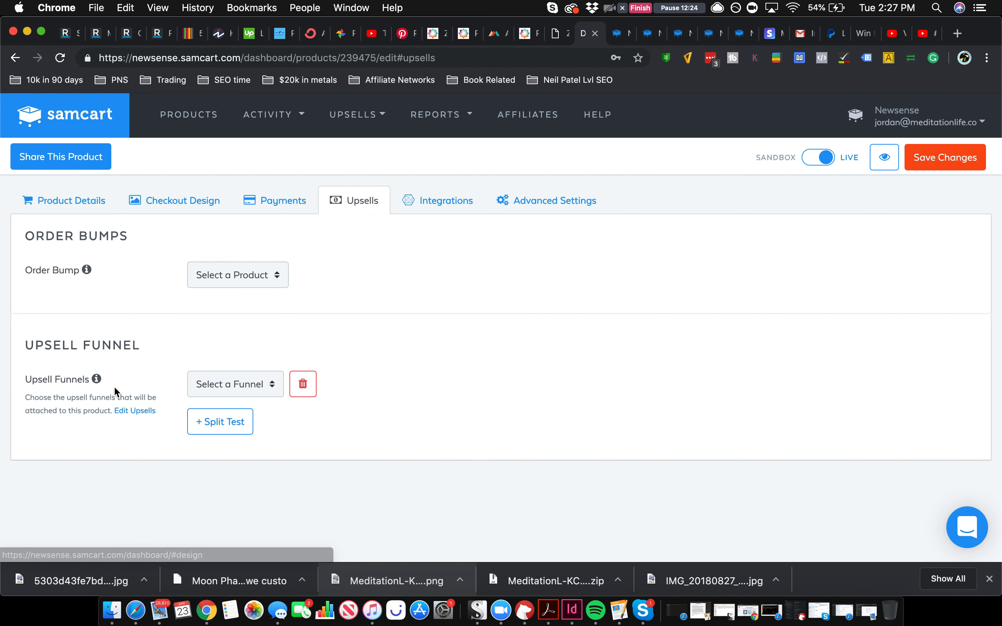
click(237, 275)
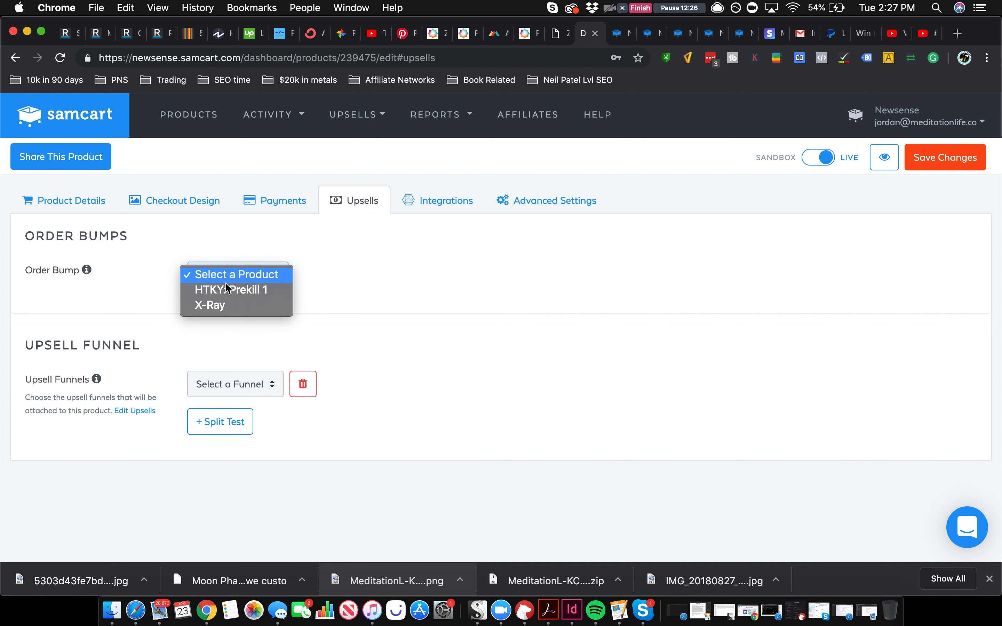
mouse_move(230, 290)
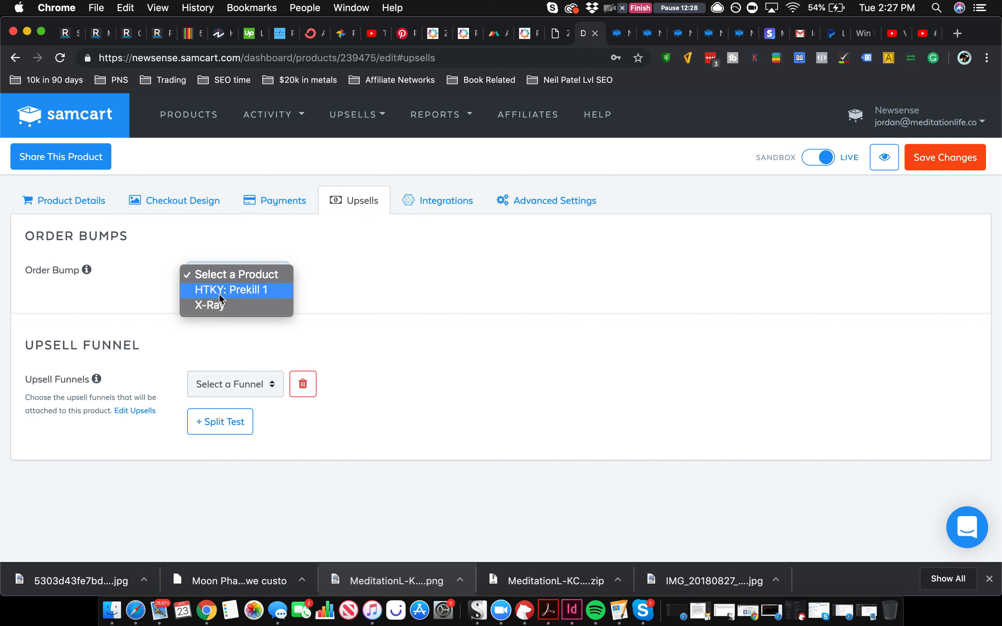
click(231, 291)
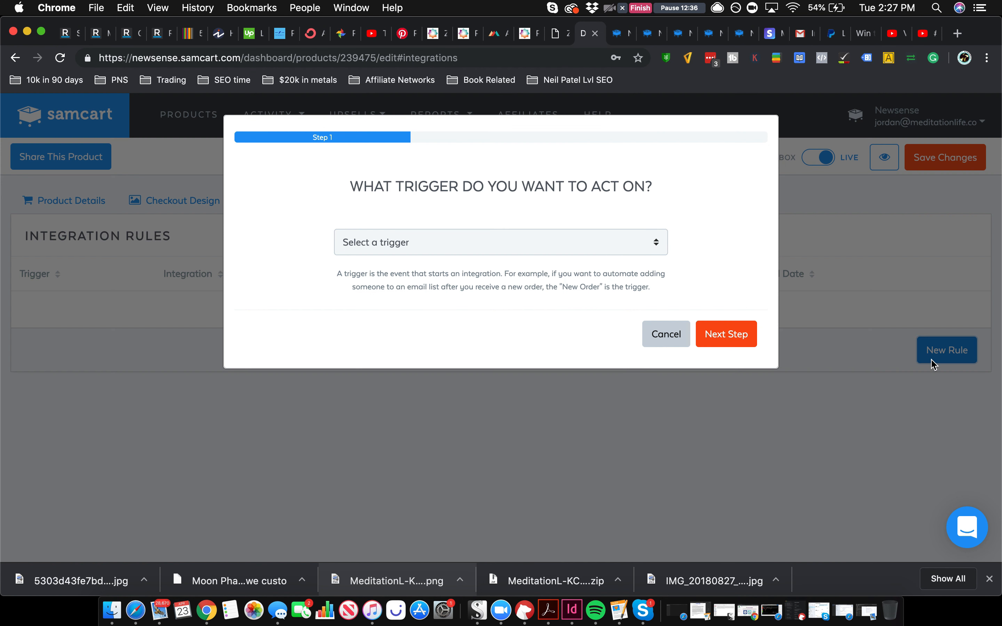
Create a Product Purchased rule using ConverKit's 'Add Purchase to ConvertKit' action, then return to Payments.
click(500, 242)
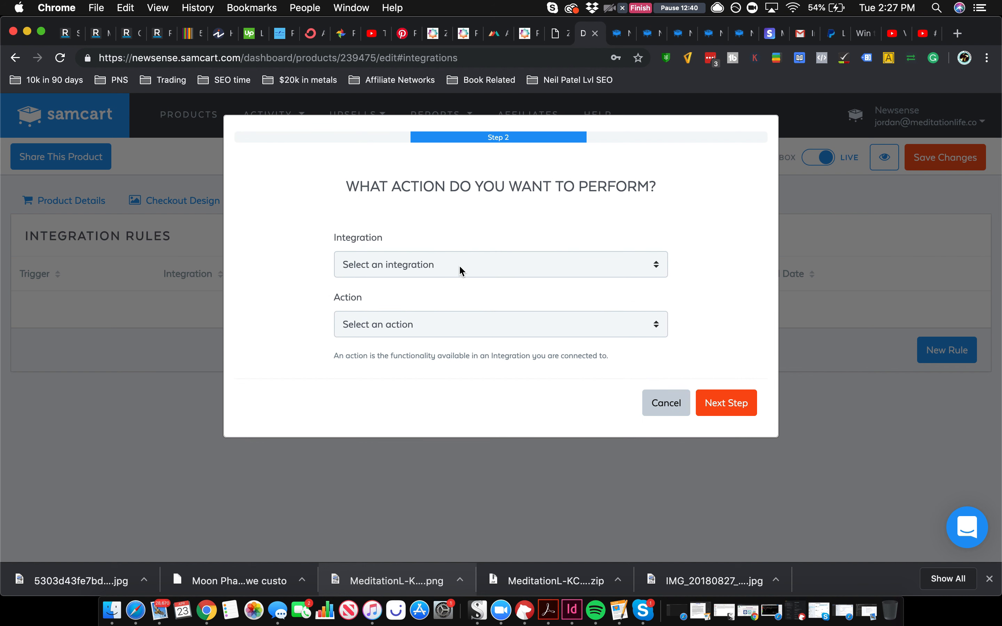
click(500, 263)
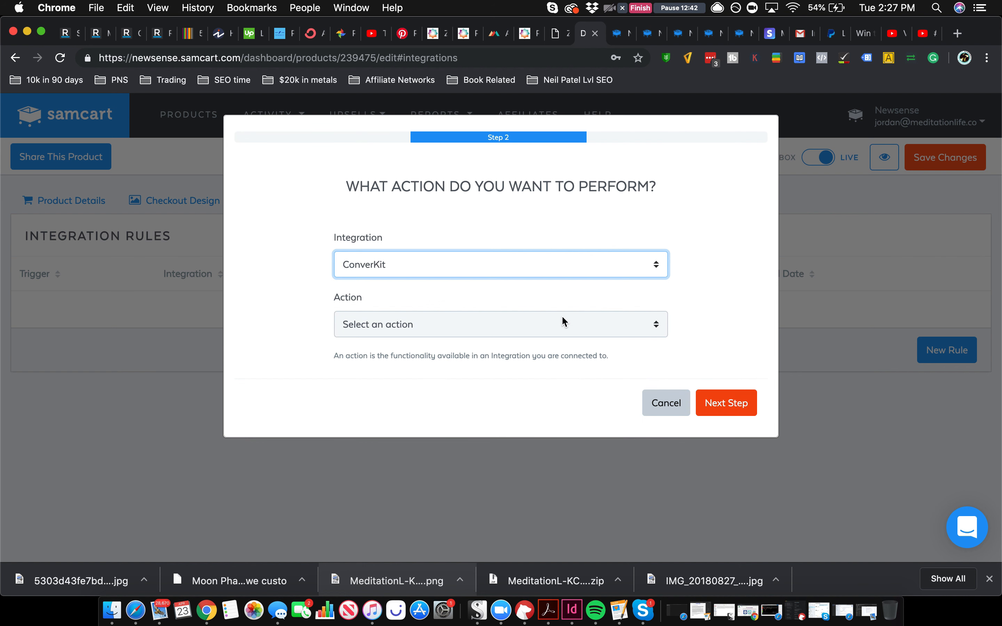
click(500, 324)
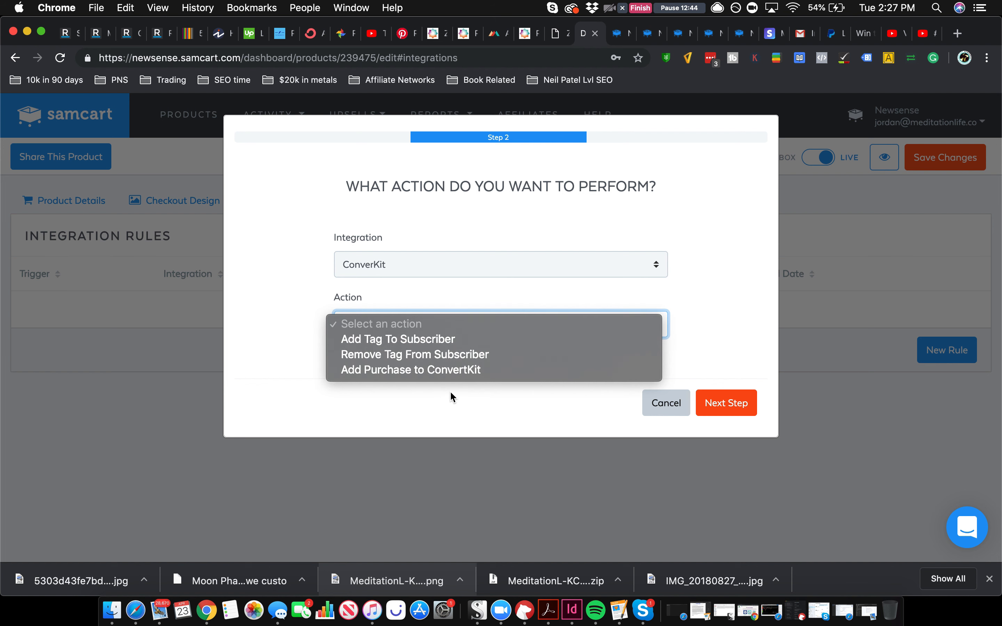
click(410, 369)
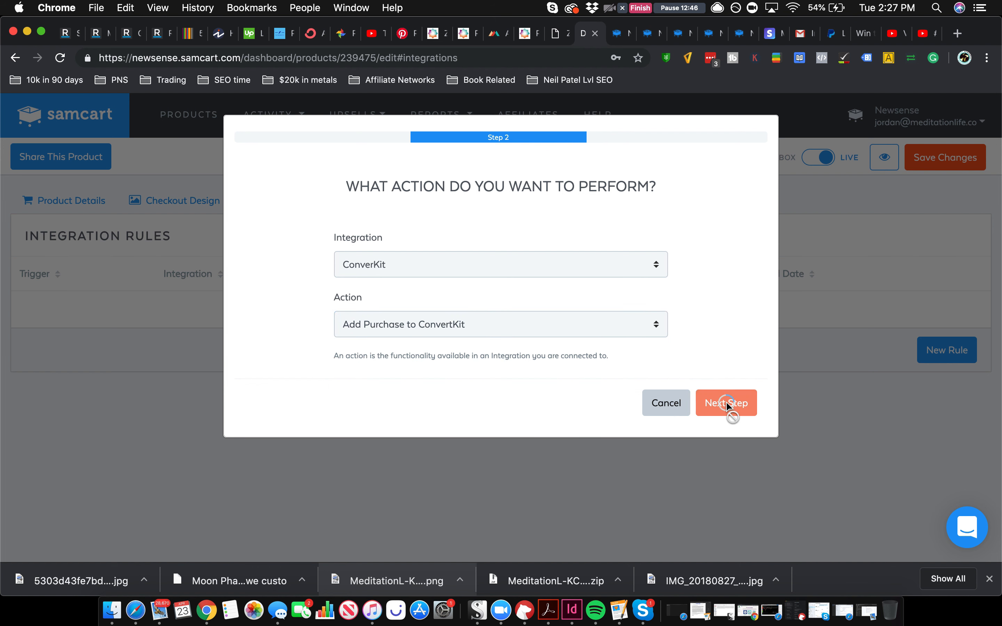
click(724, 402)
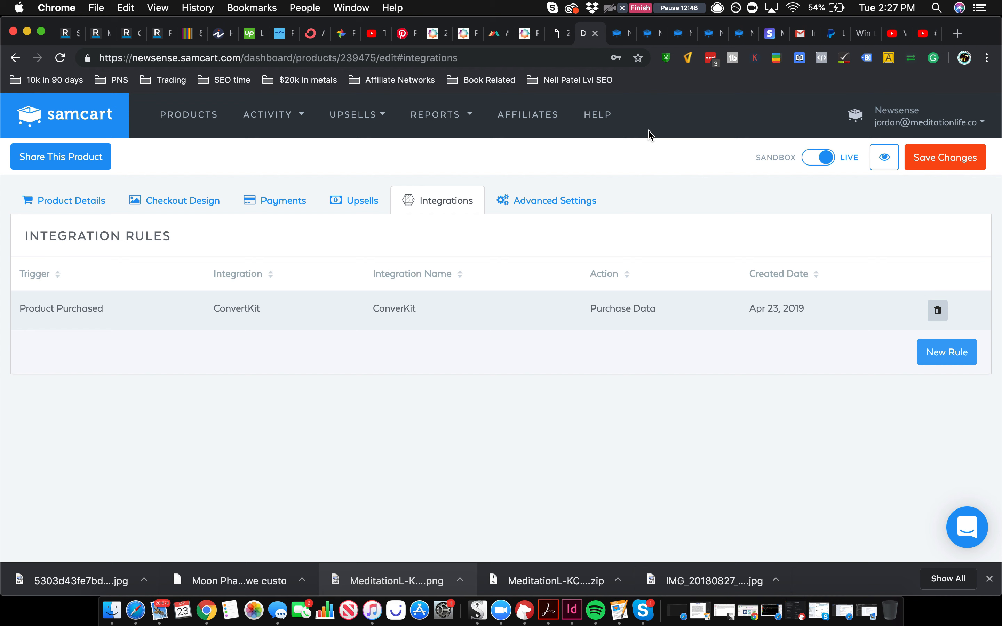
click(283, 200)
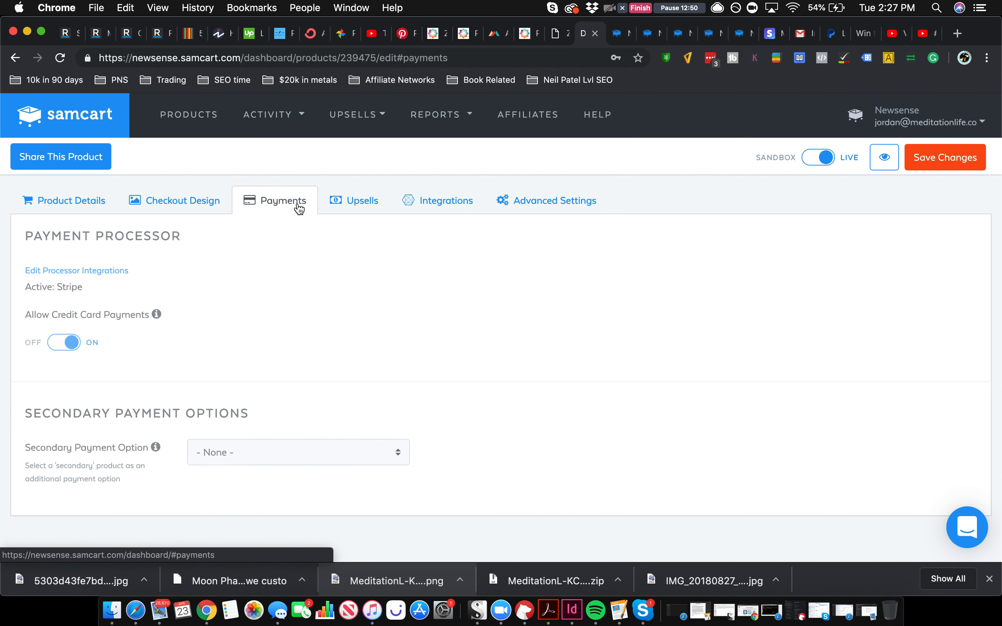
Scroll through the product's Advanced Settings and product details.
click(552, 199)
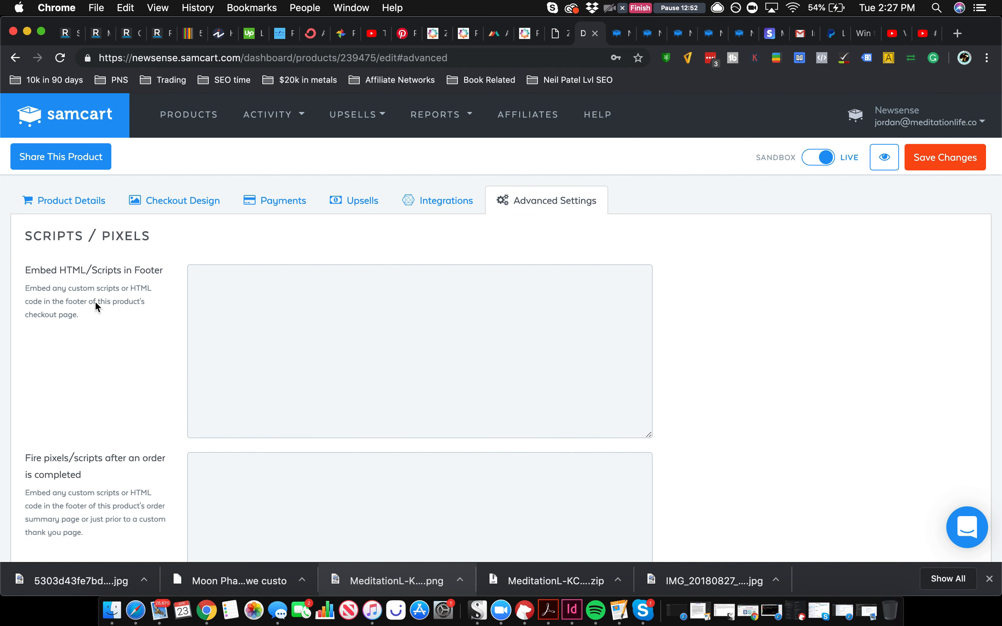
scroll(down, 3)
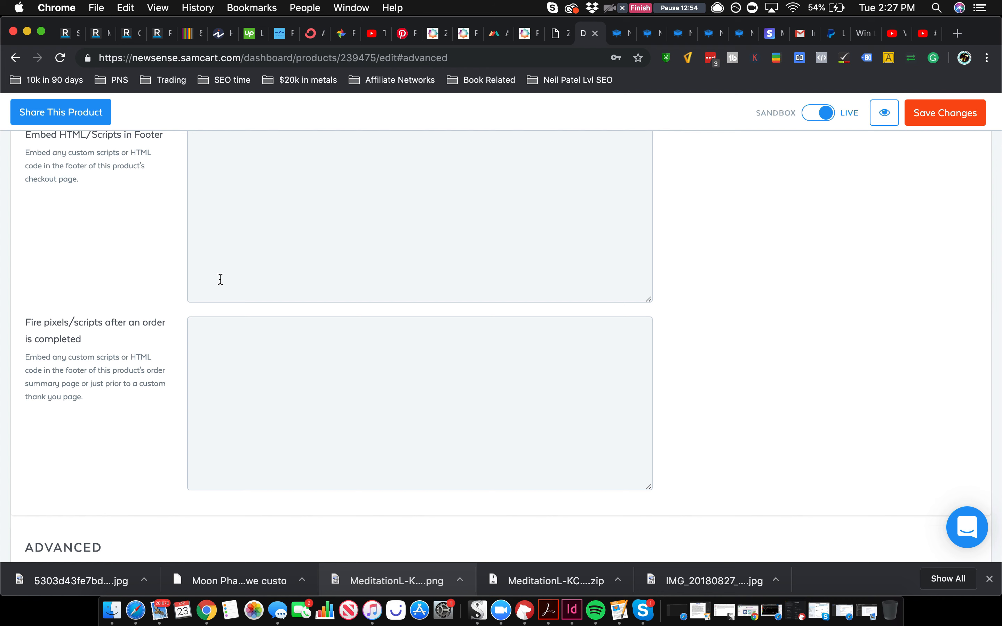
scroll(down, 3)
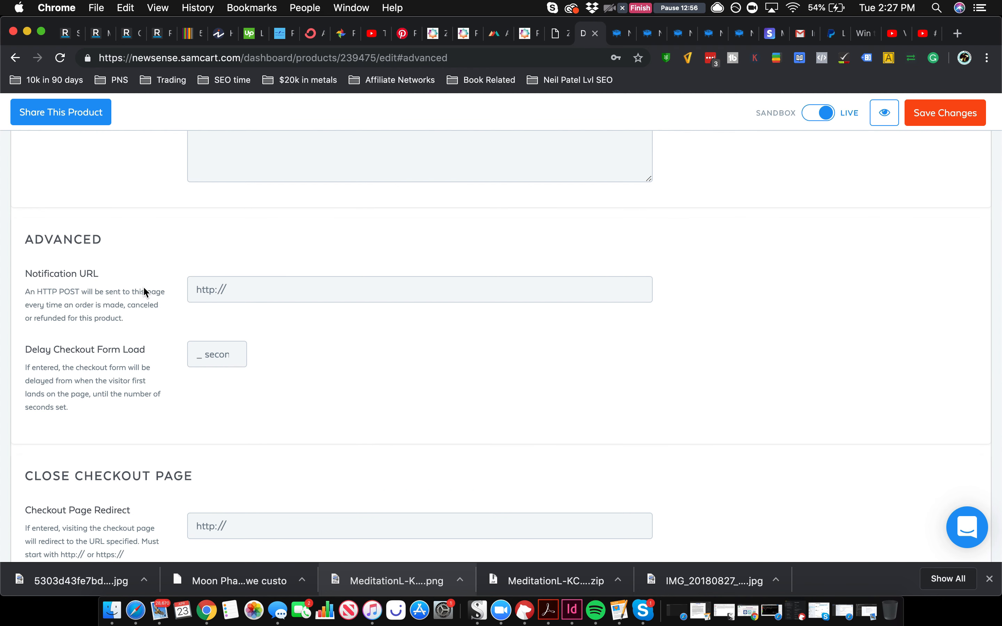
scroll(down, 3)
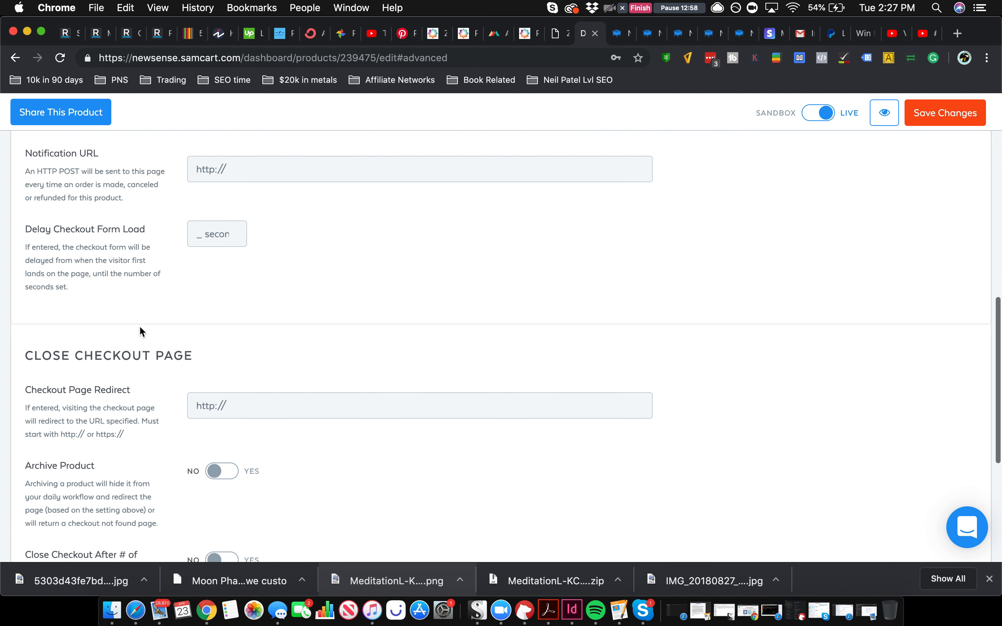
scroll(down, 3)
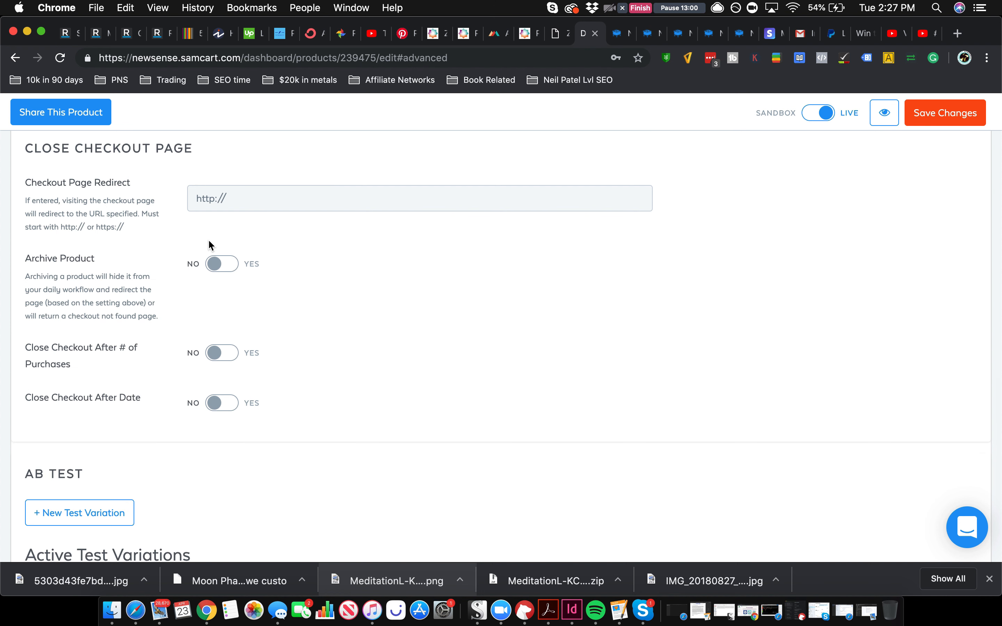
mouse_move(193, 335)
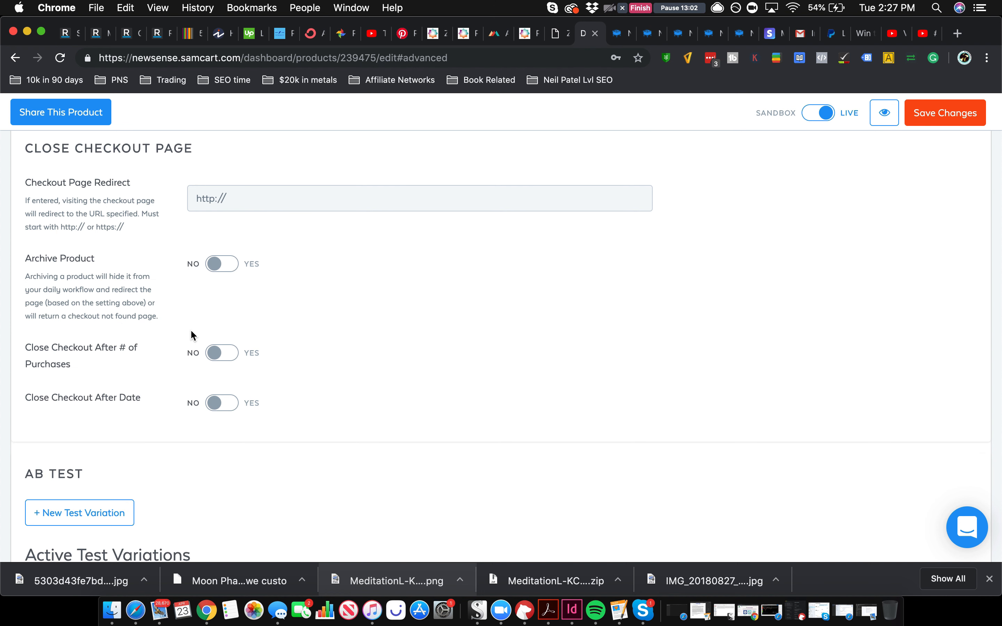
scroll(down, 3)
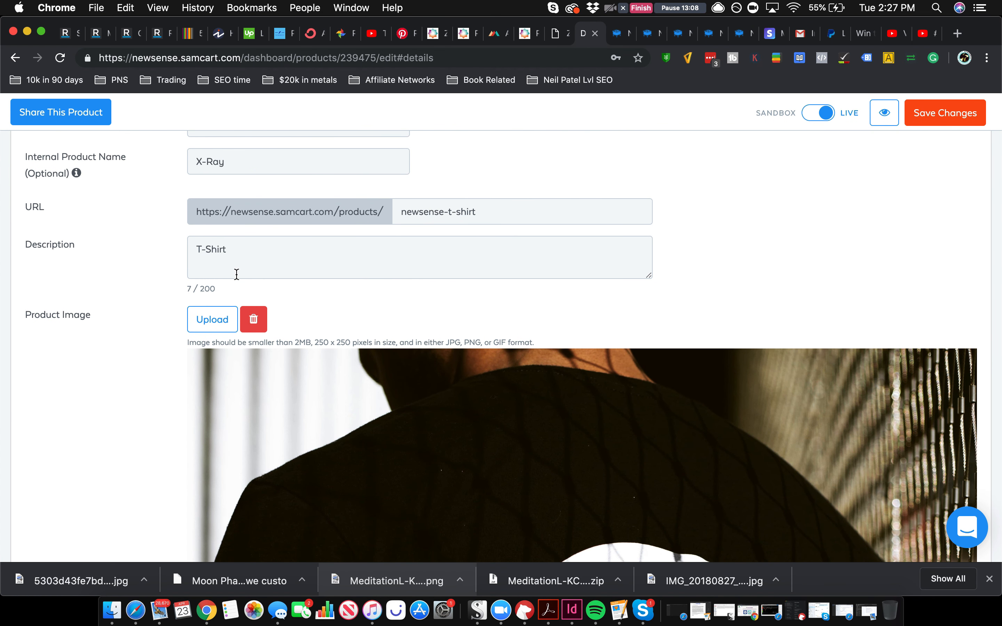
scroll(down, 3)
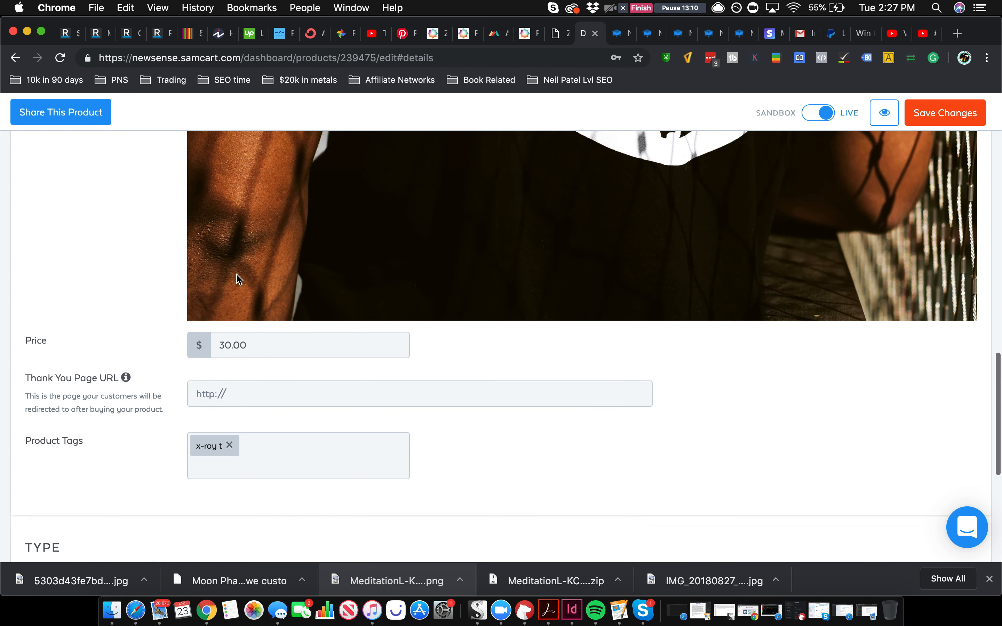
scroll(down, 3)
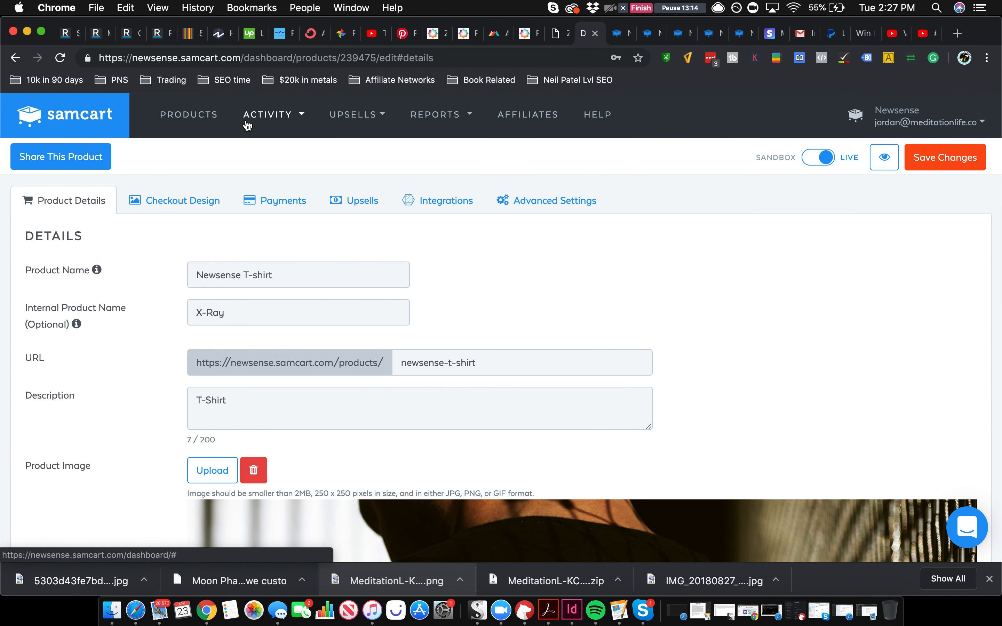
Return via Payments to the Checkout Design template library.
click(283, 200)
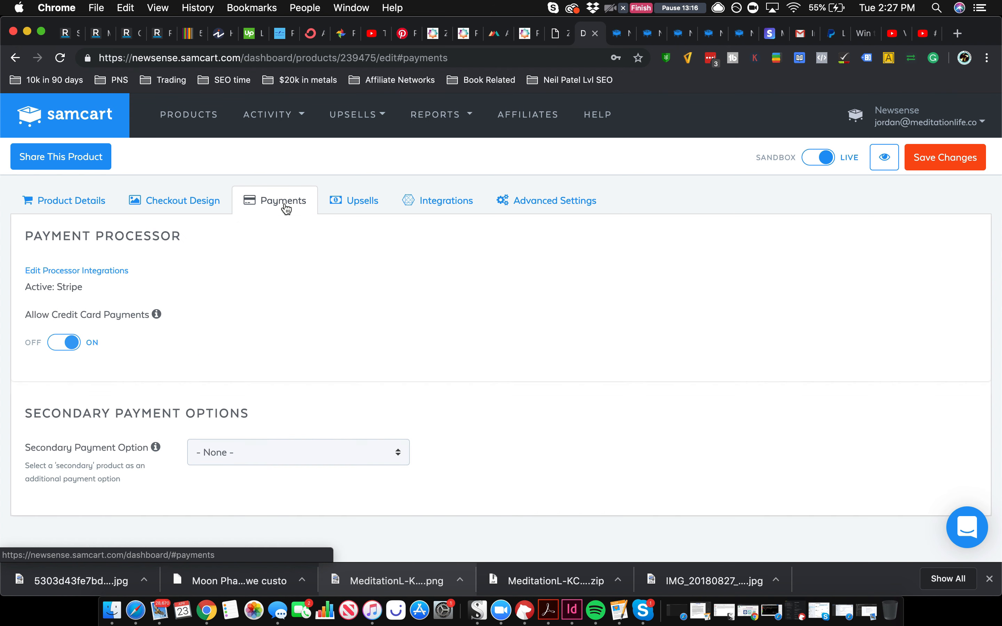
click(183, 200)
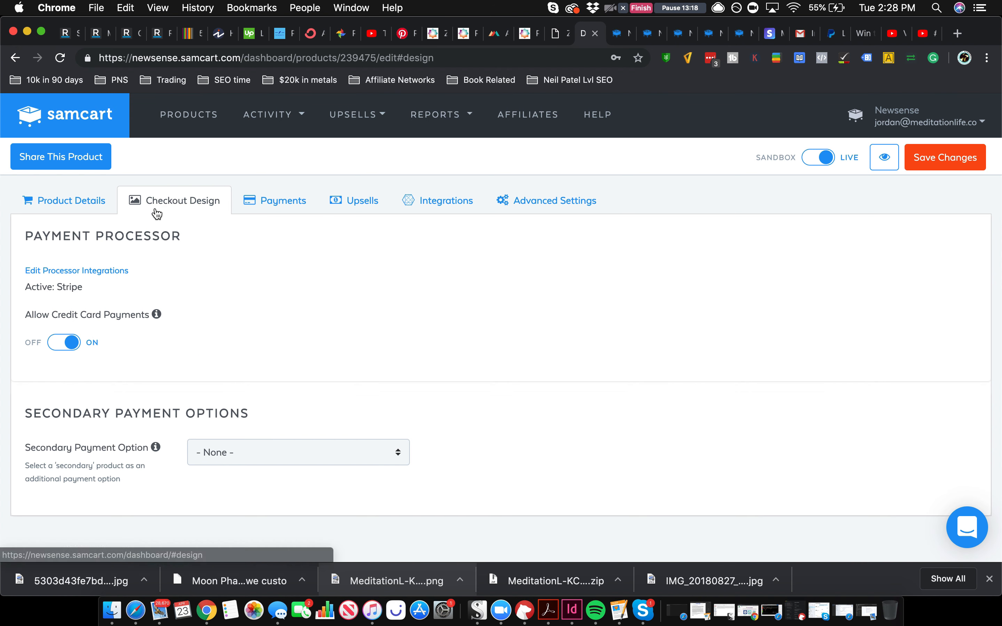
click(183, 200)
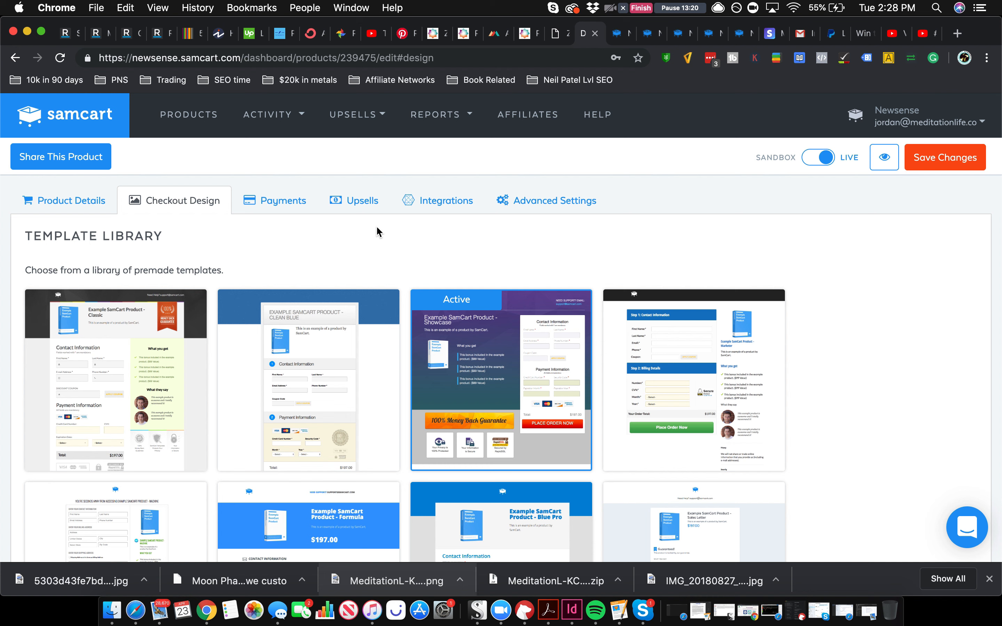
mouse_move(687, 132)
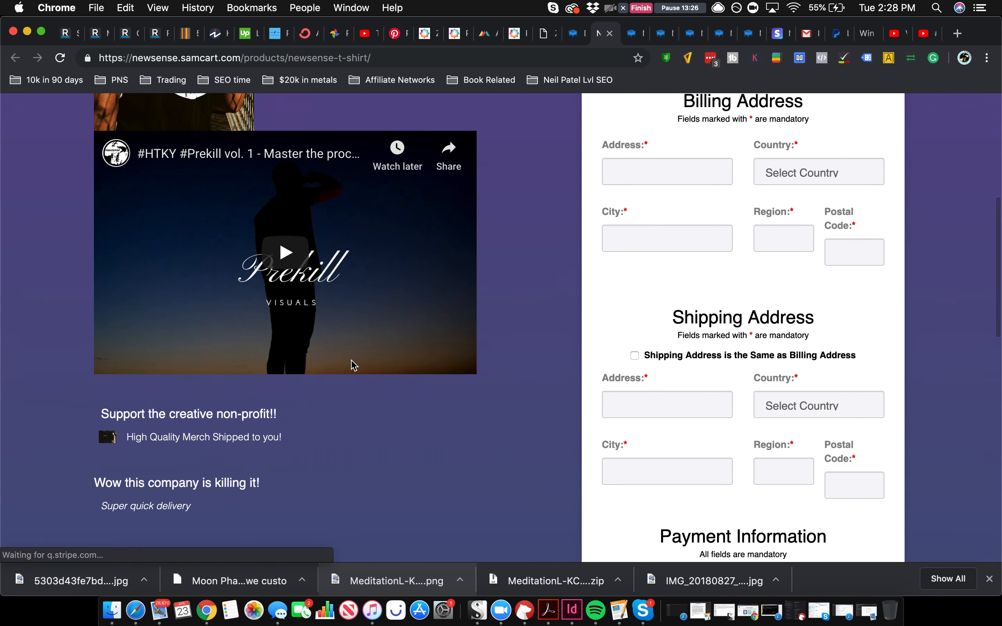
Review the live checkout's HTKY: Prekill 1 order bump, then return to the product's Upsells settings.
scroll(down, 3)
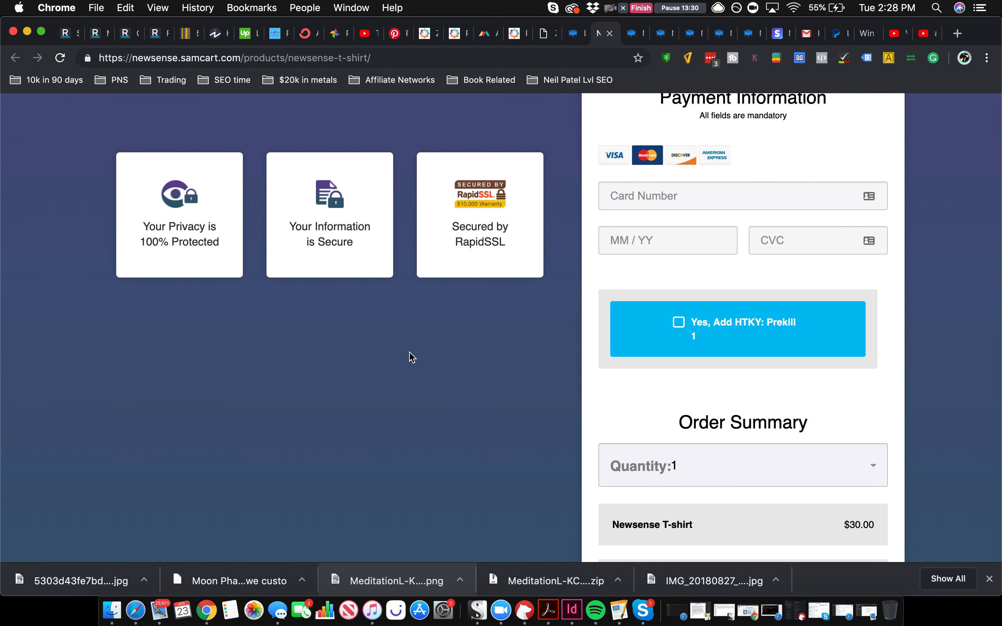
click(679, 322)
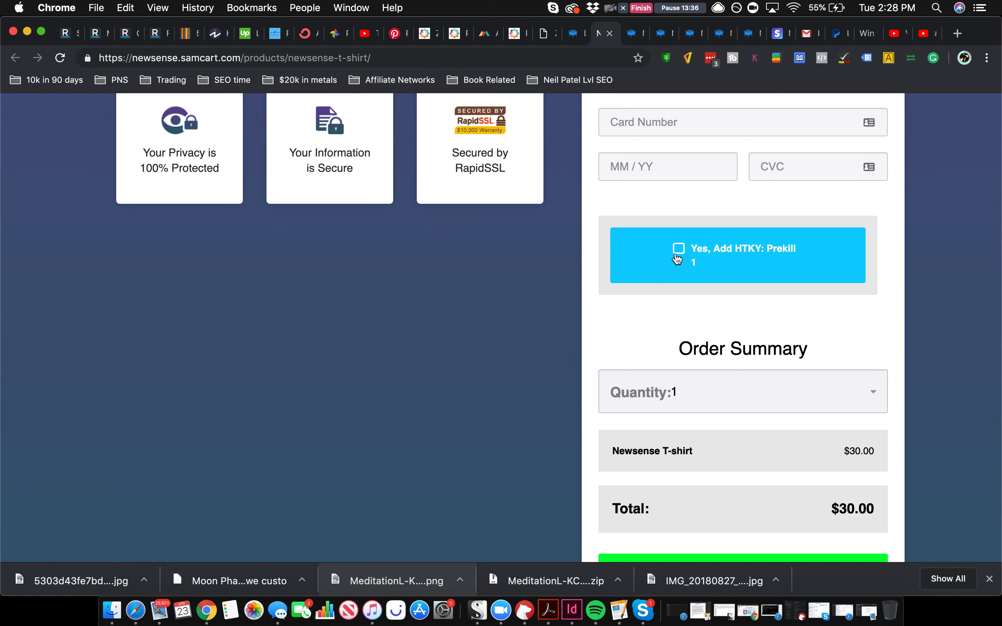
mouse_move(487, 150)
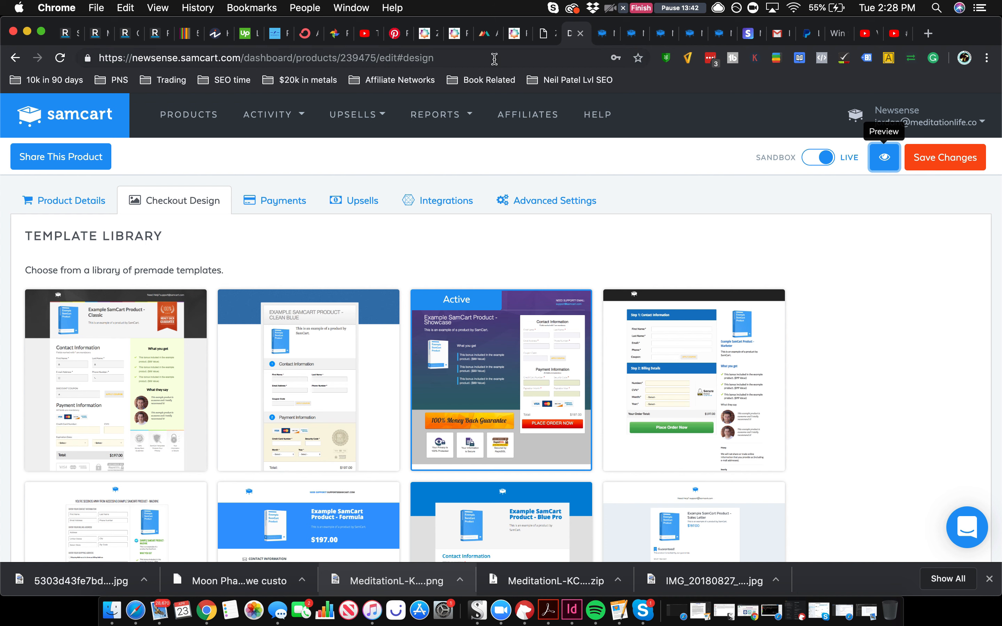
click(359, 201)
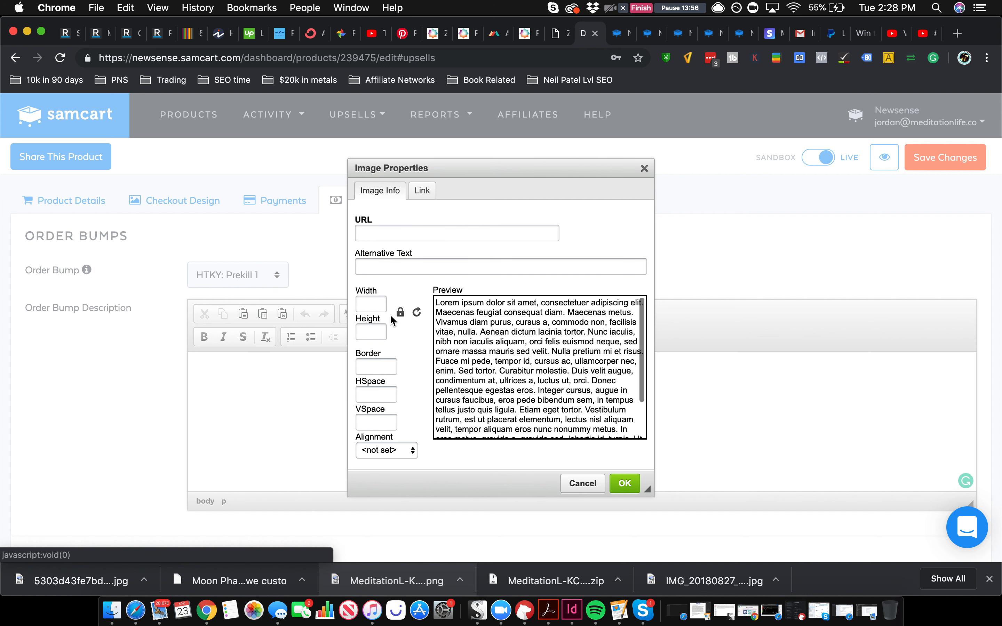
Inspect the image dialog's Link target options and cancel, leaving the bump description empty.
scroll(down, 3)
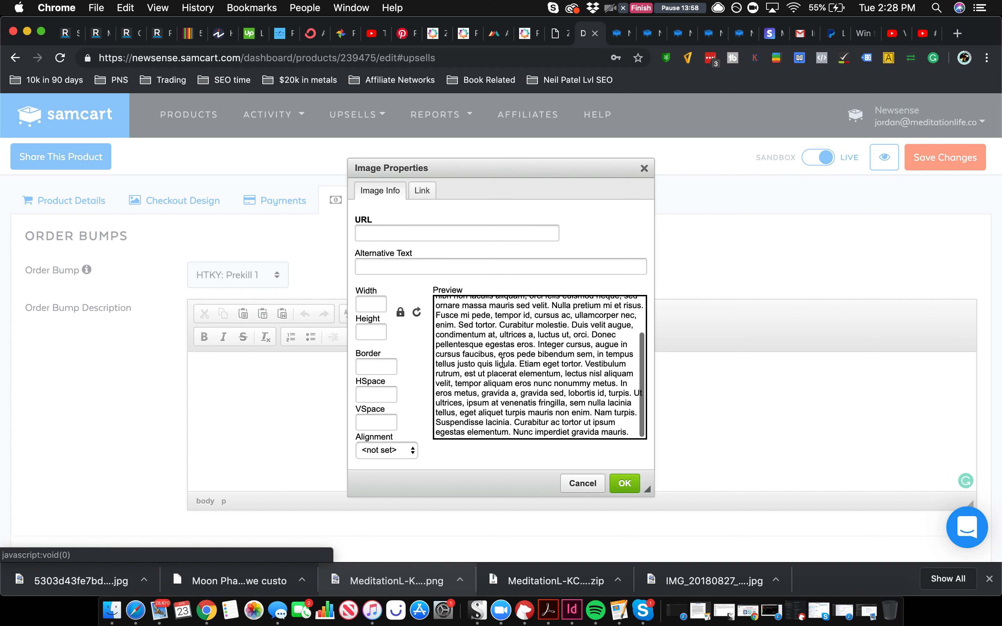
click(421, 190)
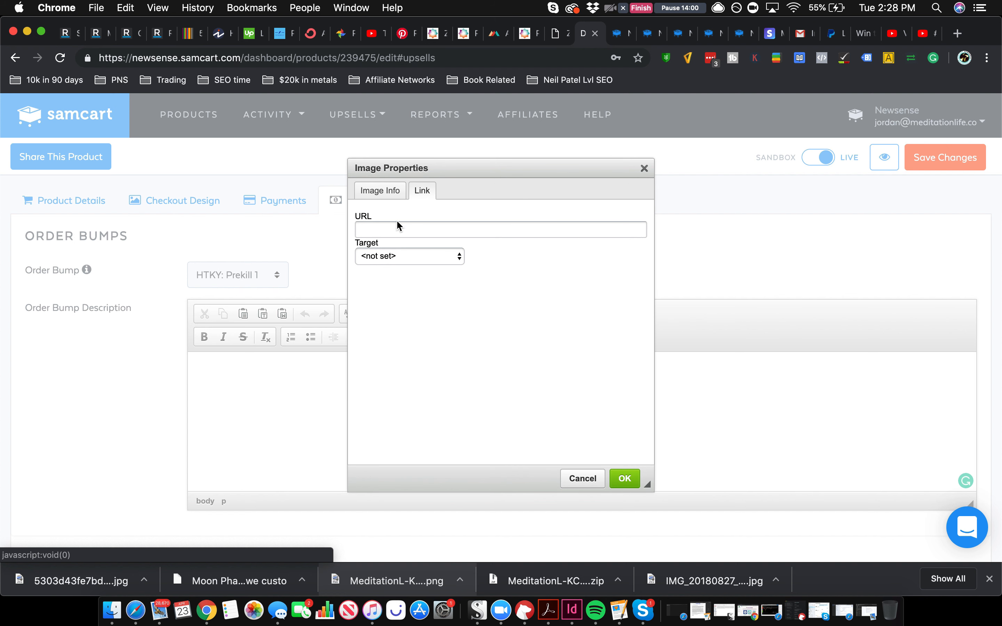
click(409, 255)
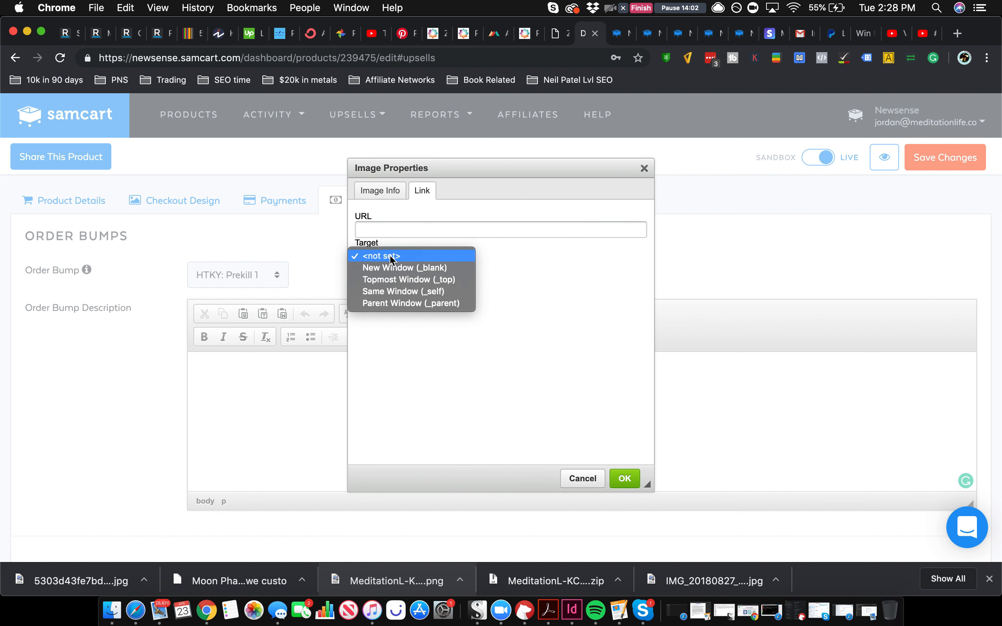
click(379, 256)
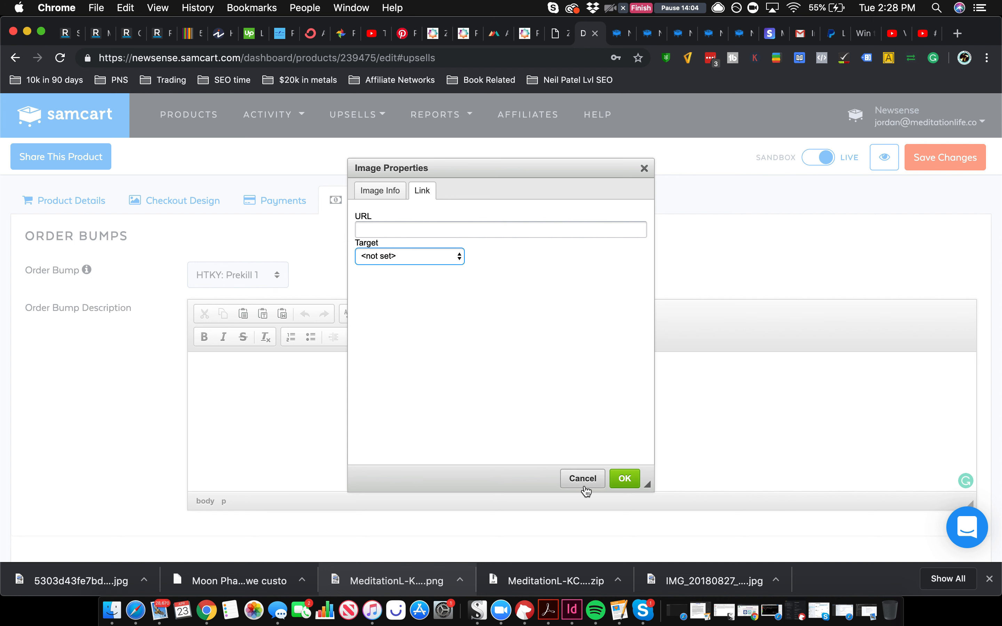
click(581, 478)
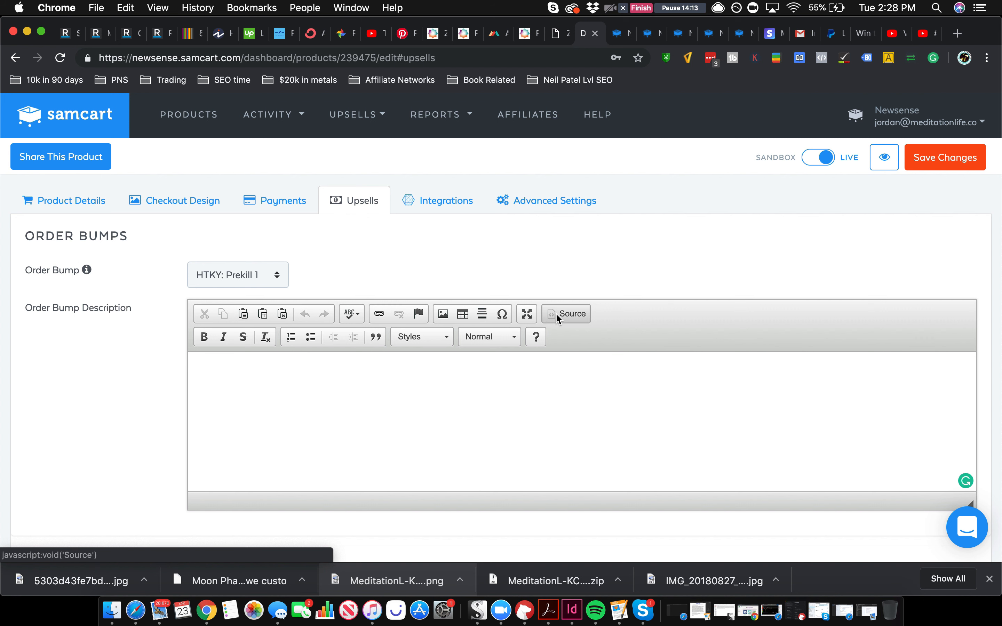
click(564, 314)
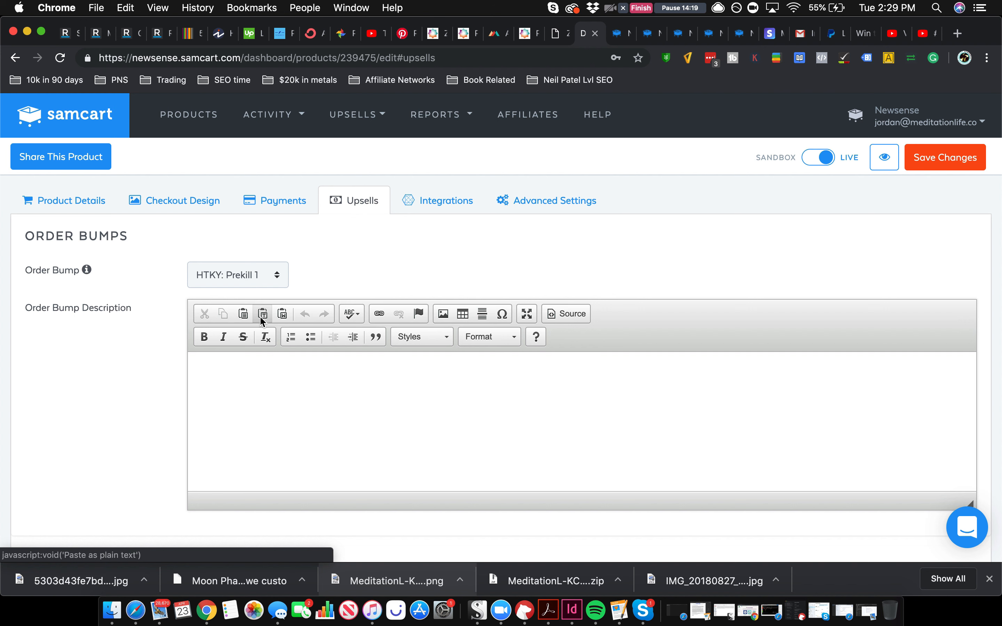
click(282, 314)
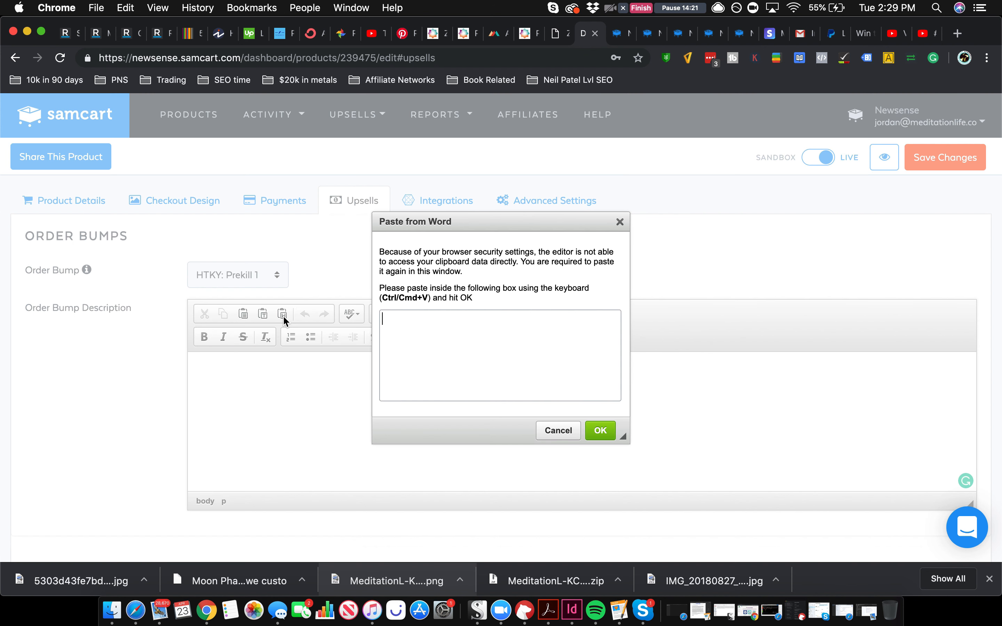
click(557, 430)
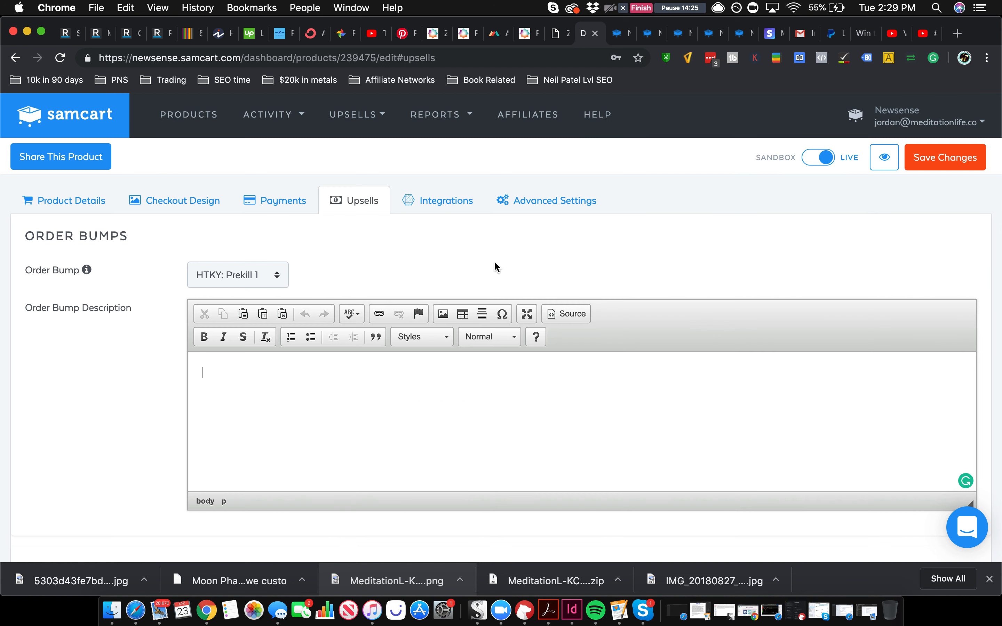
mouse_move(289, 356)
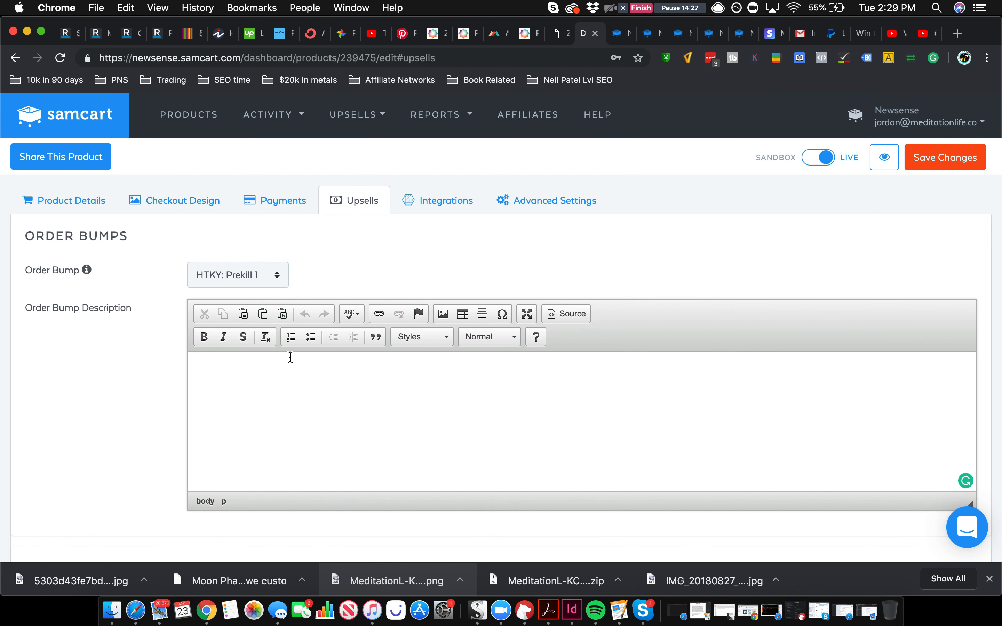
mouse_move(301, 391)
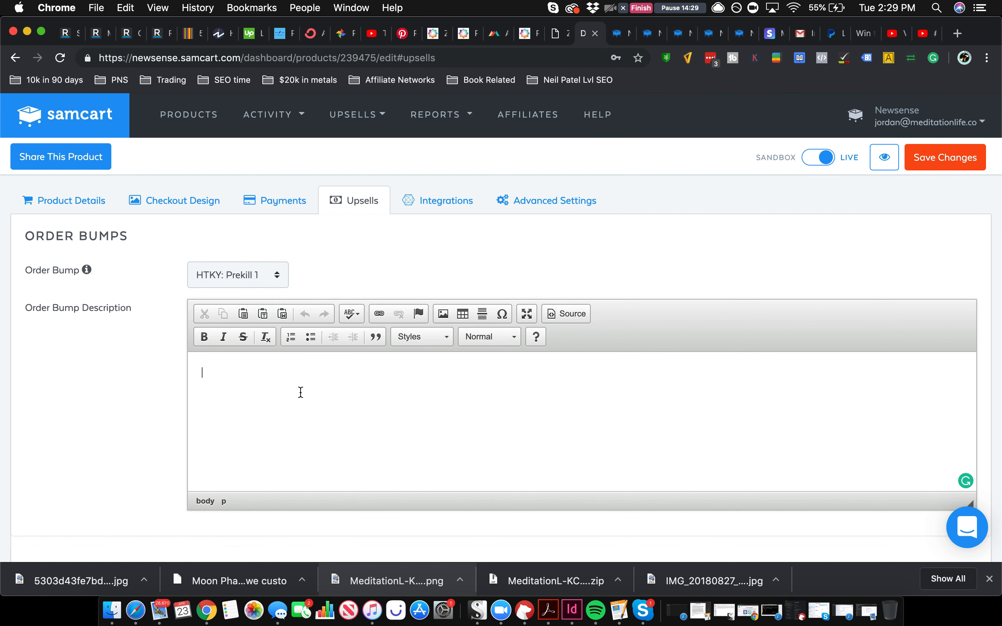
mouse_move(297, 295)
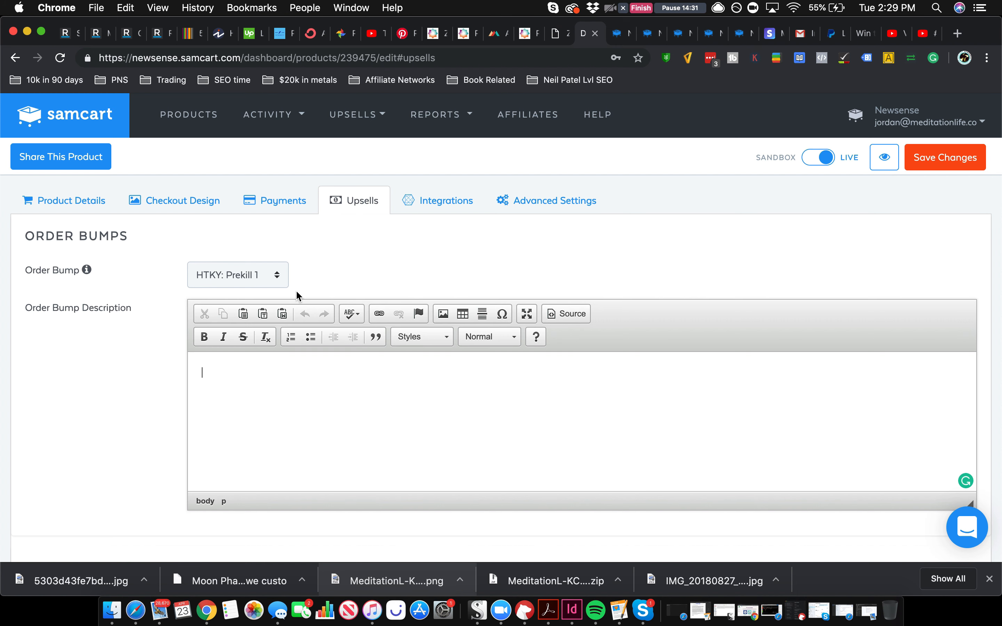
scroll(down, 3)
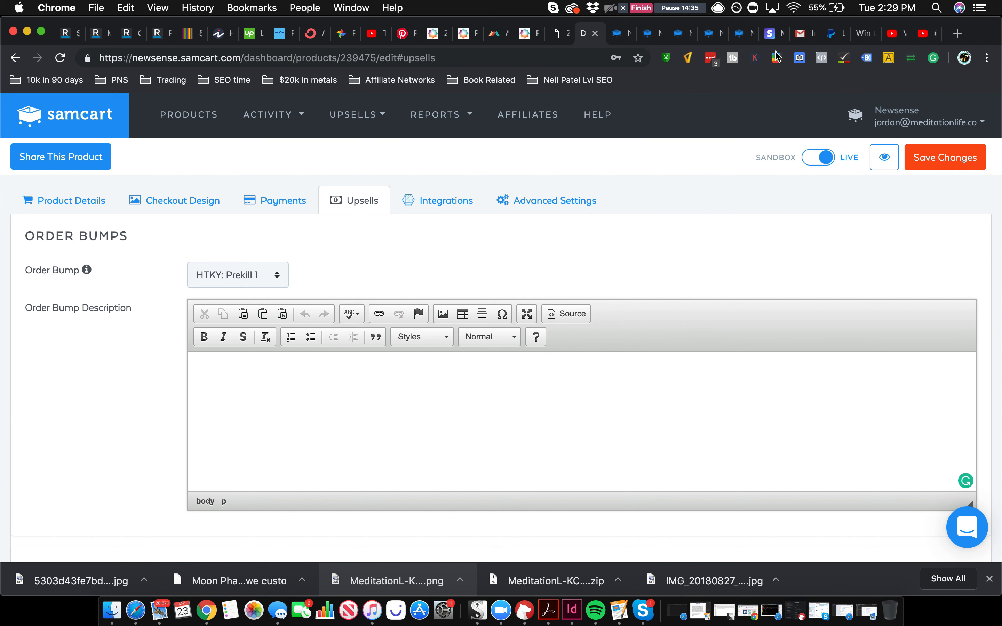
mouse_move(951, 156)
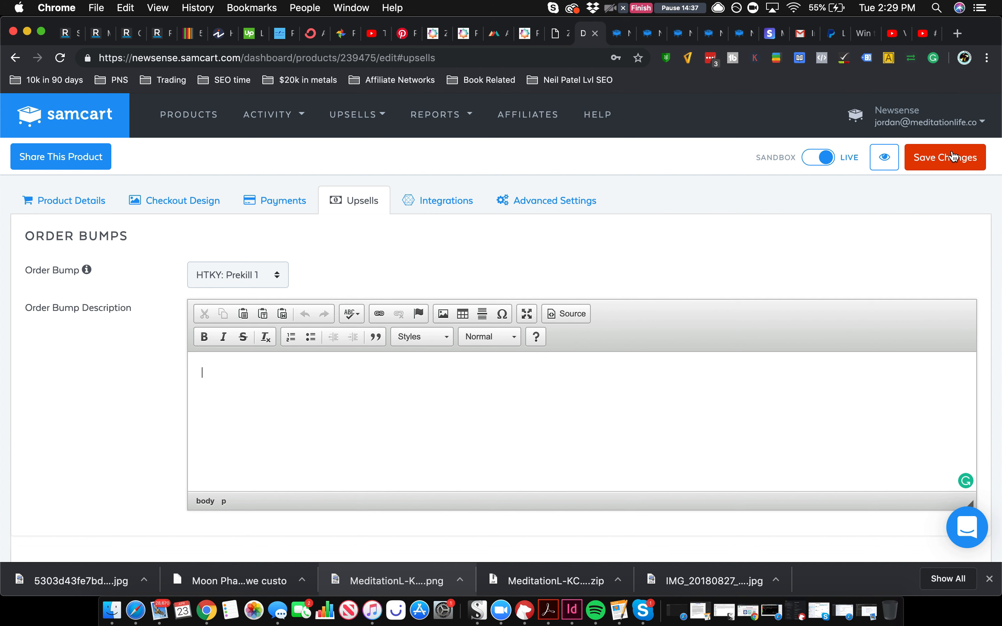
Save the product changes and preview the Newsense T-shirt checkout, then go to the HTKY: Prekill 1 checkout.
click(945, 157)
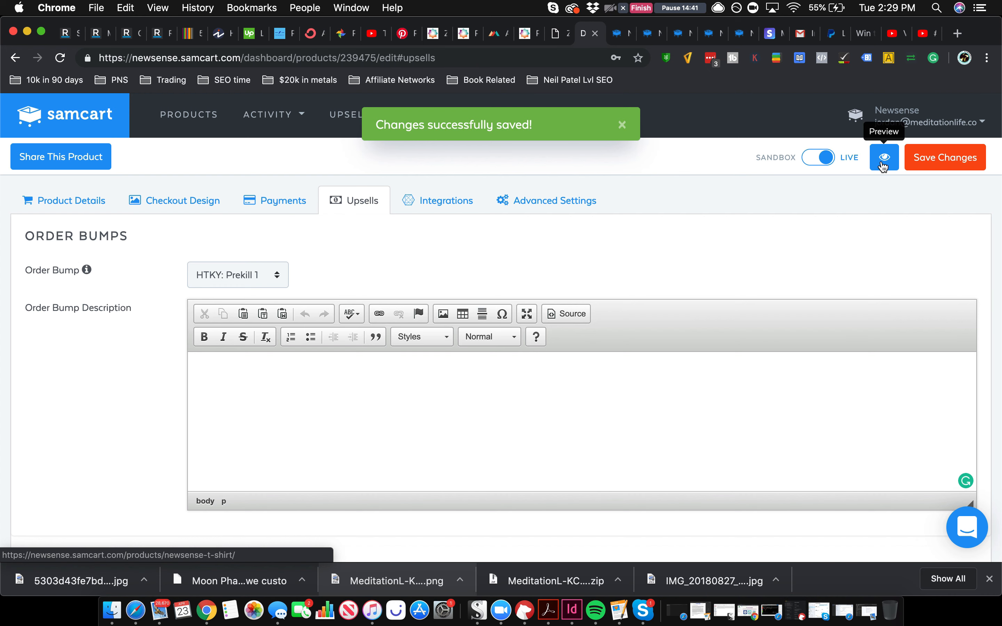
click(882, 158)
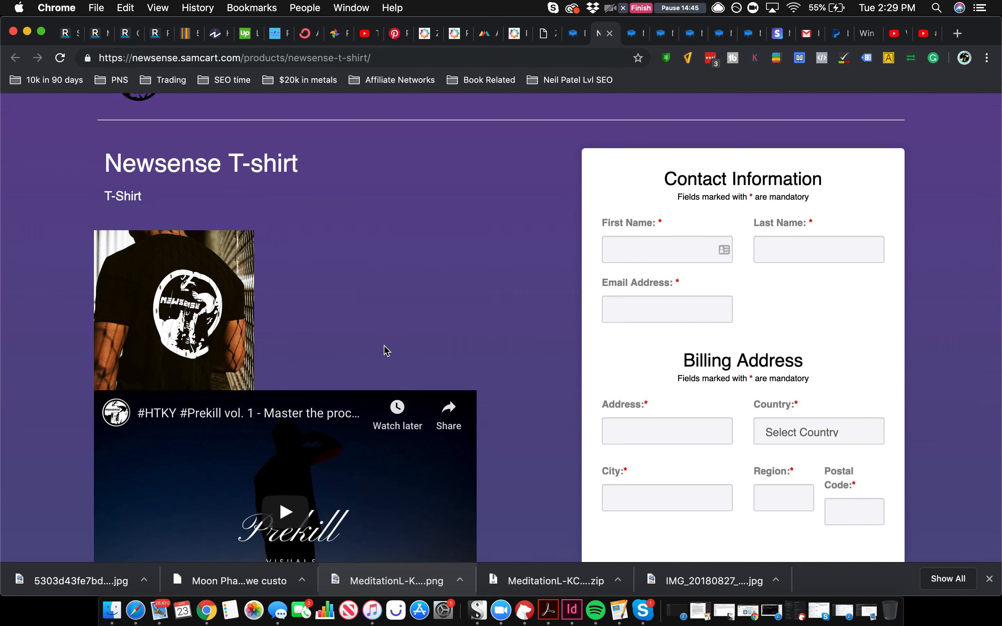
scroll(down, 3)
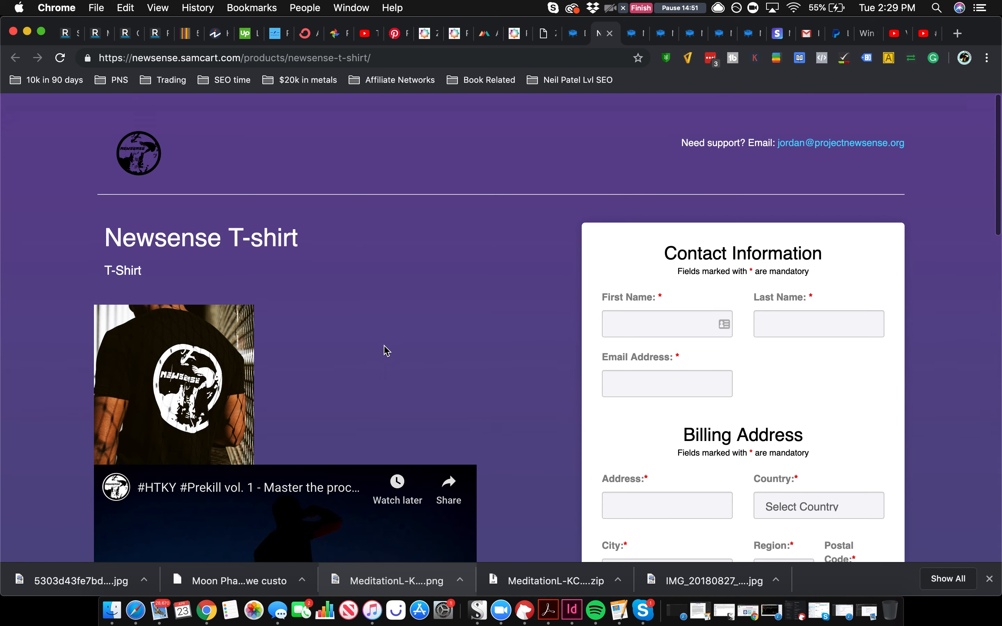
scroll(down, 3)
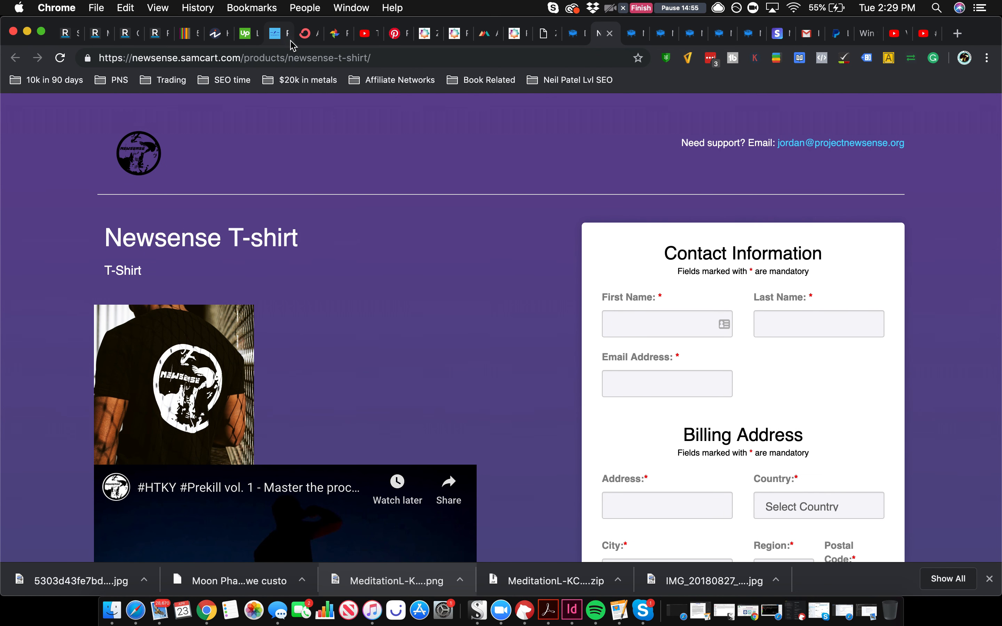
click(575, 33)
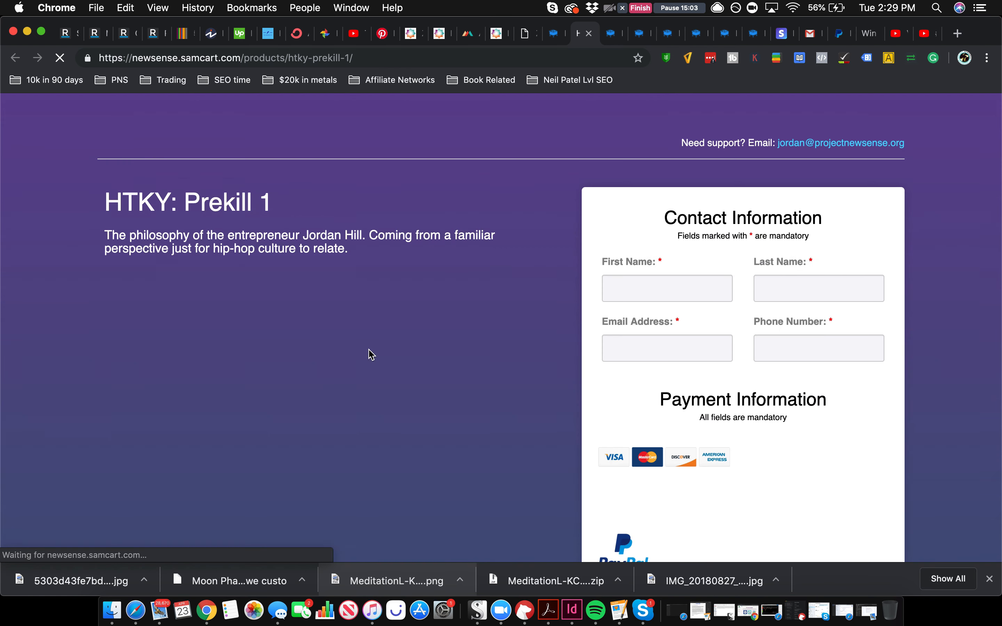
Scroll through the HTKY: Prekill 1 checkout's description, cover image and payment form.
scroll(down, 3)
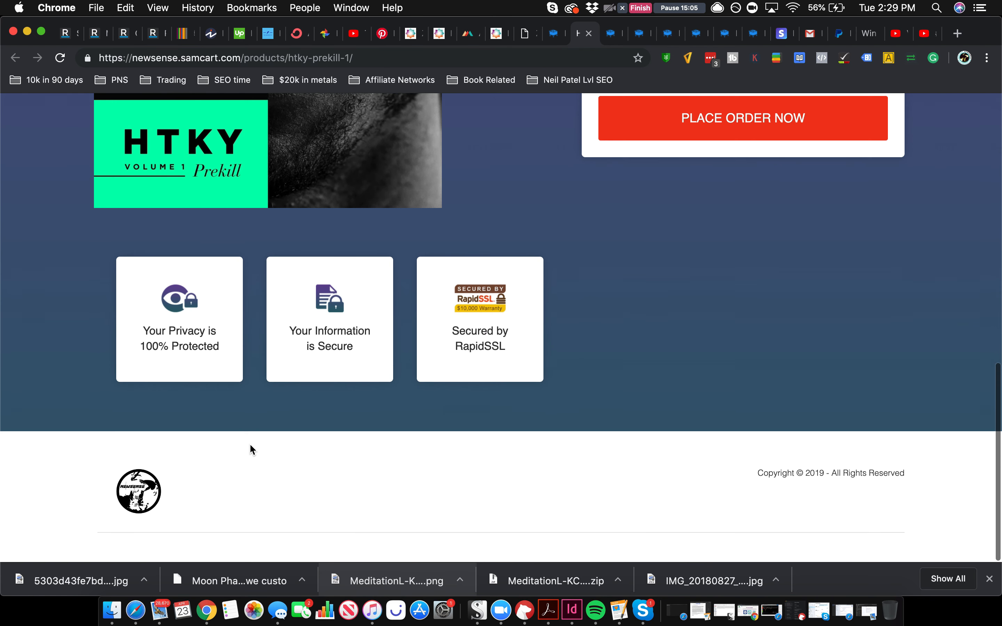
scroll(down, 3)
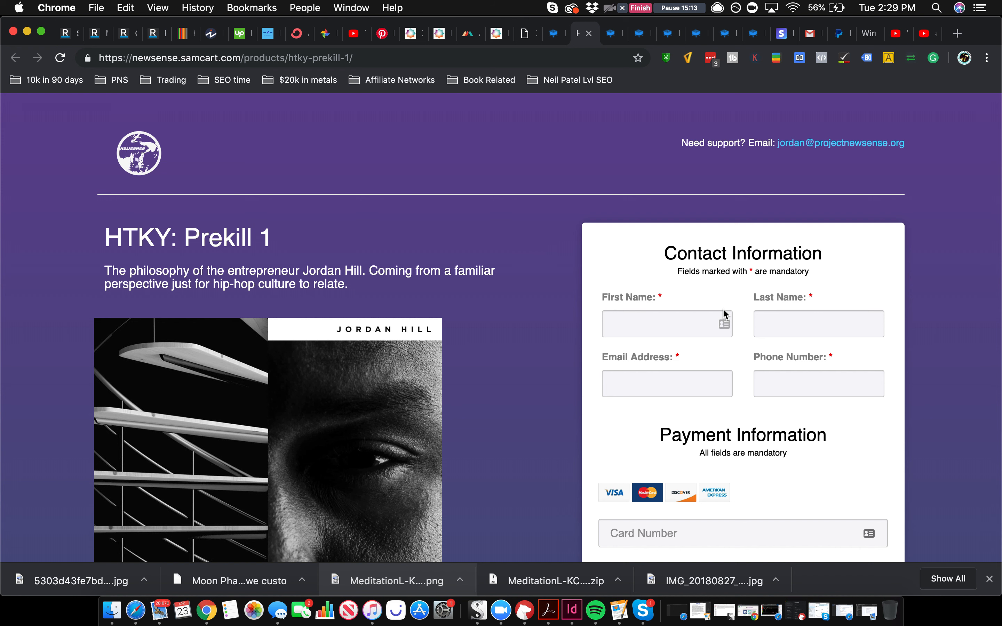
mouse_move(278, 315)
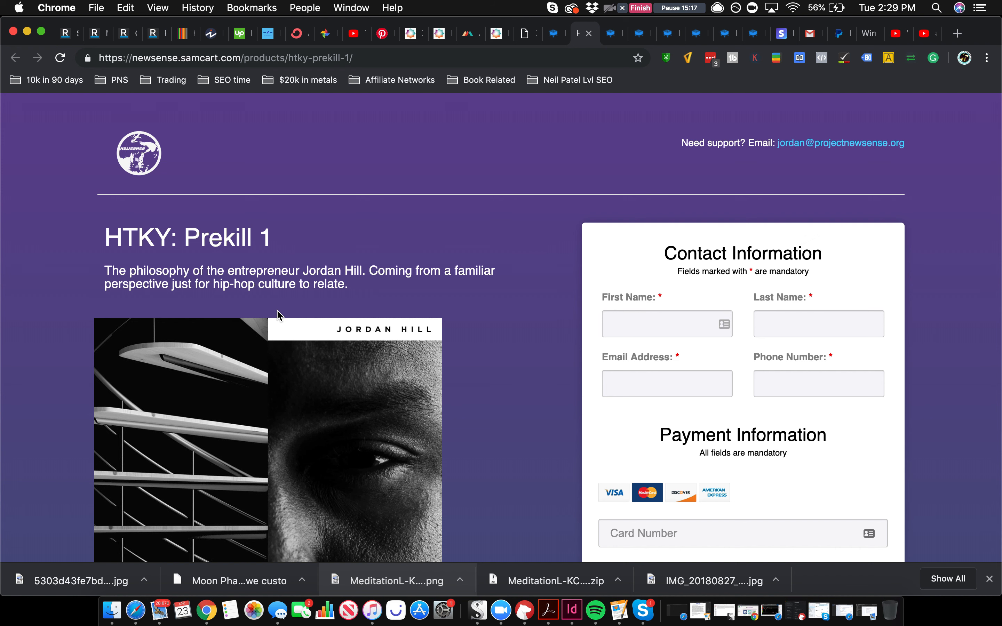